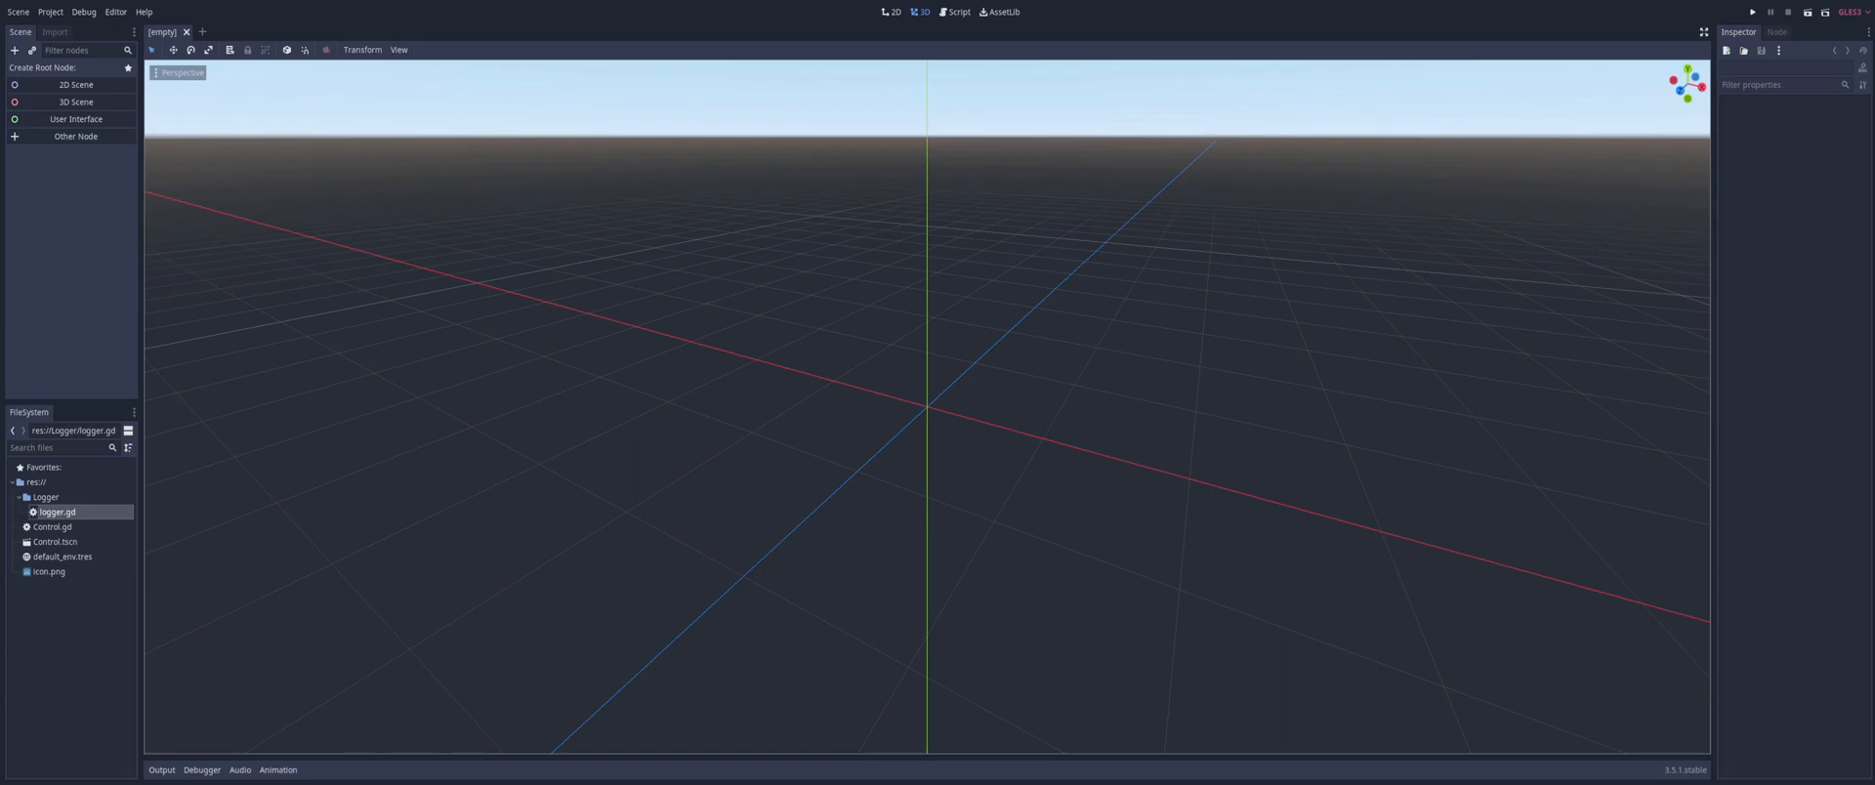
{"action": "mouse_move", "coordinate": [734, 347]}
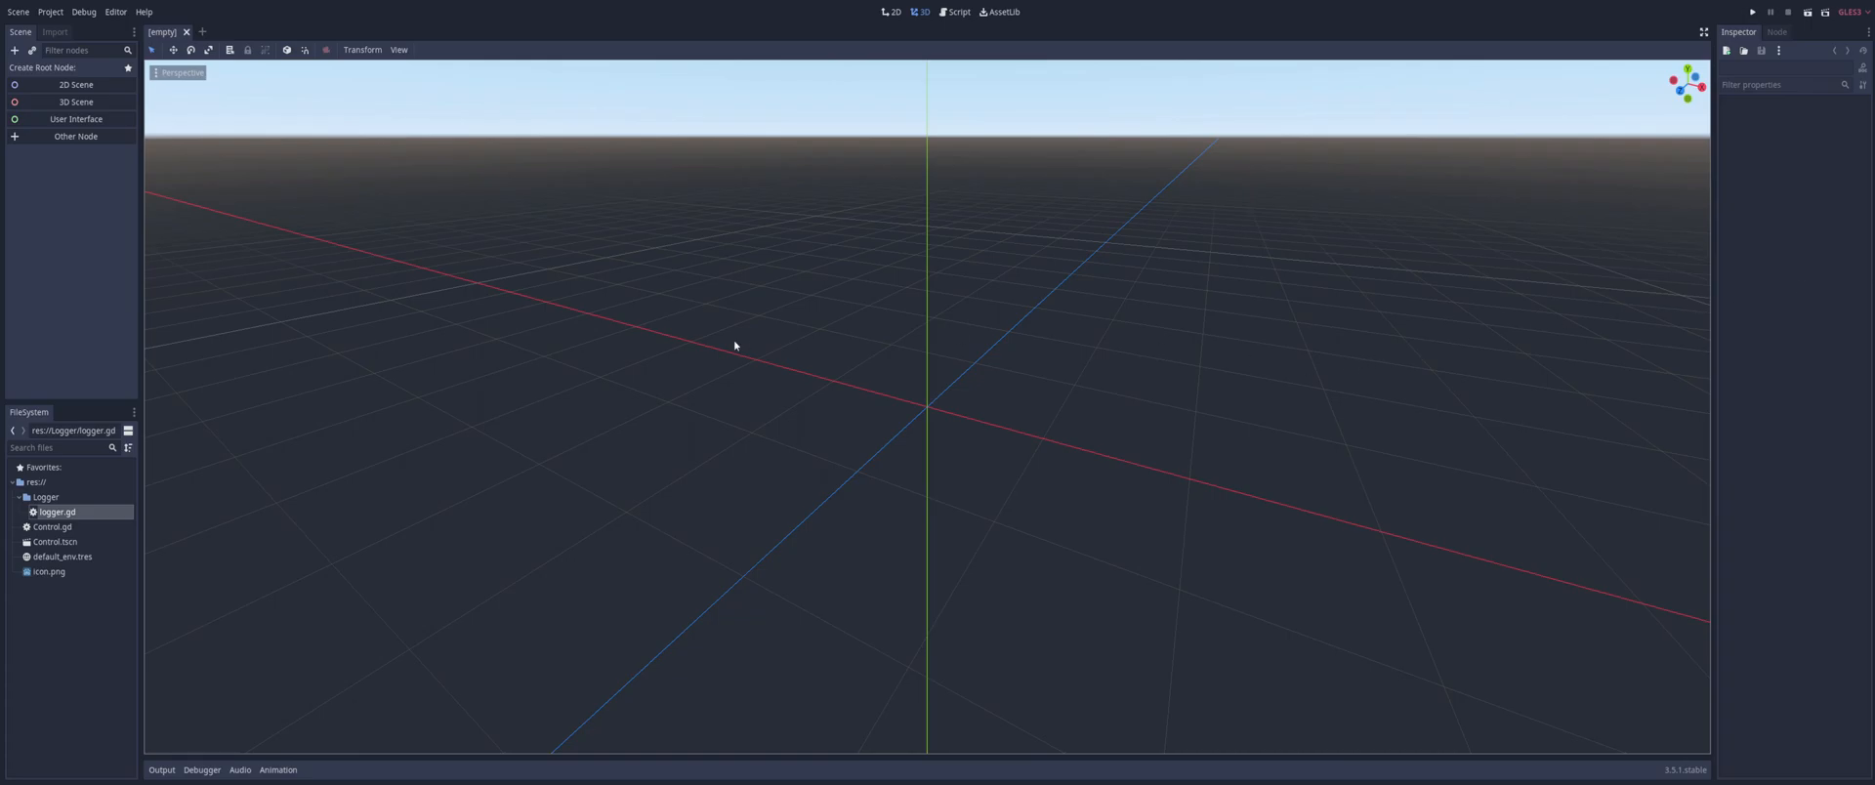
{"action": "mouse_move", "coordinate": [55, 224]}
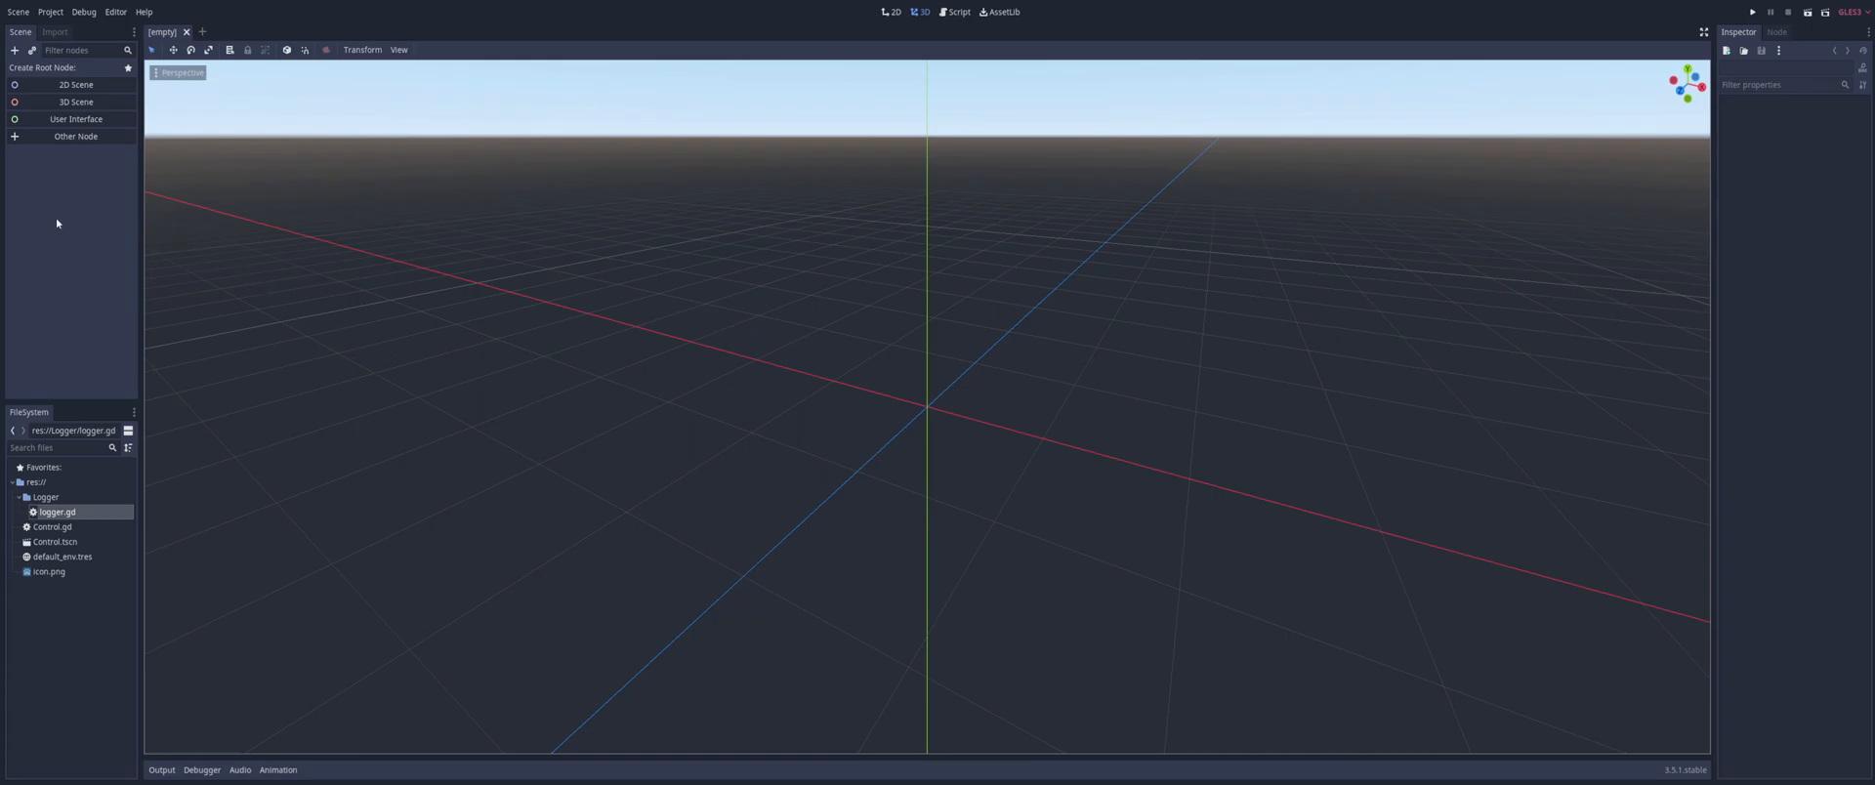
{"action": "mouse_move", "coordinate": [84, 705]}
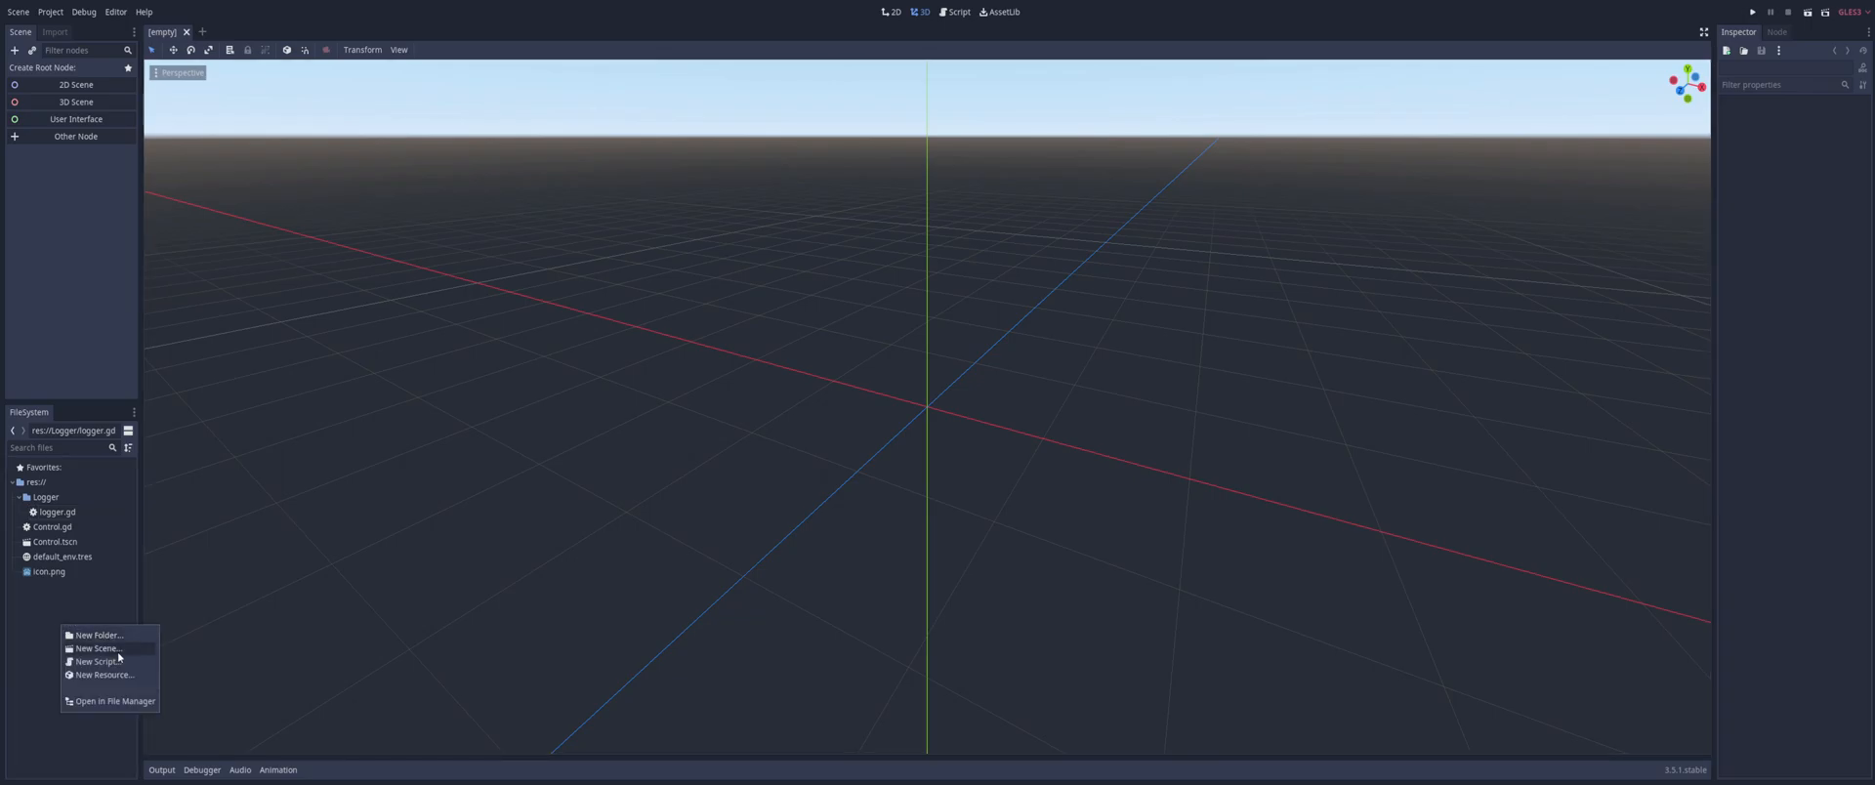
Create an empty-template script at res://LoggerClass.gd
{"action": "left_click", "coordinate": [98, 662]}
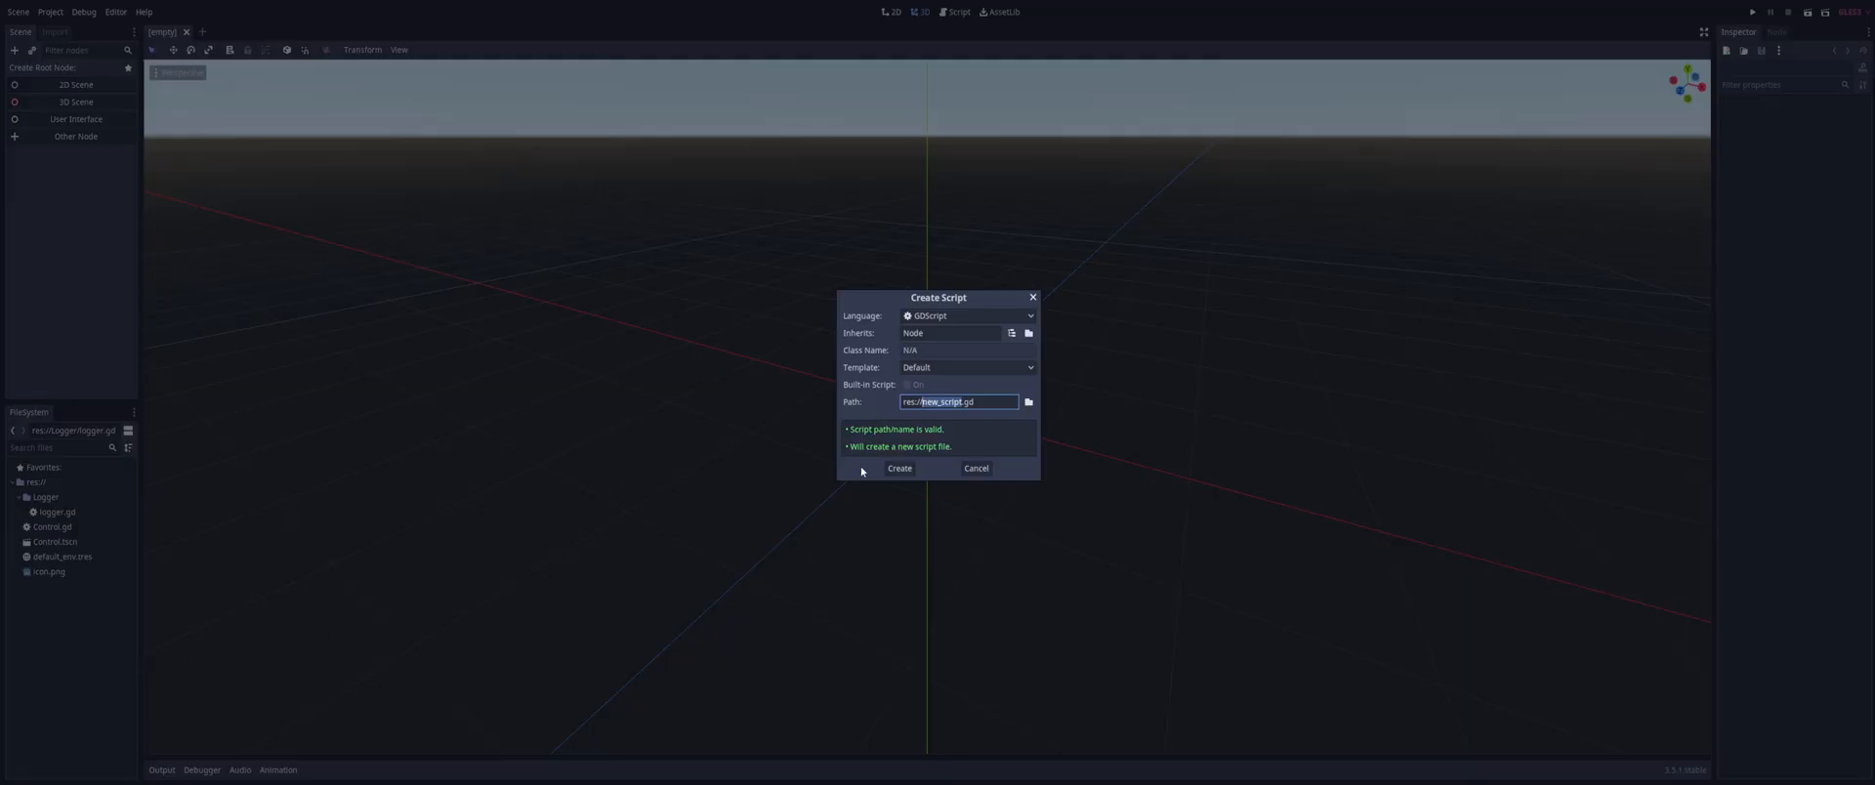
{"action": "mouse_move", "coordinate": [969, 315]}
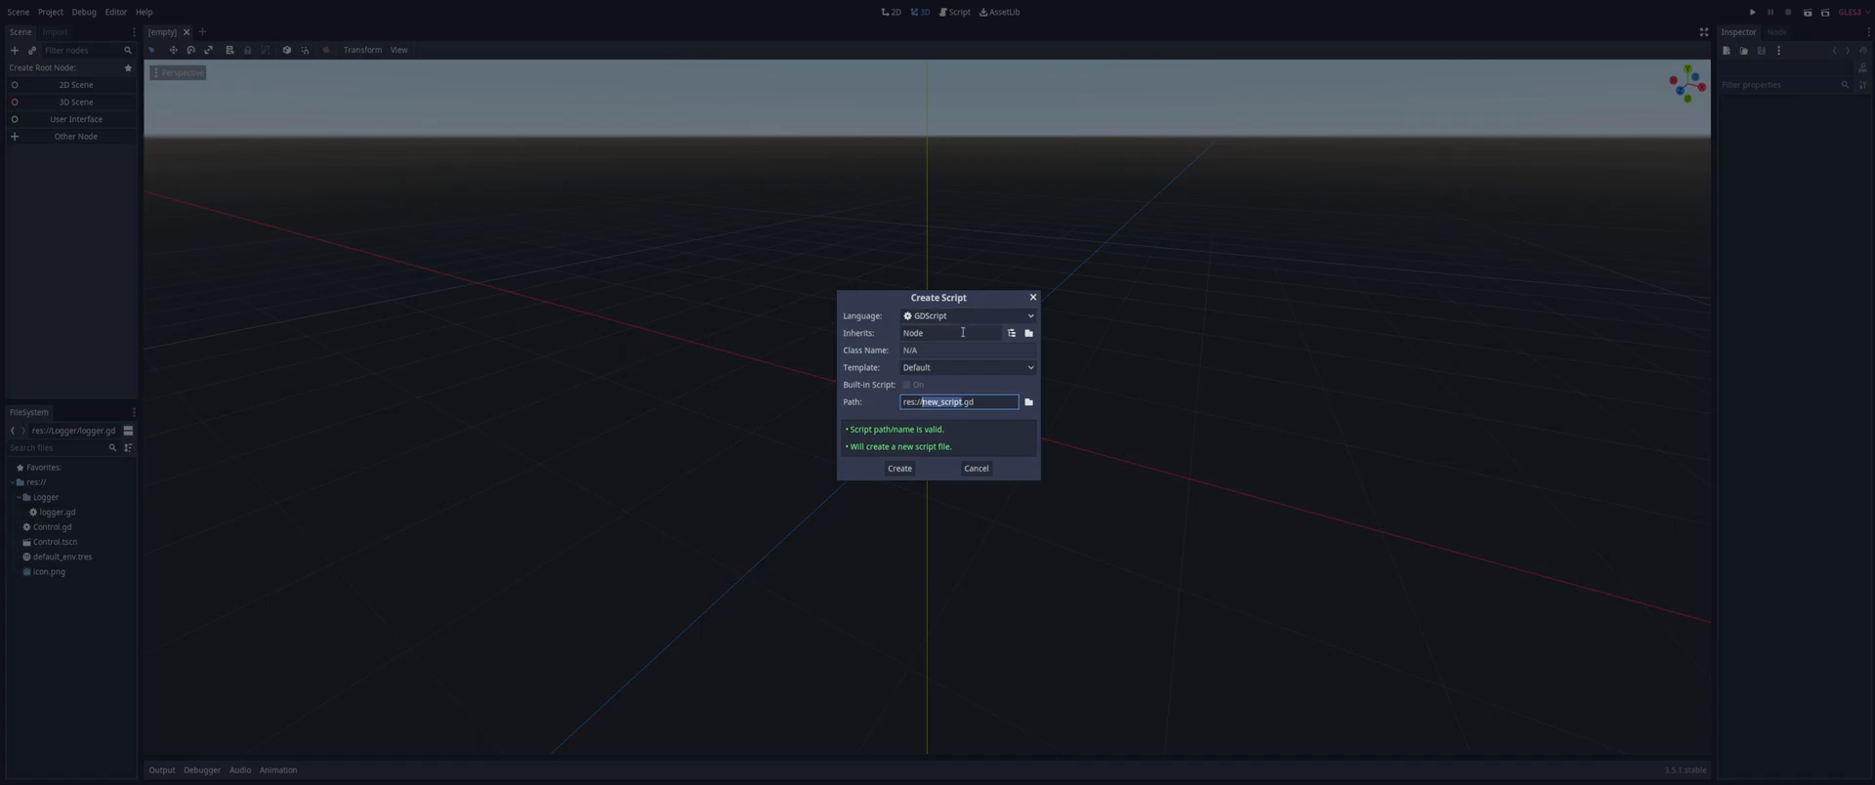
{"action": "left_click", "coordinate": [950, 332]}
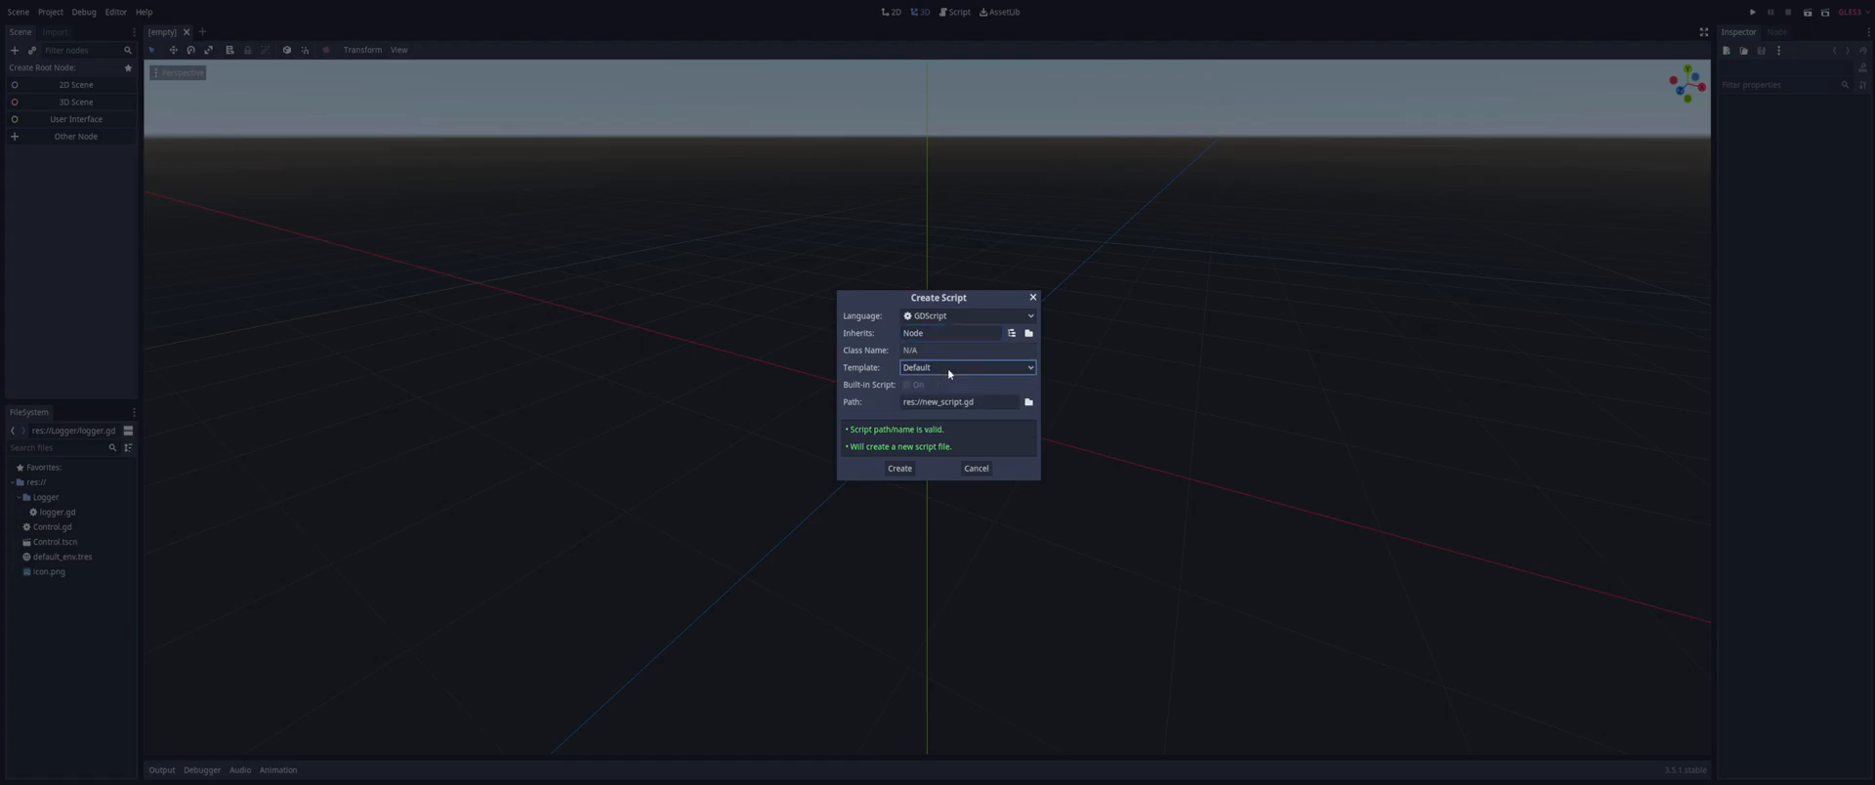
{"action": "left_click", "coordinate": [964, 367]}
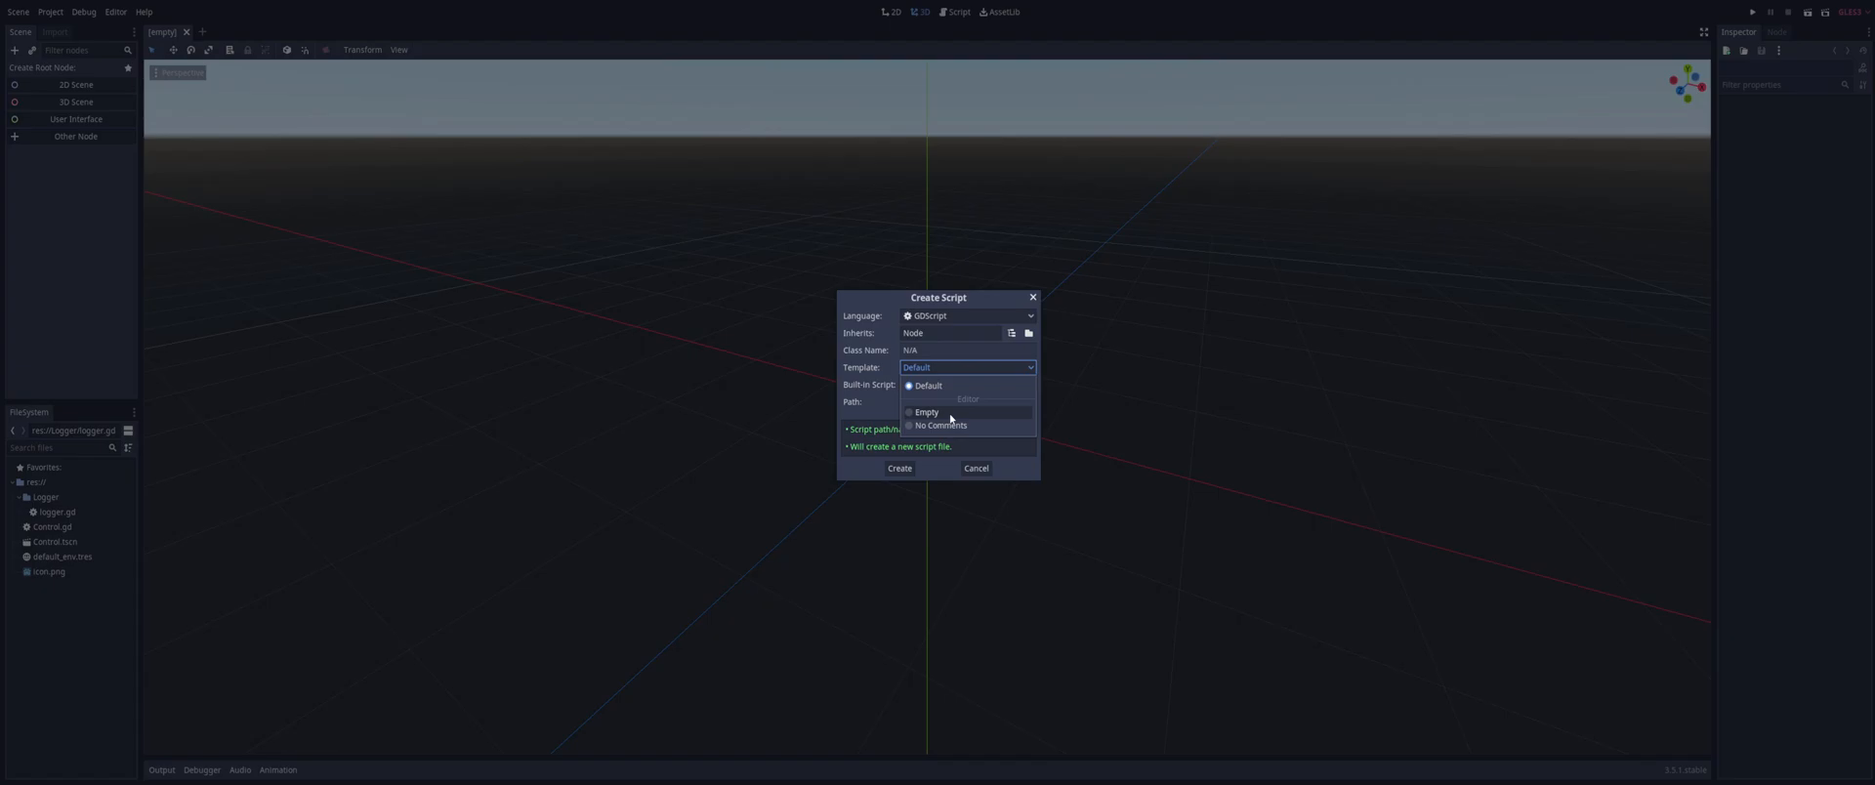
{"action": "left_click", "coordinate": [927, 412]}
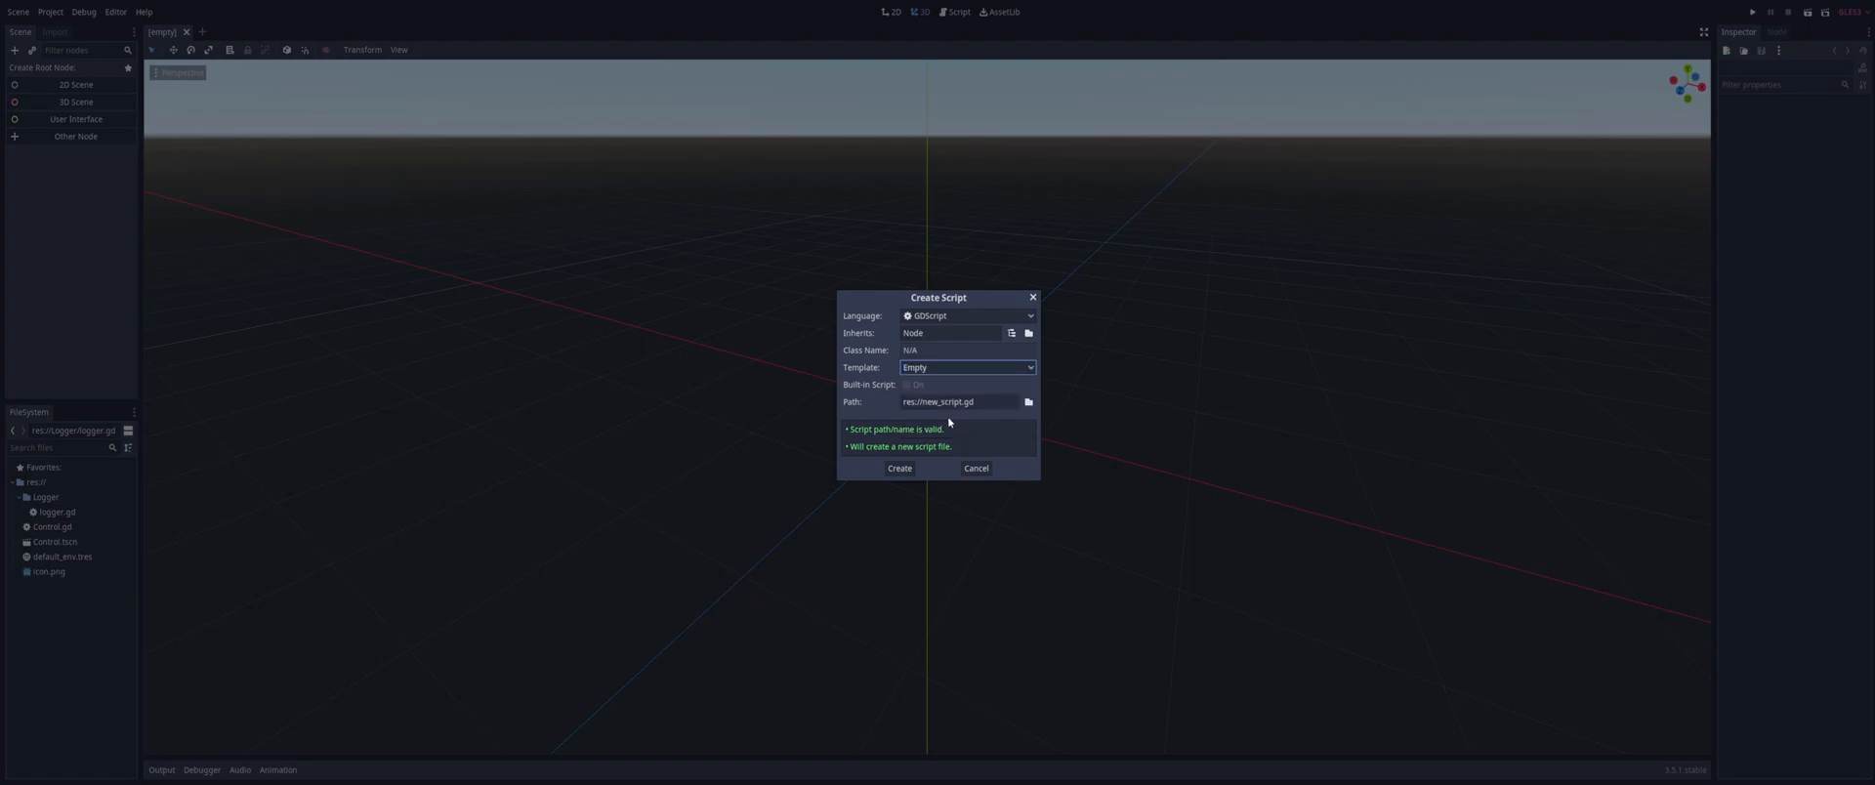
{"action": "left_click", "coordinate": [957, 402]}
{"action": "type", "text": "LoggerClass"}
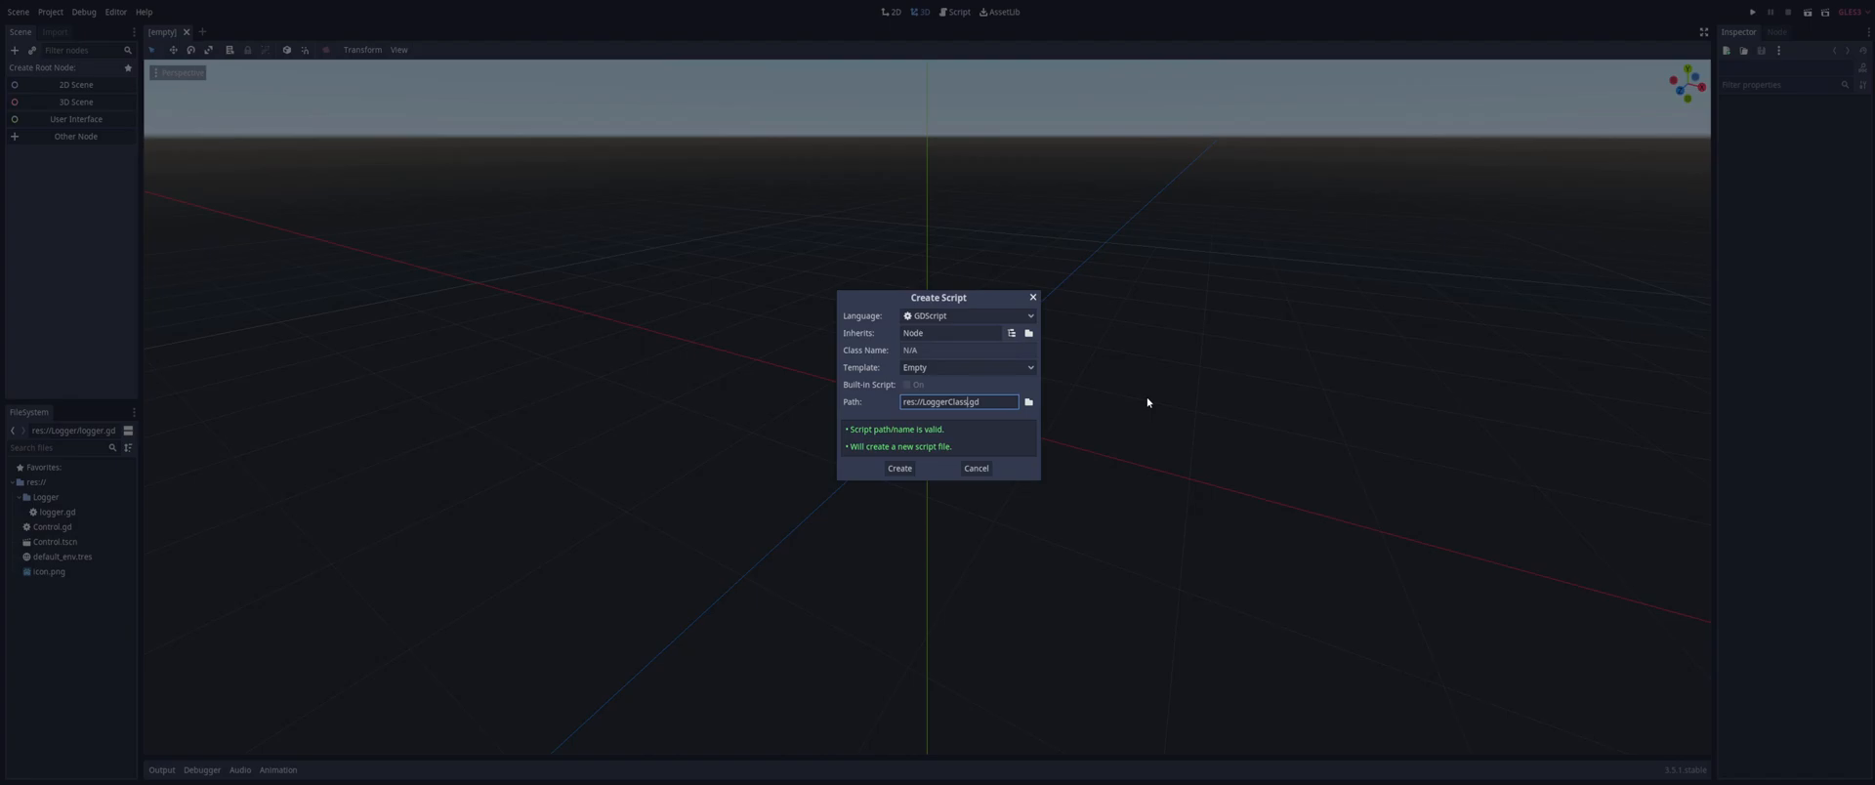
{"action": "left_click", "coordinate": [899, 467]}
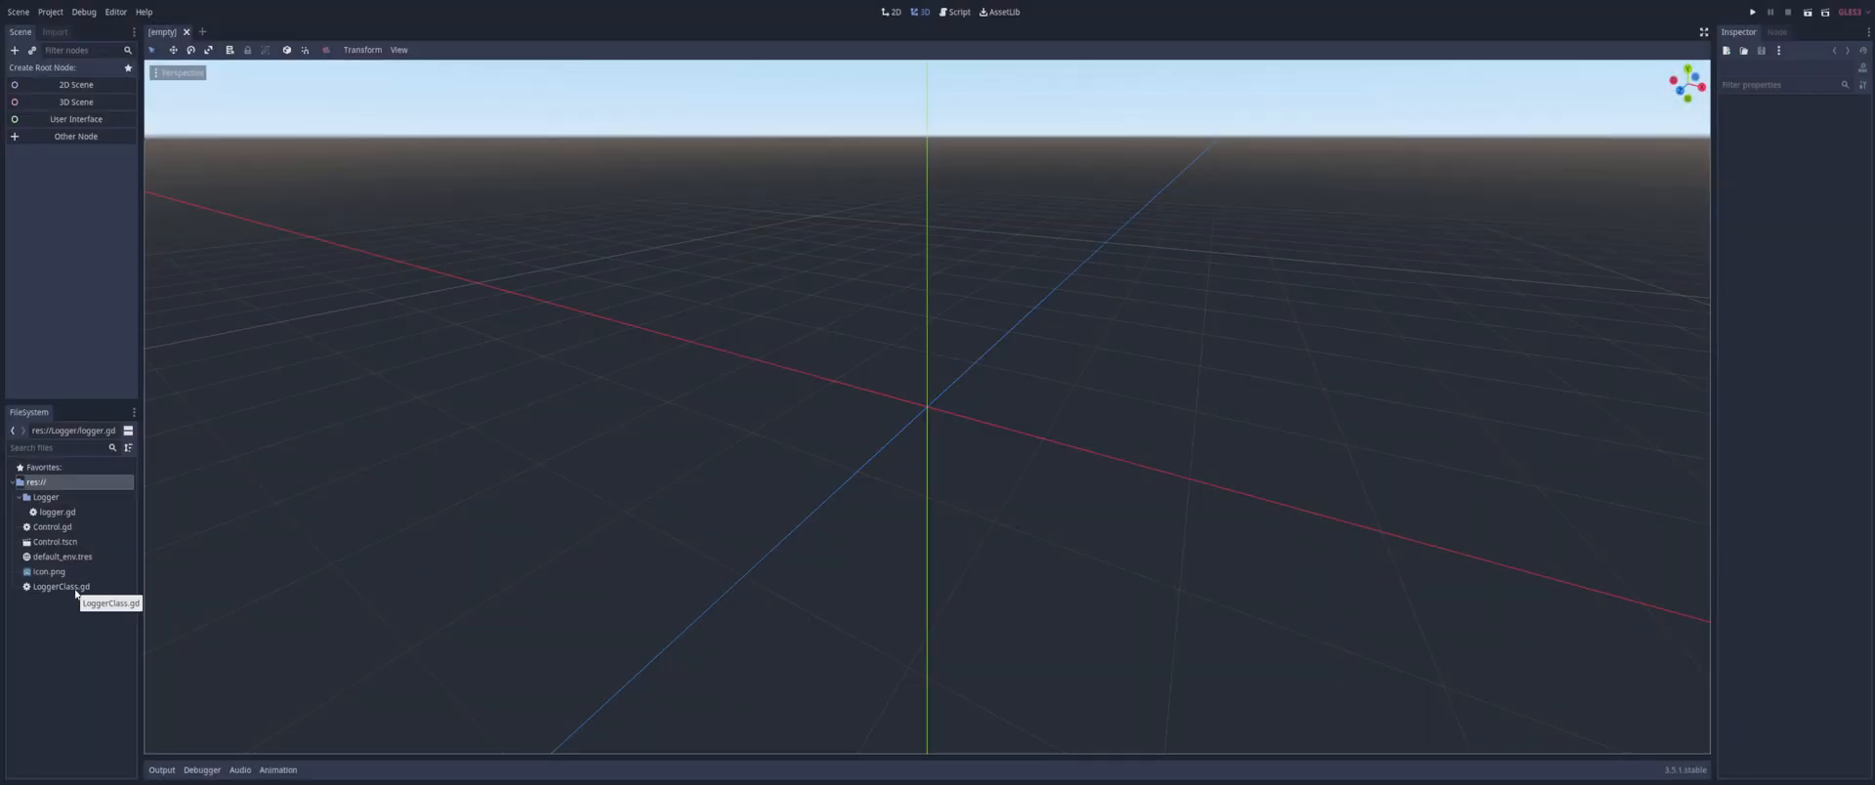
Open LoggerClass.gd, change 'extends Node' to 'extends Resource', and add blank lines
{"action": "double_click", "coordinate": [60, 586]}
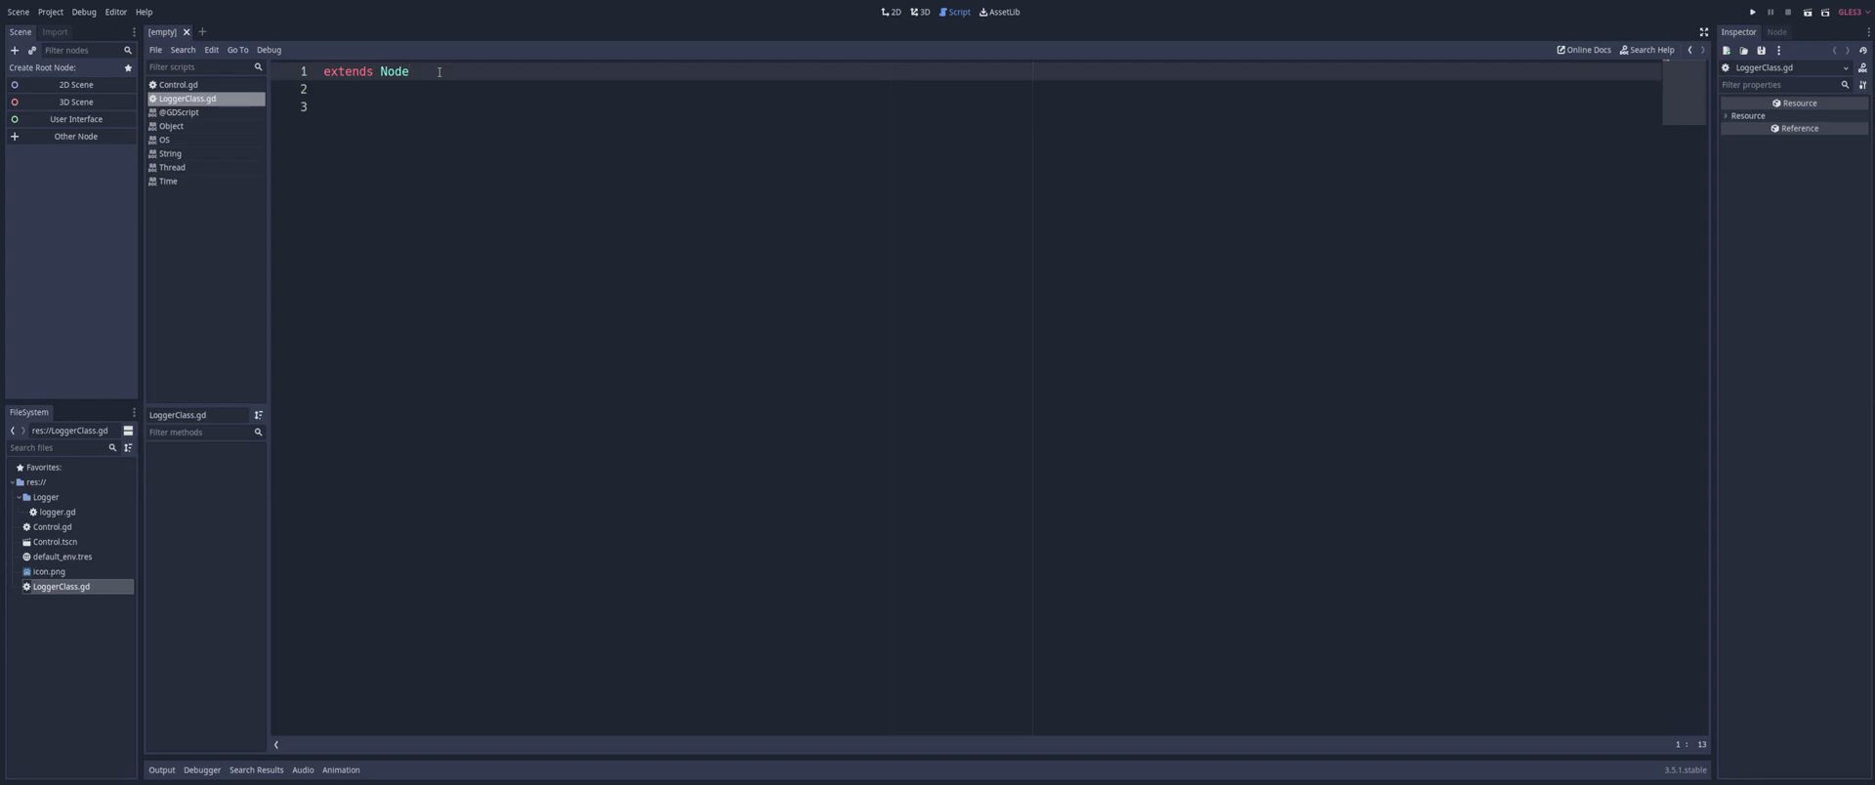
{"action": "key", "text": "BackSpace"}
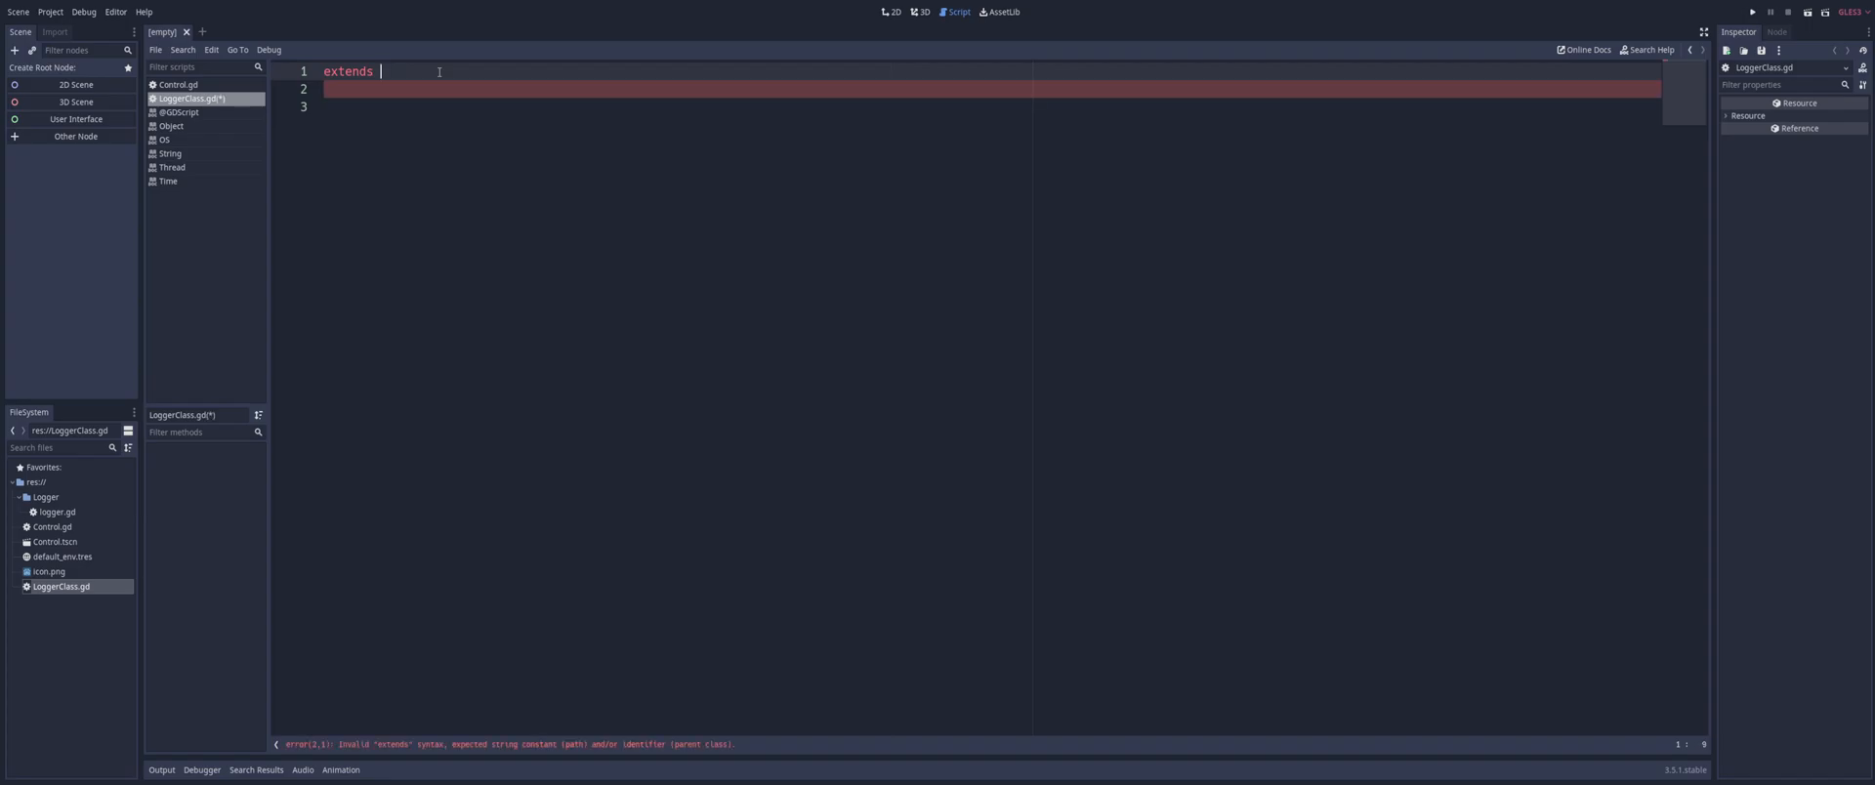
{"action": "type", "text": "R"}
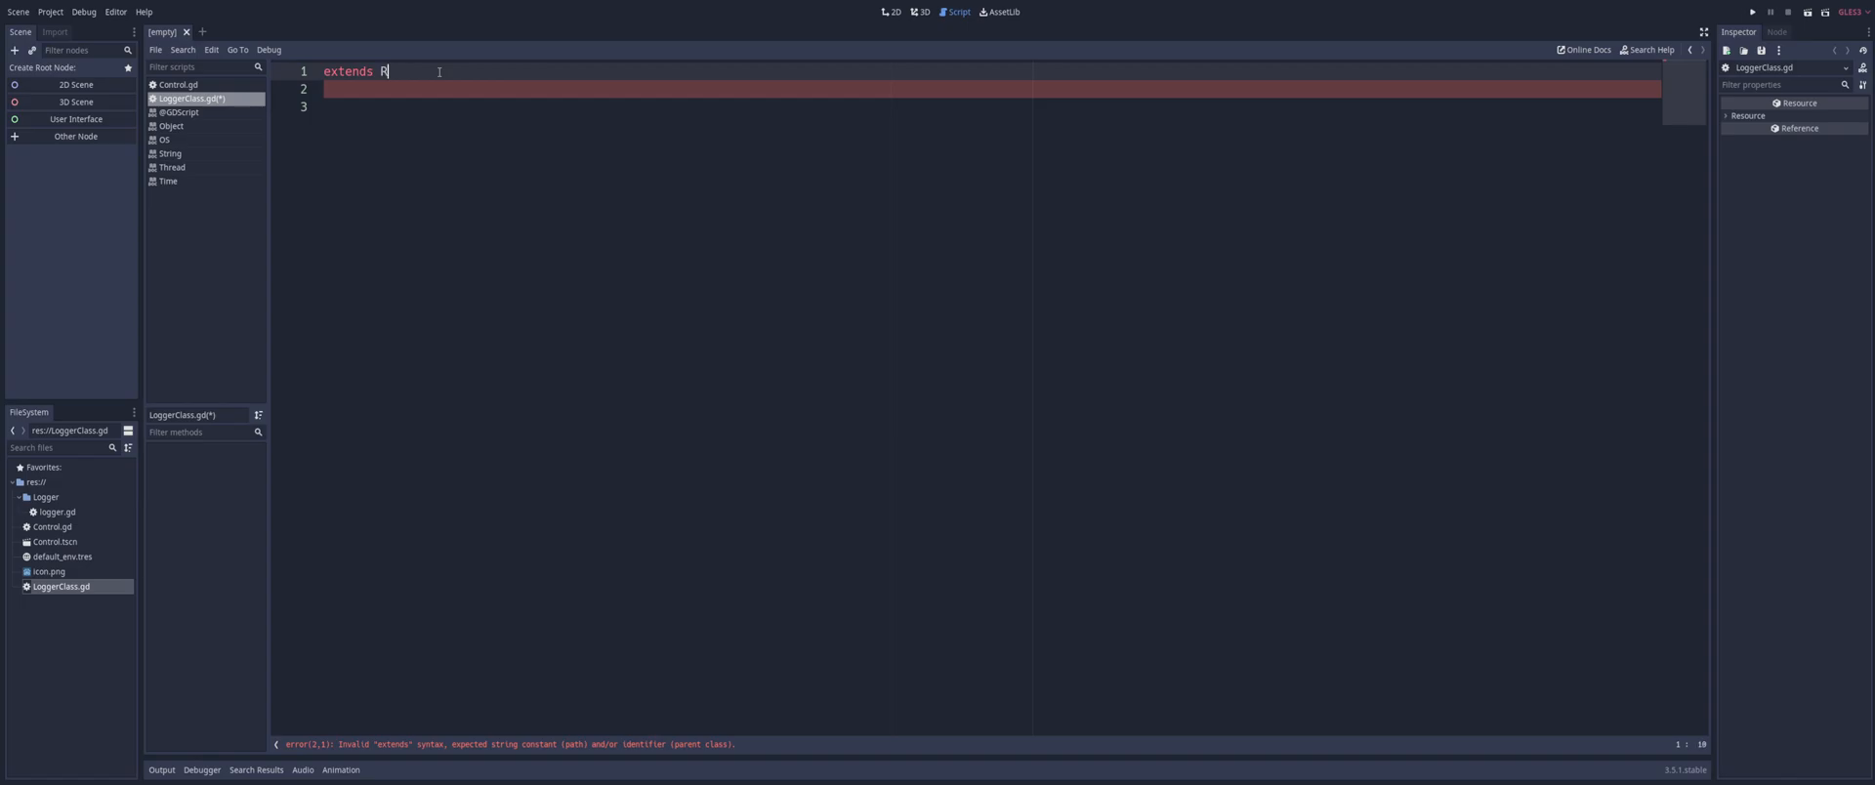
{"action": "type", "text": "esource"}
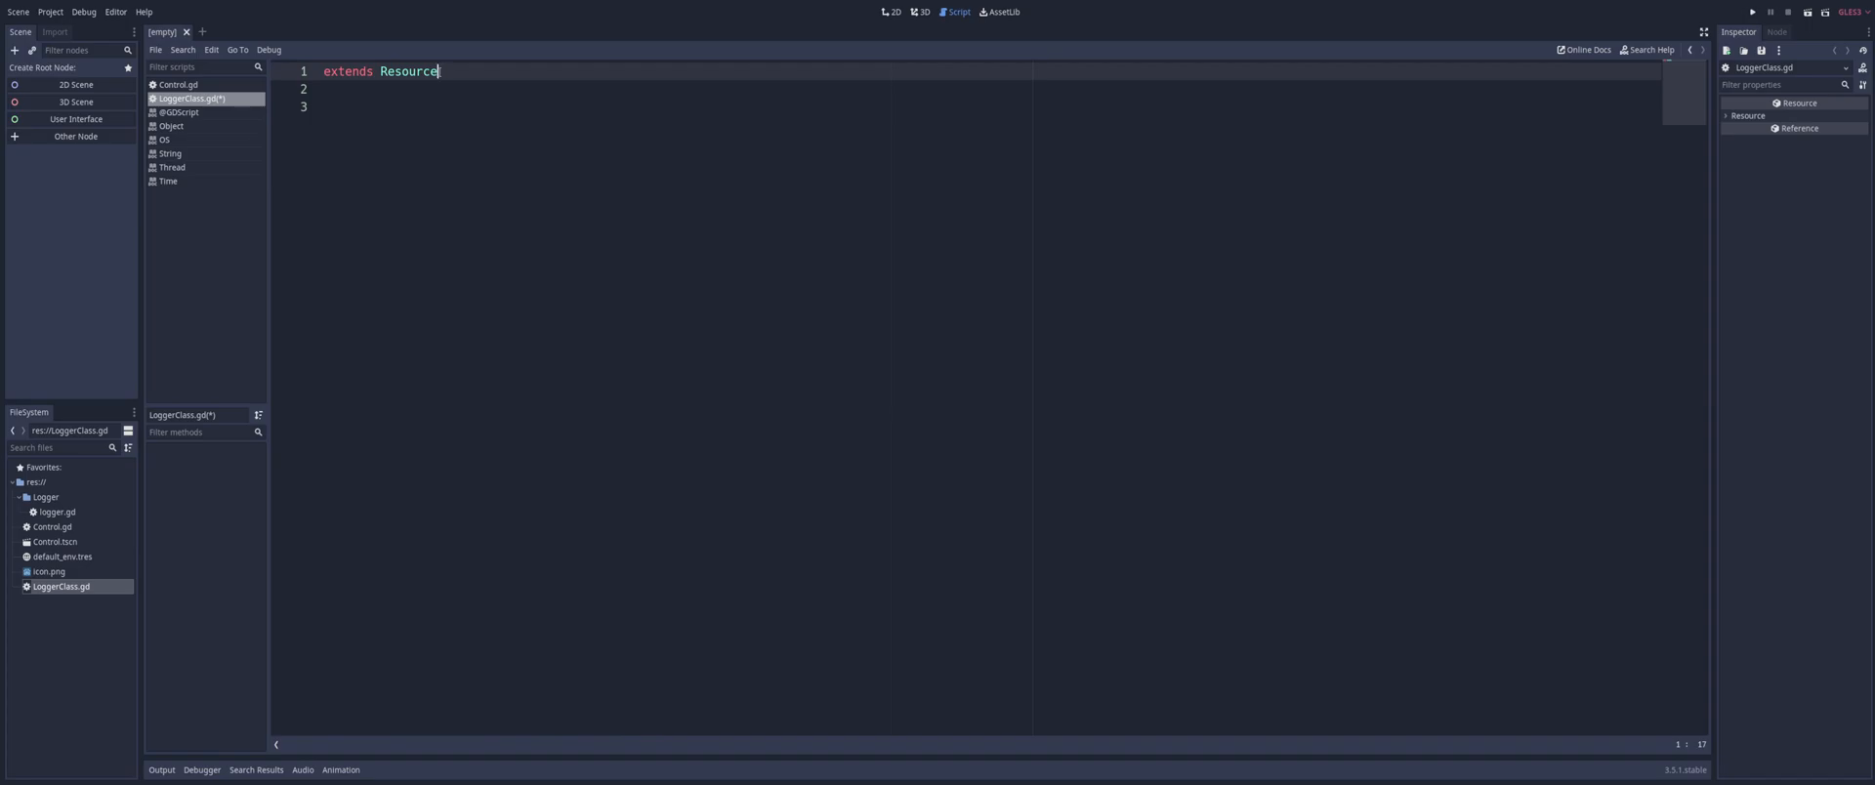
{"action": "key", "text": "enter"}
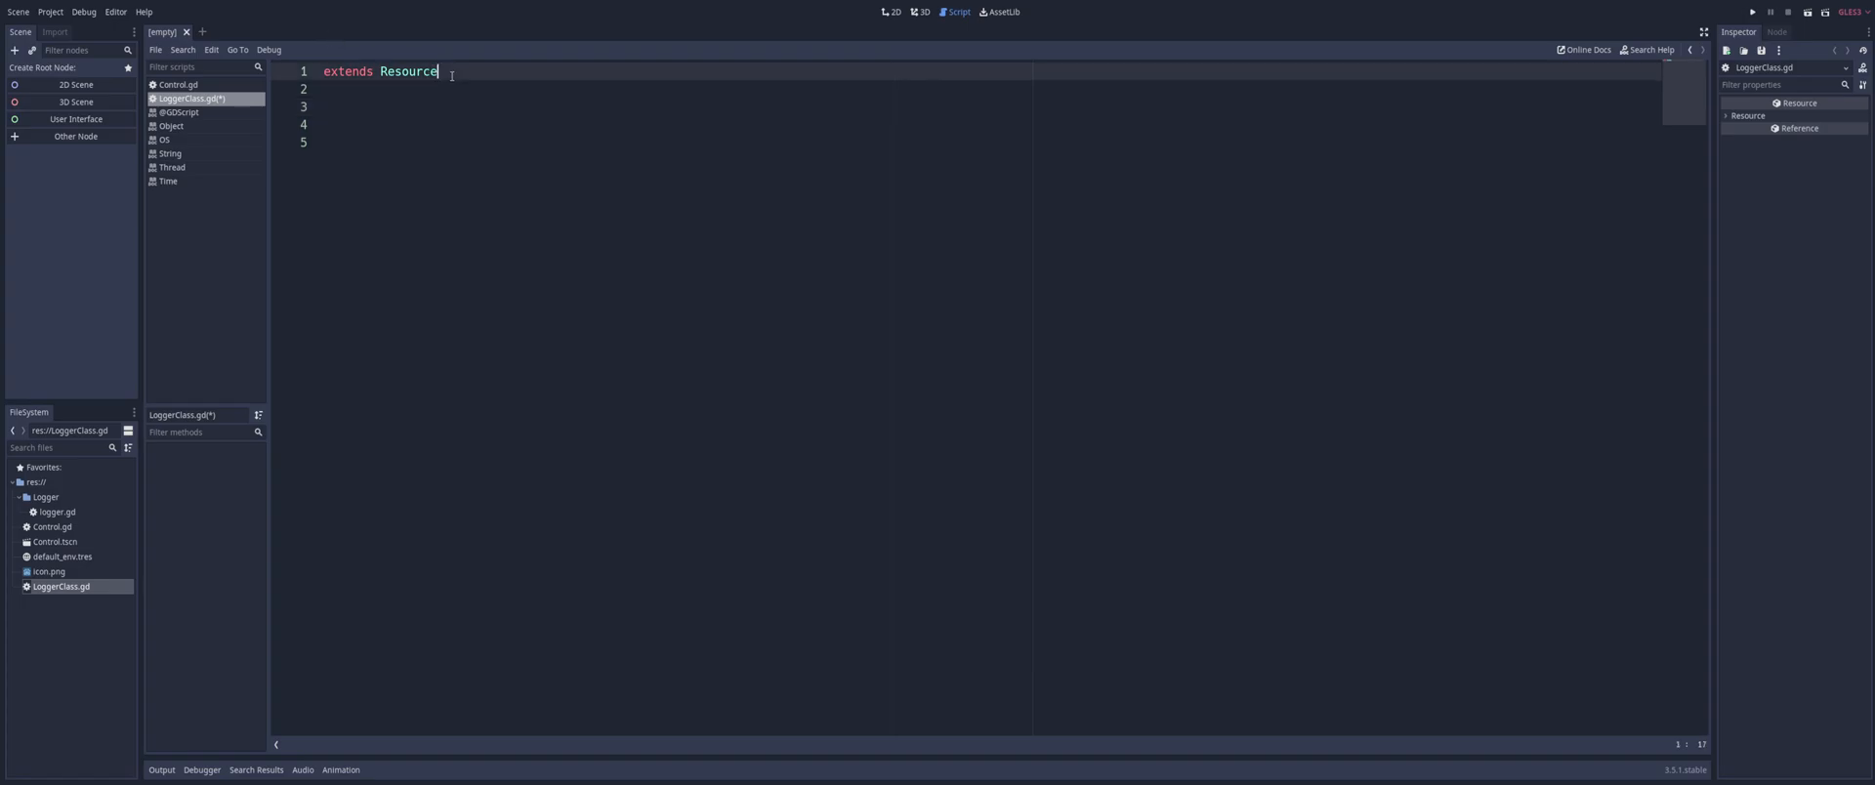
Replace Resource with Reference on the extends line using autocomplete
{"action": "double_click", "coordinate": [408, 70]}
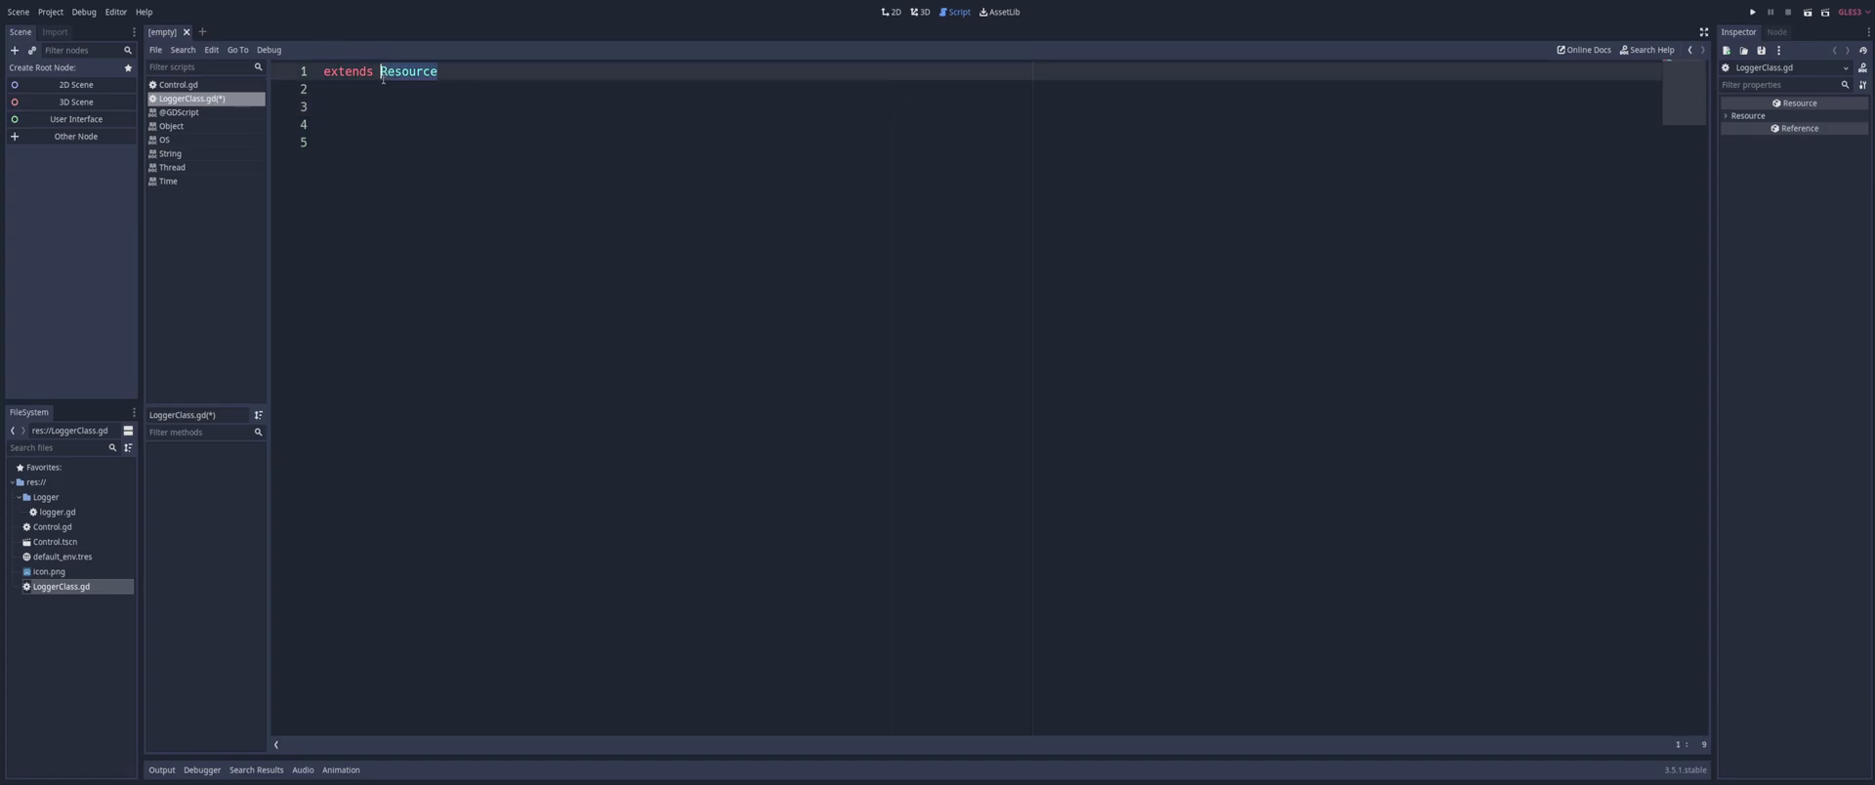
{"action": "type", "text": "Re"}
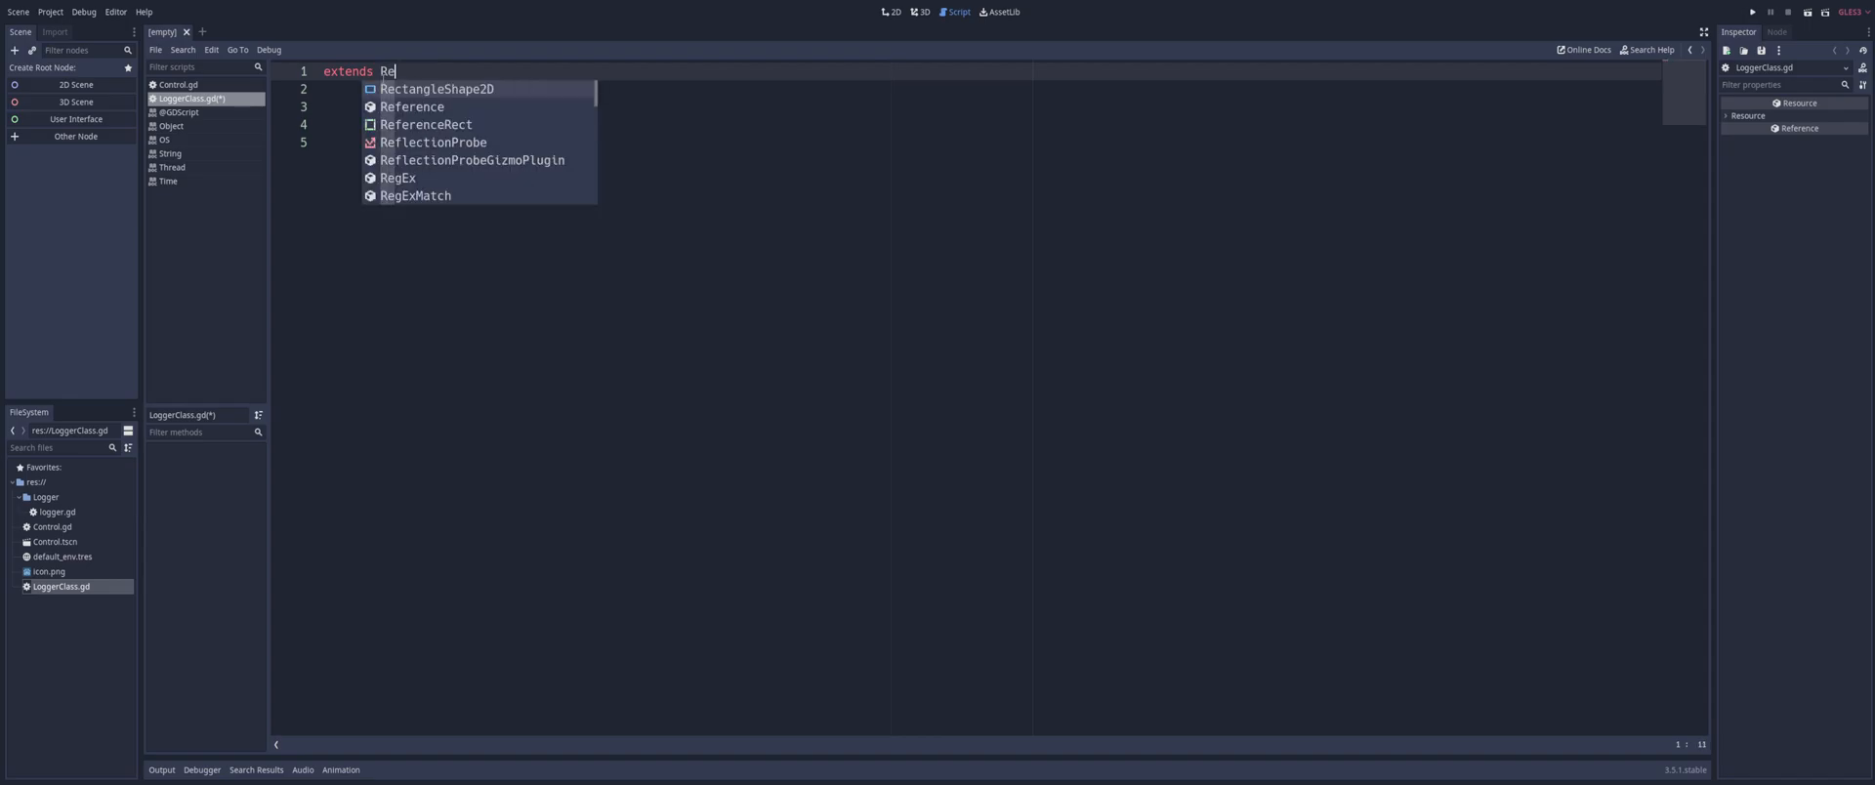
{"action": "left_click", "coordinate": [411, 107]}
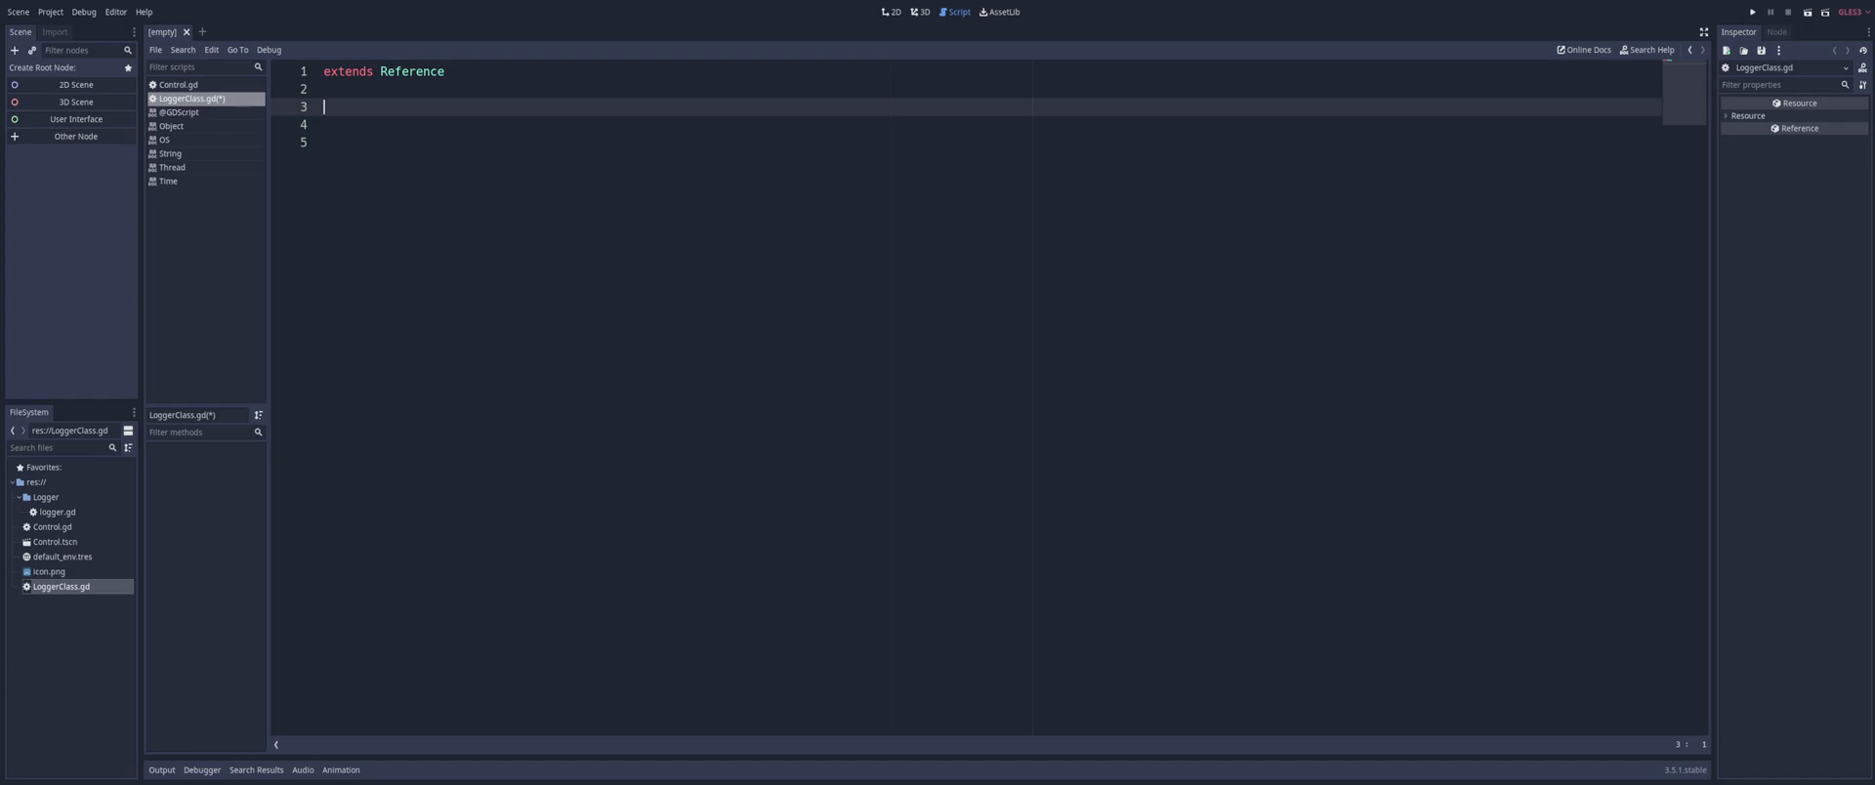
Add 'class_name Logger' on line 3 of LoggerClass.gd
{"action": "type", "text": "class"}
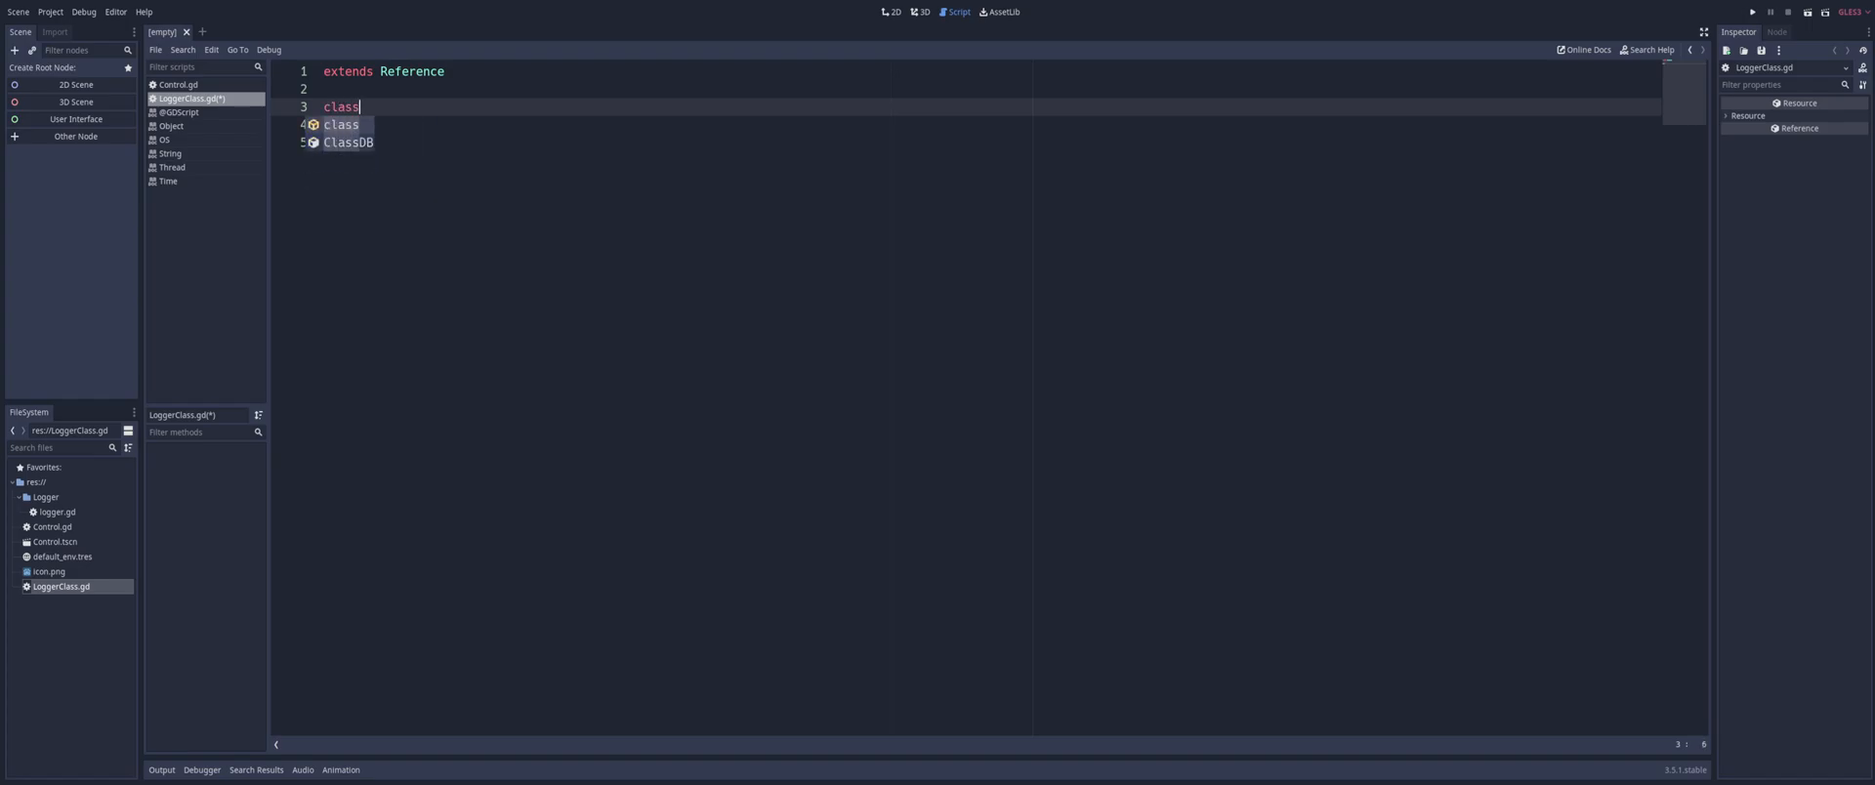
{"action": "type", "text": "_nam"}
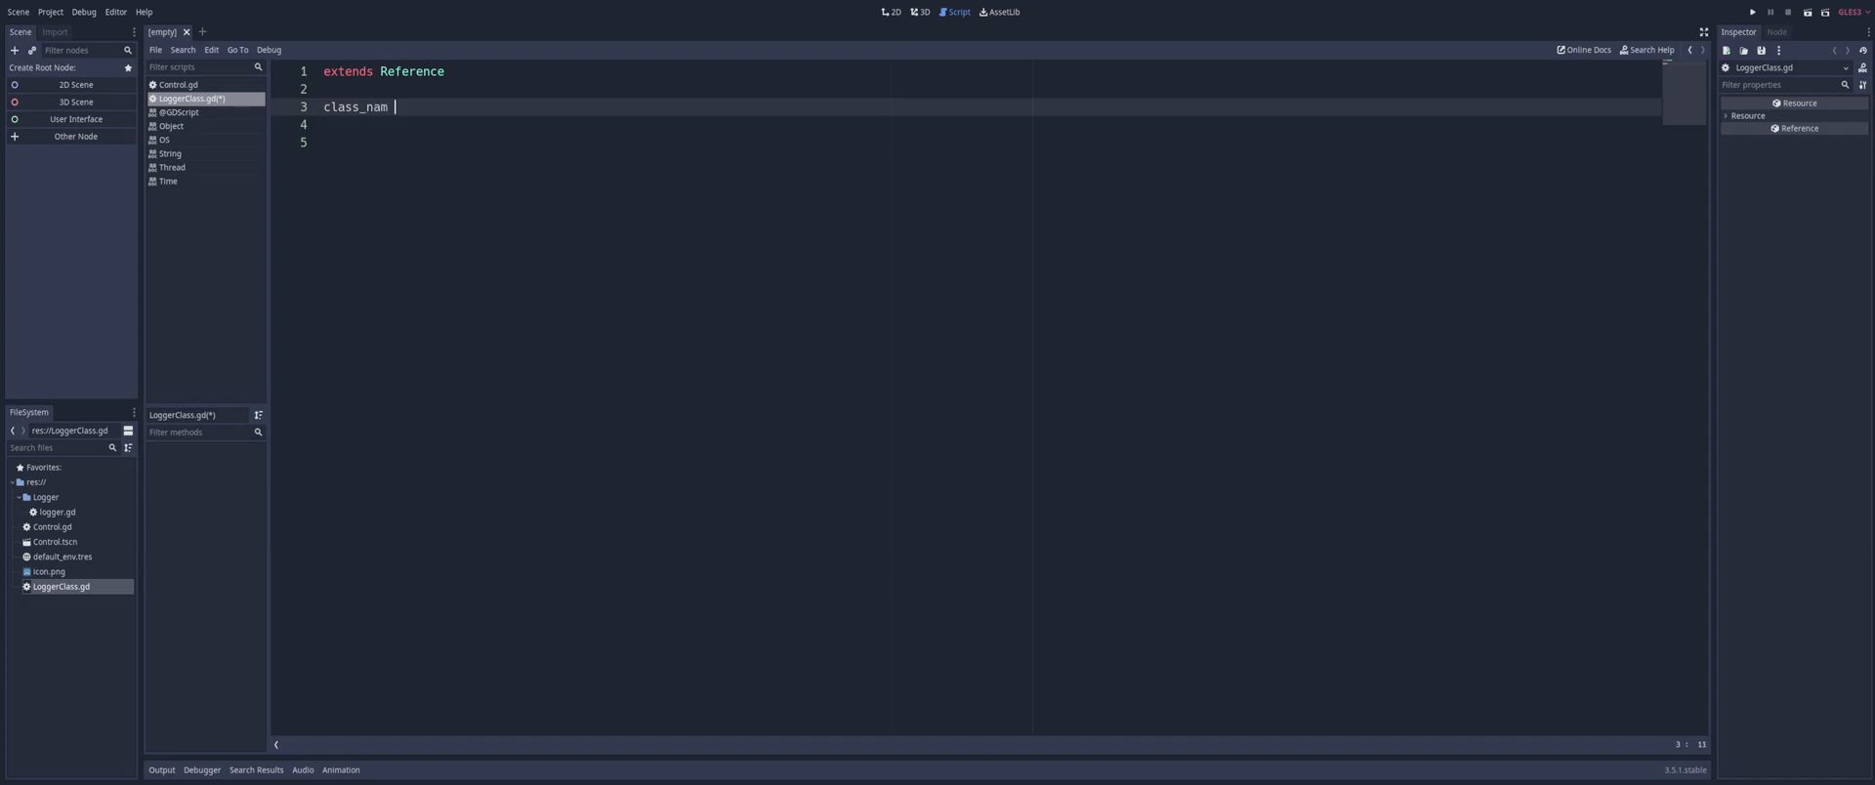
{"action": "type", "text": "e"}
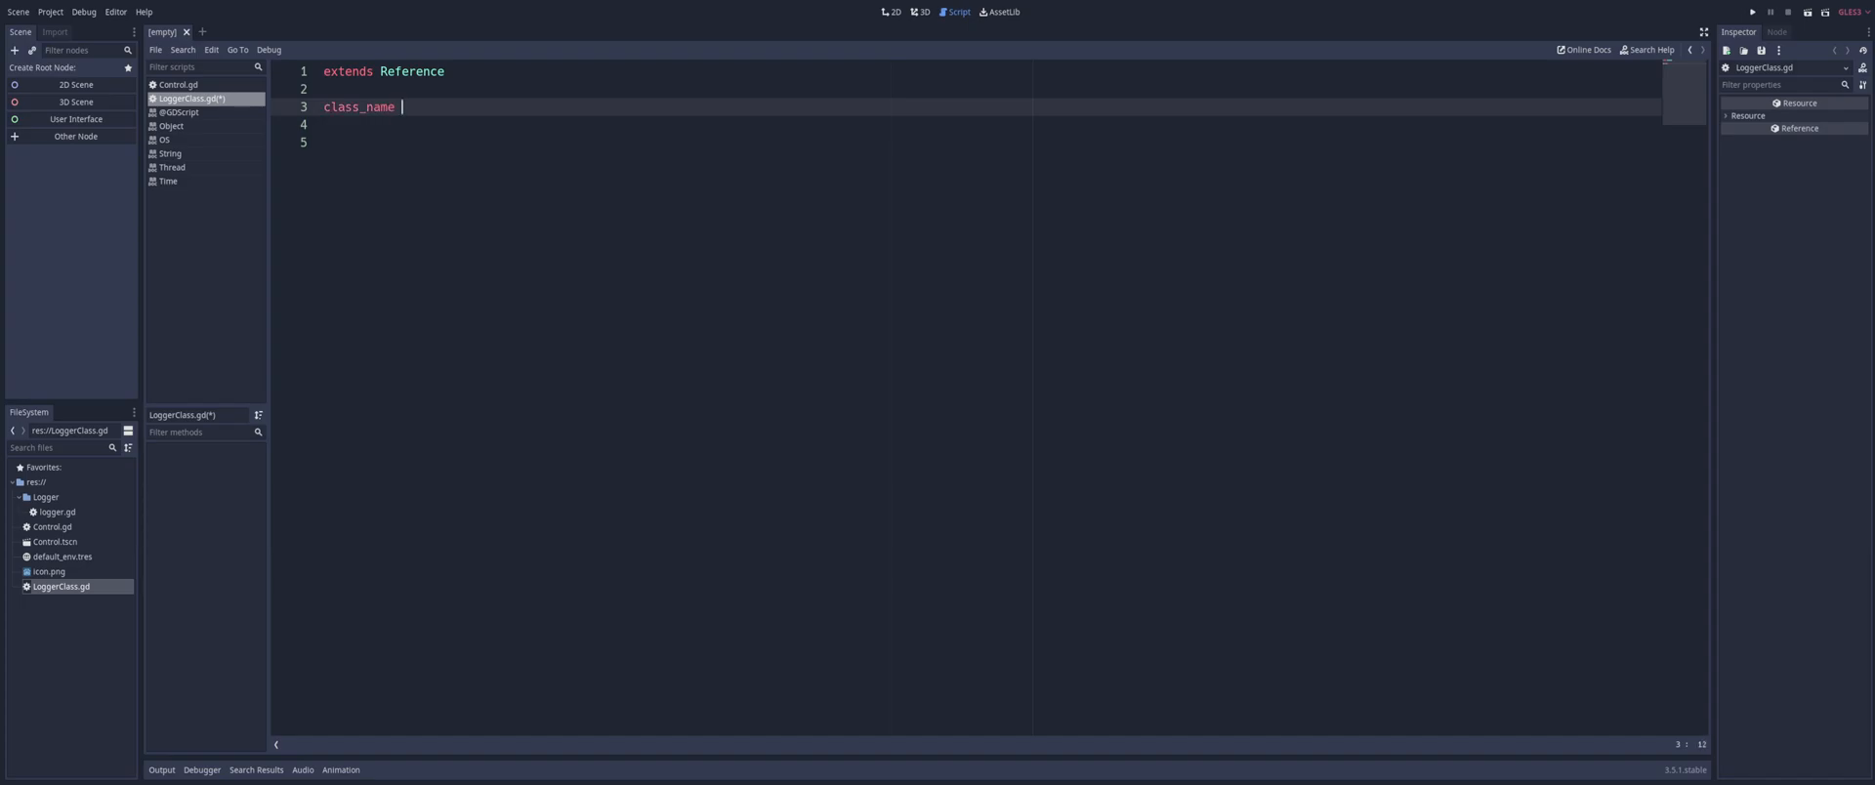
{"action": "type", "text": "Logger"}
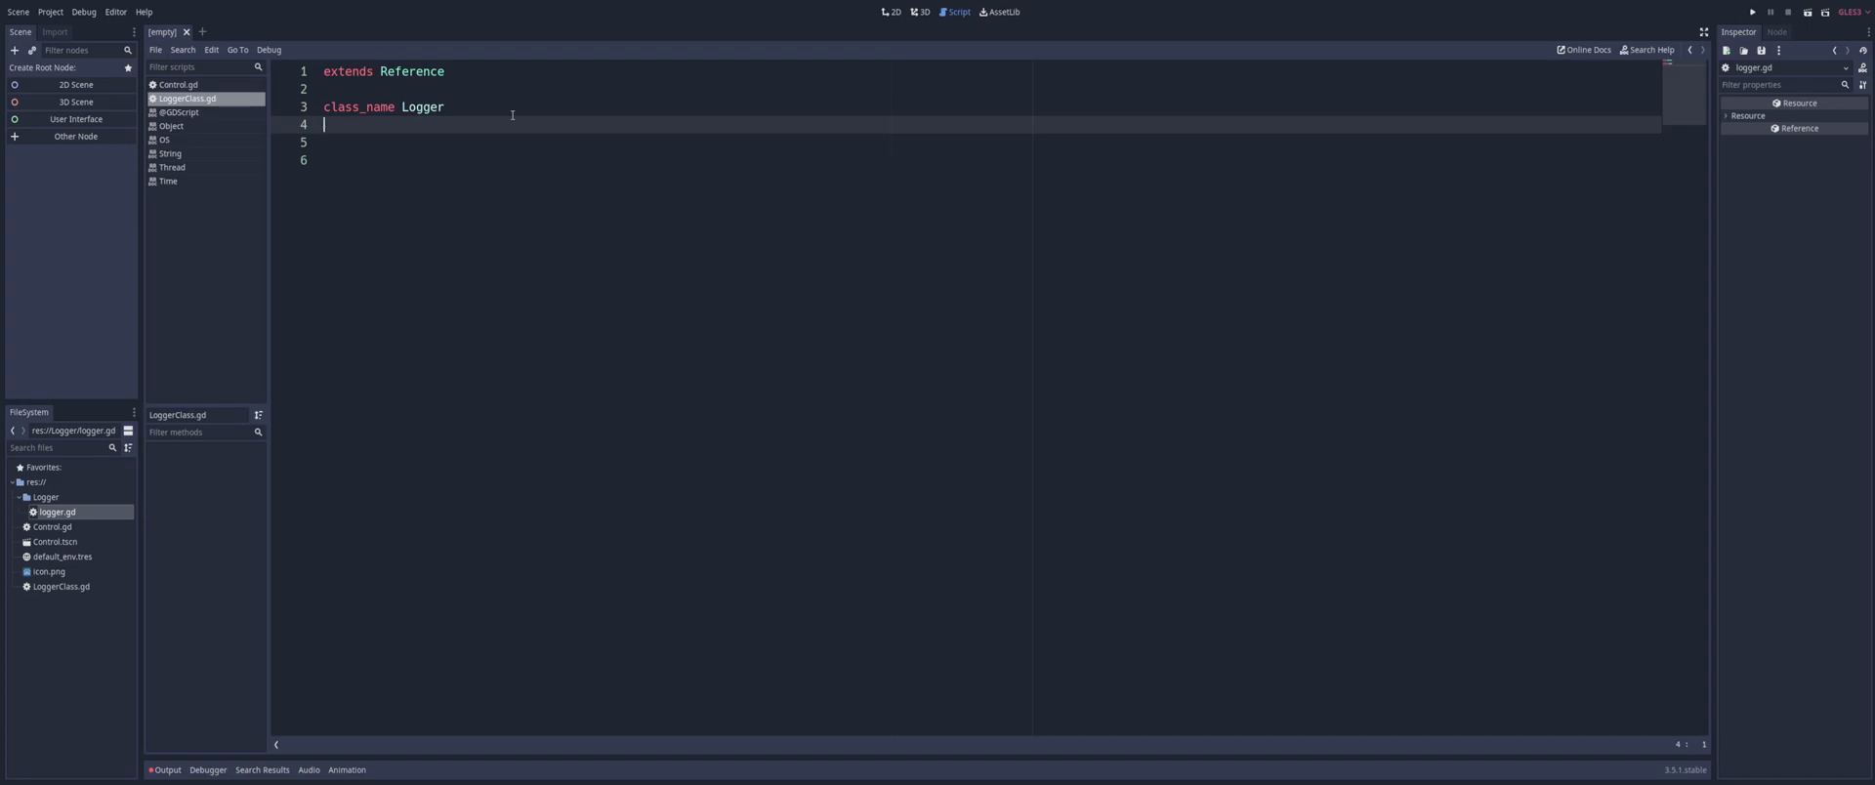
{"action": "mouse_move", "coordinate": [107, 532]}
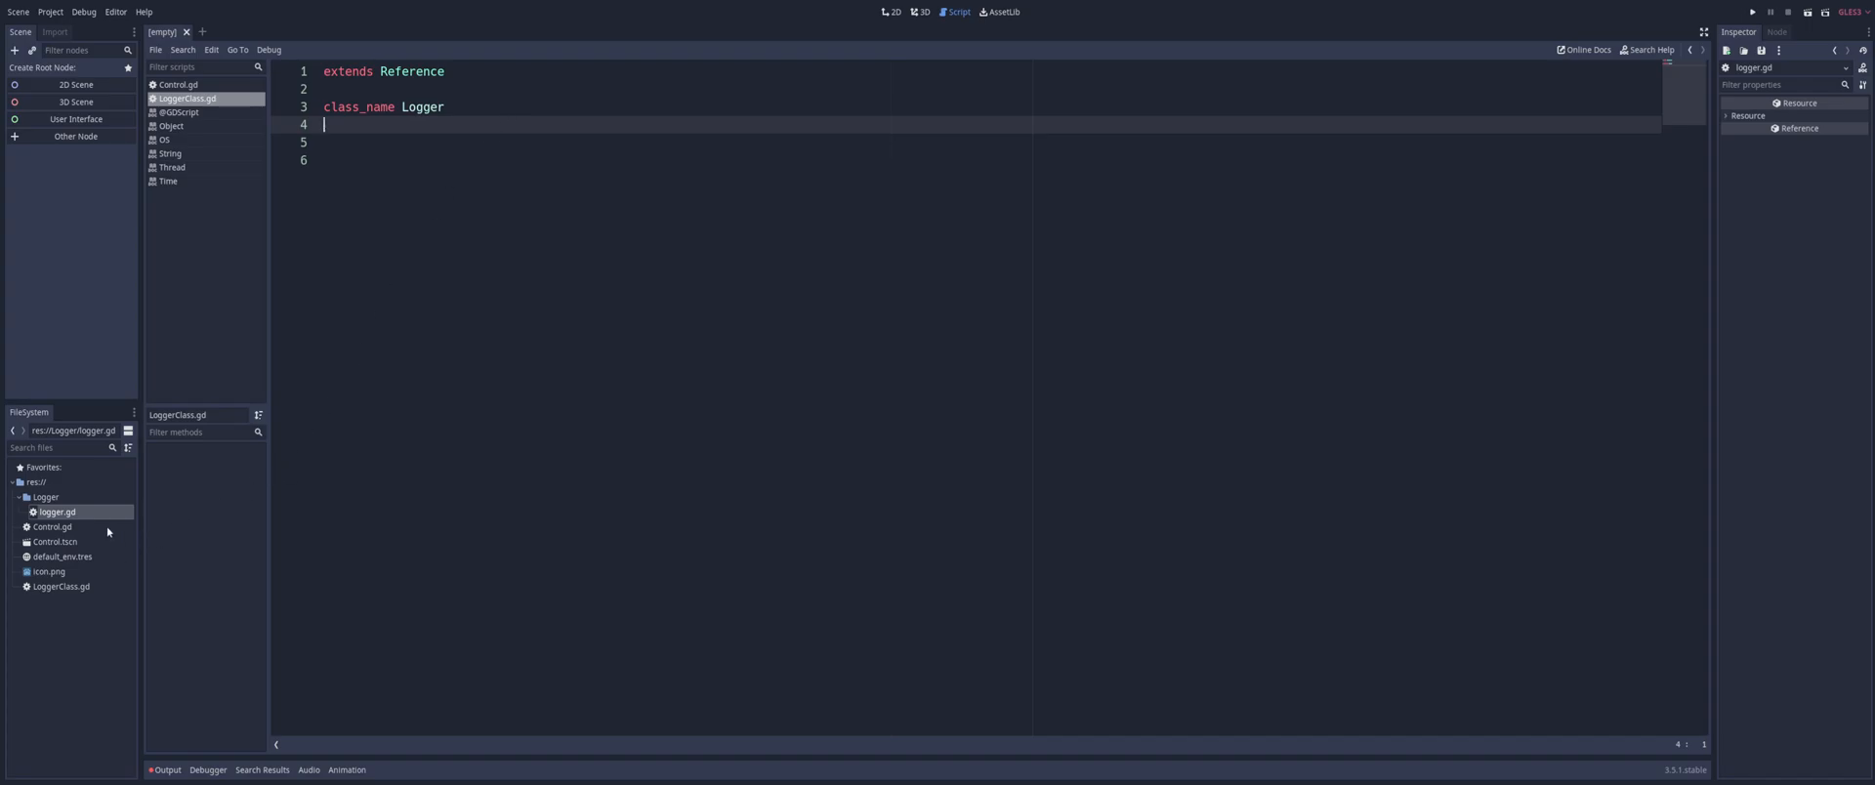
{"action": "mouse_move", "coordinate": [64, 554]}
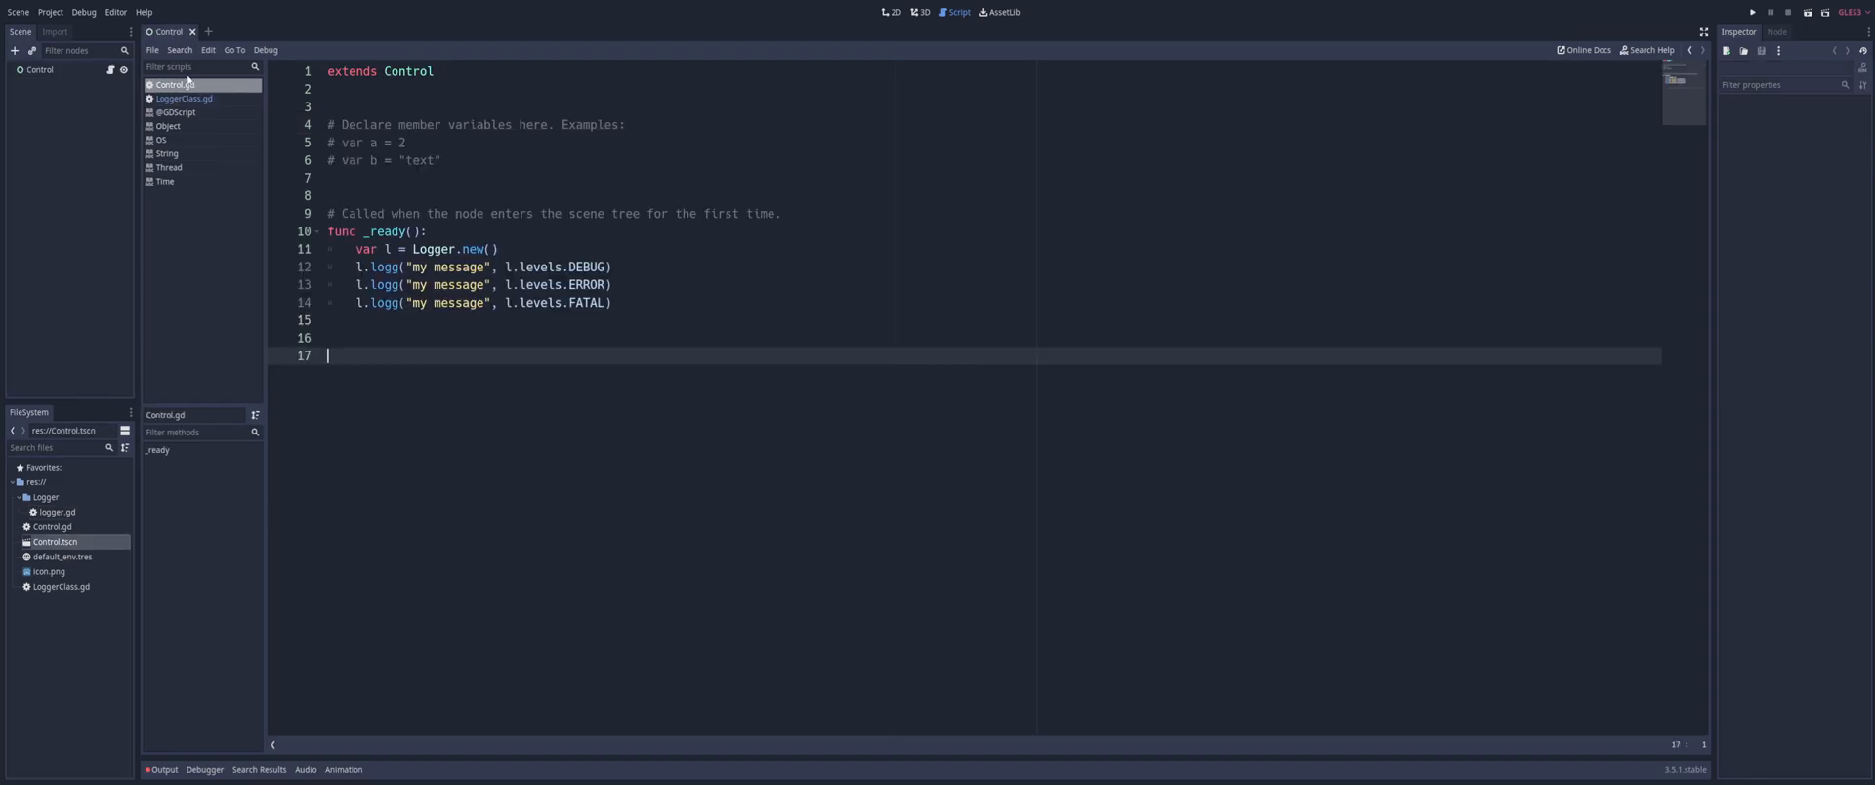
Select LoggerClass.gd in the script editor's script list
{"action": "left_click", "coordinate": [183, 98]}
{"action": "type", "text": "class_name Logger"}
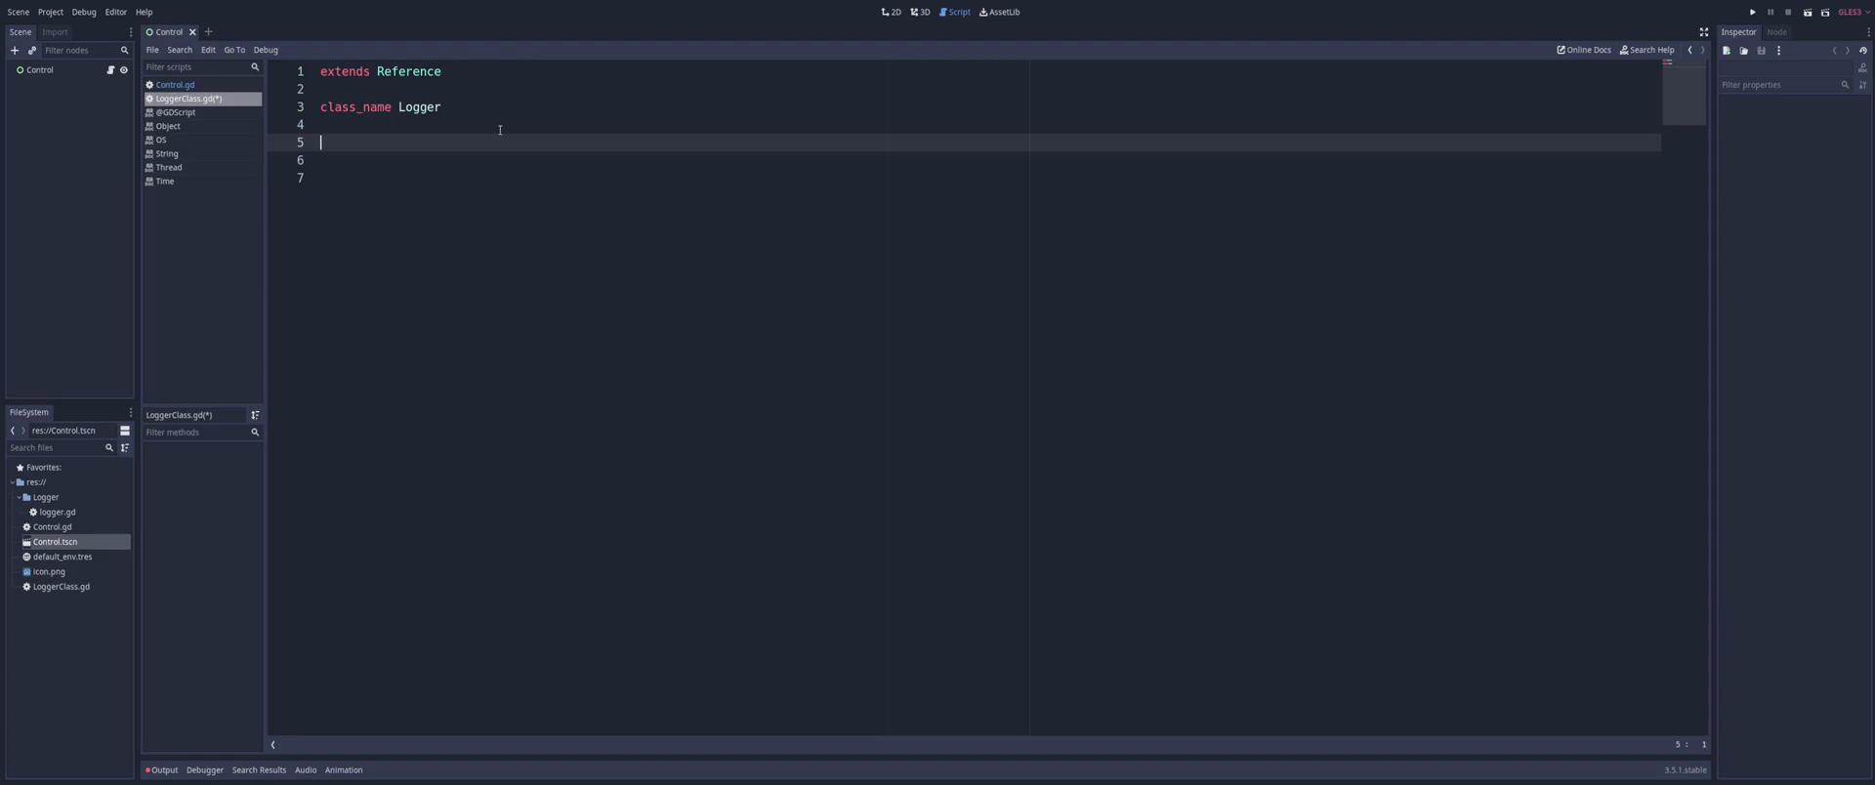
{"action": "mouse_move", "coordinate": [814, 108]}
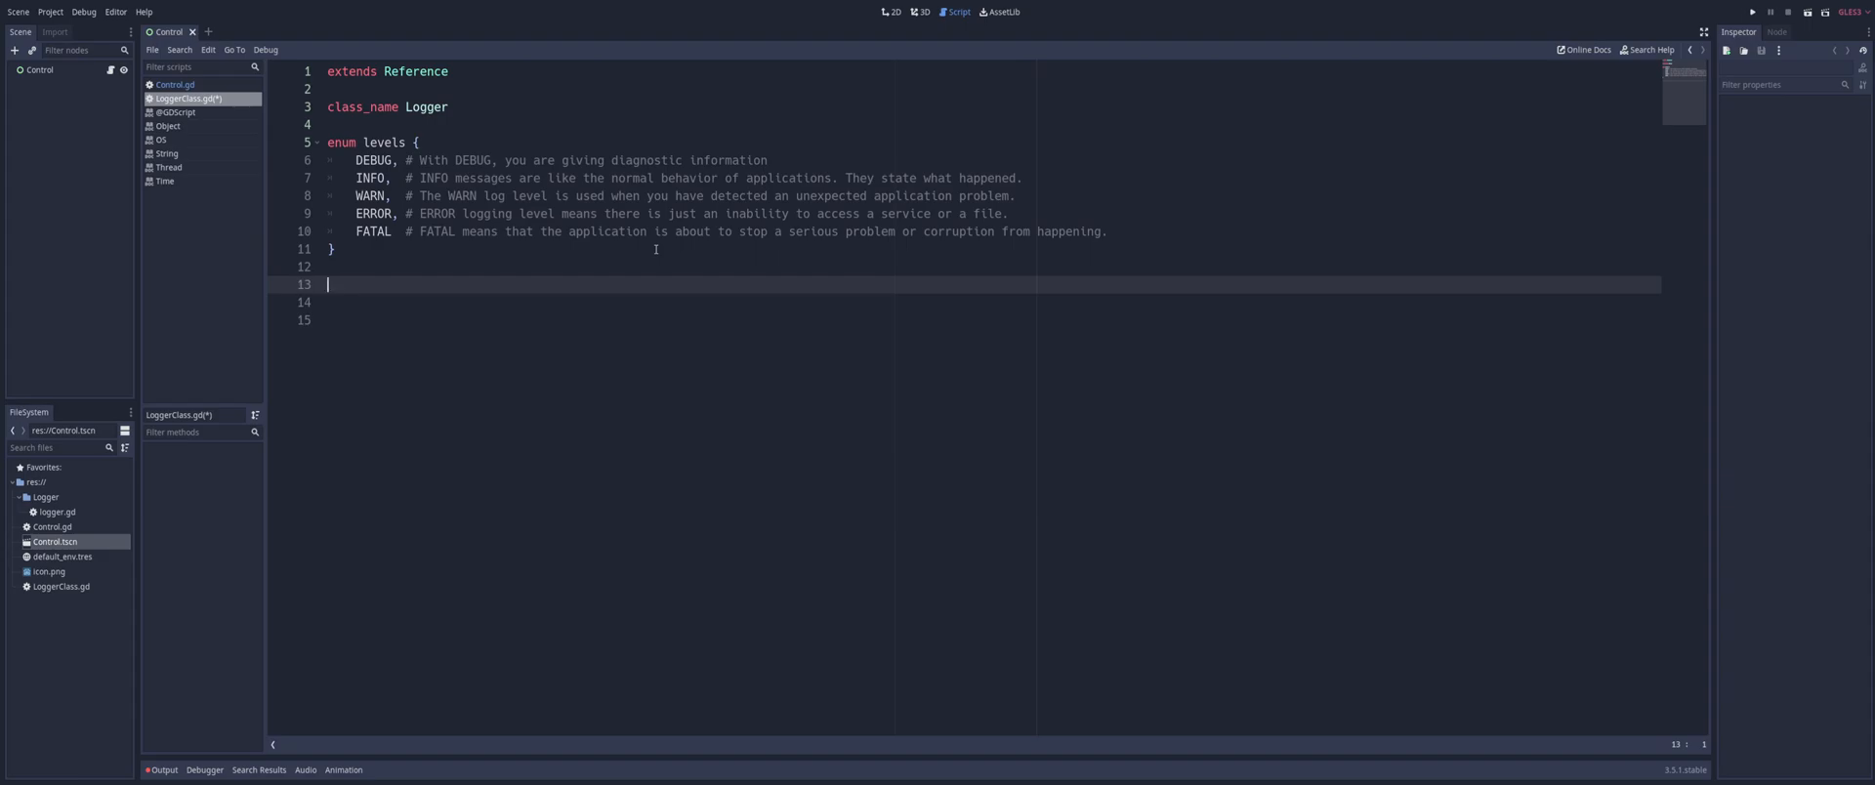
Write 'func logg(message: String, flag: int = 0):' with a placeholder pass body
{"action": "type", "text": "f"}
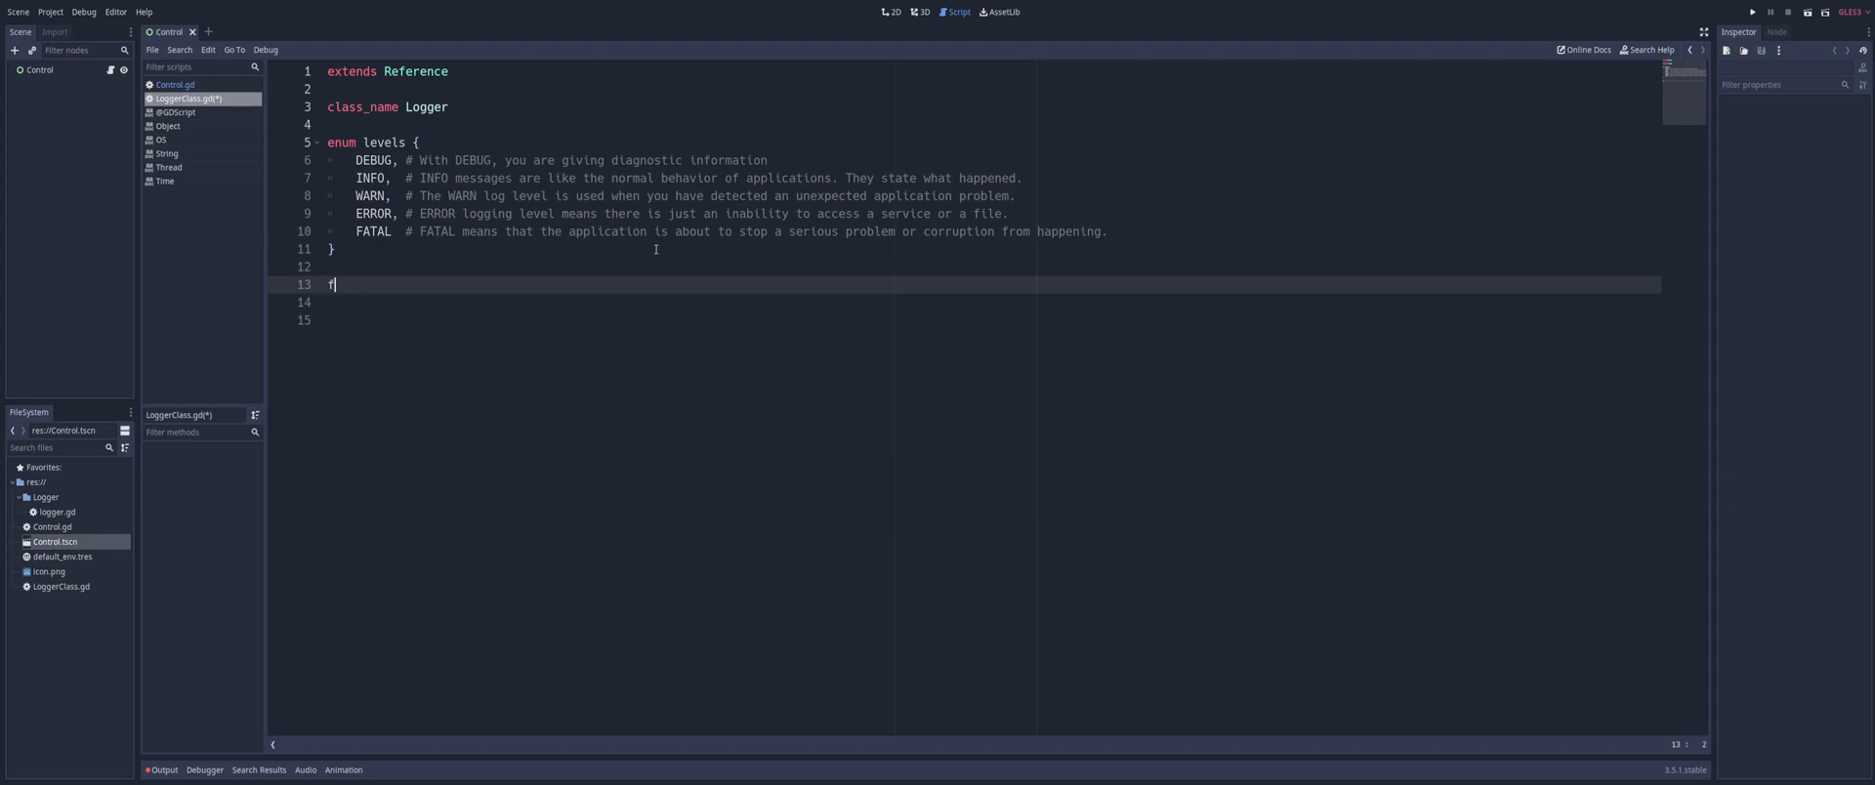
{"action": "type", "text": "unc"}
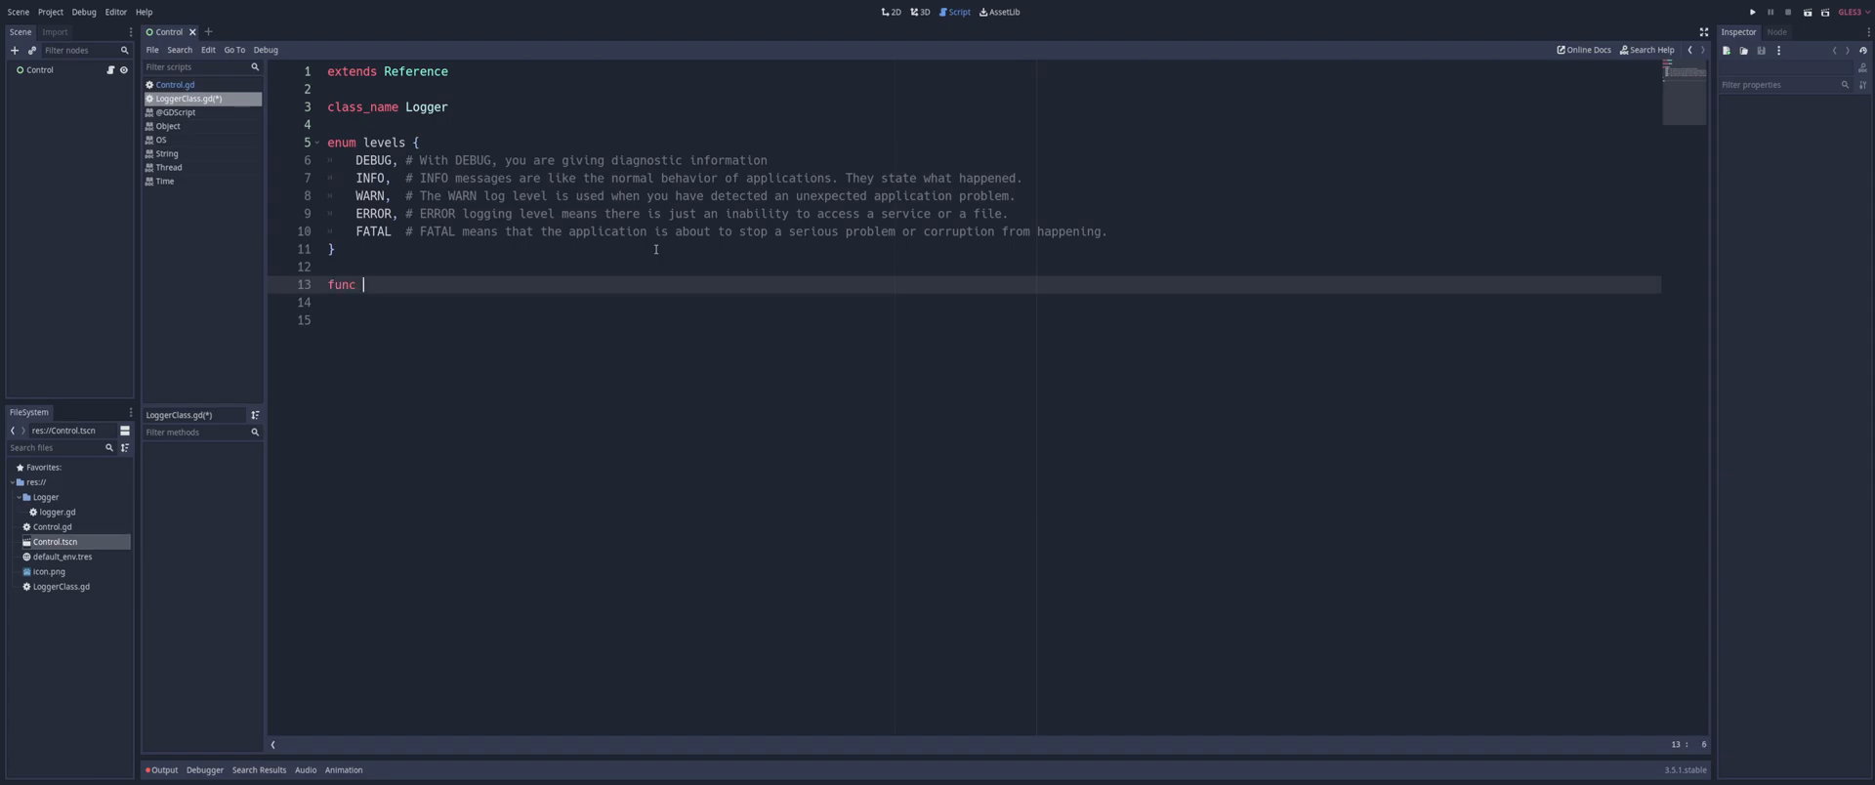
{"action": "key", "text": "Enter"}
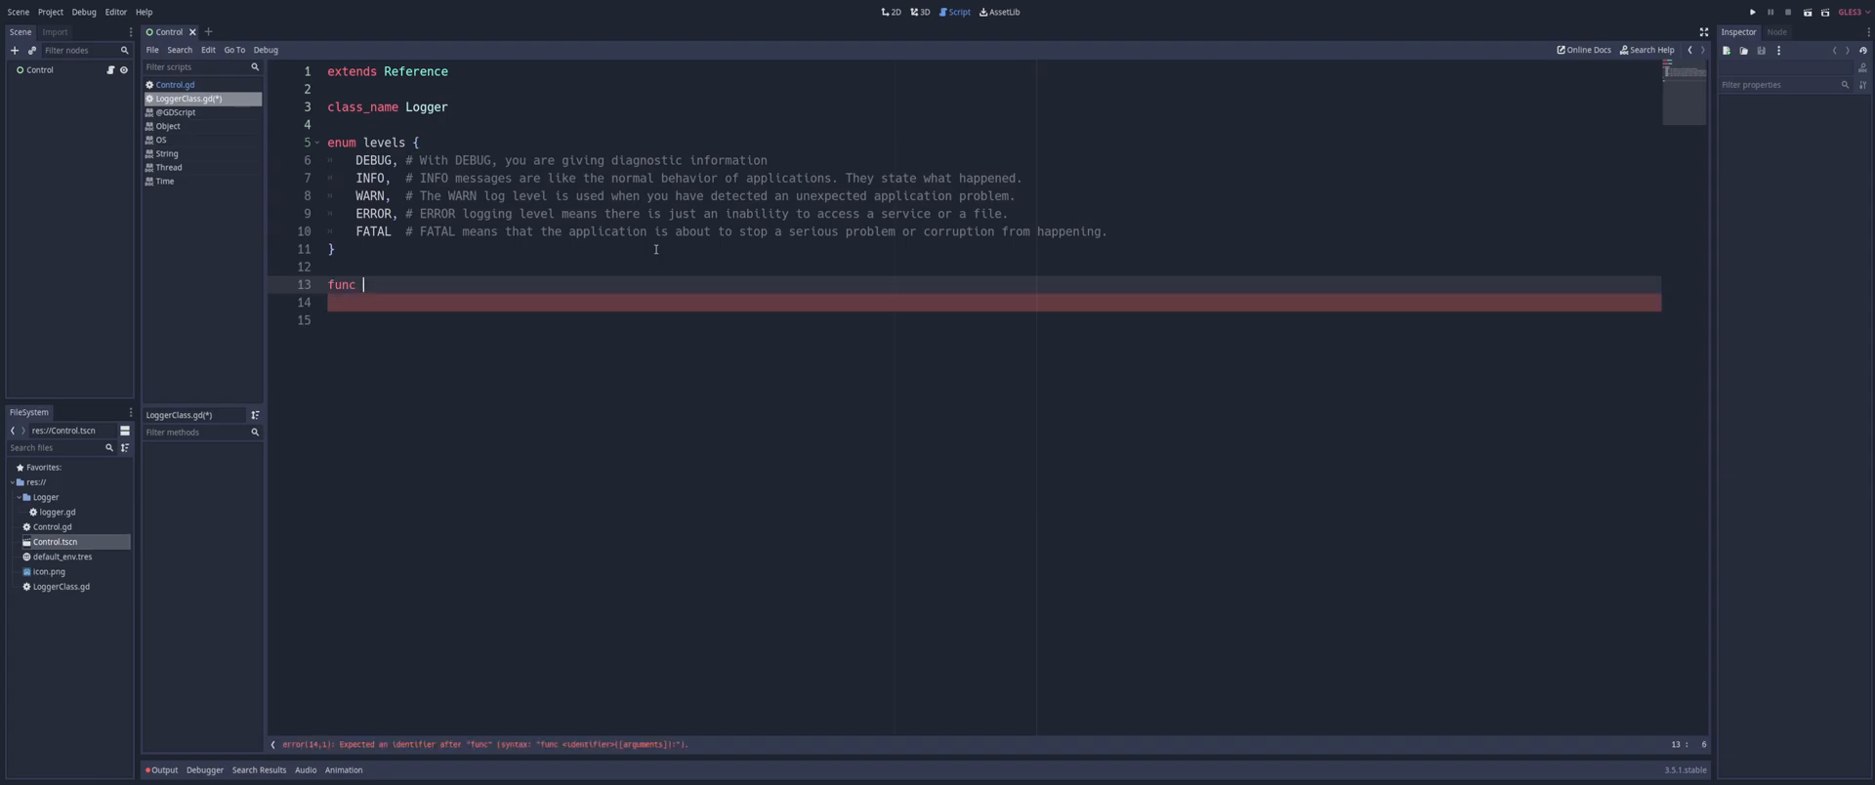
{"action": "type", "text": "logg()"}
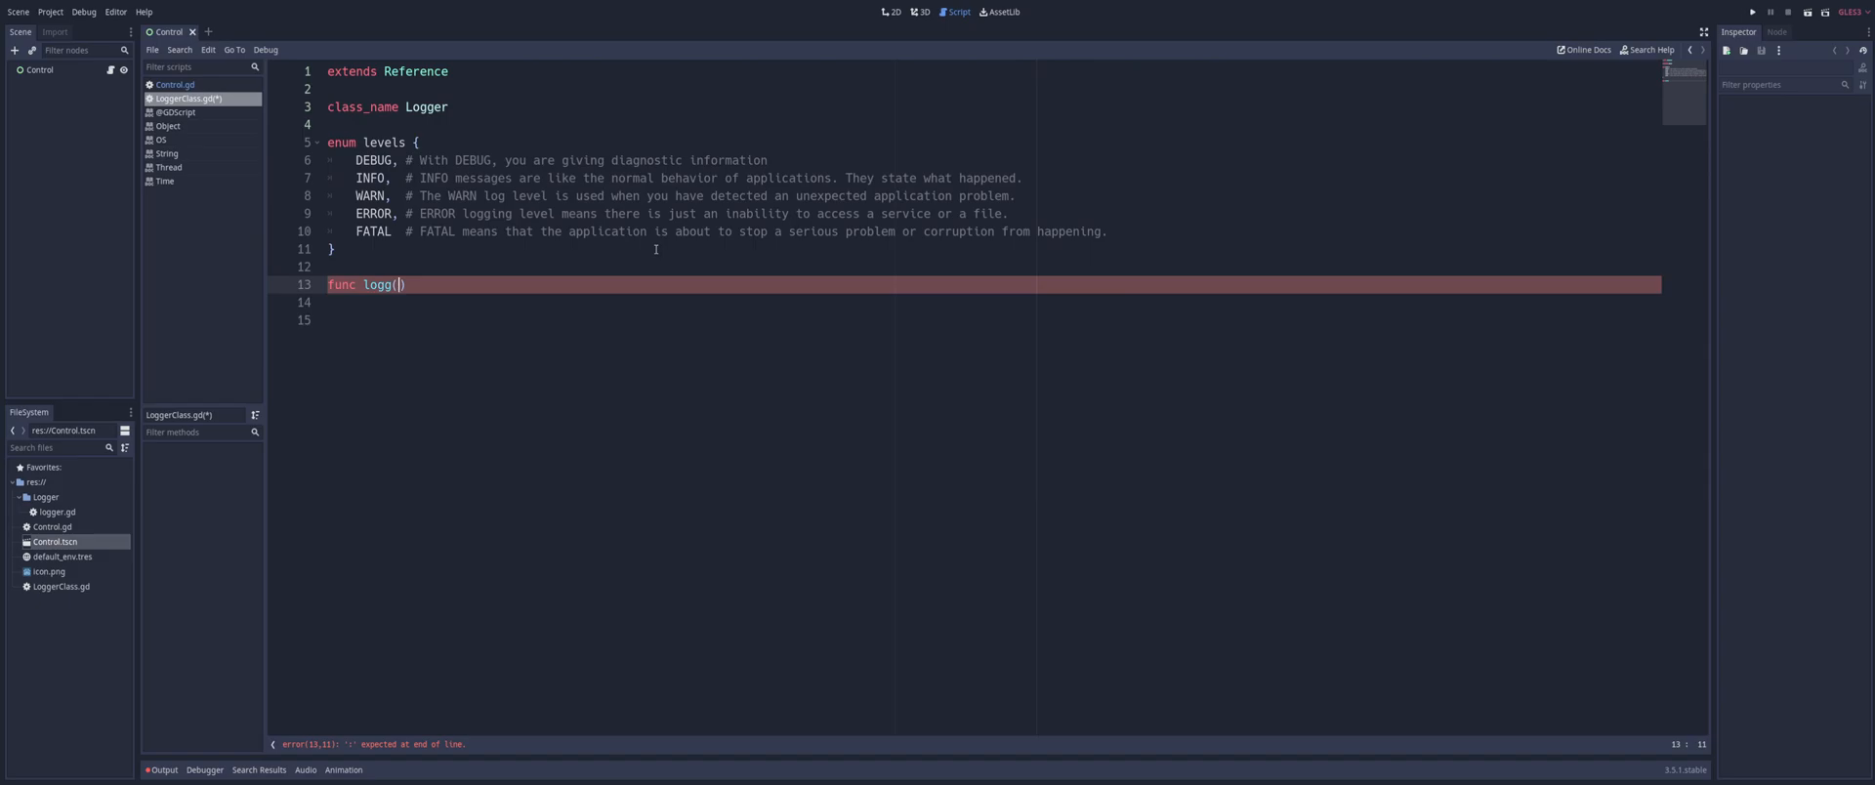
{"action": "type", "text": "message: String, f"}
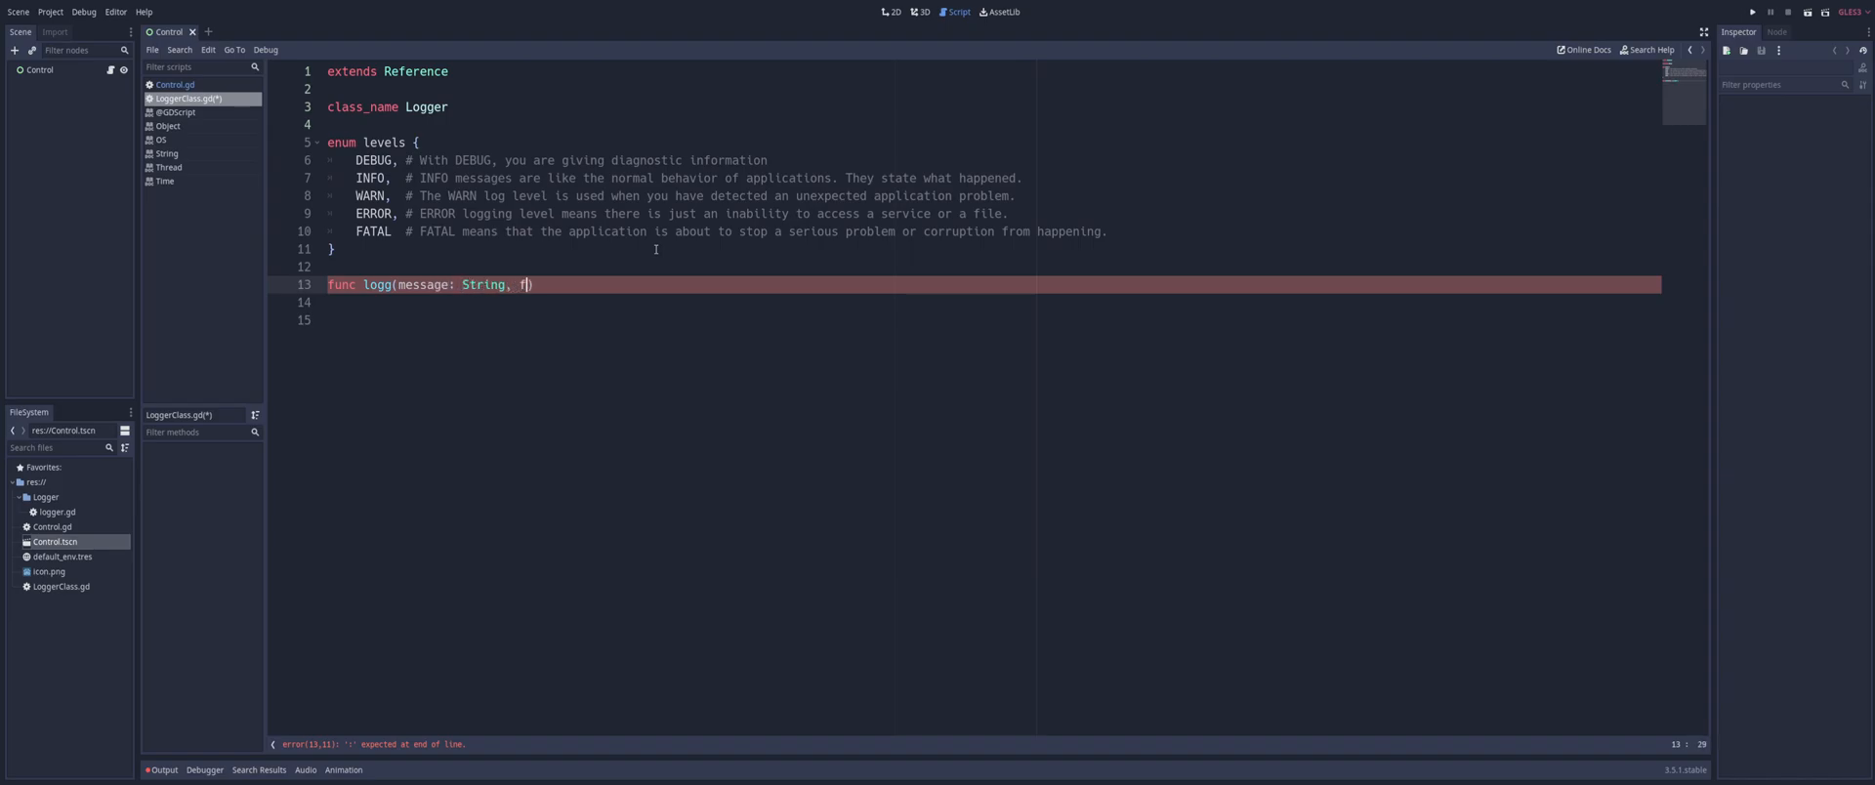
{"action": "type", "text": "lag:"}
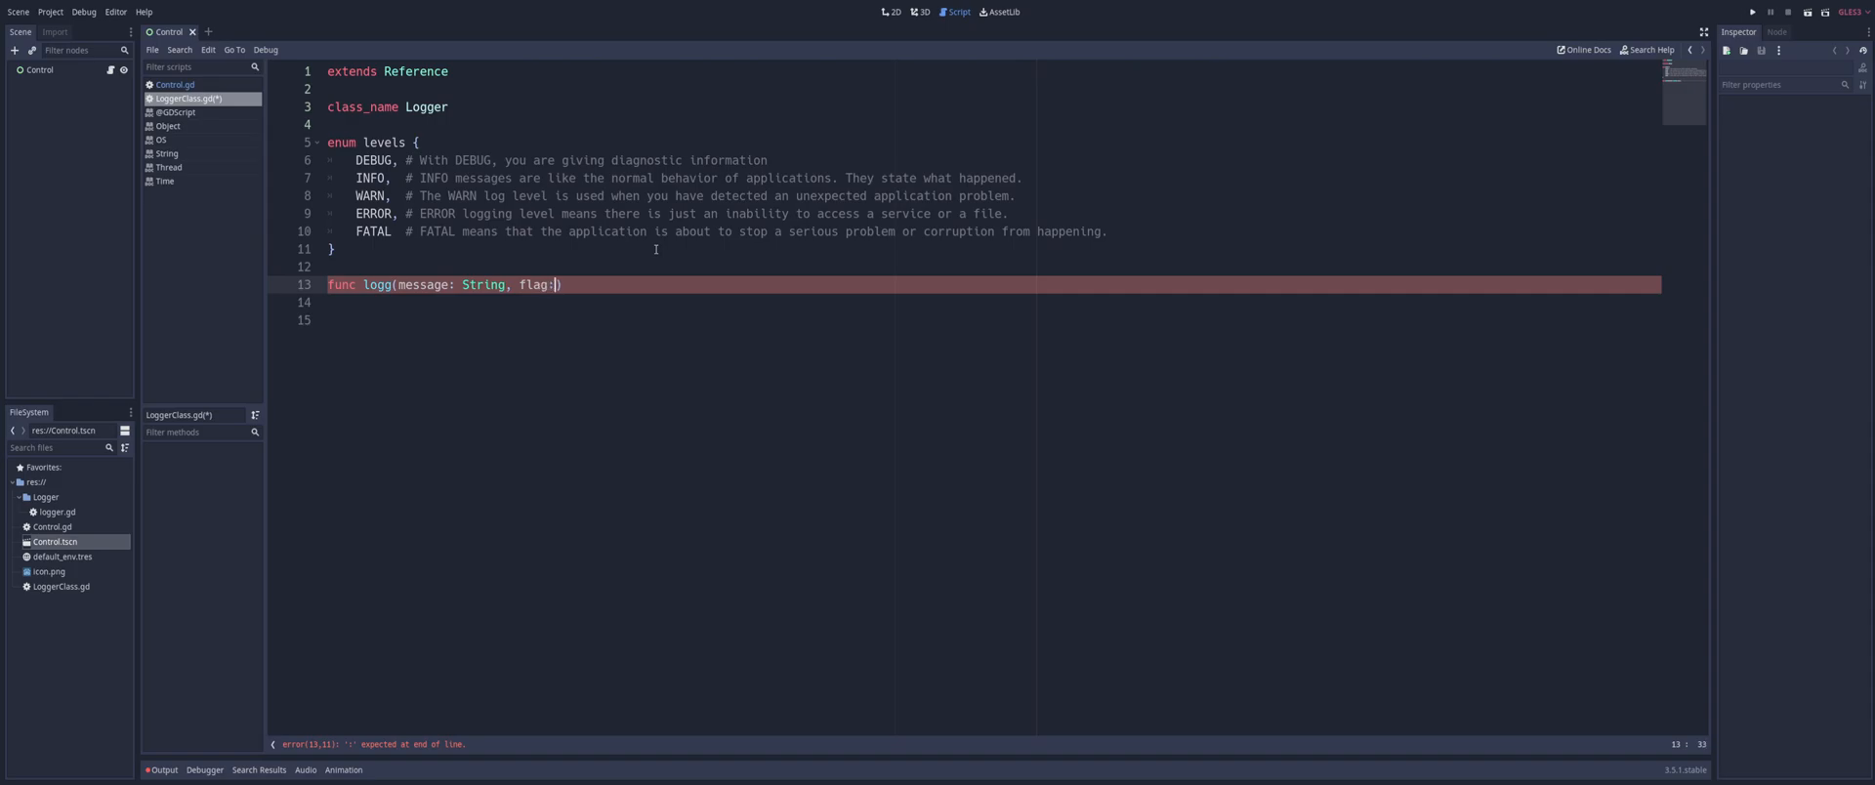
{"action": "type", "text": "int"}
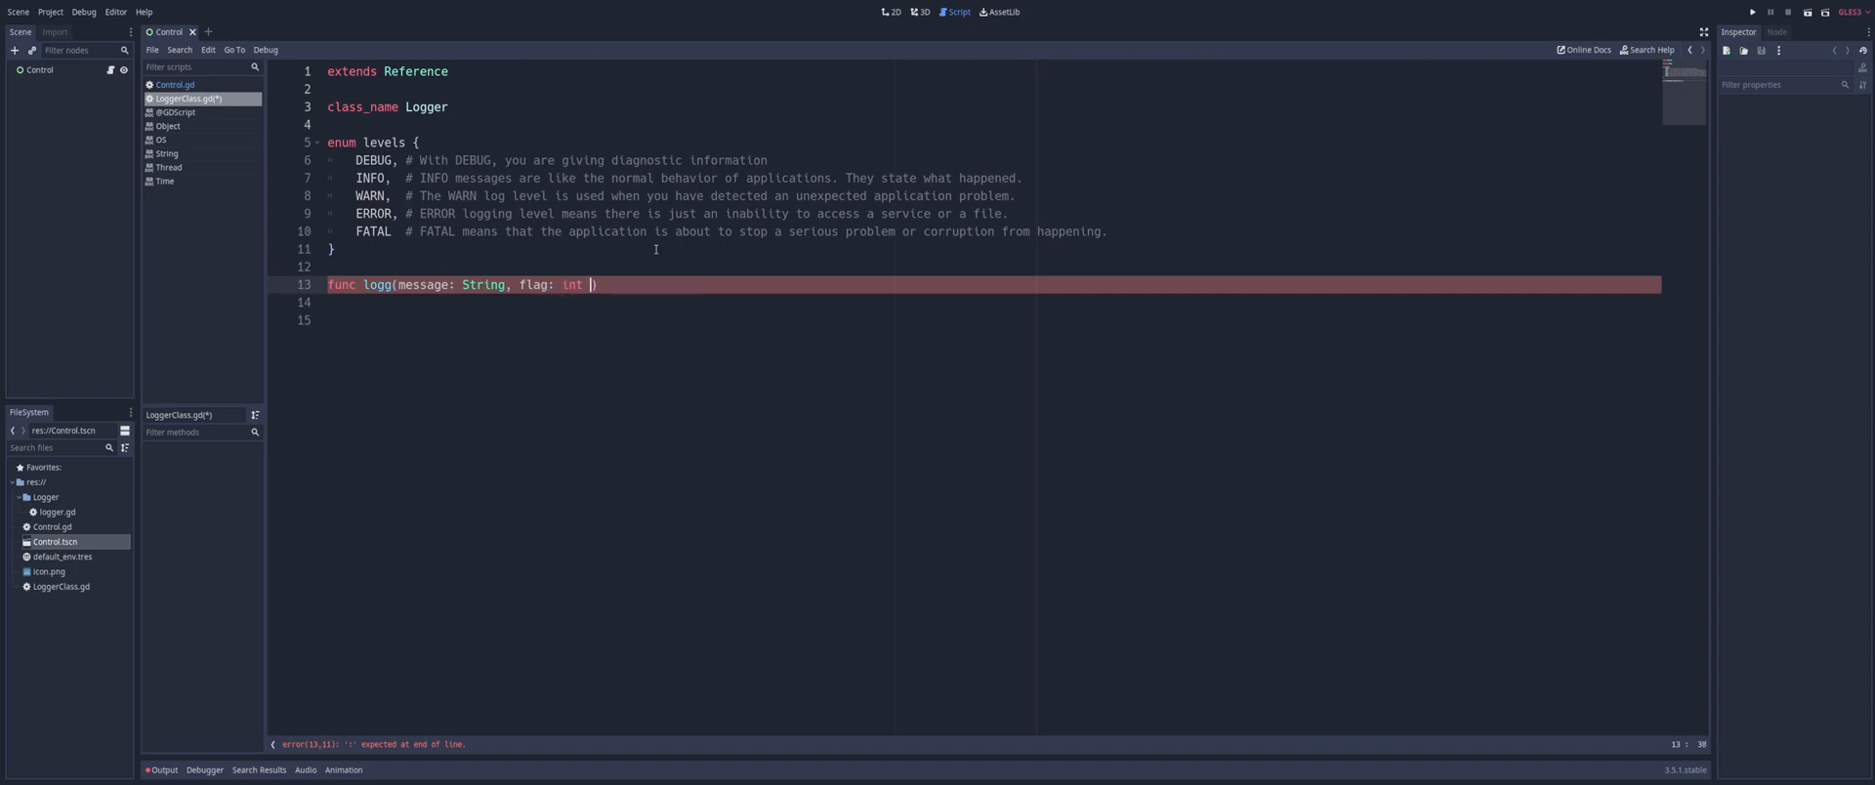
{"action": "type", "text": "= 0"}
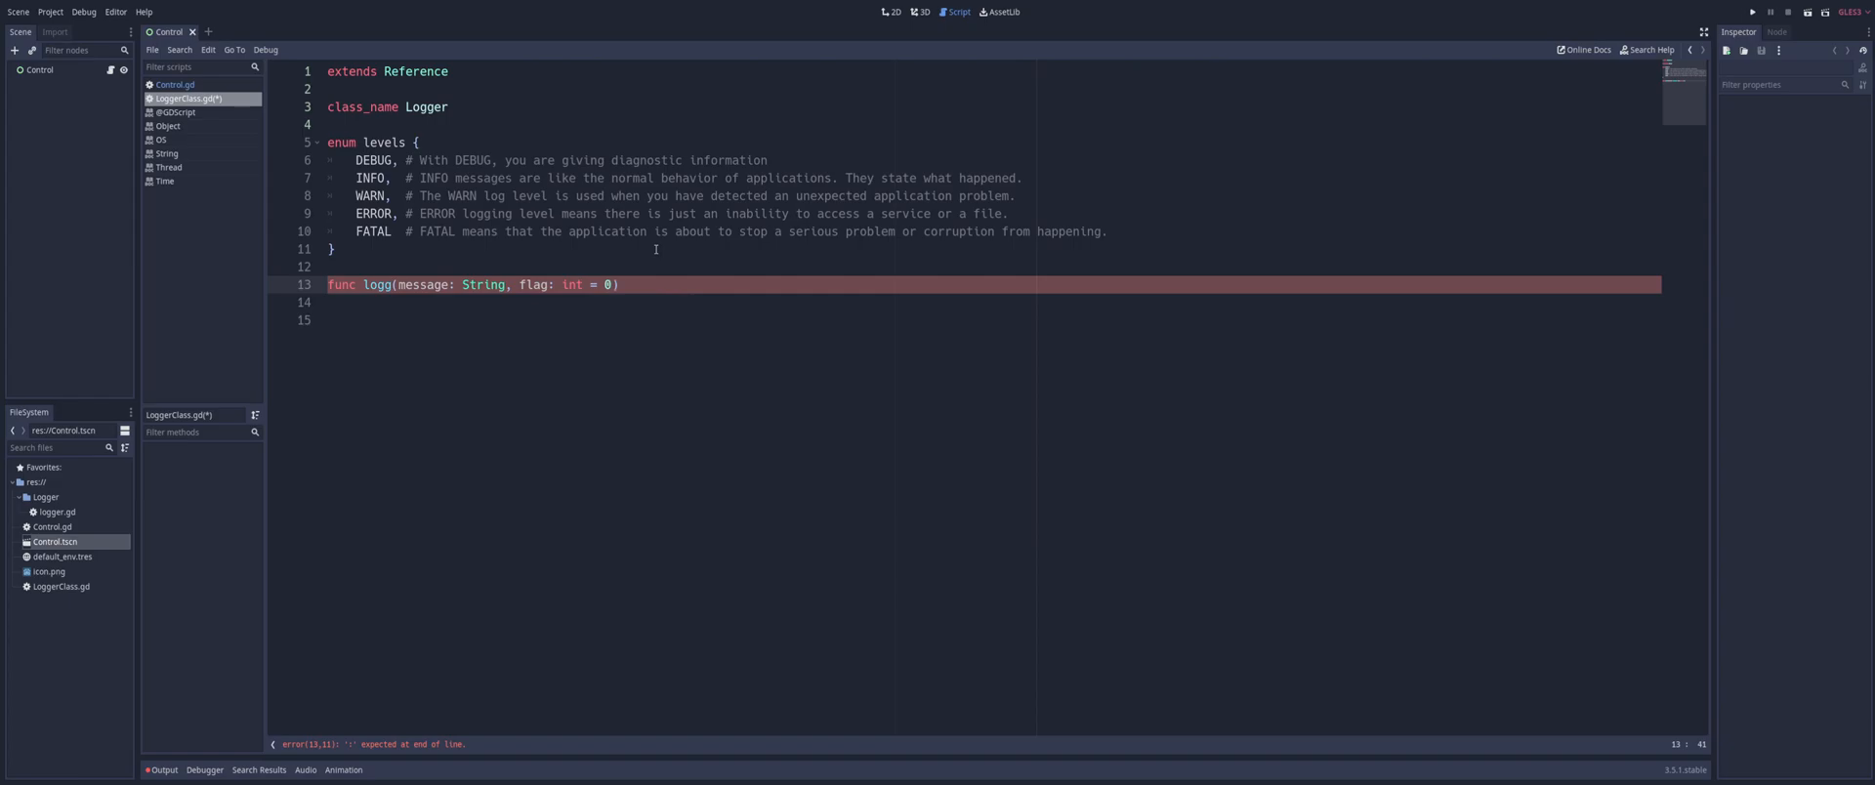
{"action": "type", "text": ":"}
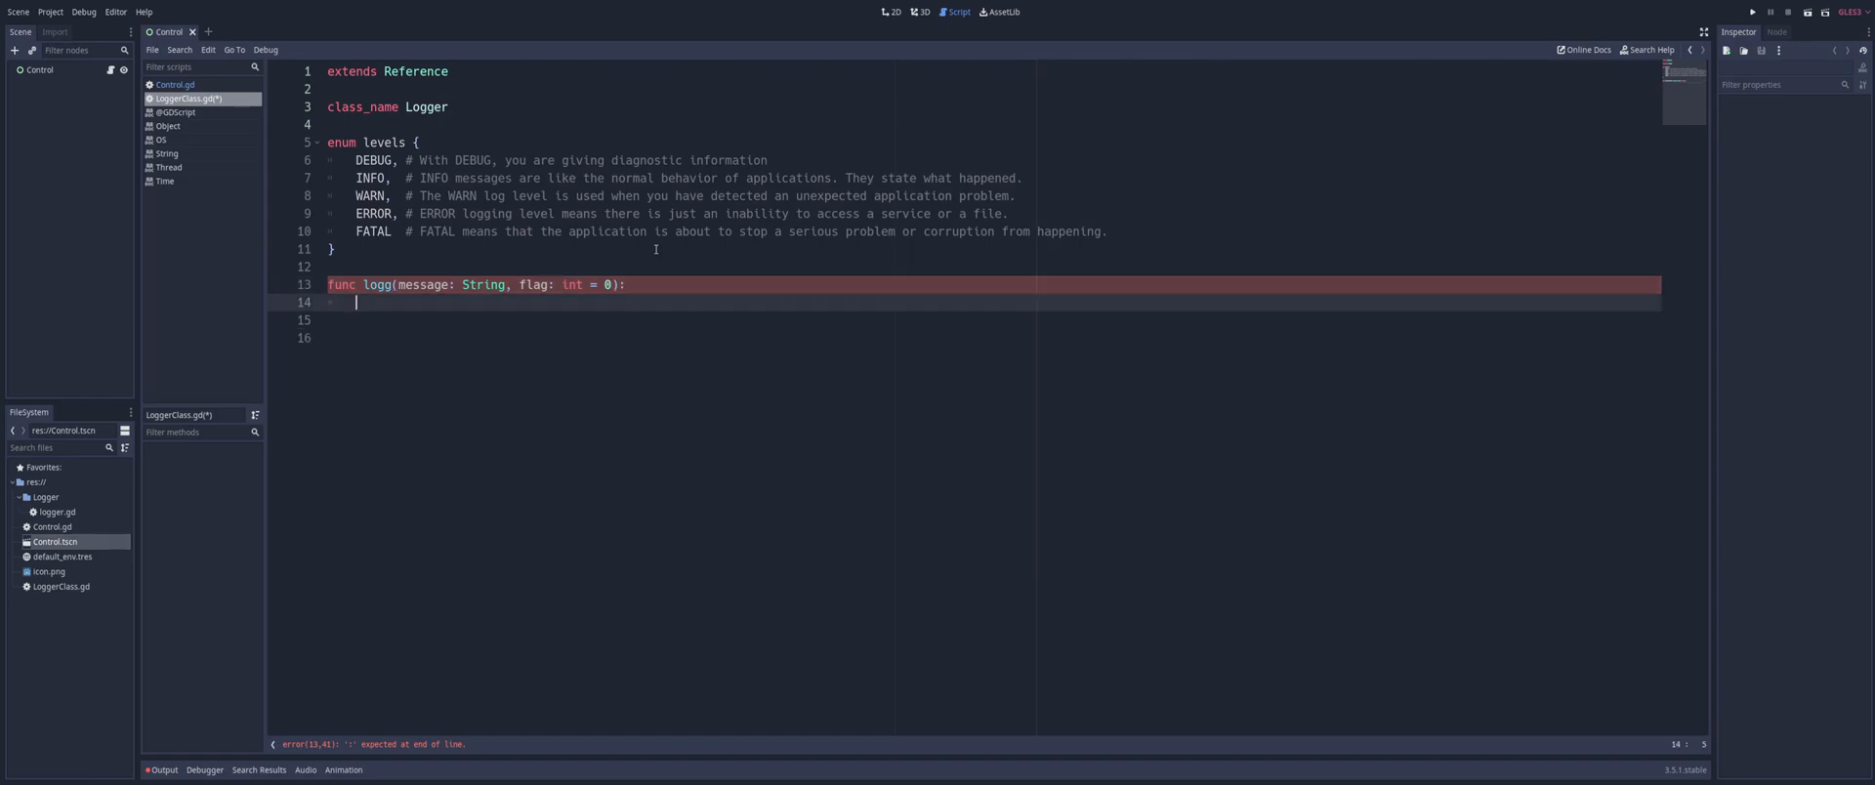
{"action": "type", "text": "pass"}
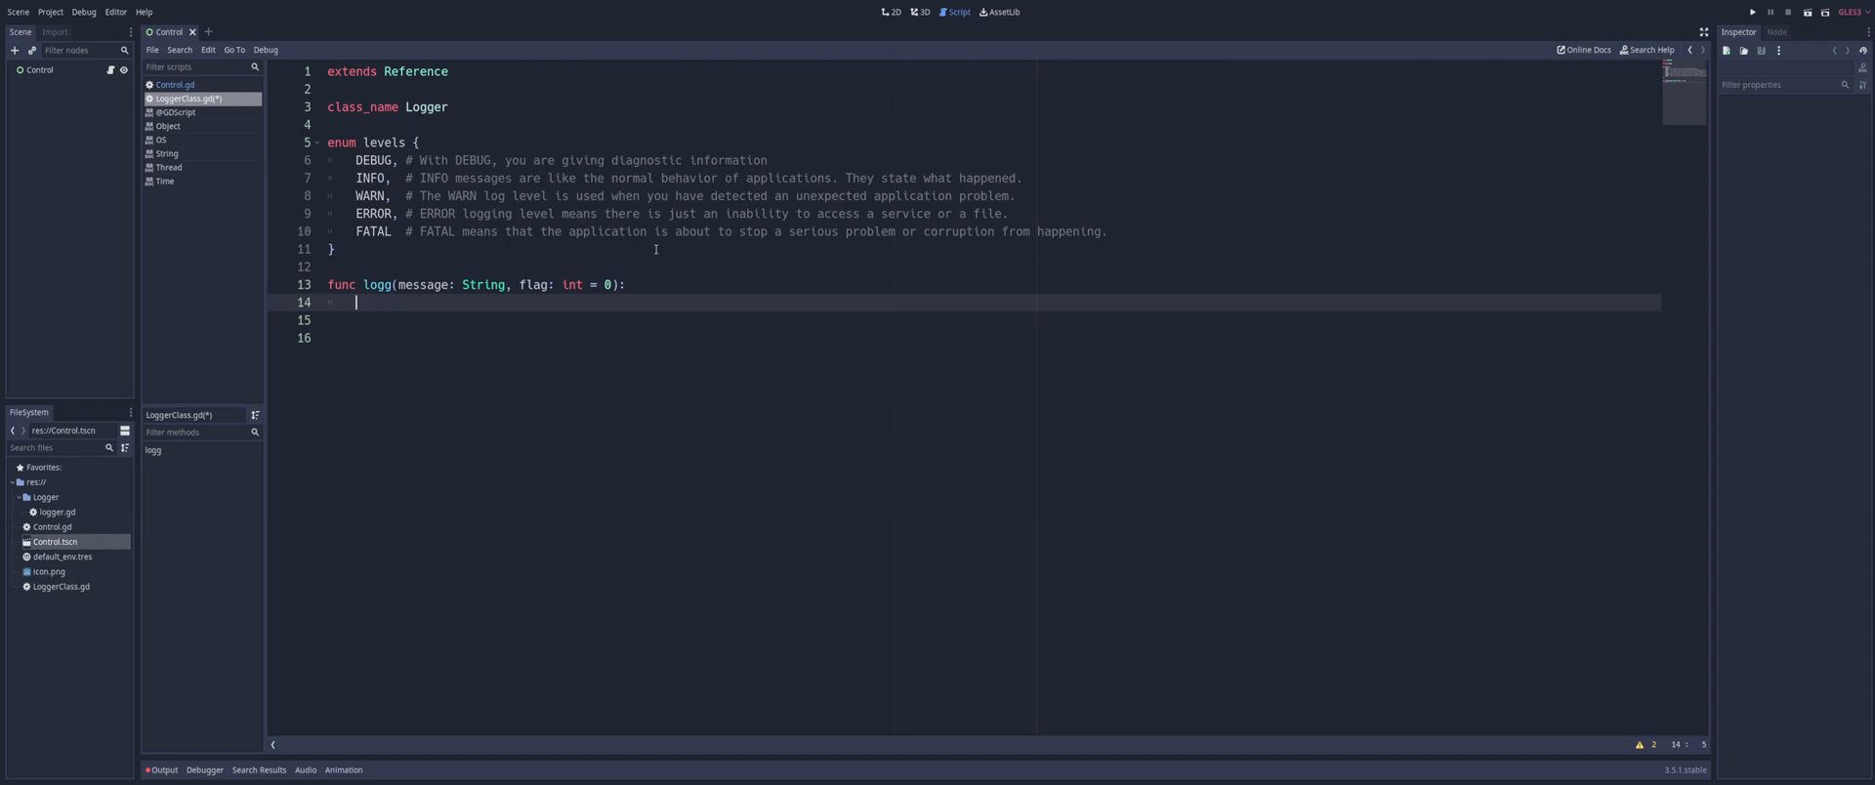
Write var t = Thread.new(), t.start(self, "_log_it", [message, flag], PRIORITY_NORMAL), t.wait_to_finish()
{"action": "type", "text": "var t = t"}
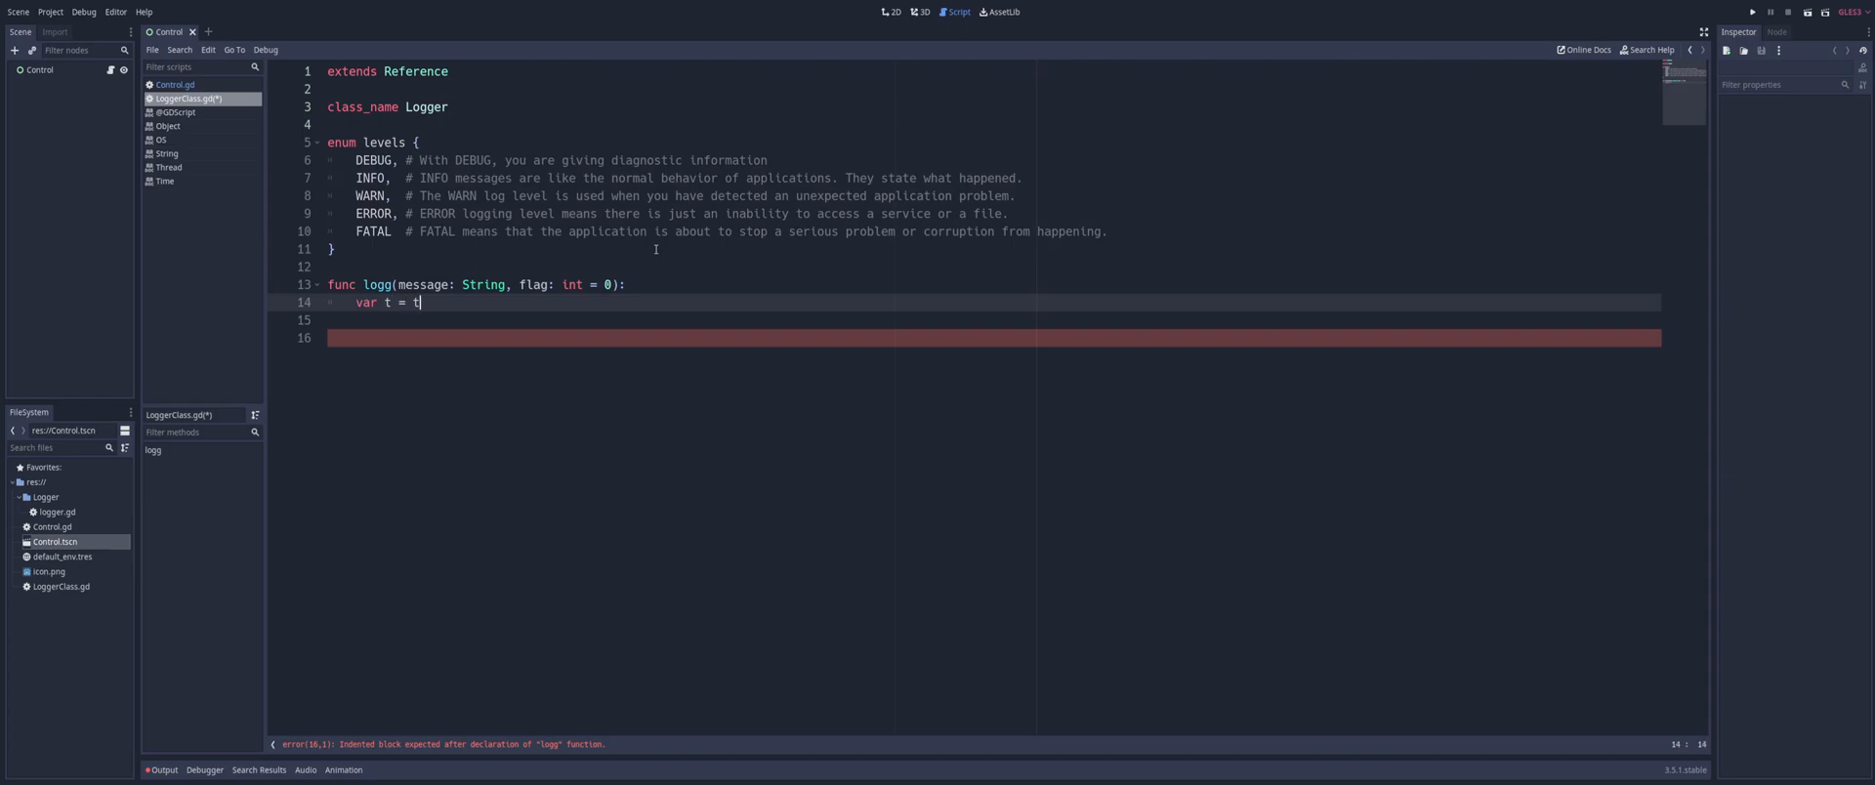
{"action": "type", "text": "hread.new("}
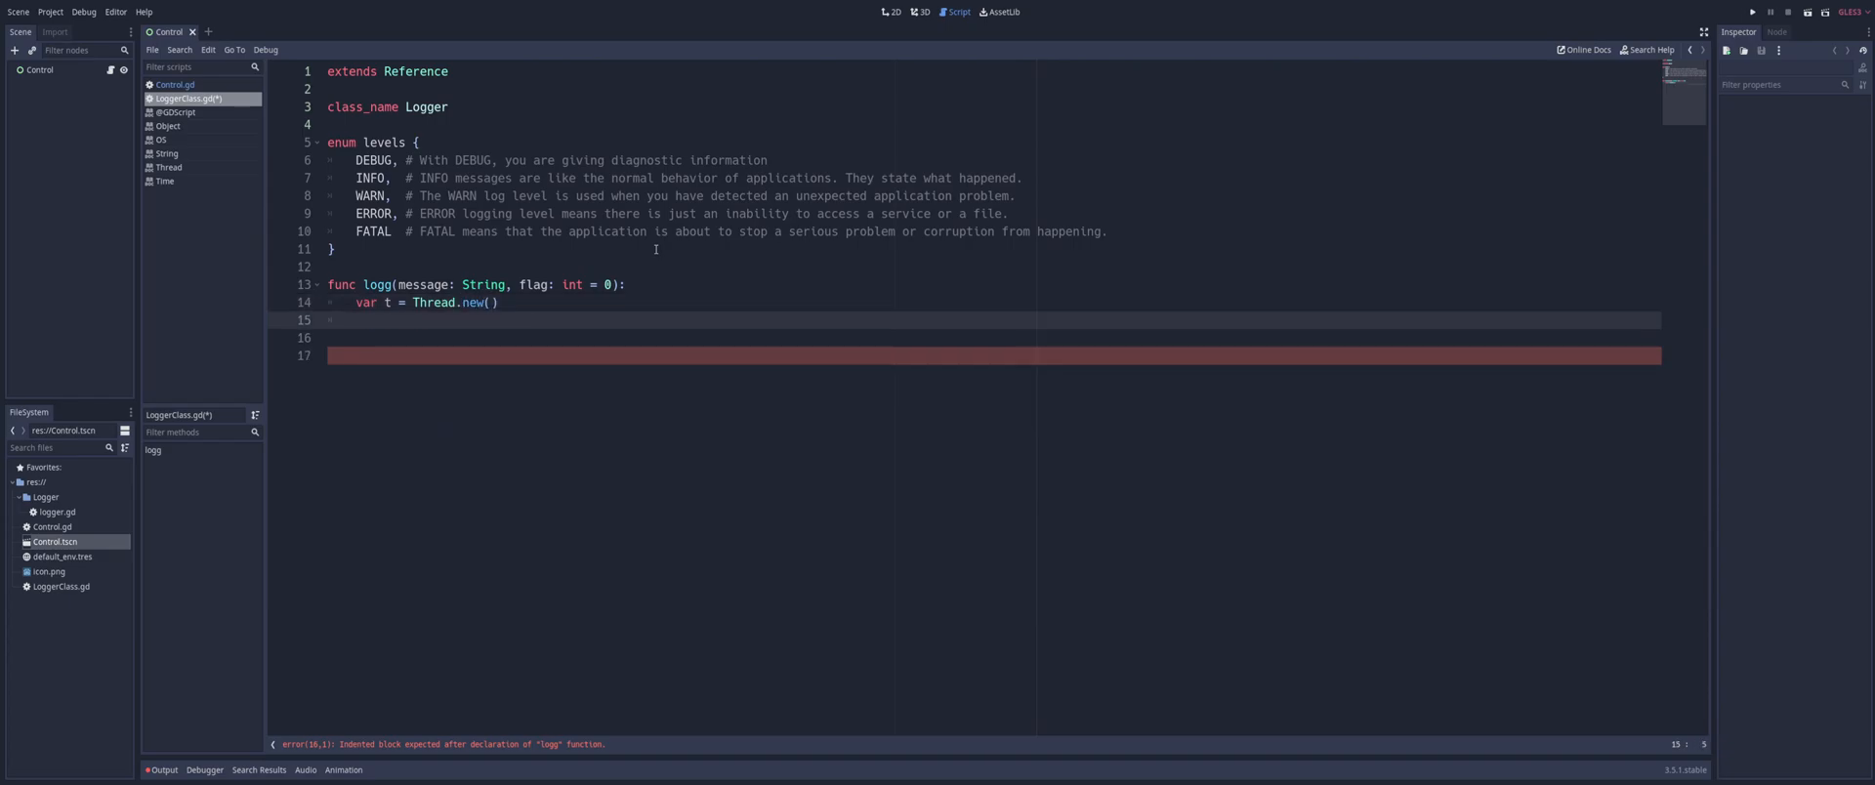
{"action": "type", "text": "t.start("}
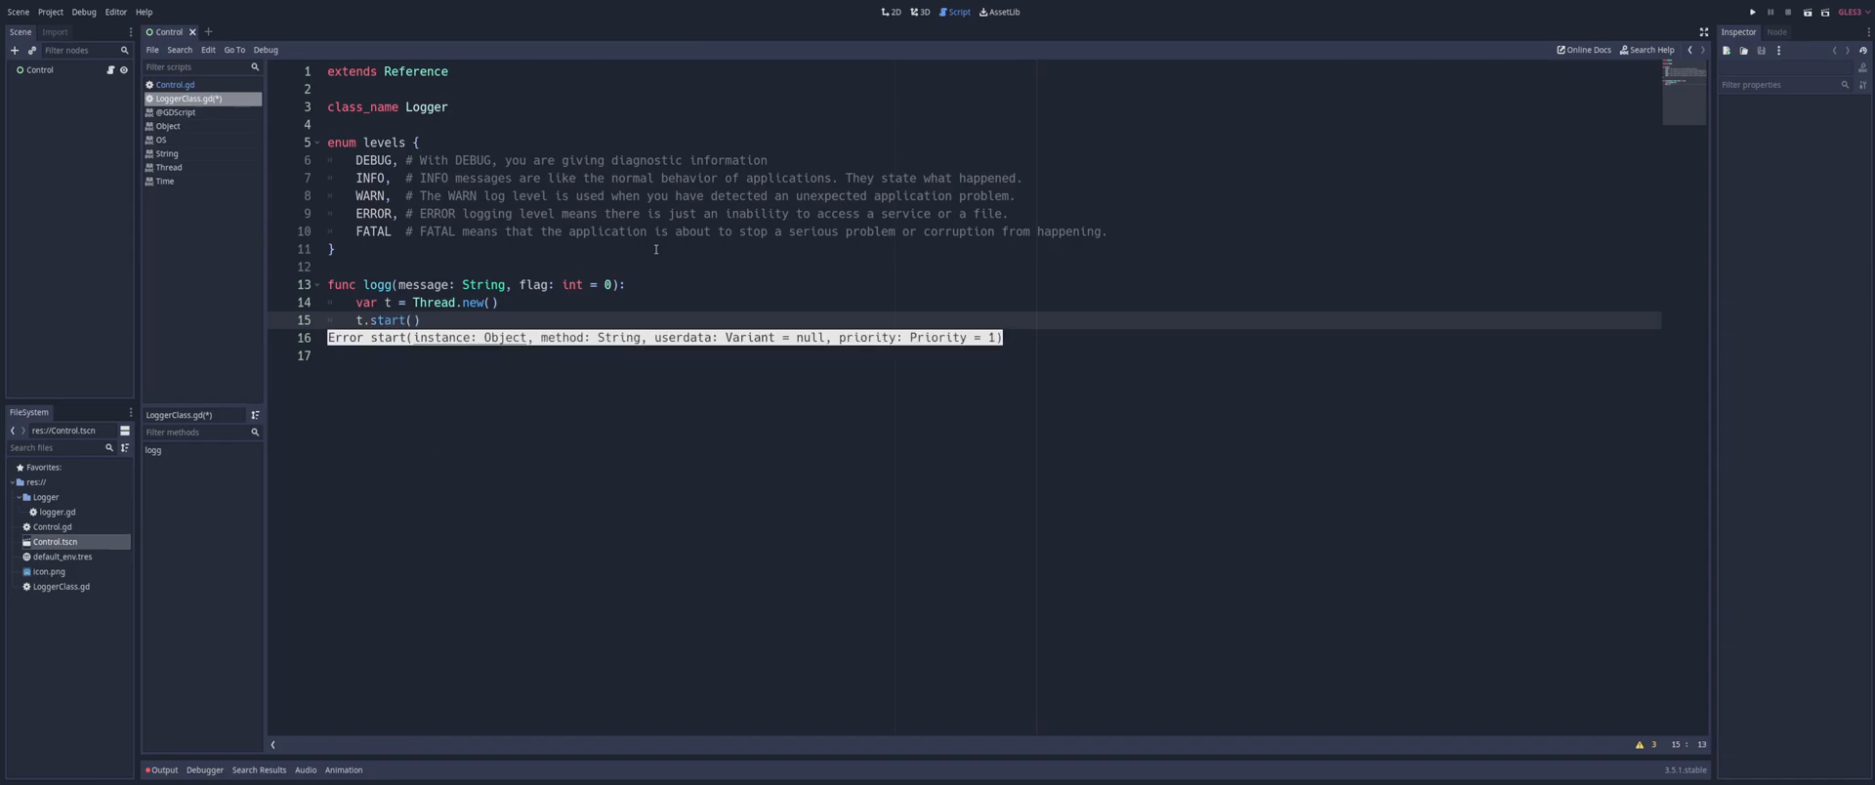
{"action": "type", "text": "self, \"_log_it"}
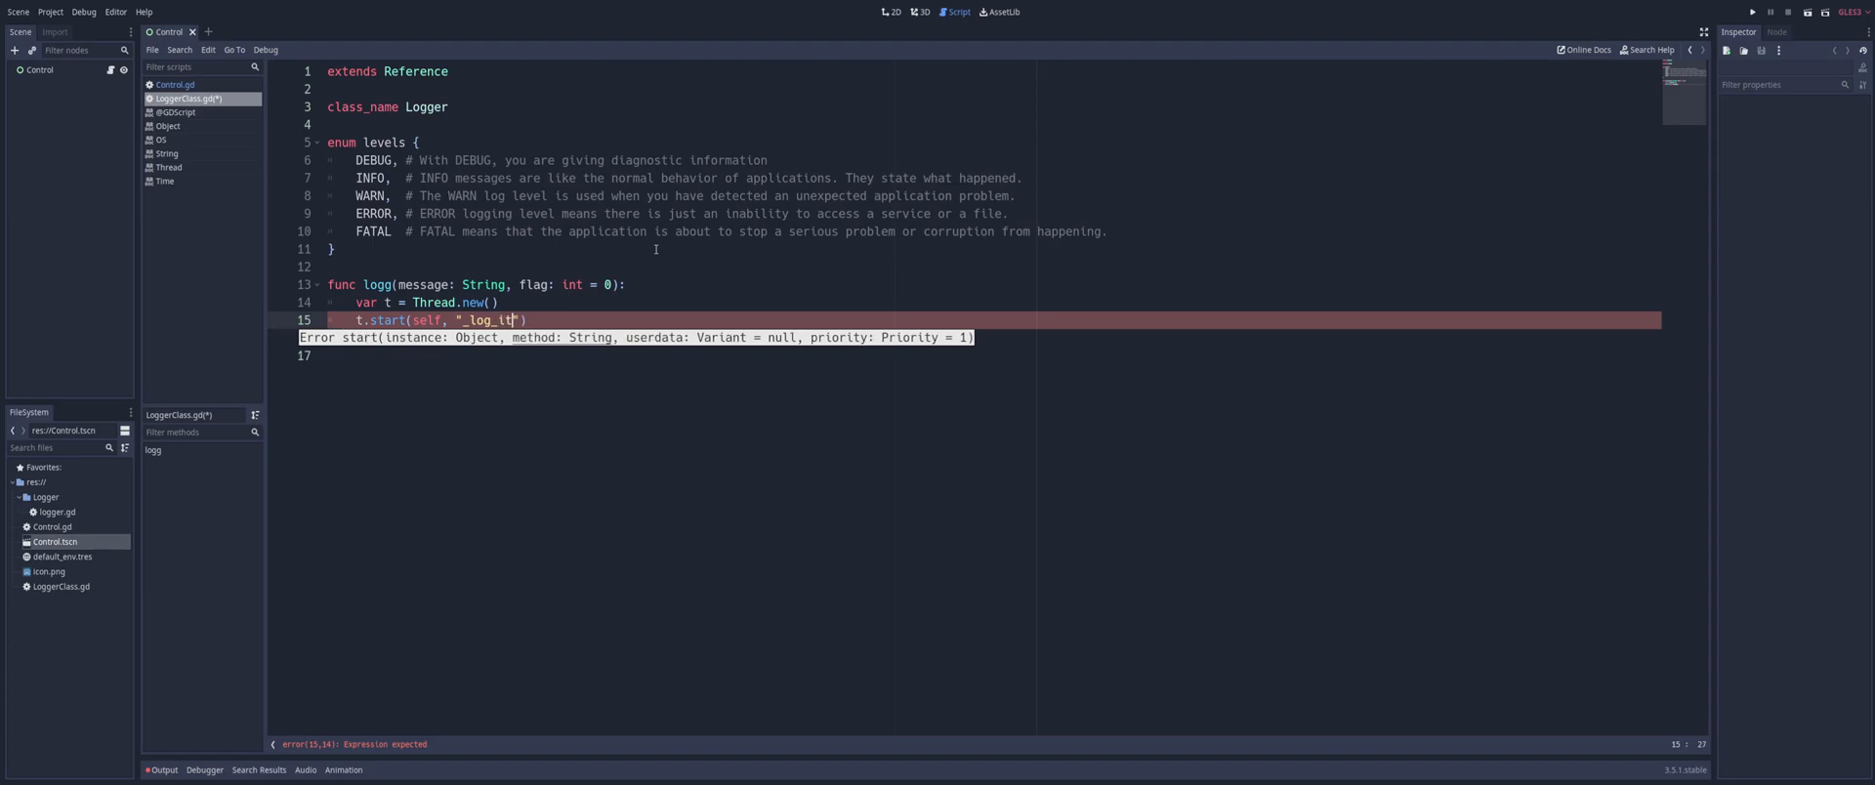
{"action": "type", "text": "\""}
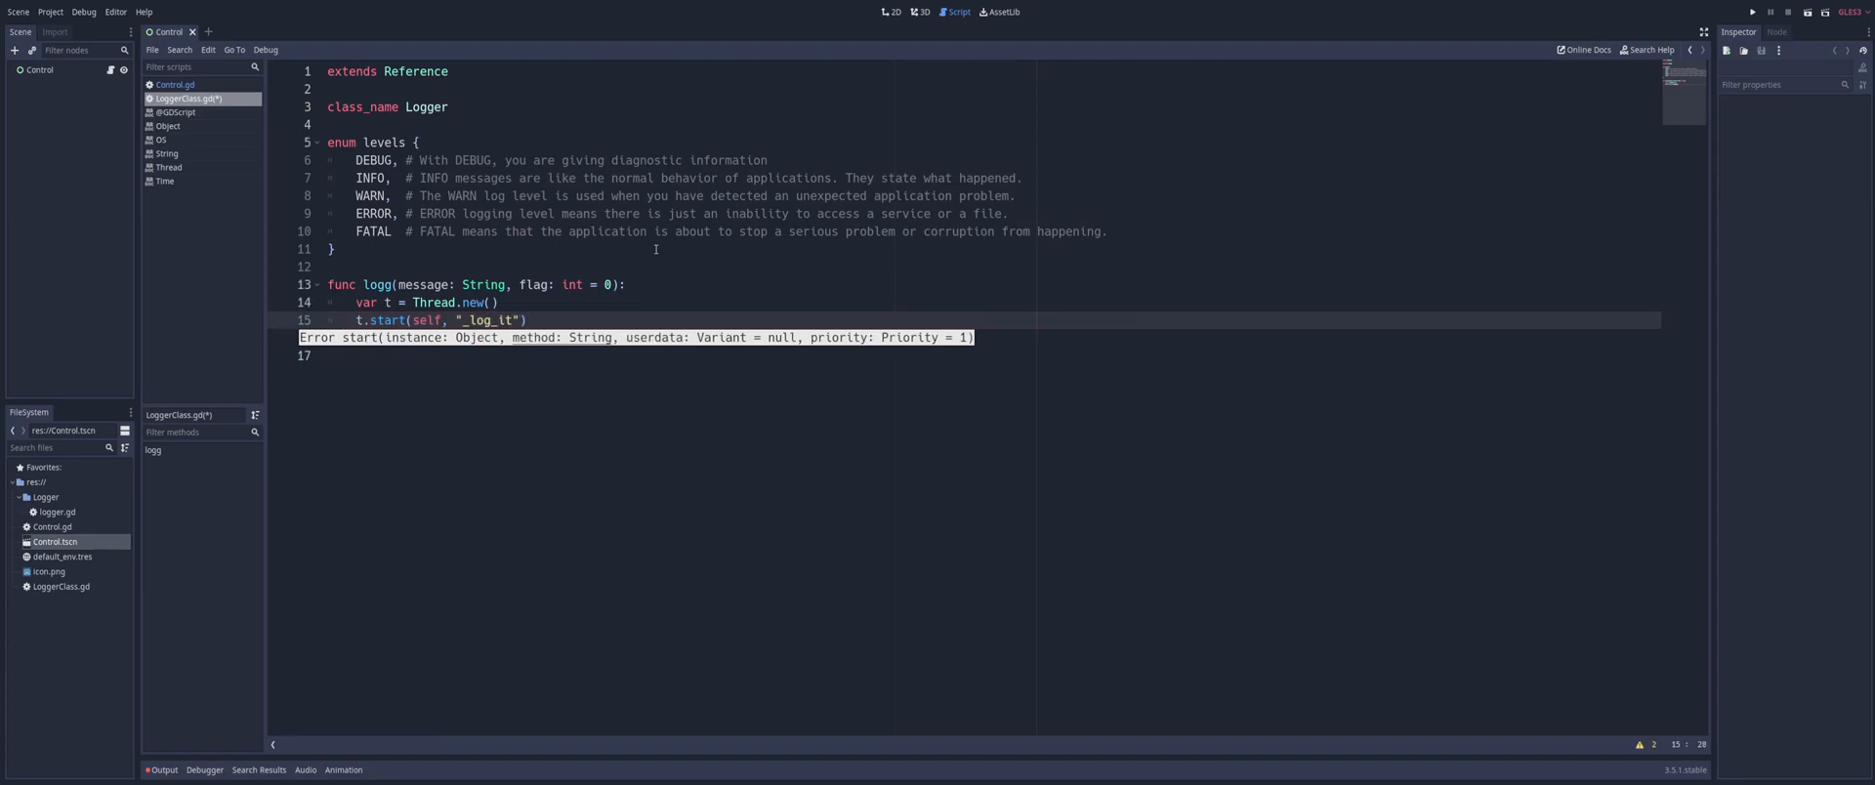
{"action": "type", "text": ", ["}
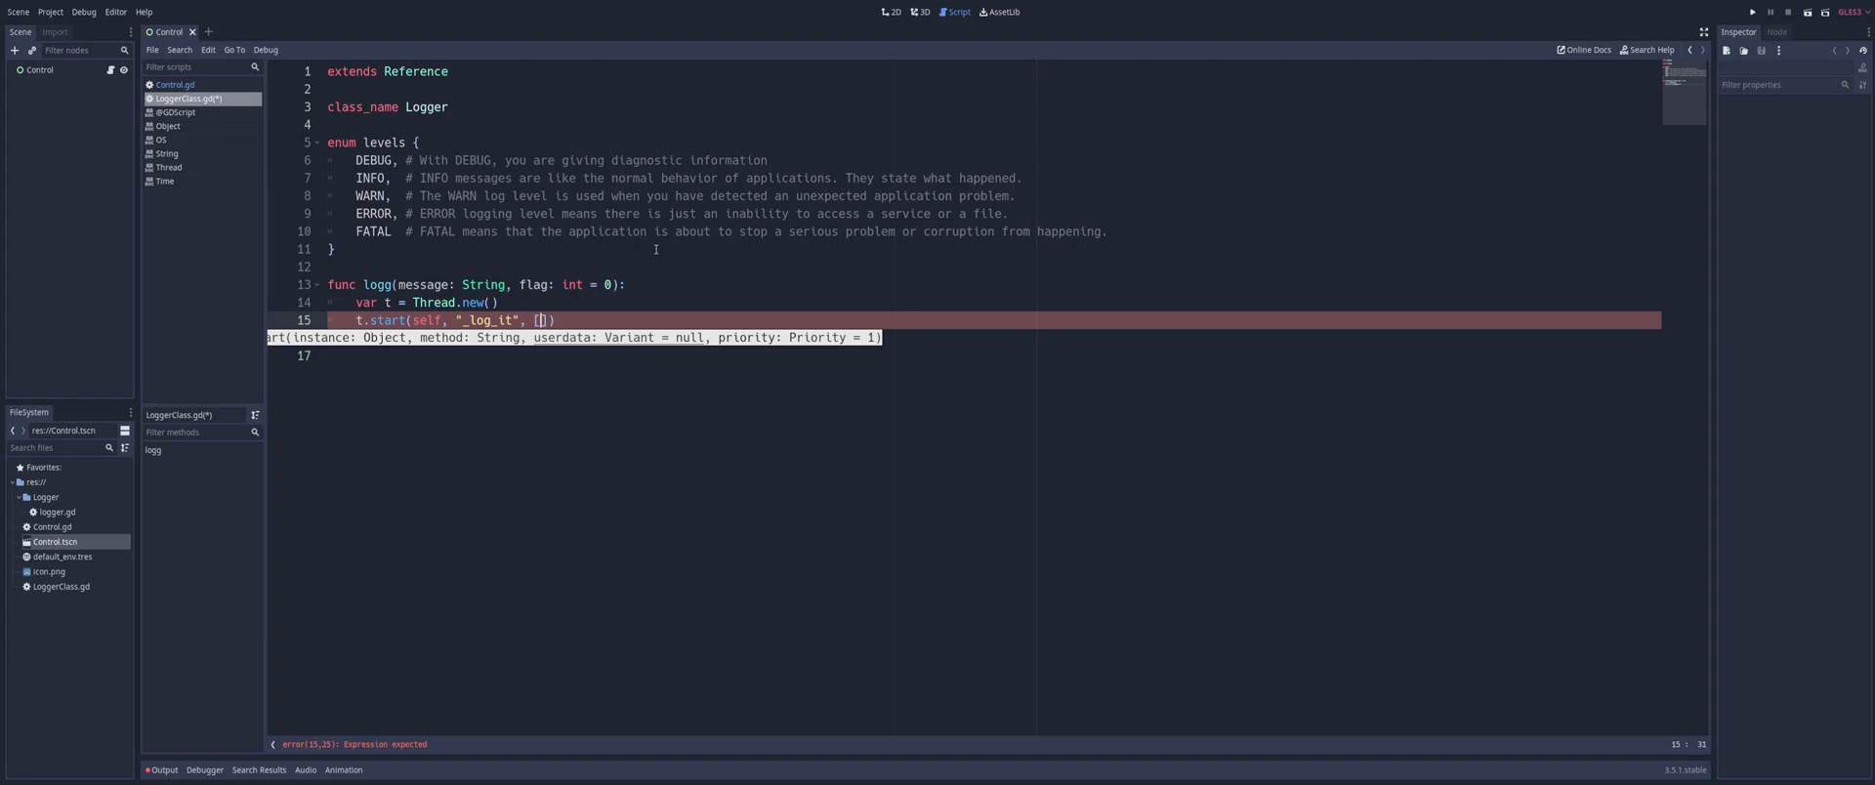
{"action": "type", "text": "message, fla"}
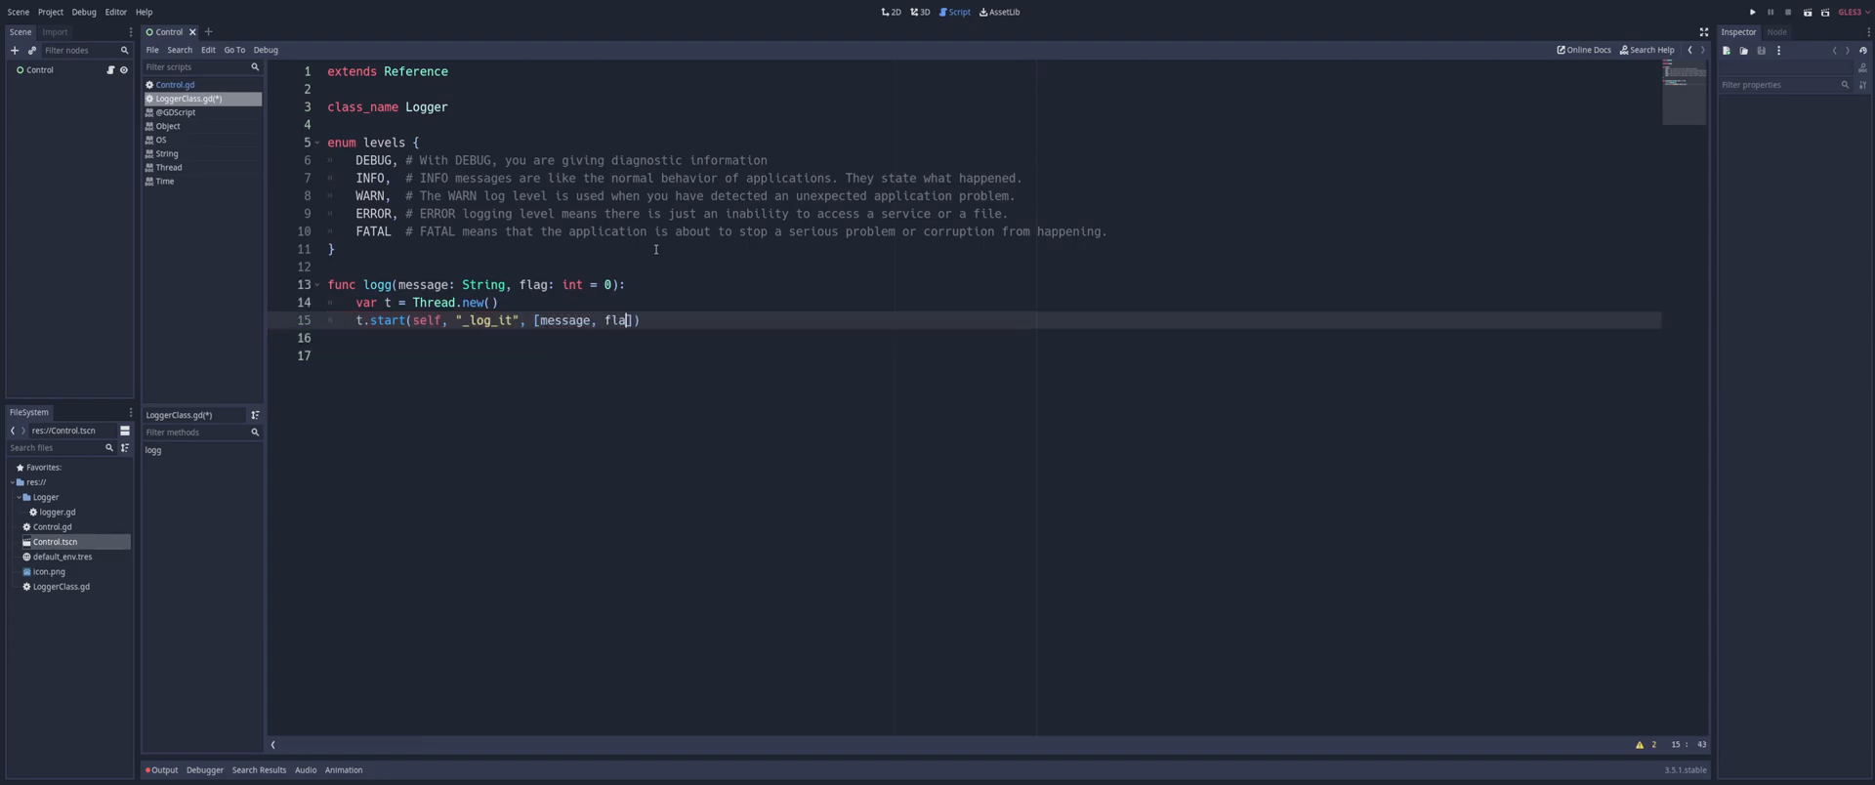
{"action": "type", "text": "g"}
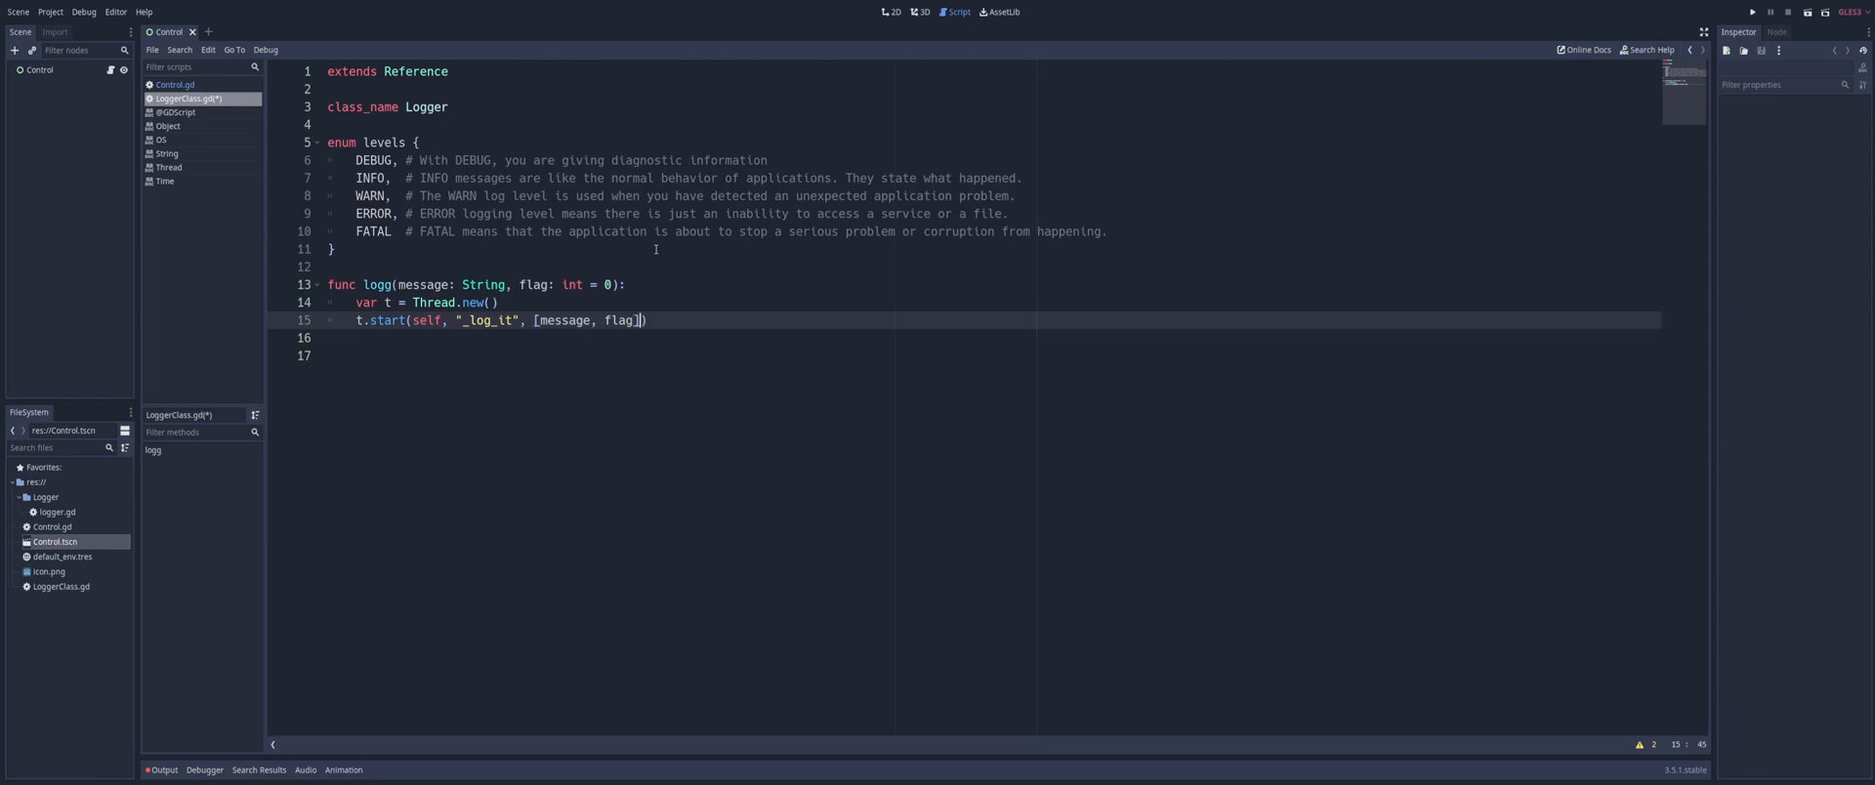
{"action": "type", "text": ","}
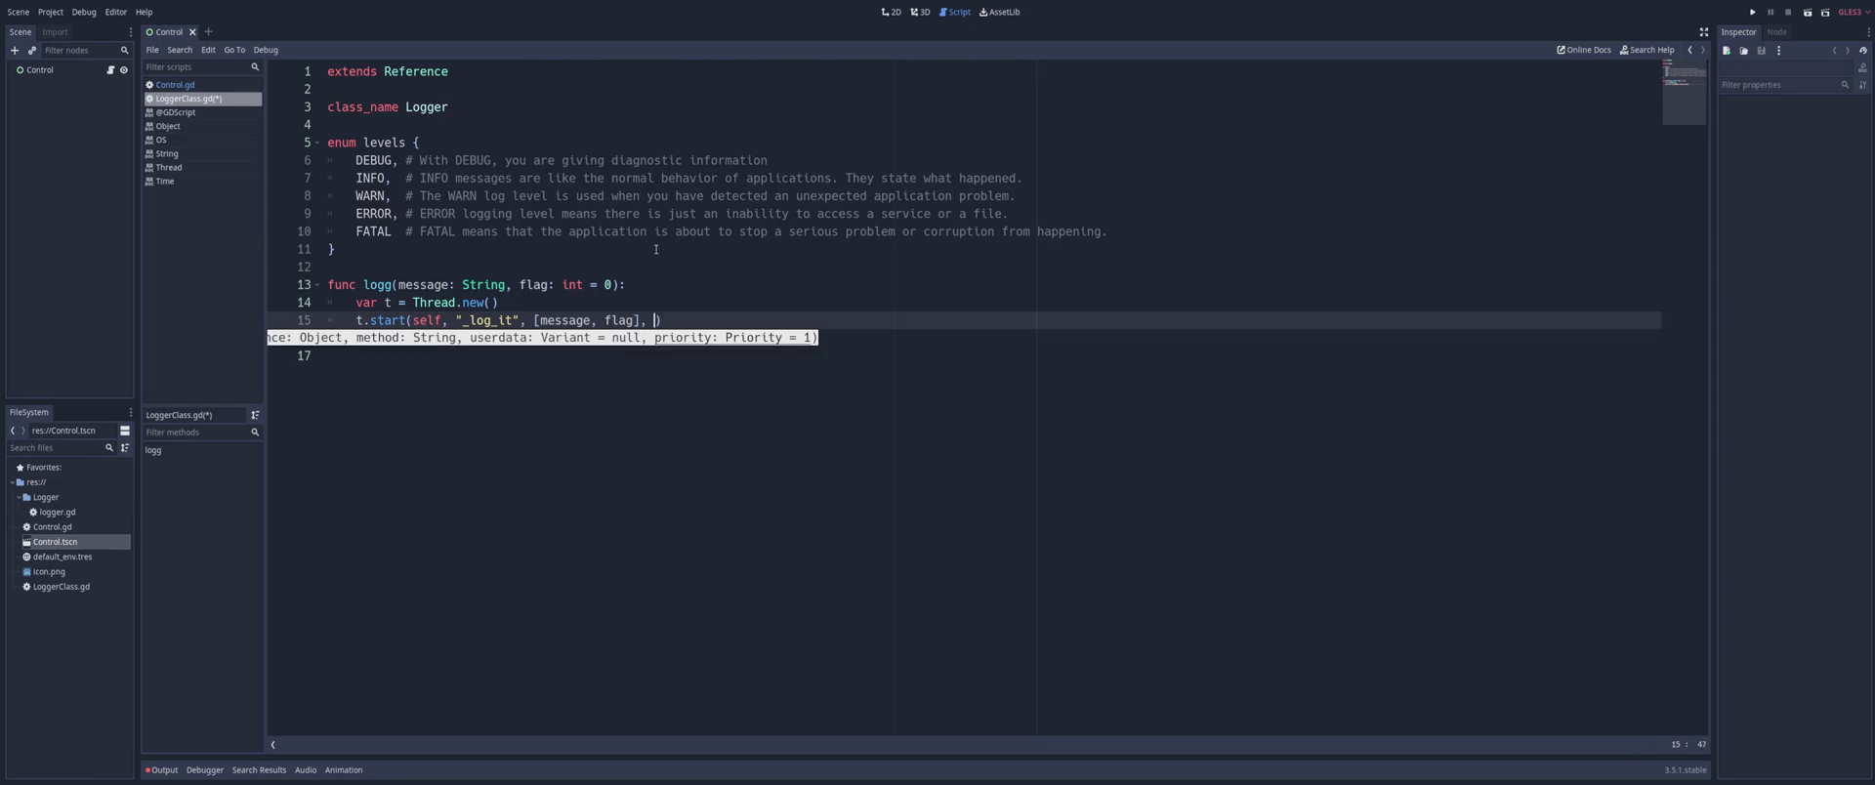
{"action": "type", "text": "t."}
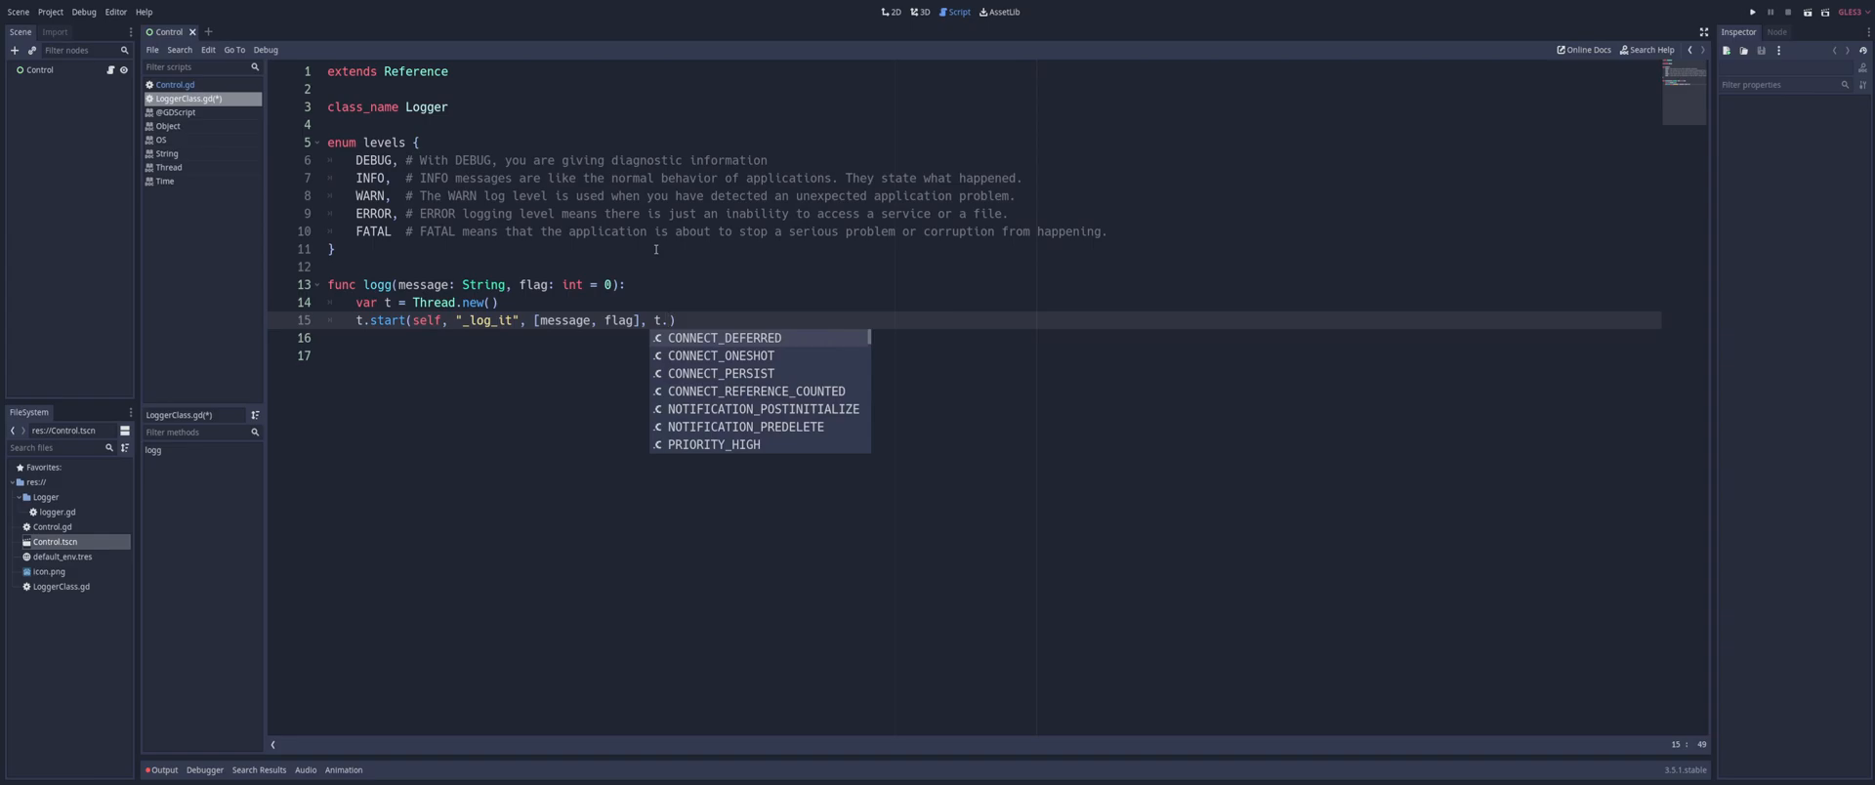
{"action": "type", "text": "Pr"}
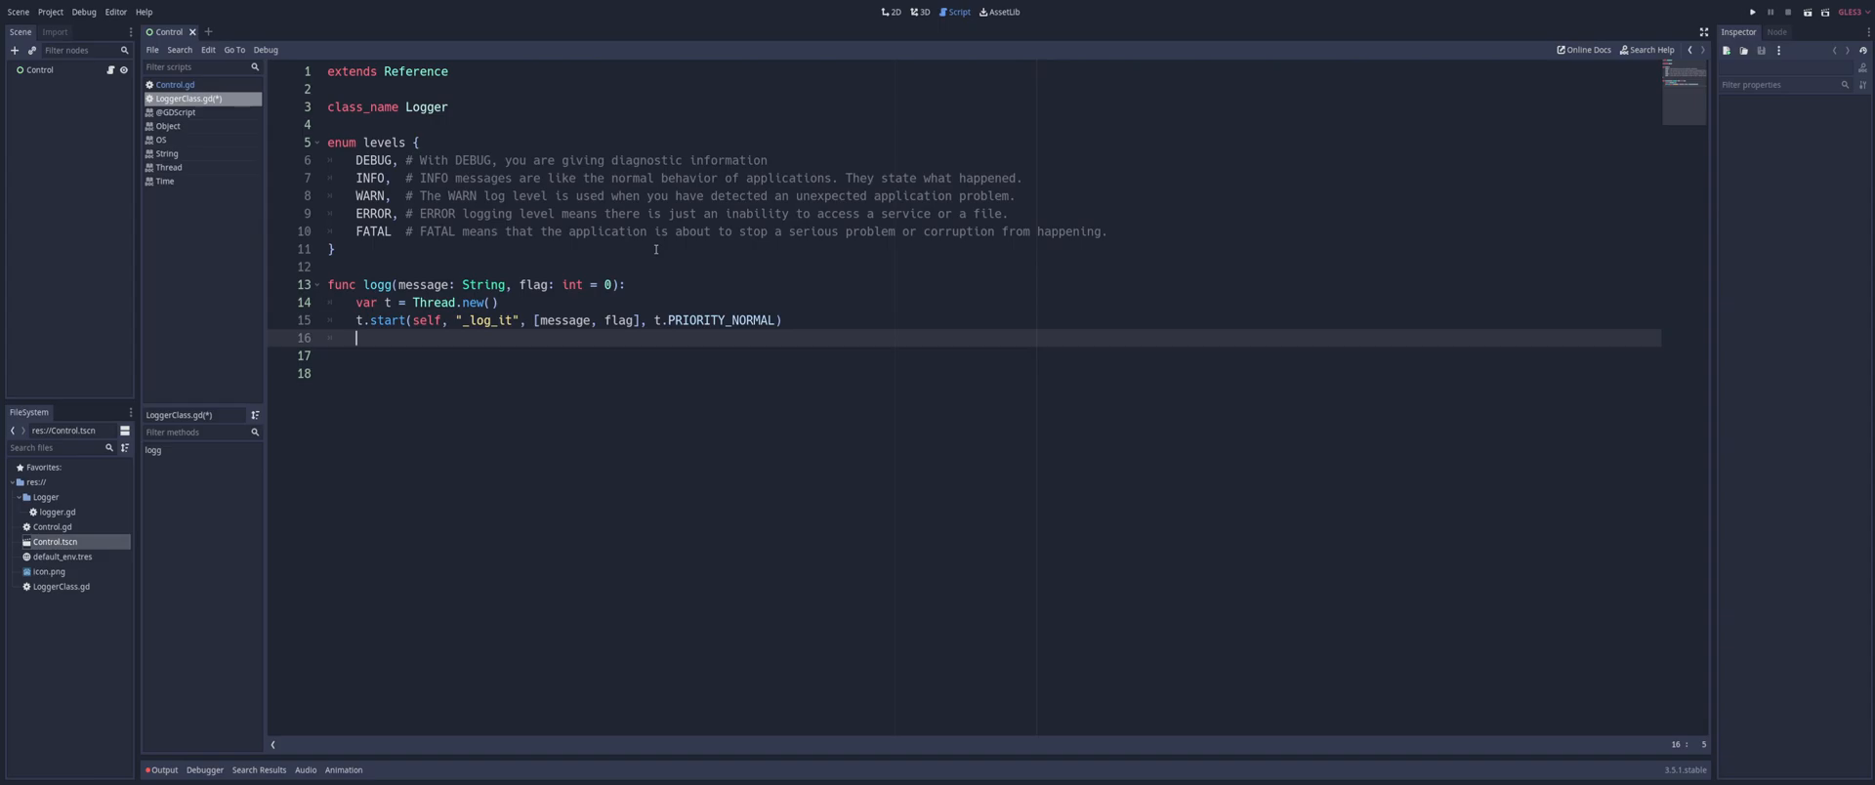
{"action": "type", "text": "t.wait_to_finish("}
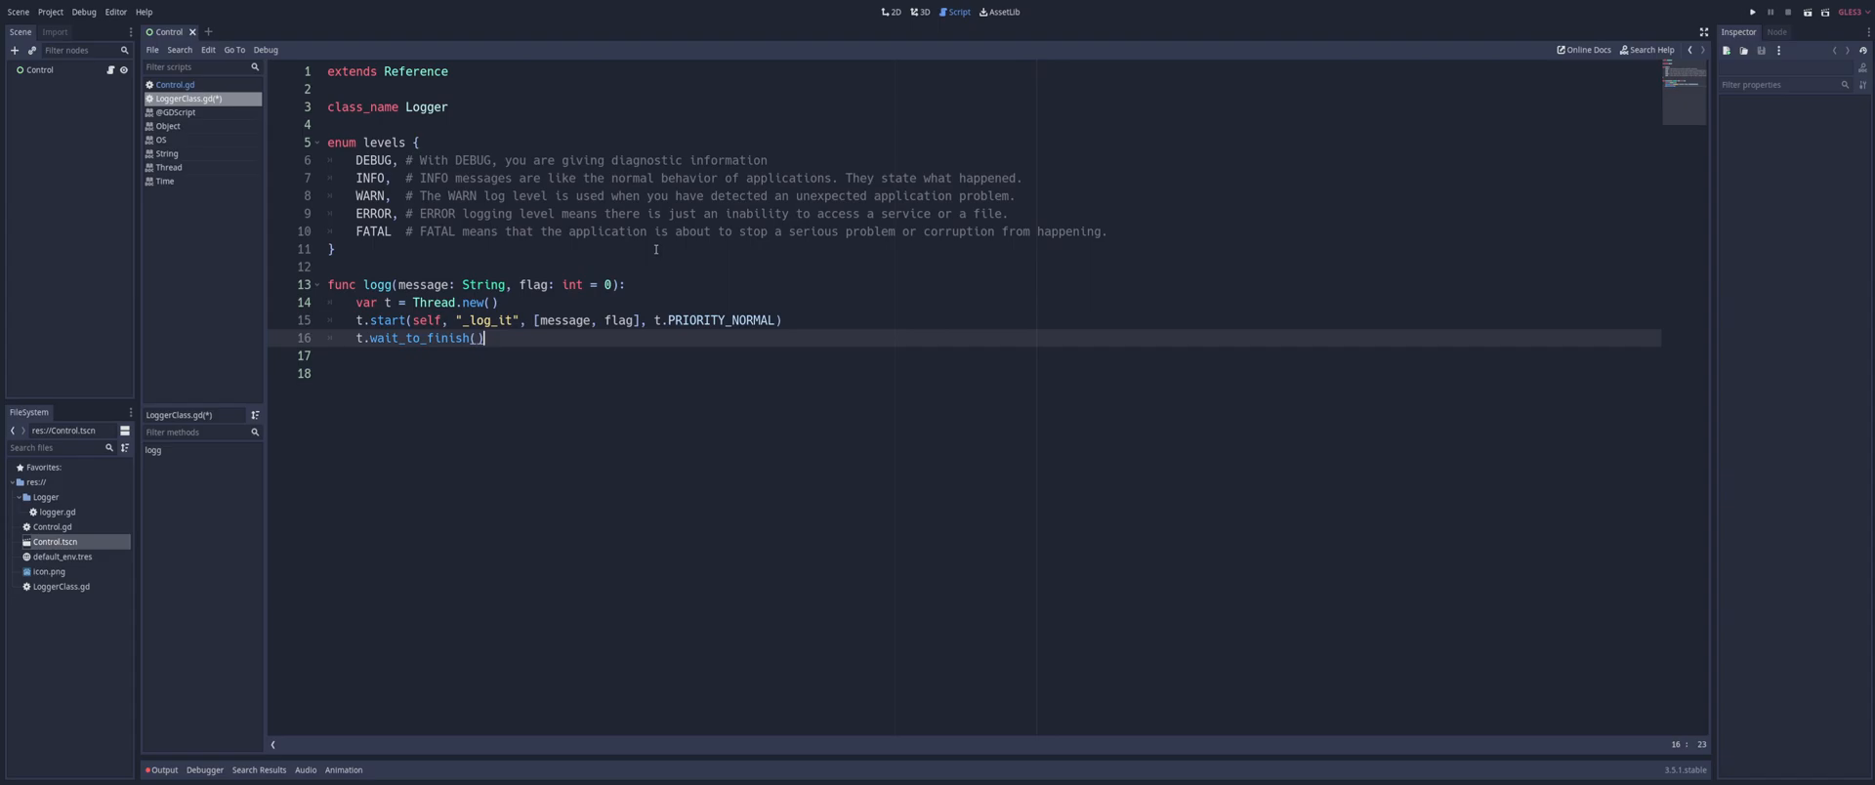
Add blank lines after the t.wait_to_finish() line
{"action": "key", "text": "enter"}
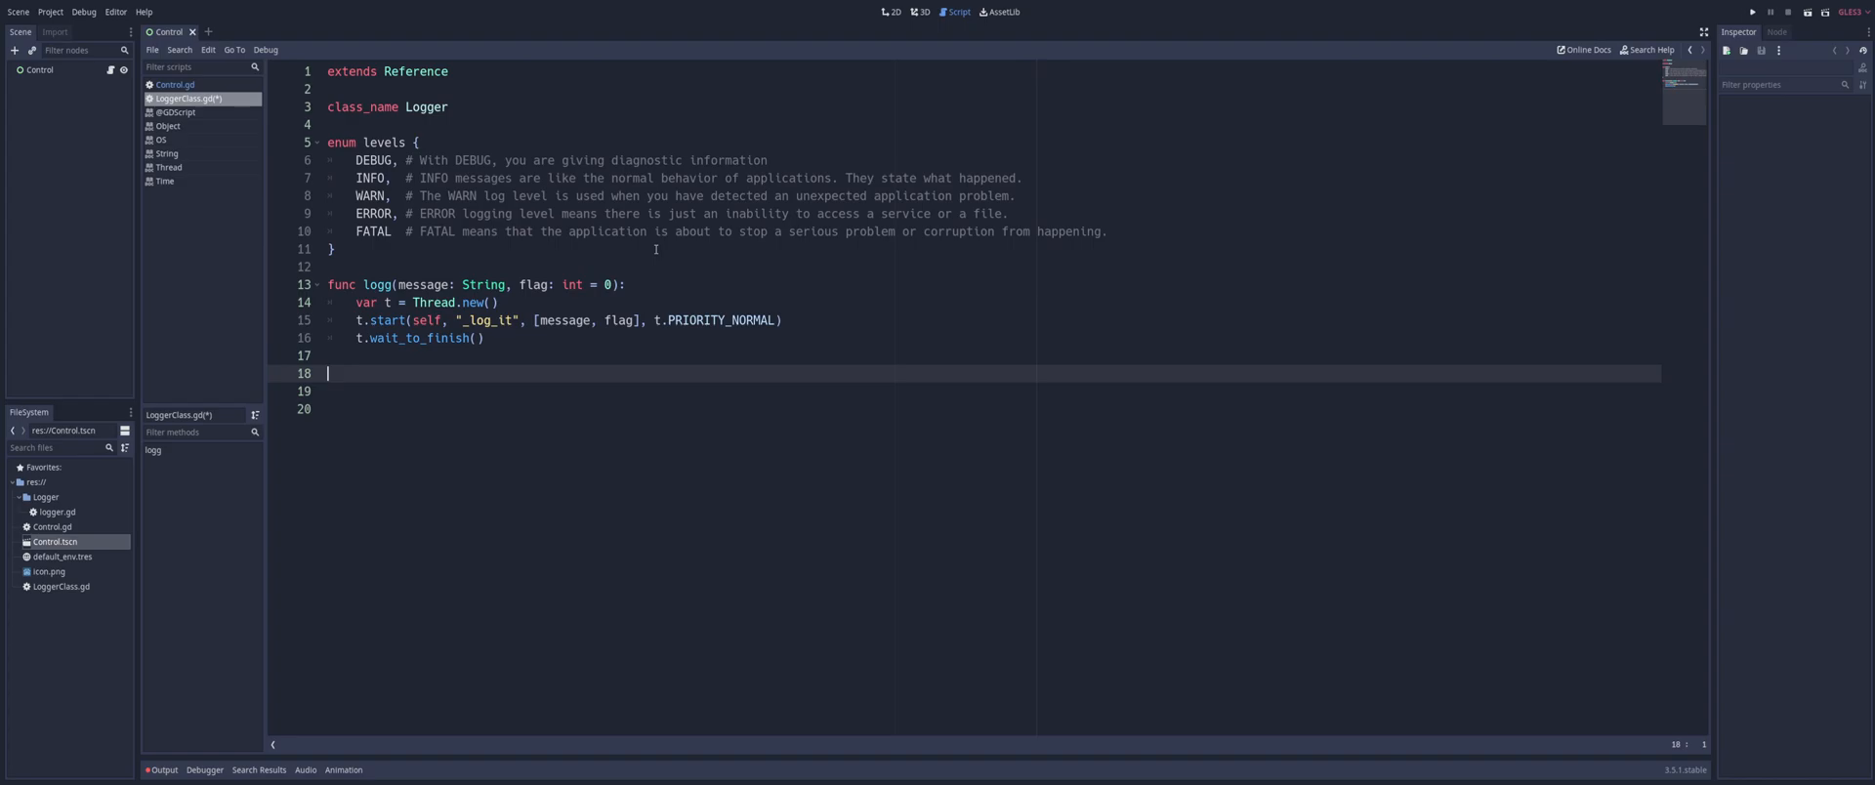
Write 'func _log_it(data: Array):' below logg and begin its body
{"action": "type", "text": "func _log_it():"}
{"action": "left_click", "coordinate": [993, 392]}
{"action": "type", "text": "pa"}
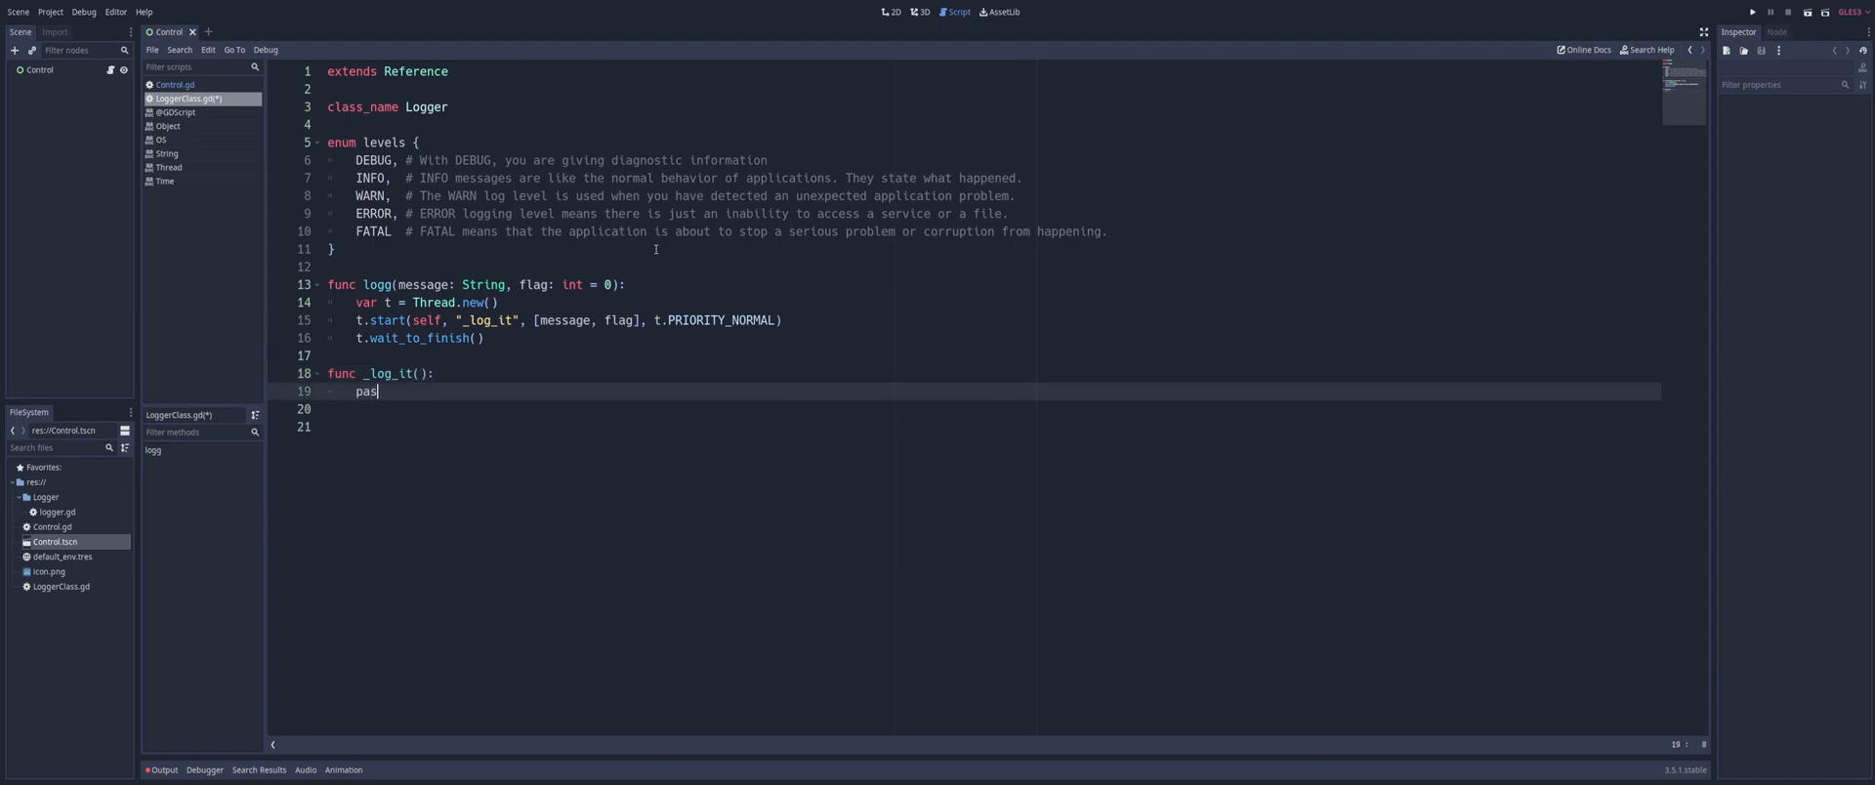
{"action": "type", "text": "s"}
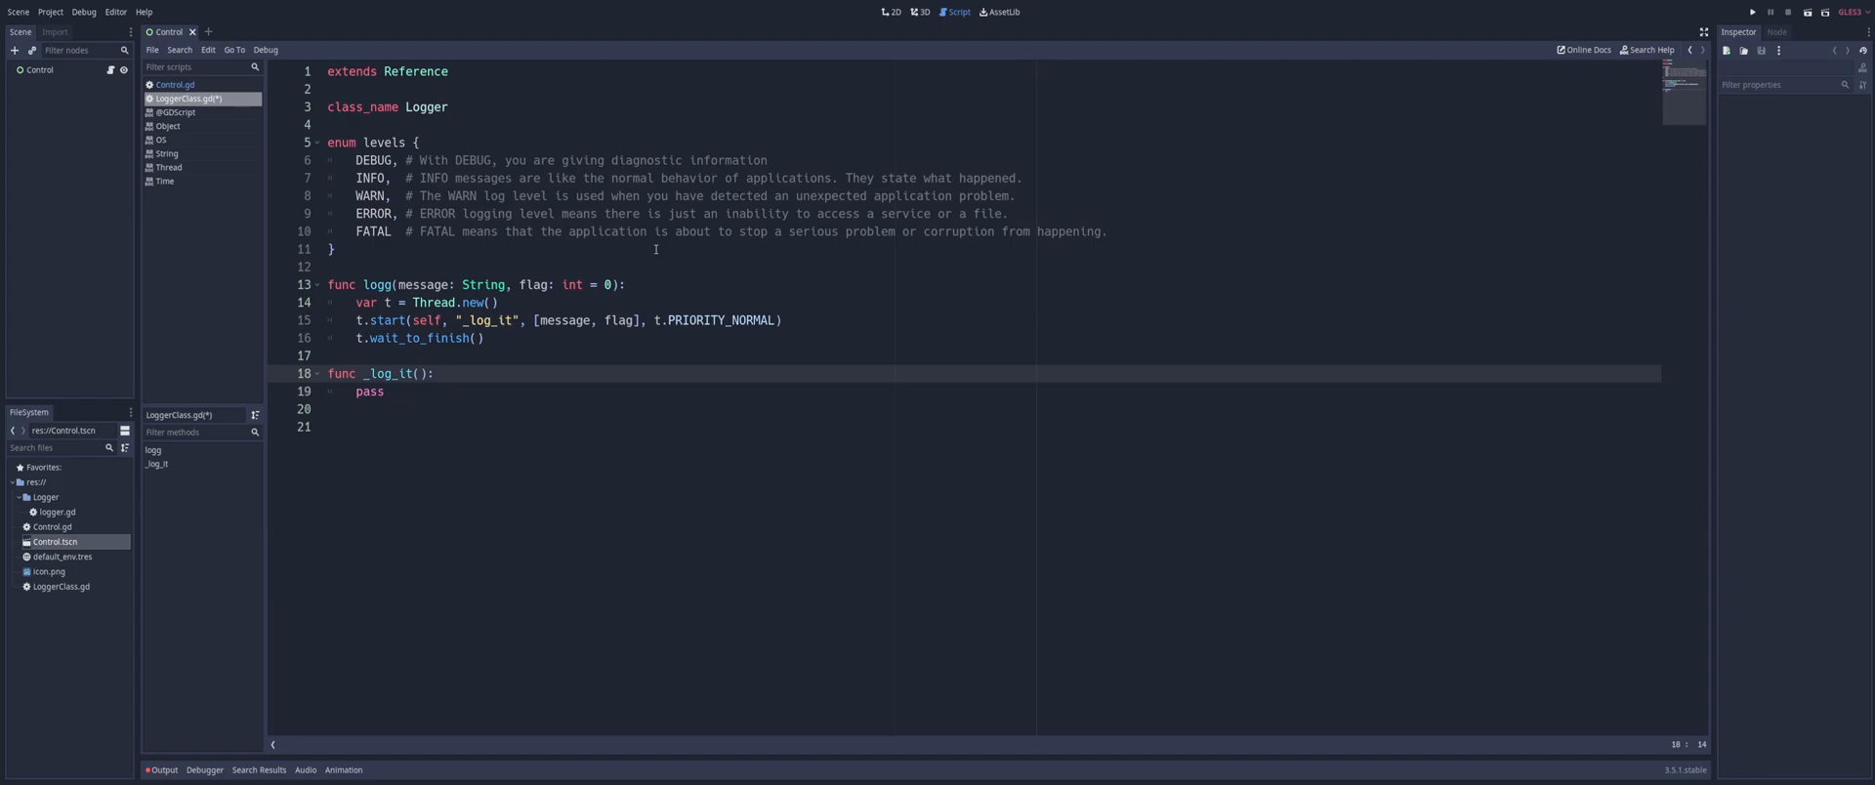
{"action": "type", "text": "da"}
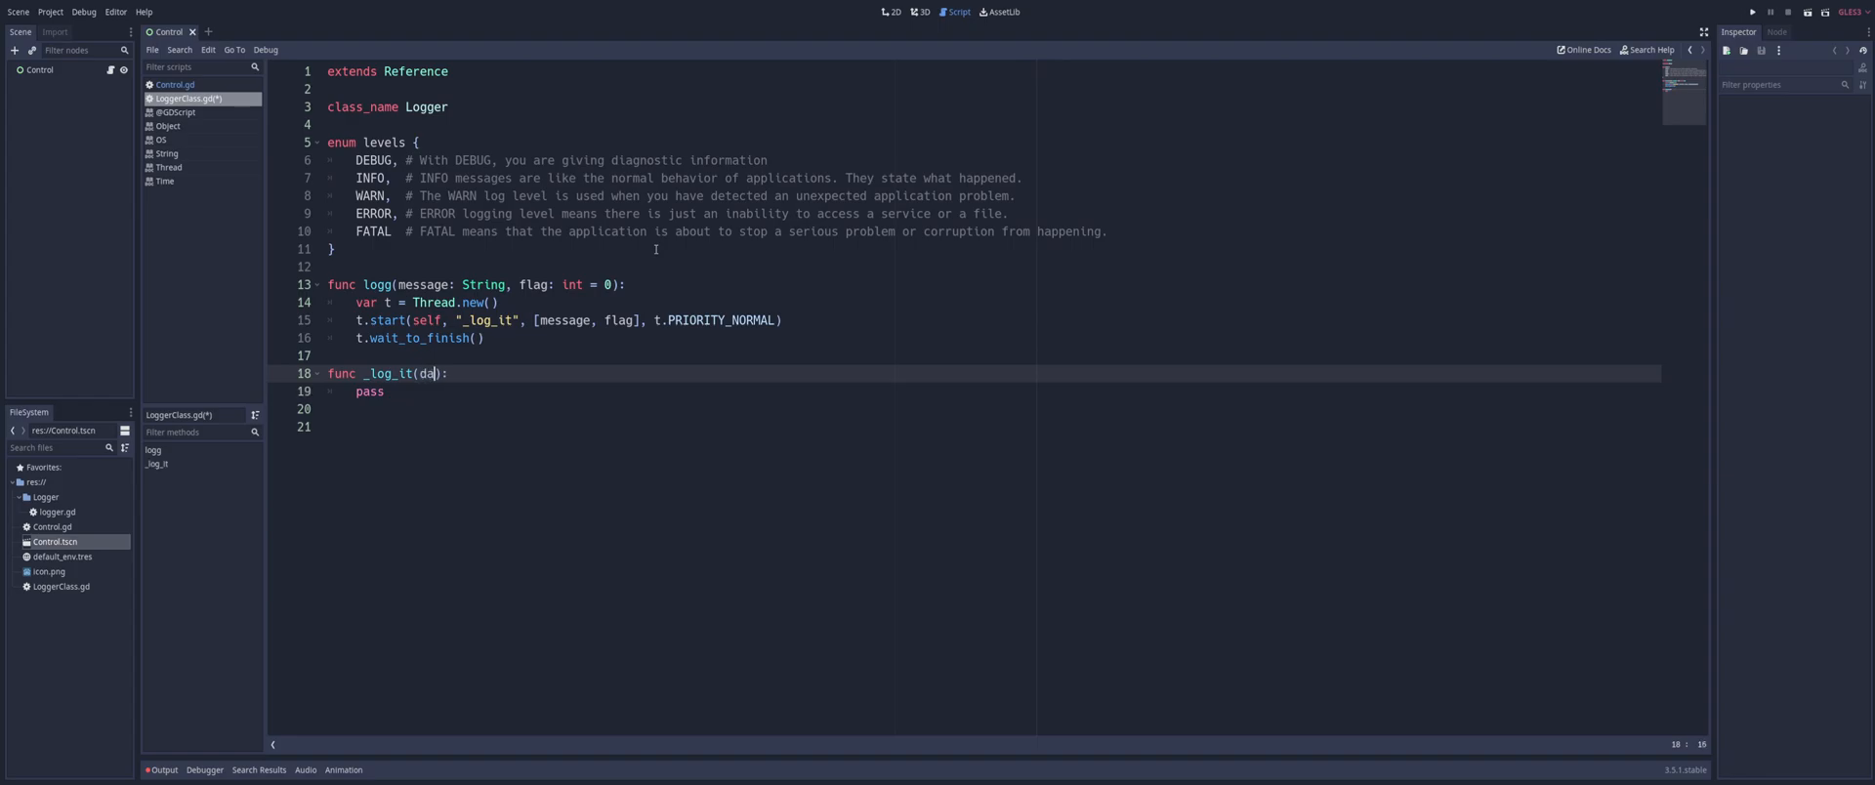
{"action": "type", "text": "ta:"}
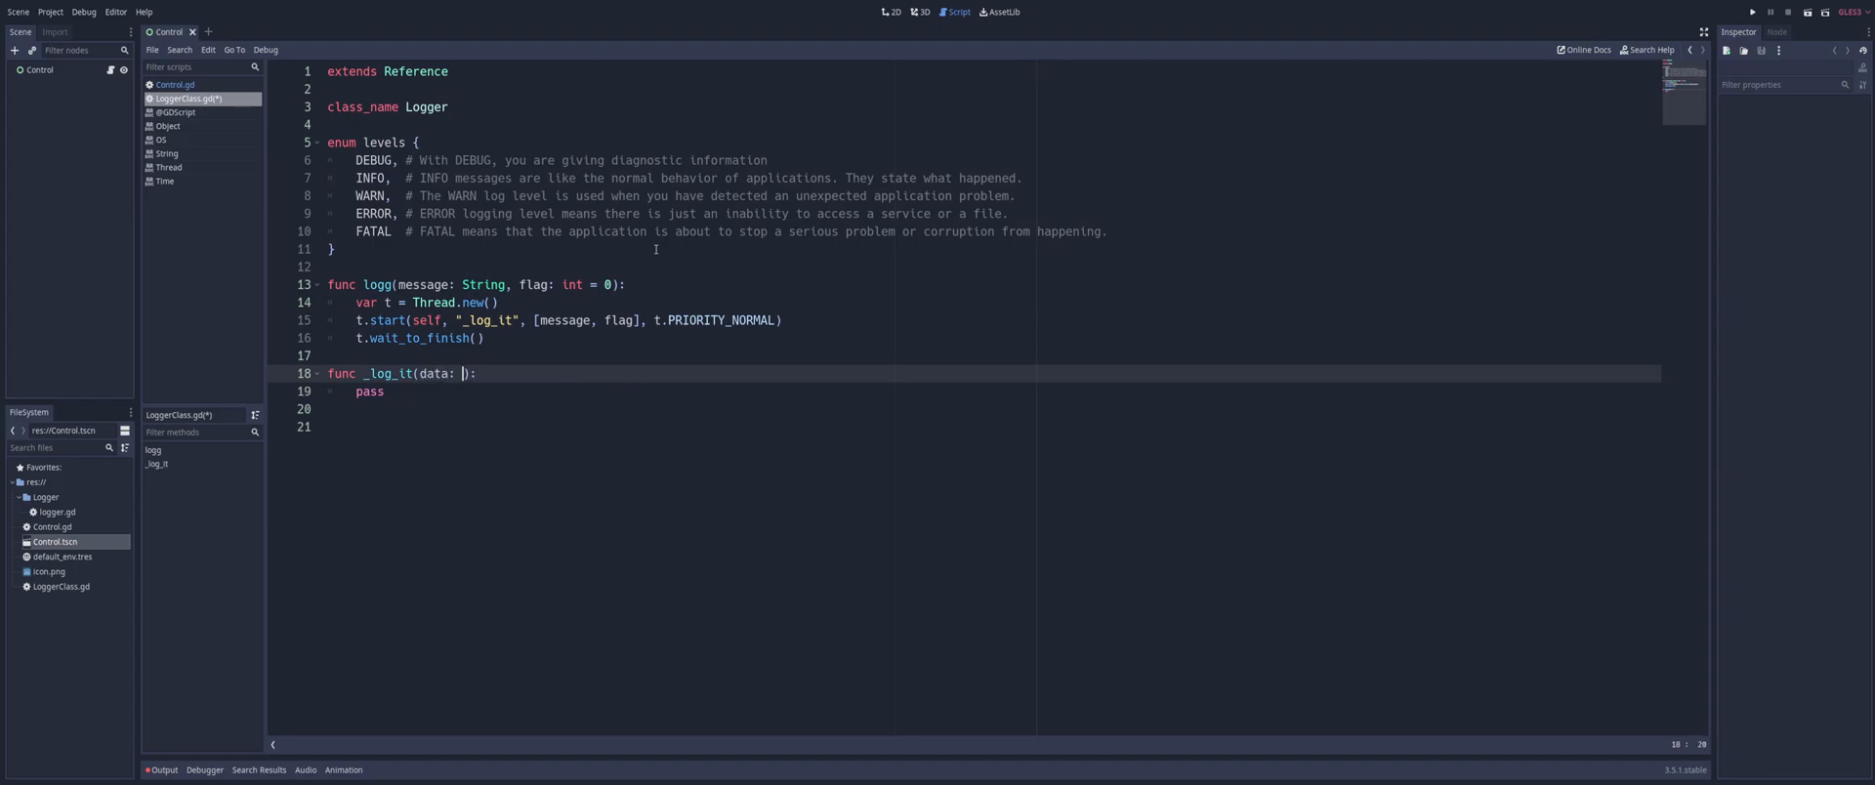
{"action": "type", "text": "Array"}
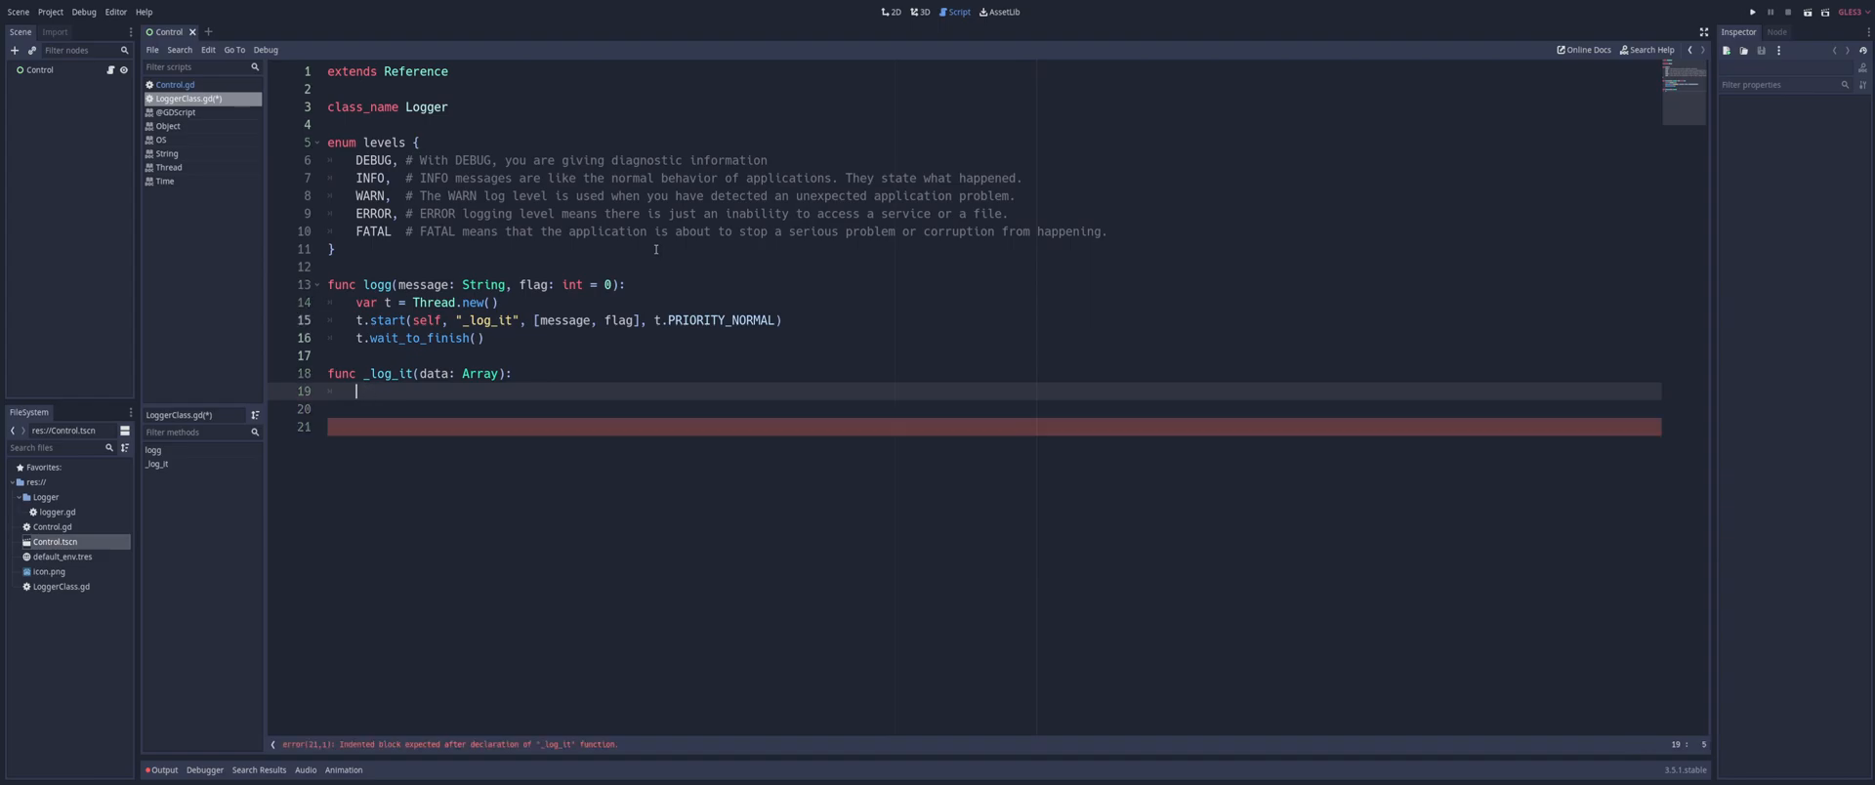
{"action": "type", "text": "v"}
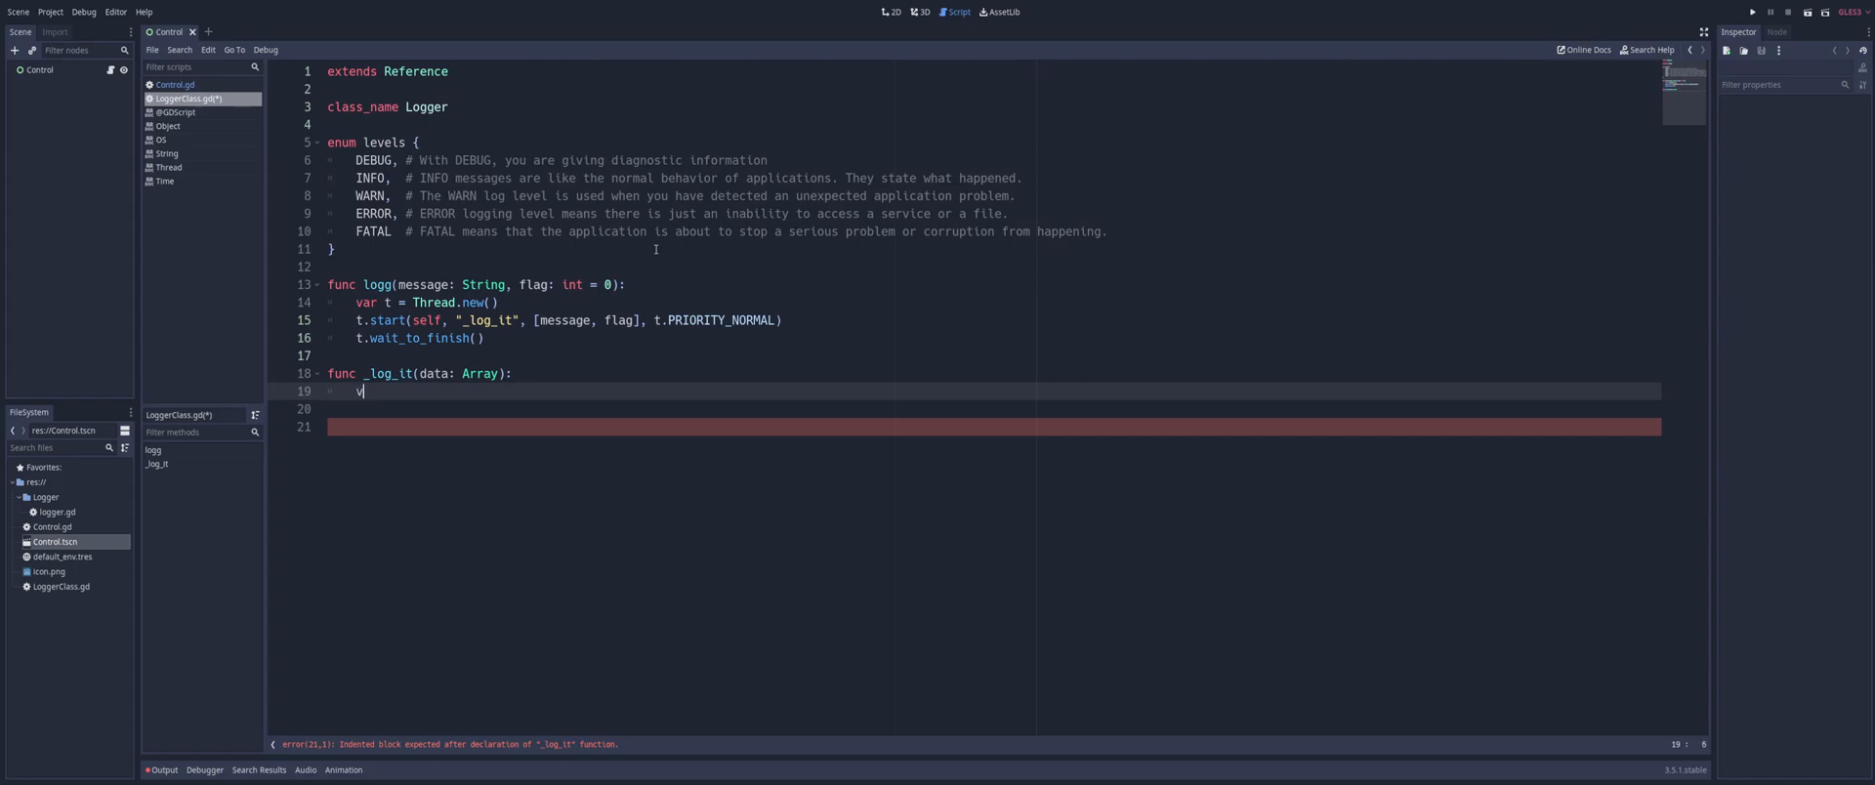
Write 'var date_time = Time.get_datetime_dict_from_system()' as _log_it's first line
{"action": "type", "text": "ar dat_"}
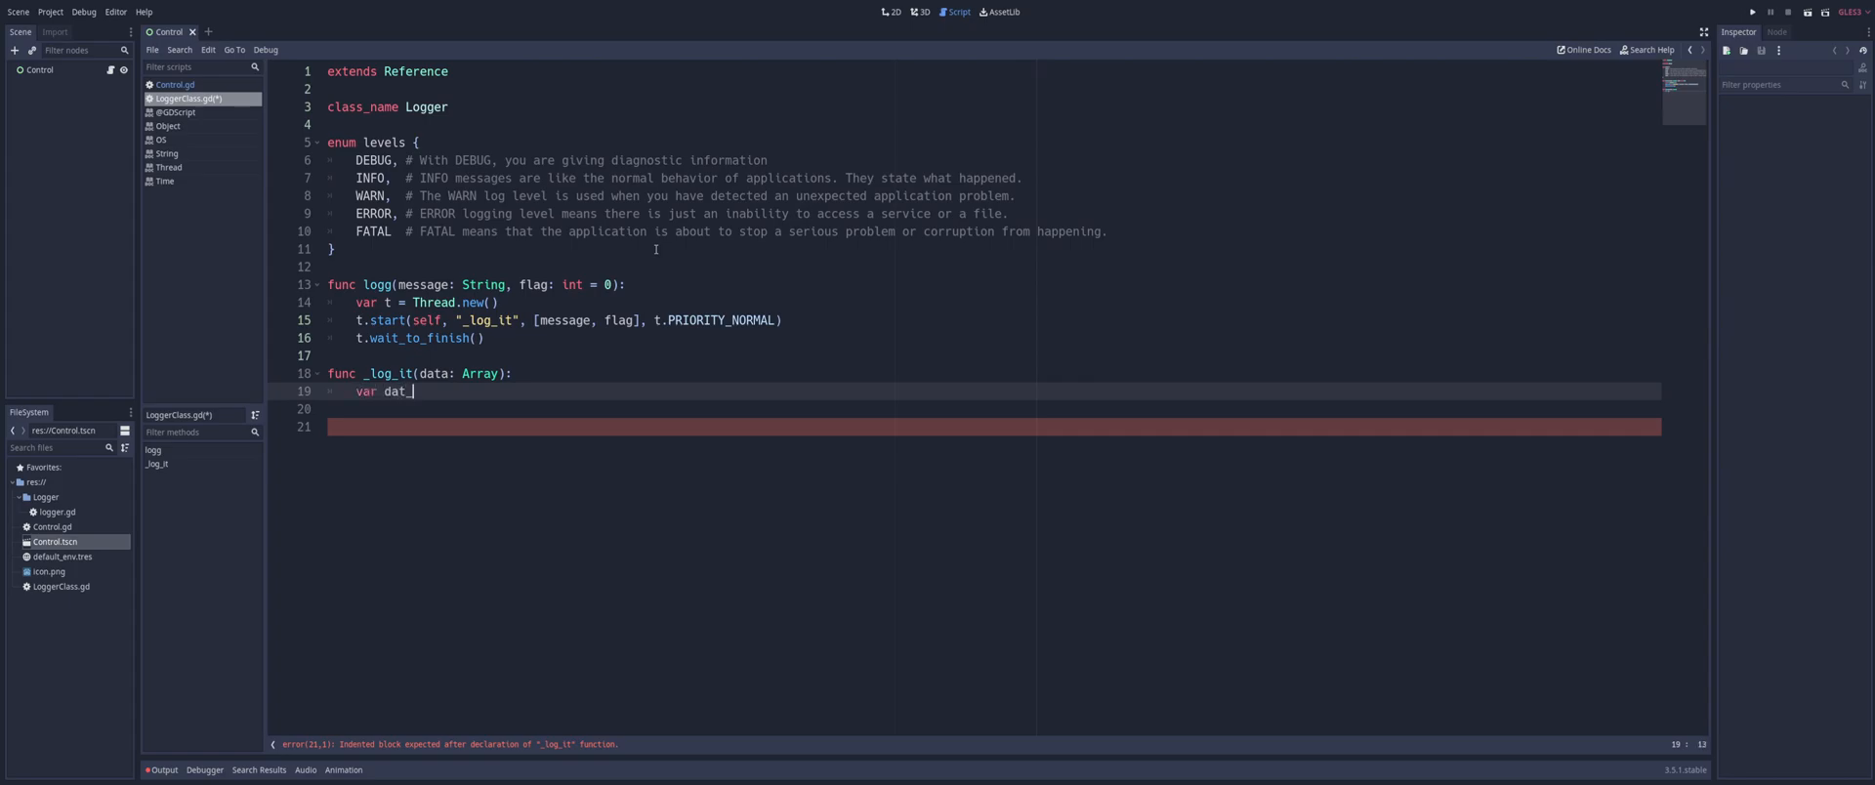
{"action": "key", "text": "Backspace"}
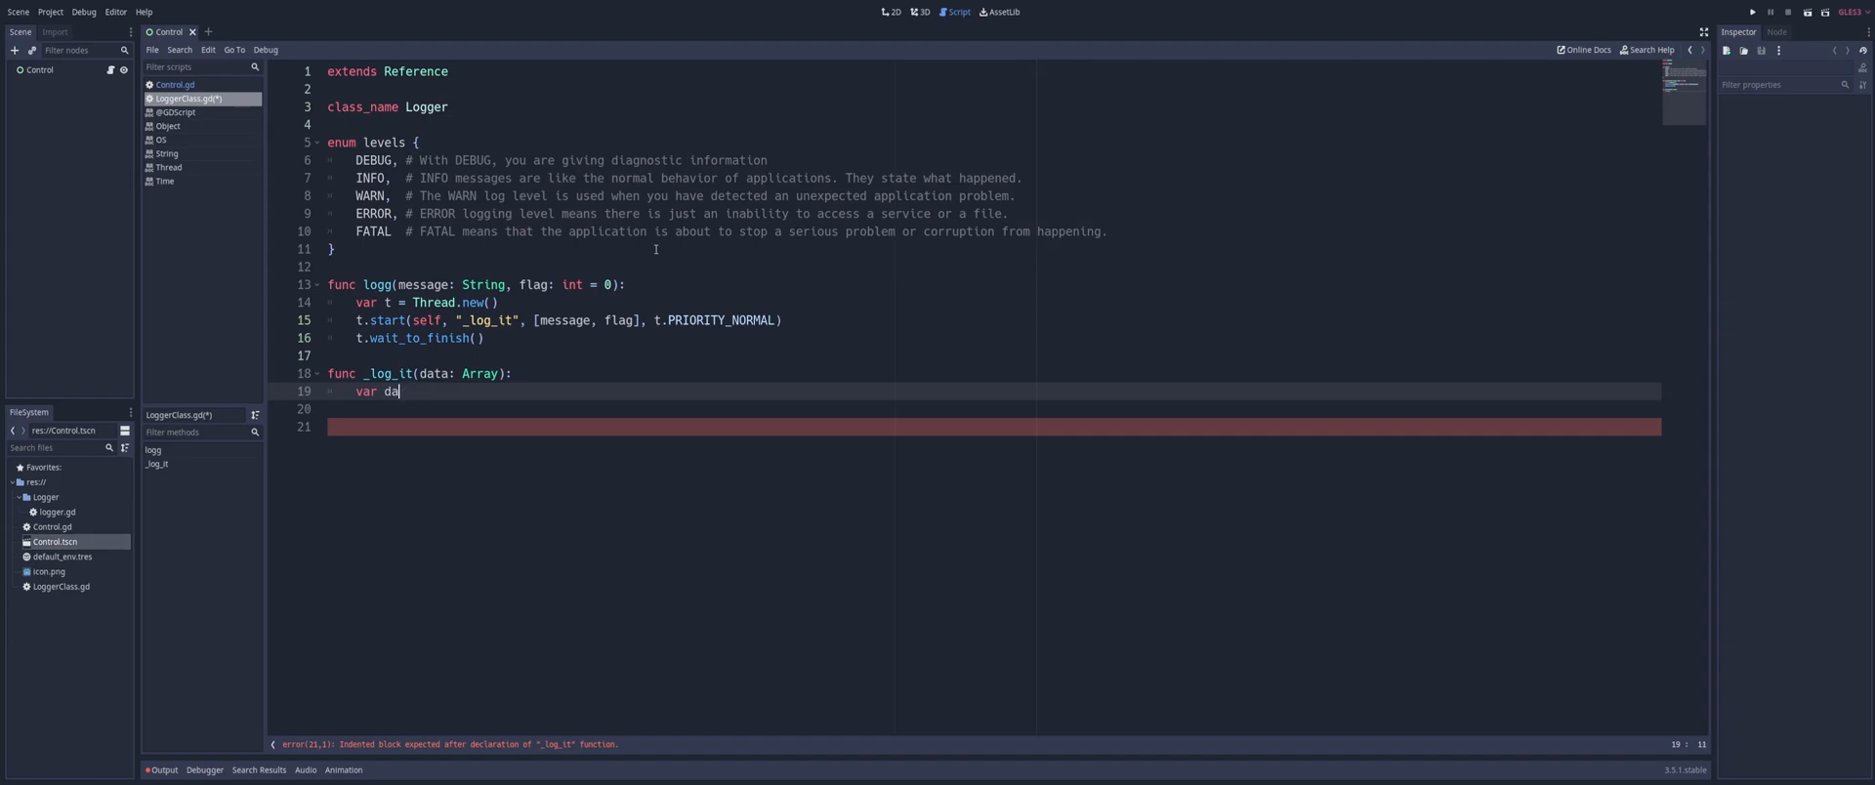
{"action": "type", "text": "te_time"}
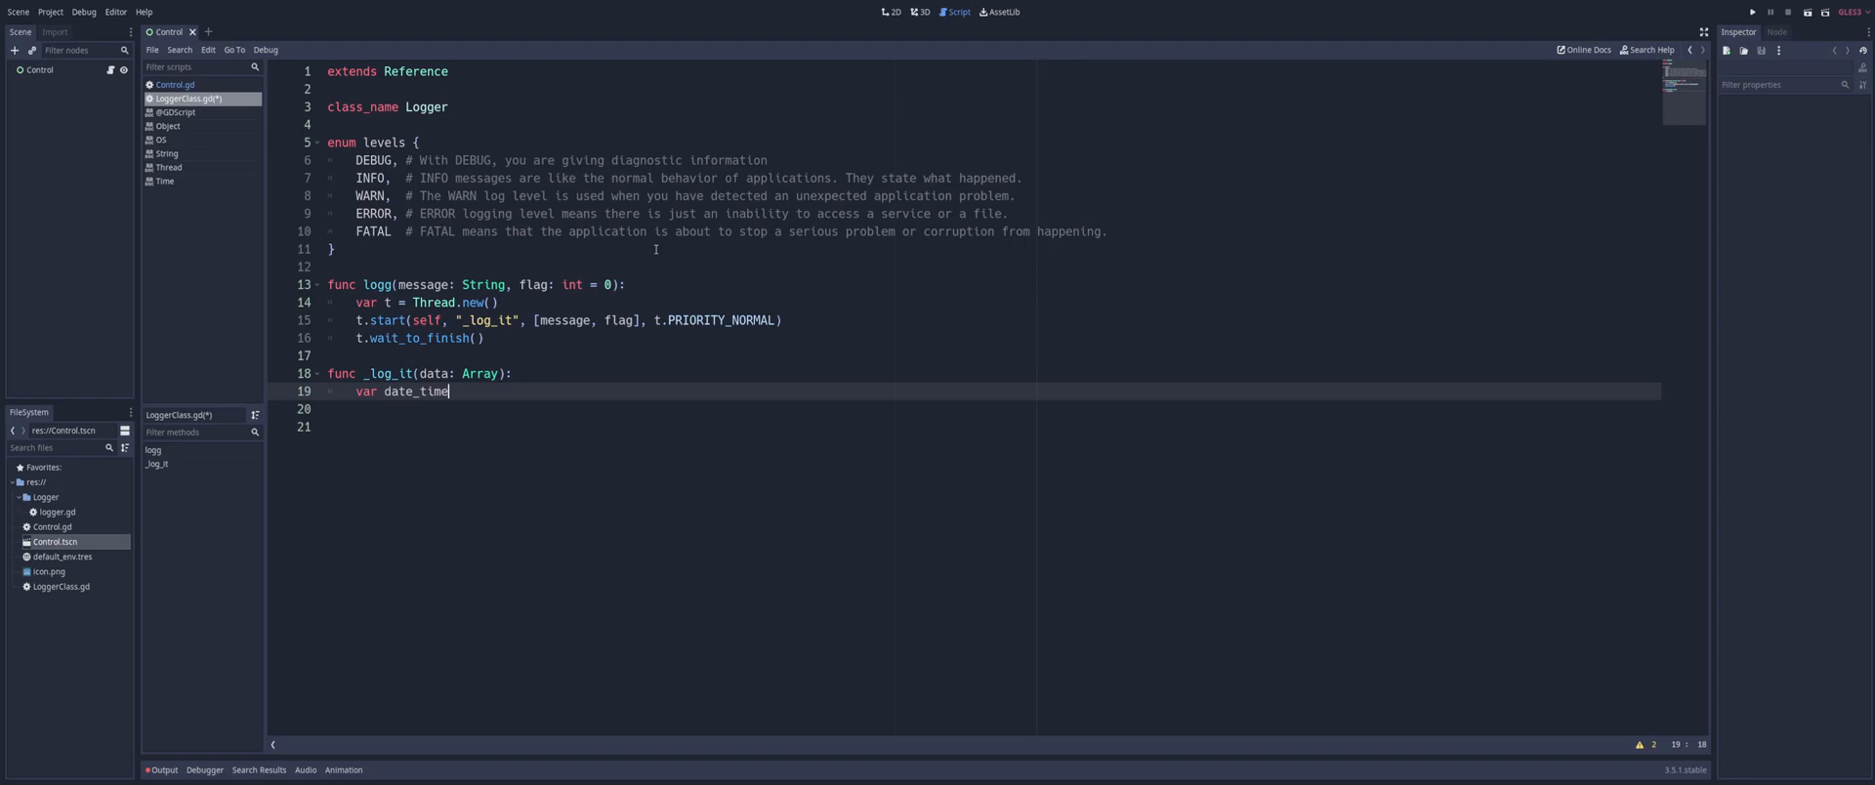
{"action": "type", "text": "="}
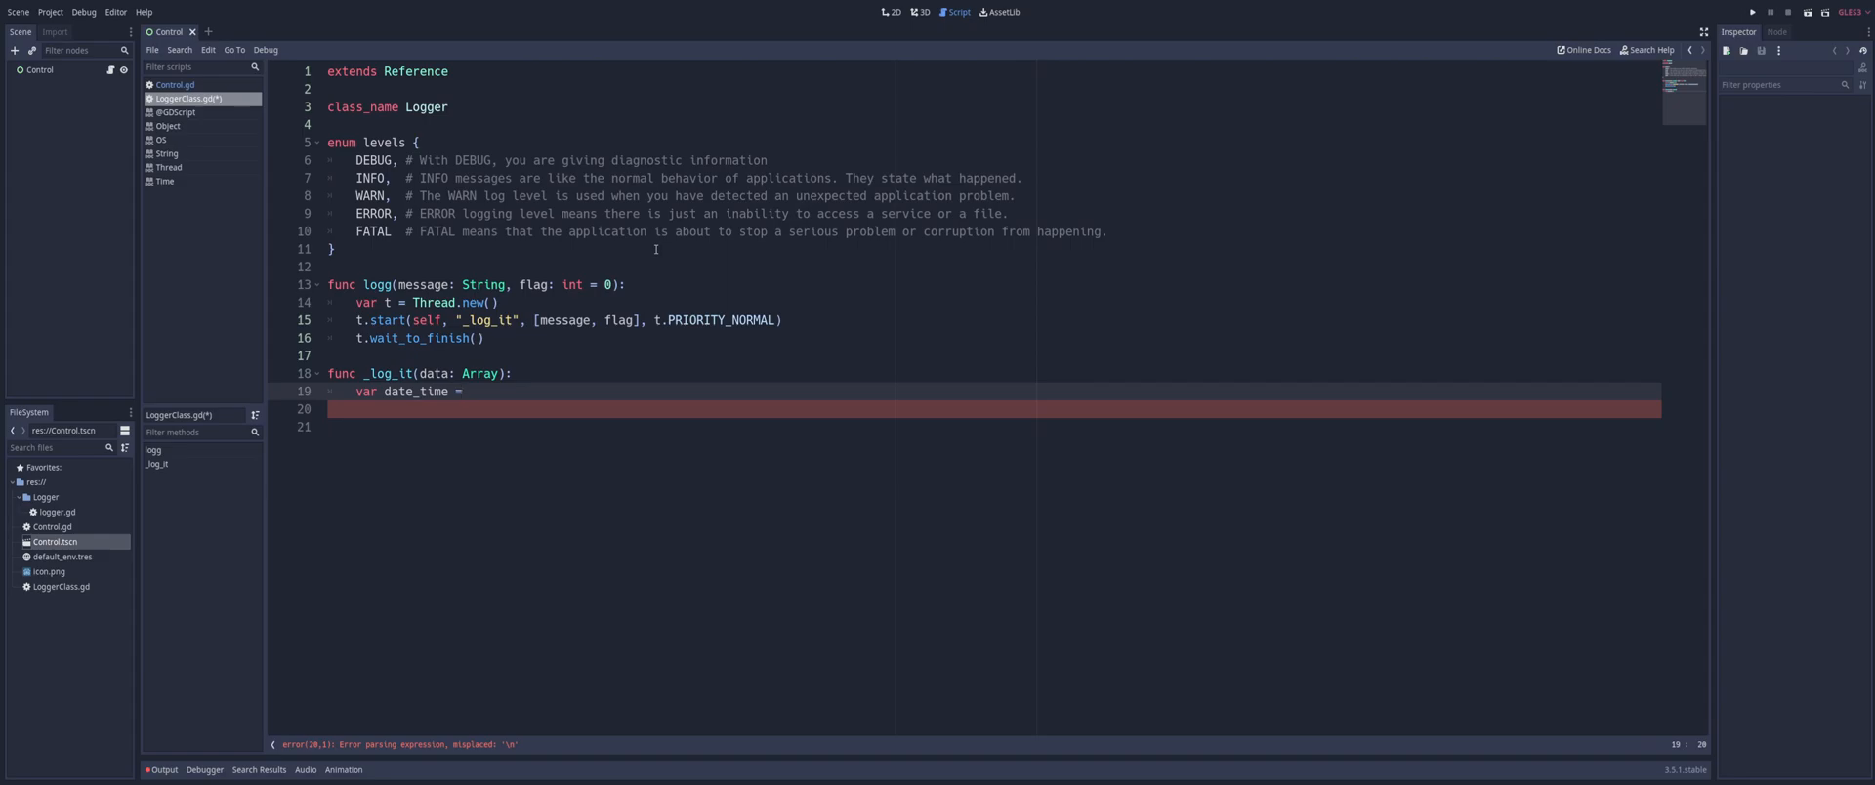
{"action": "type", "text": "Time."}
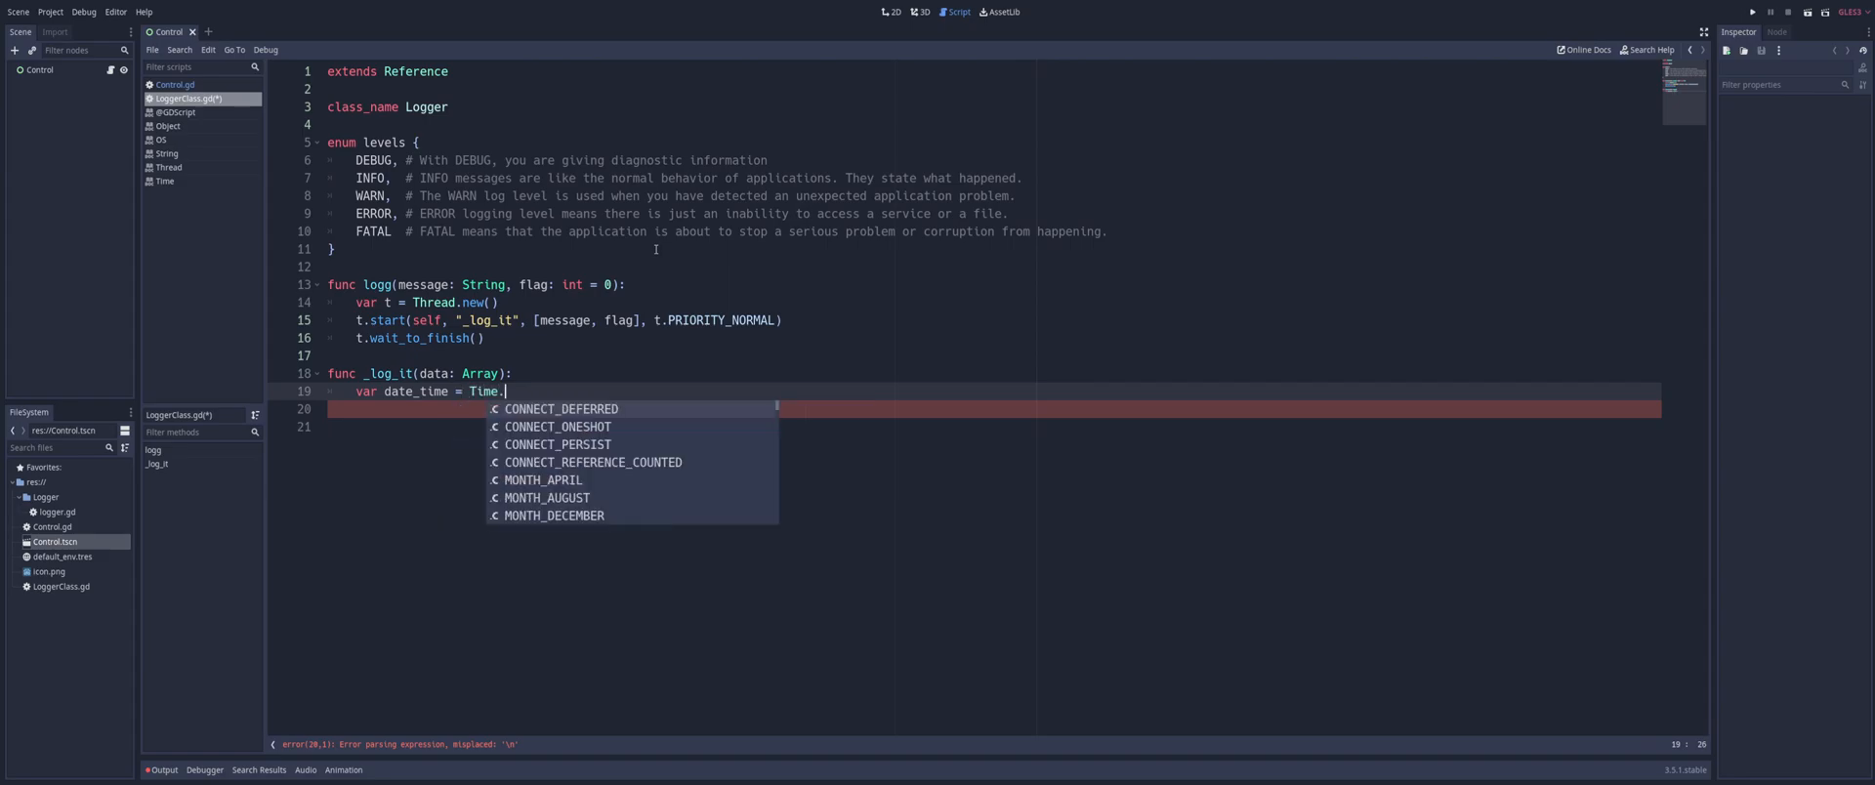
{"action": "type", "text": "get_da"}
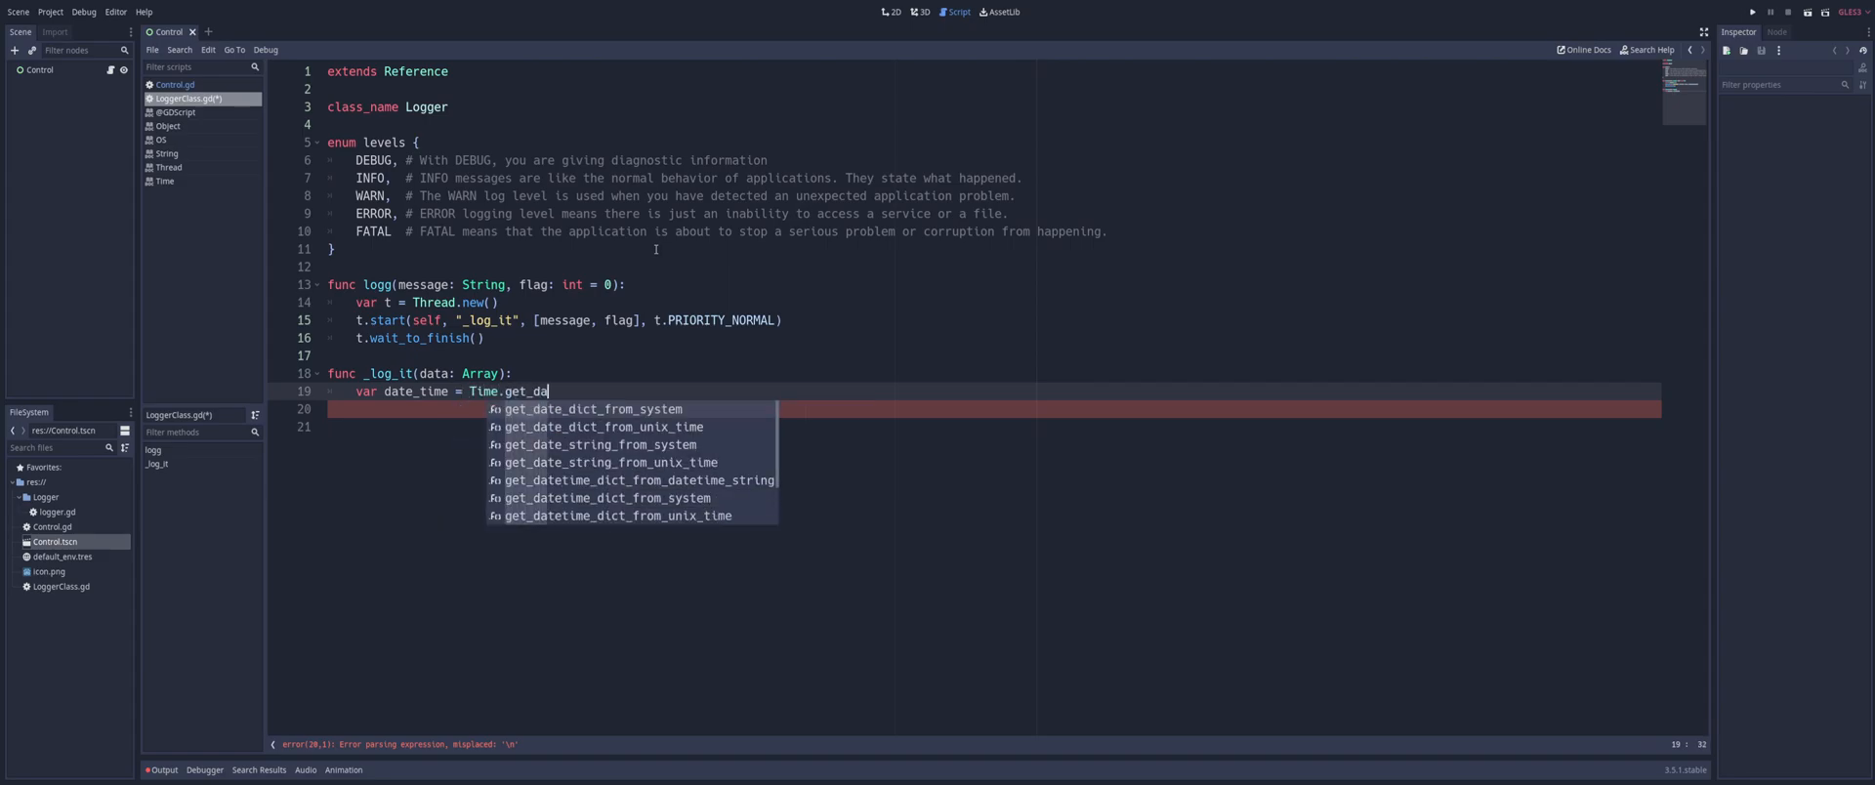
{"action": "type", "text": "tetime"}
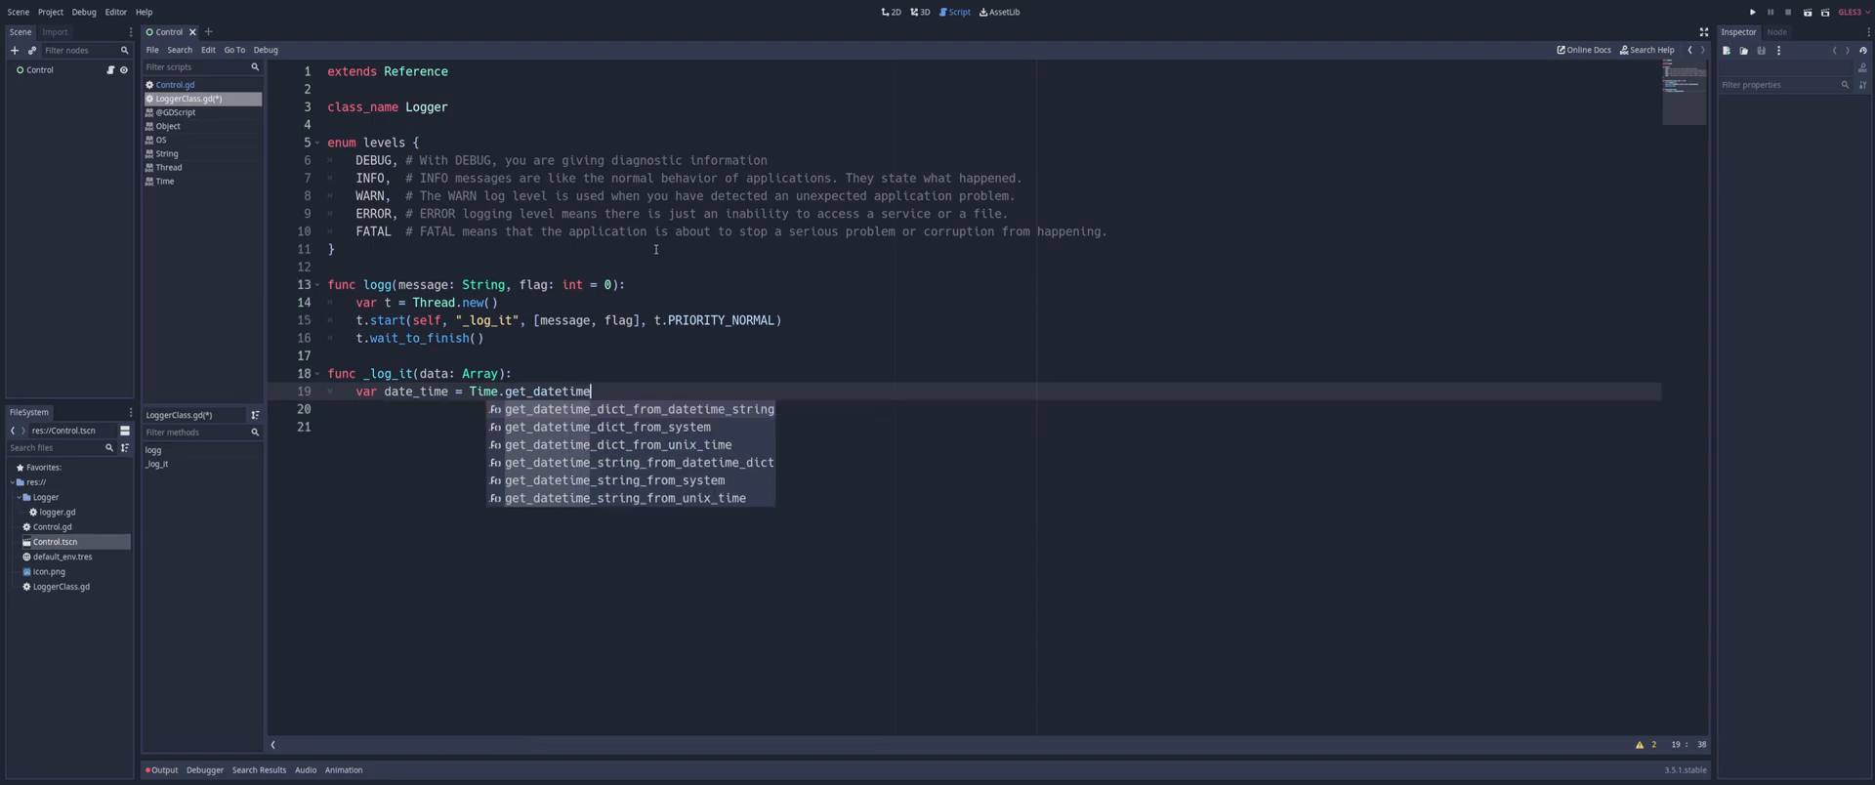
{"action": "left_click", "coordinate": [604, 427]}
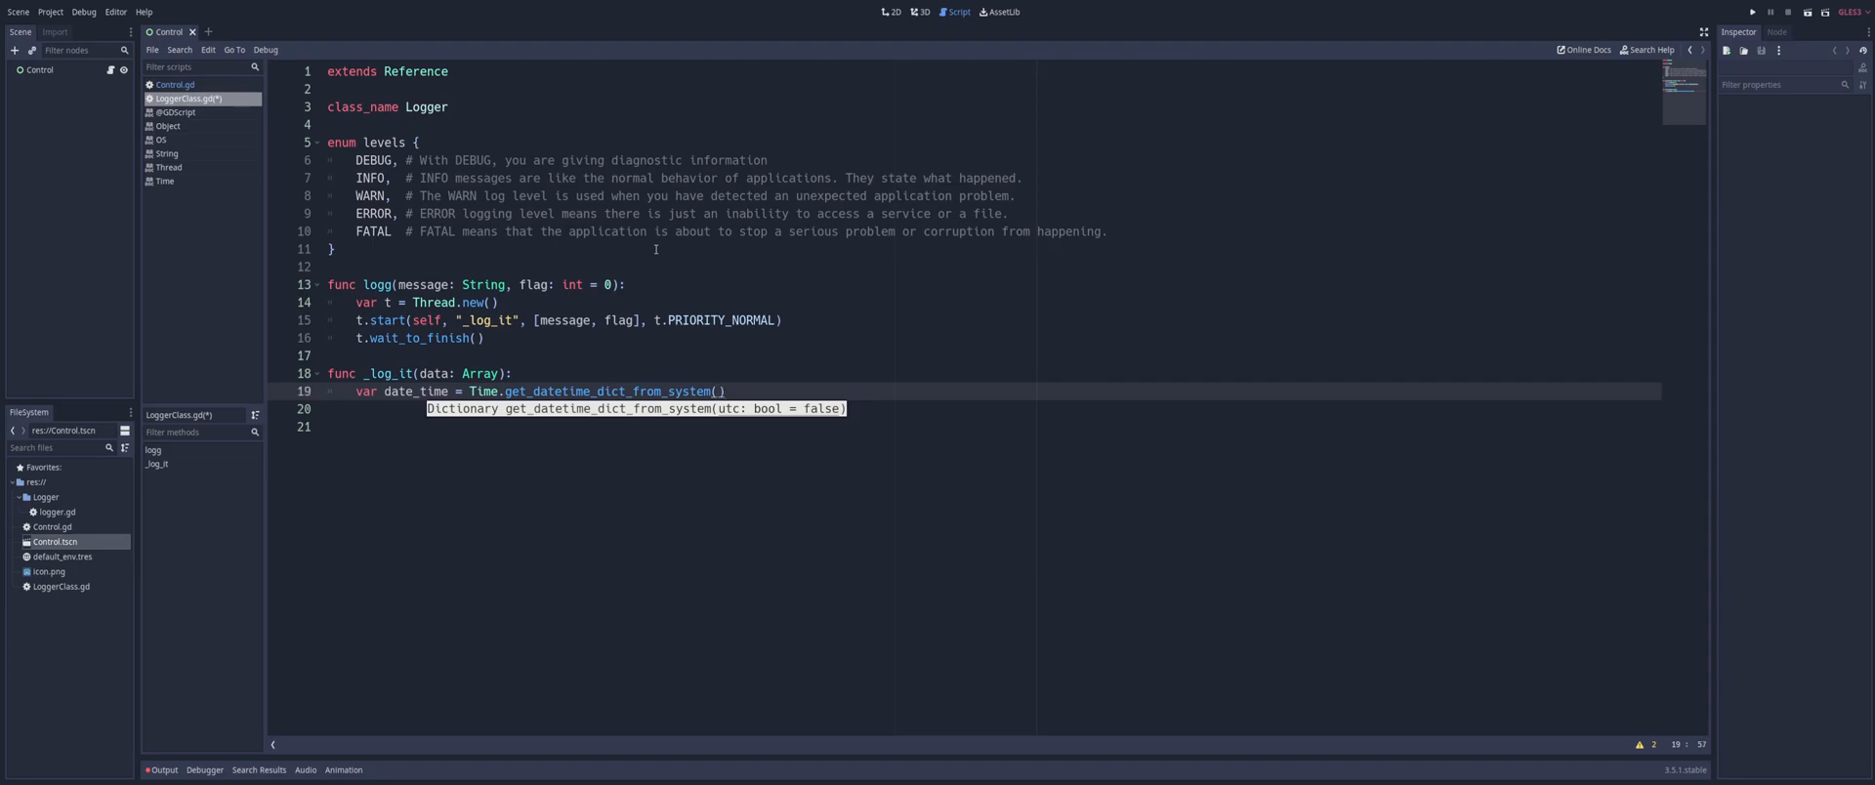
{"action": "key", "text": "enter"}
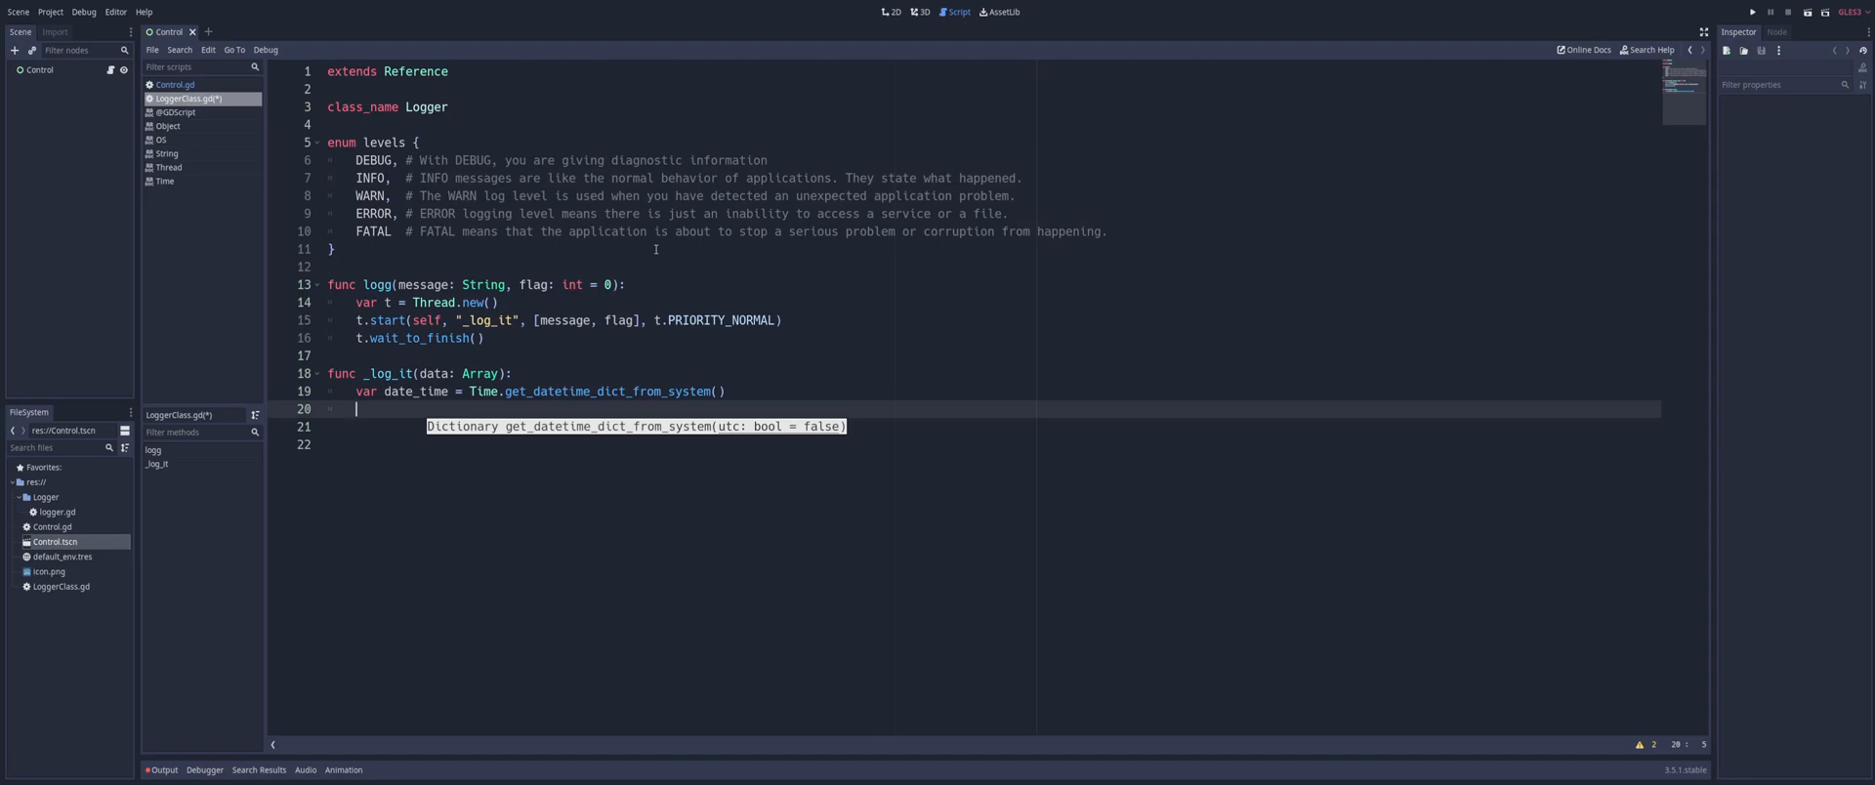
On line 20 add 'if data[1] == levels.DEBUG and not OS.is_debug_build():' with 'pass' below
{"action": "type", "text": "if"}
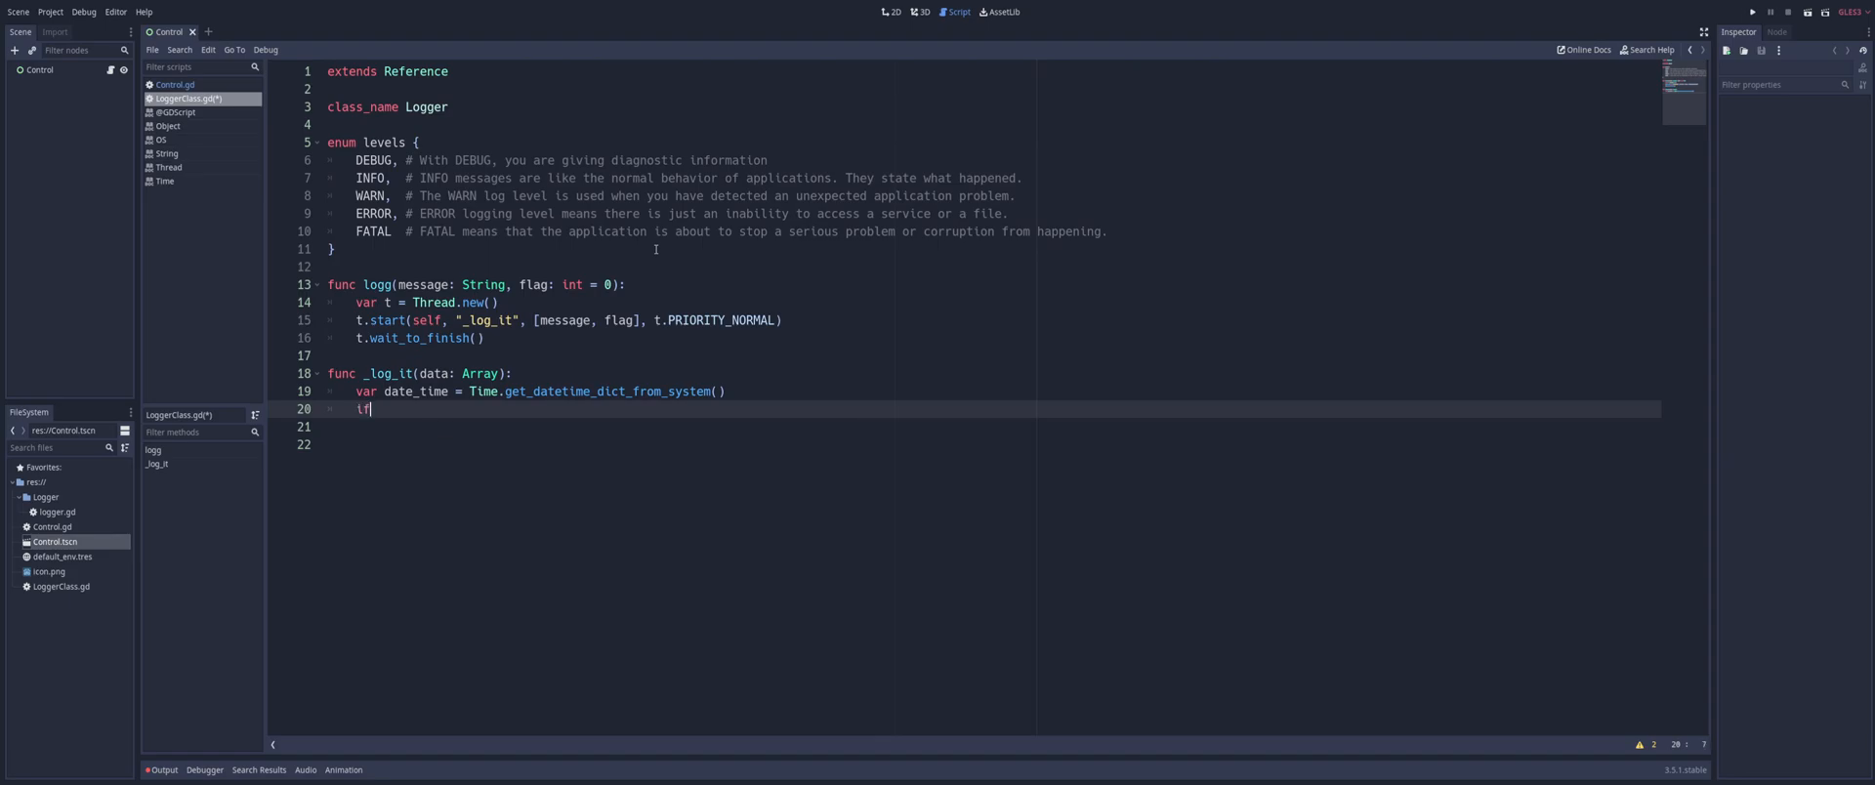
{"action": "type", "text": "data[]"}
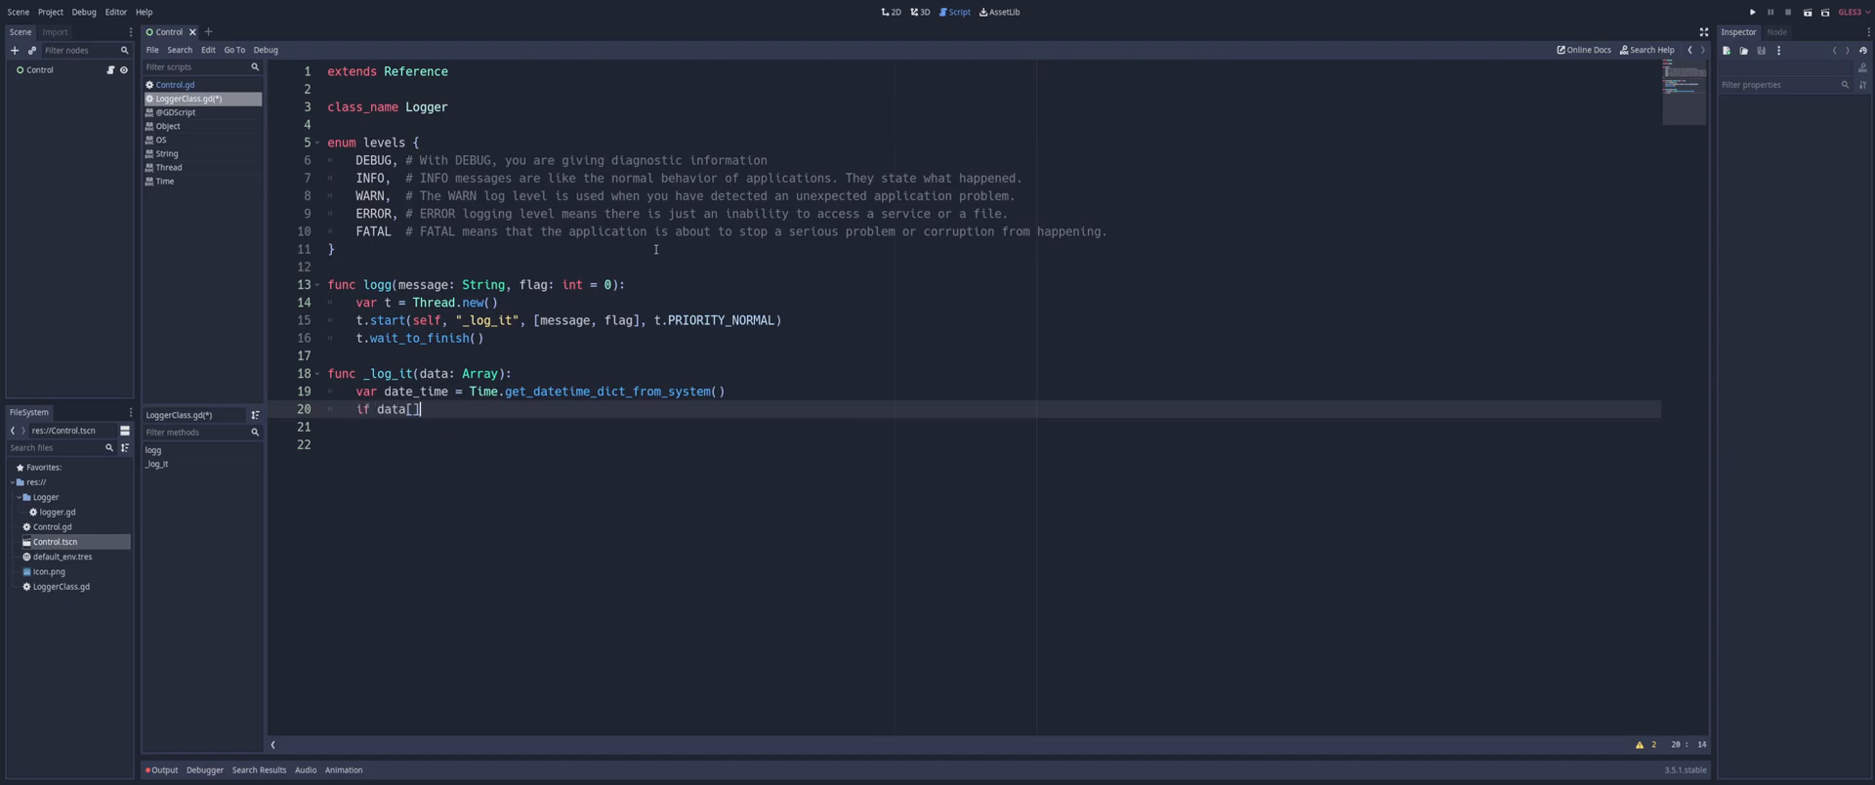
{"action": "type", "text": "1"}
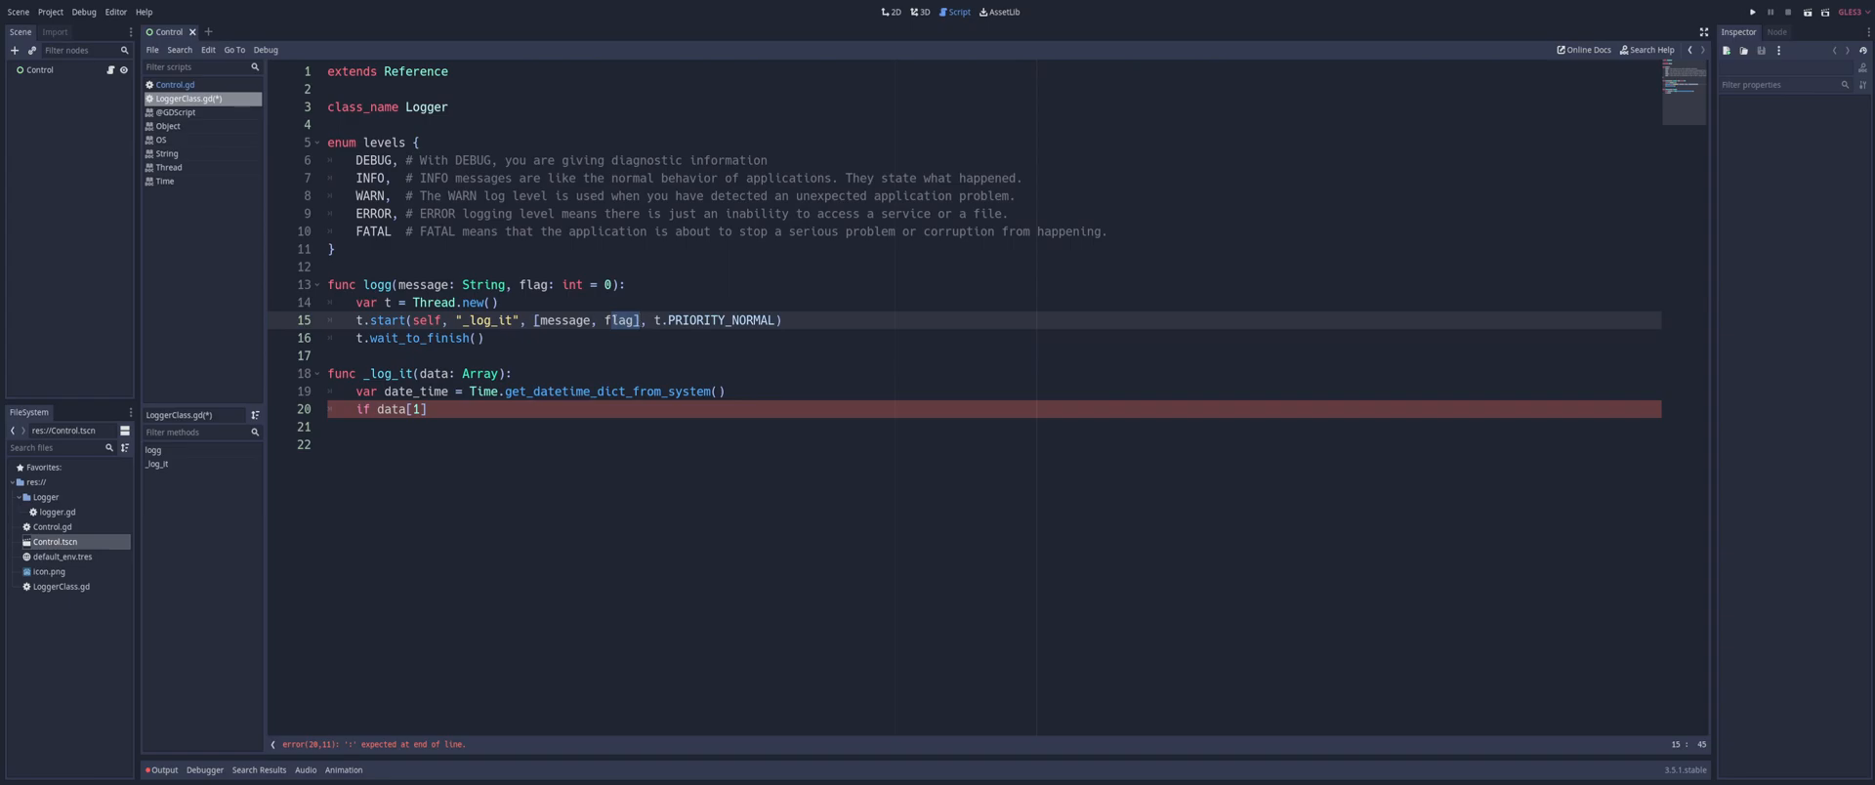
{"action": "left_click", "coordinate": [380, 161]}
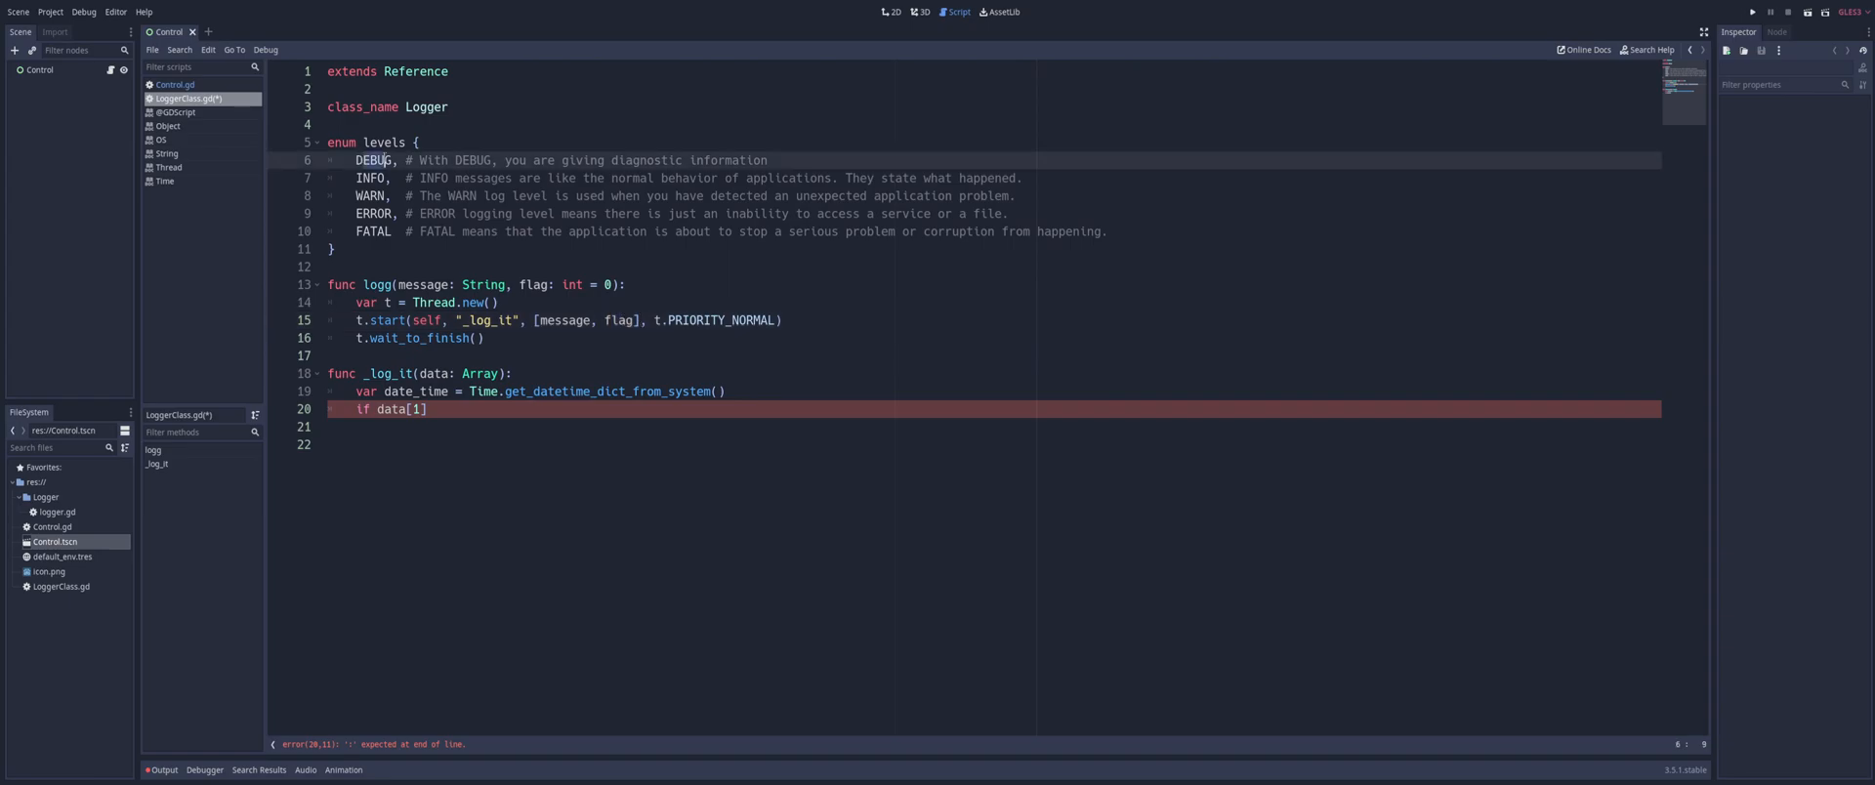
{"action": "left_click", "coordinate": [427, 409]}
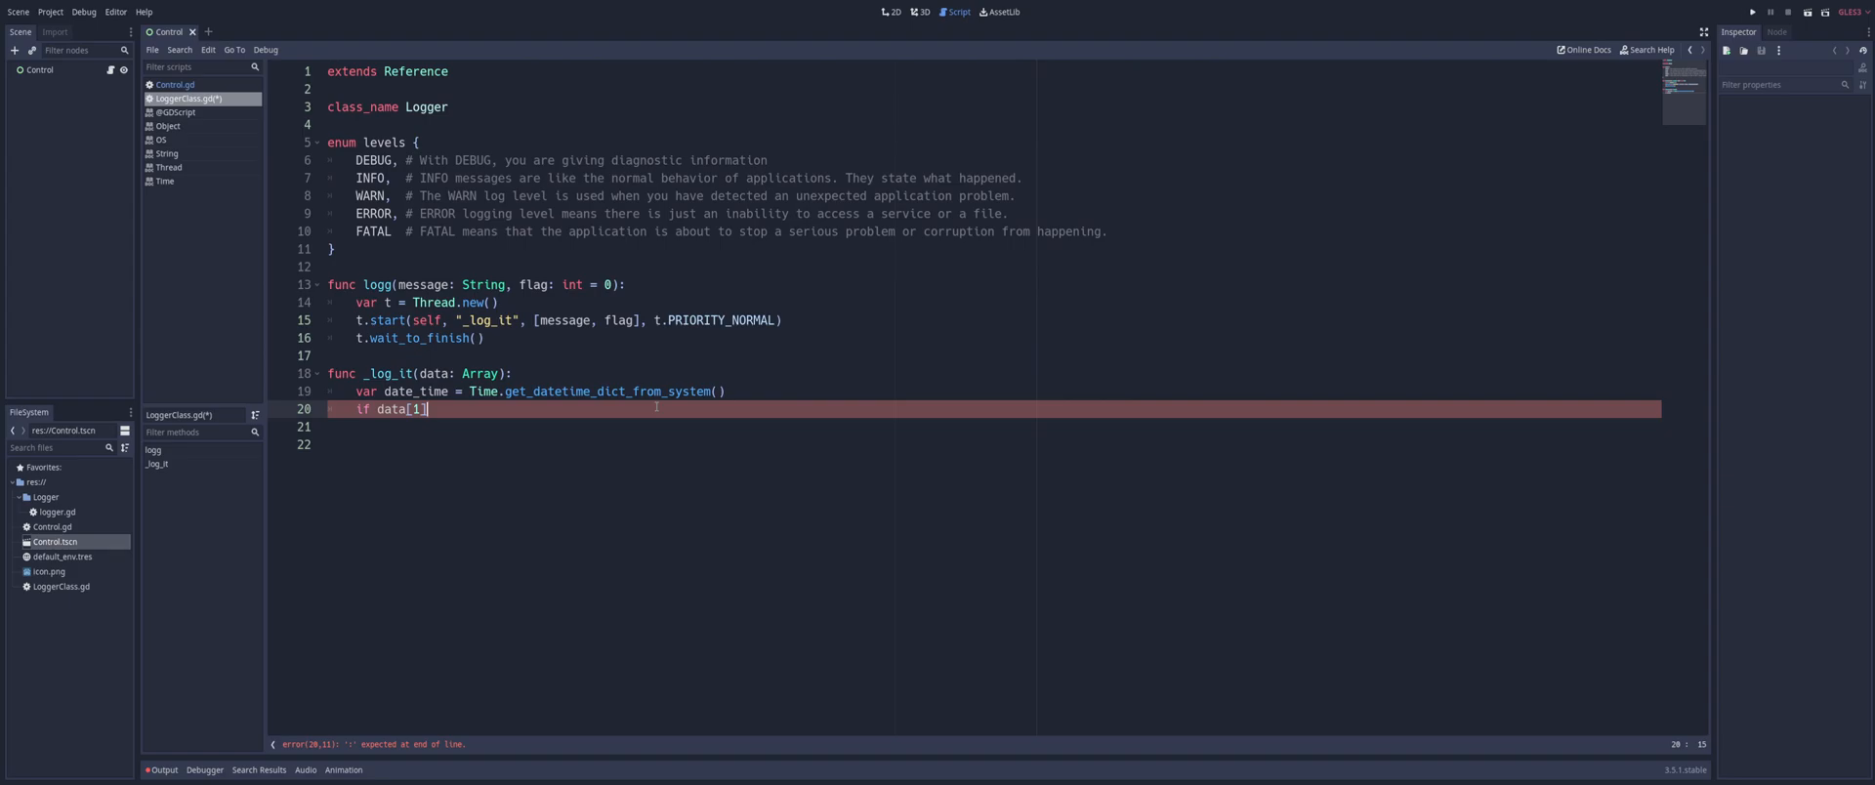
{"action": "type", "text": "=="}
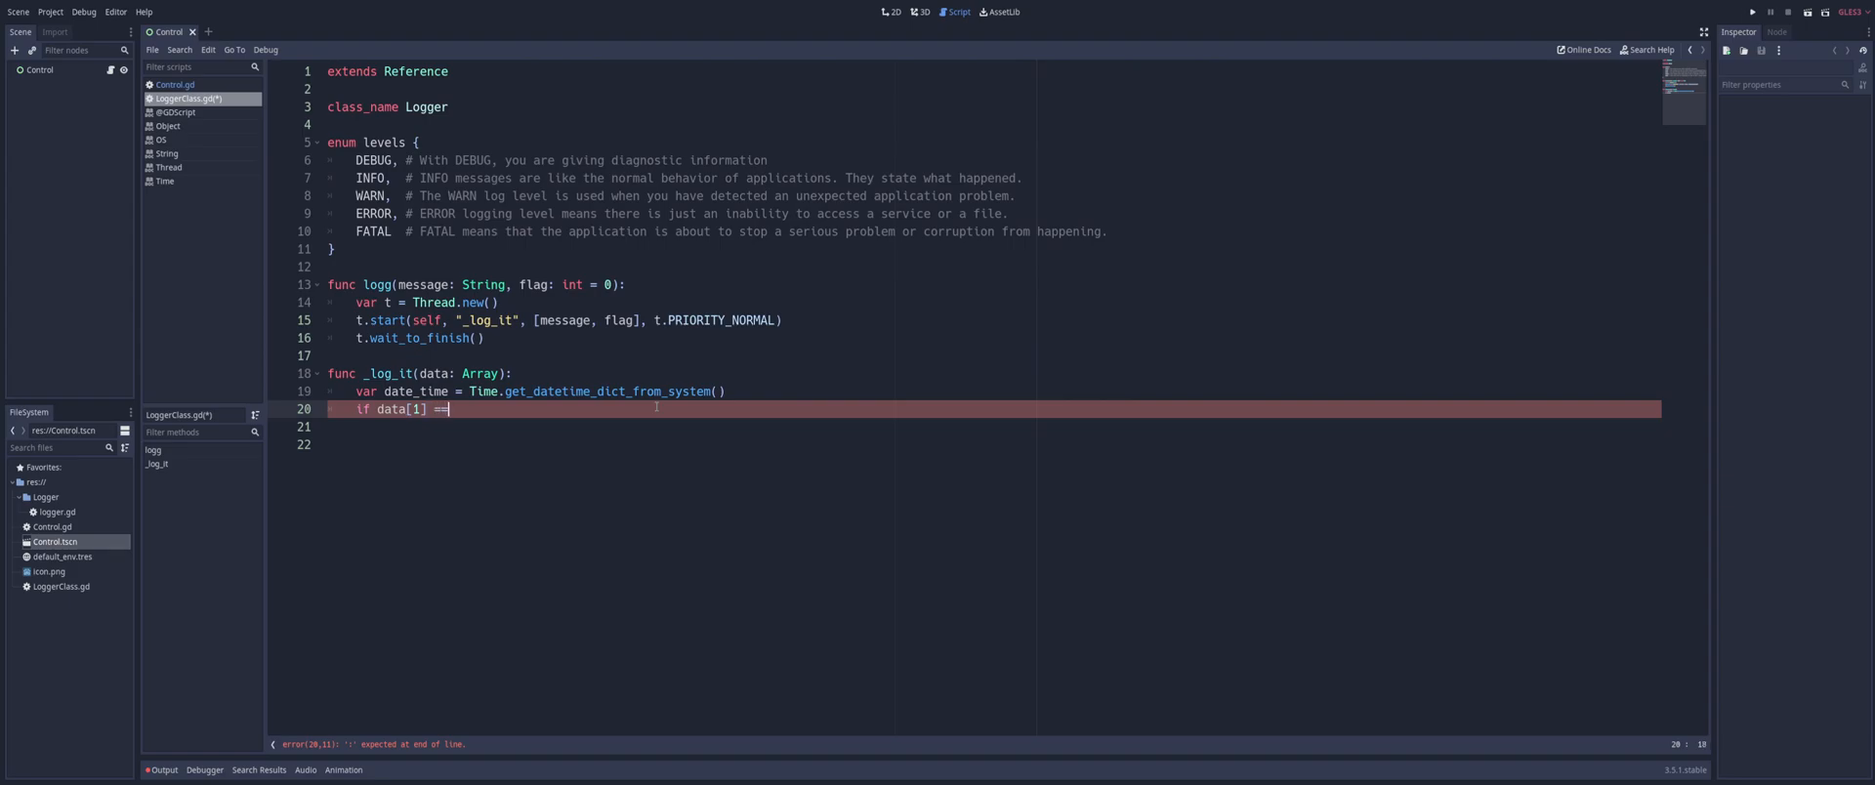
{"action": "type", "text": "levels."}
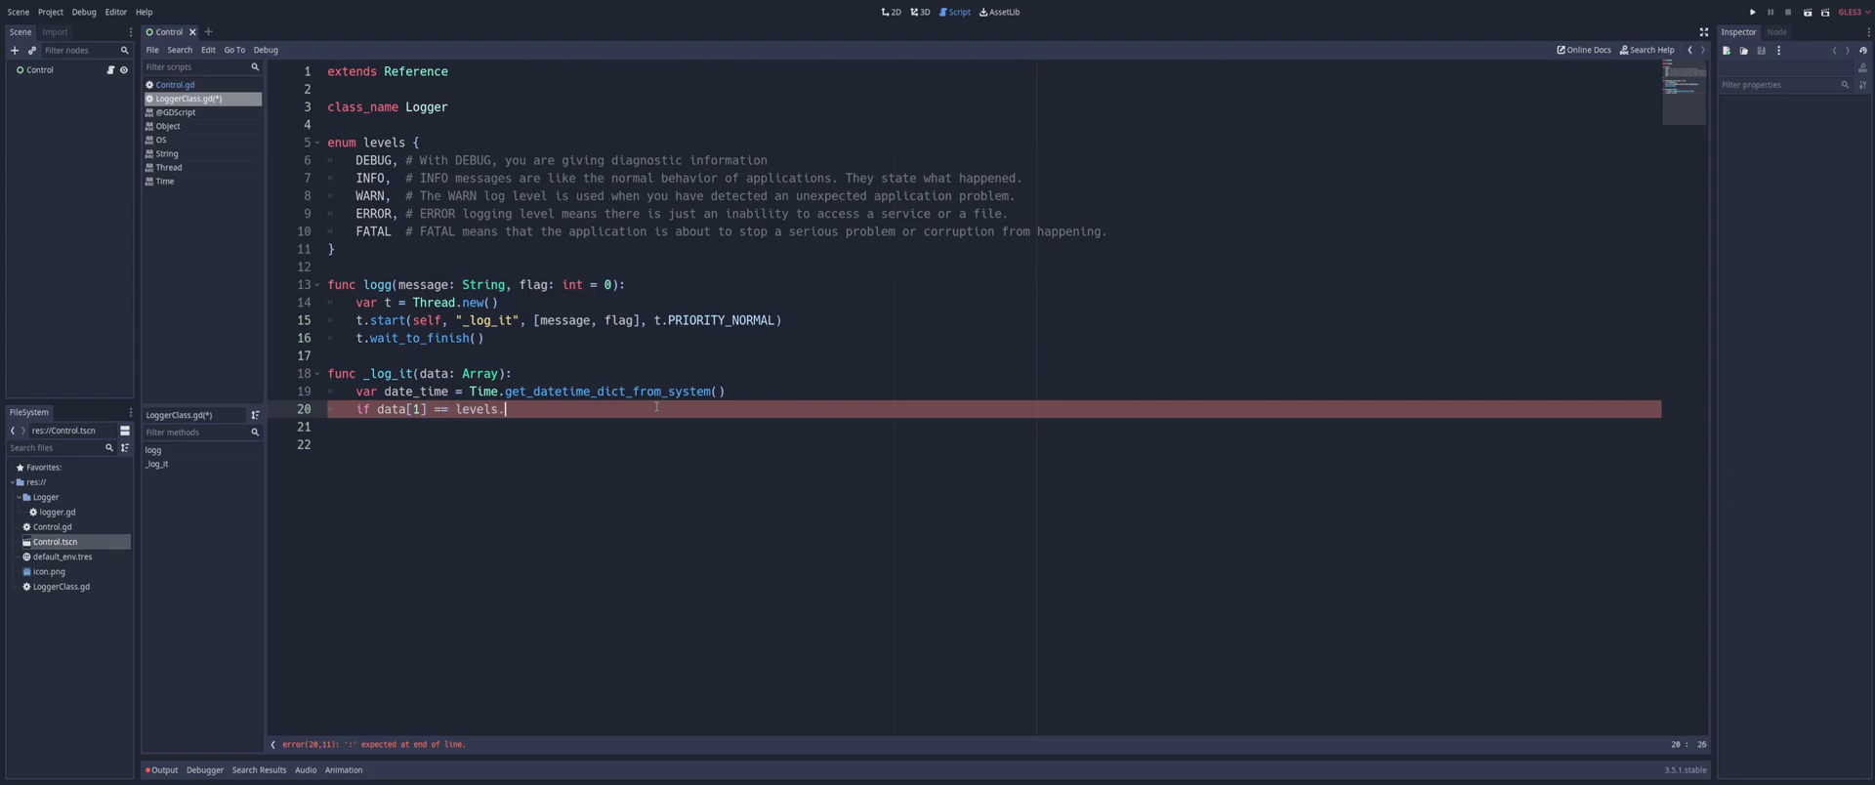
{"action": "type", "text": "DEBUG"}
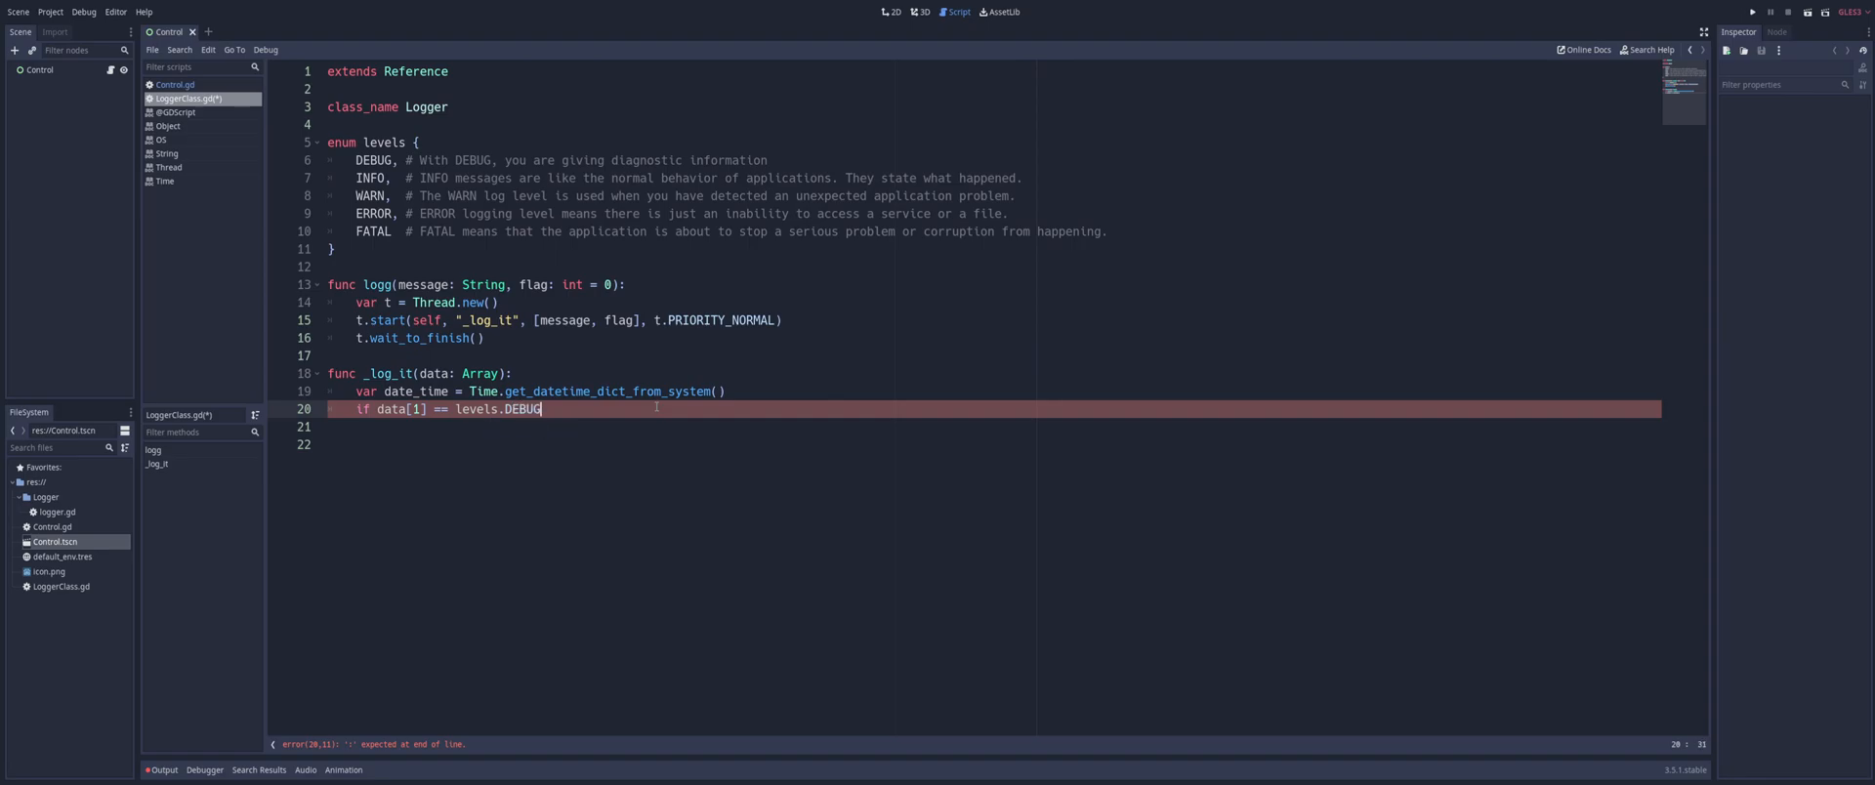
{"action": "type", "text": "and"}
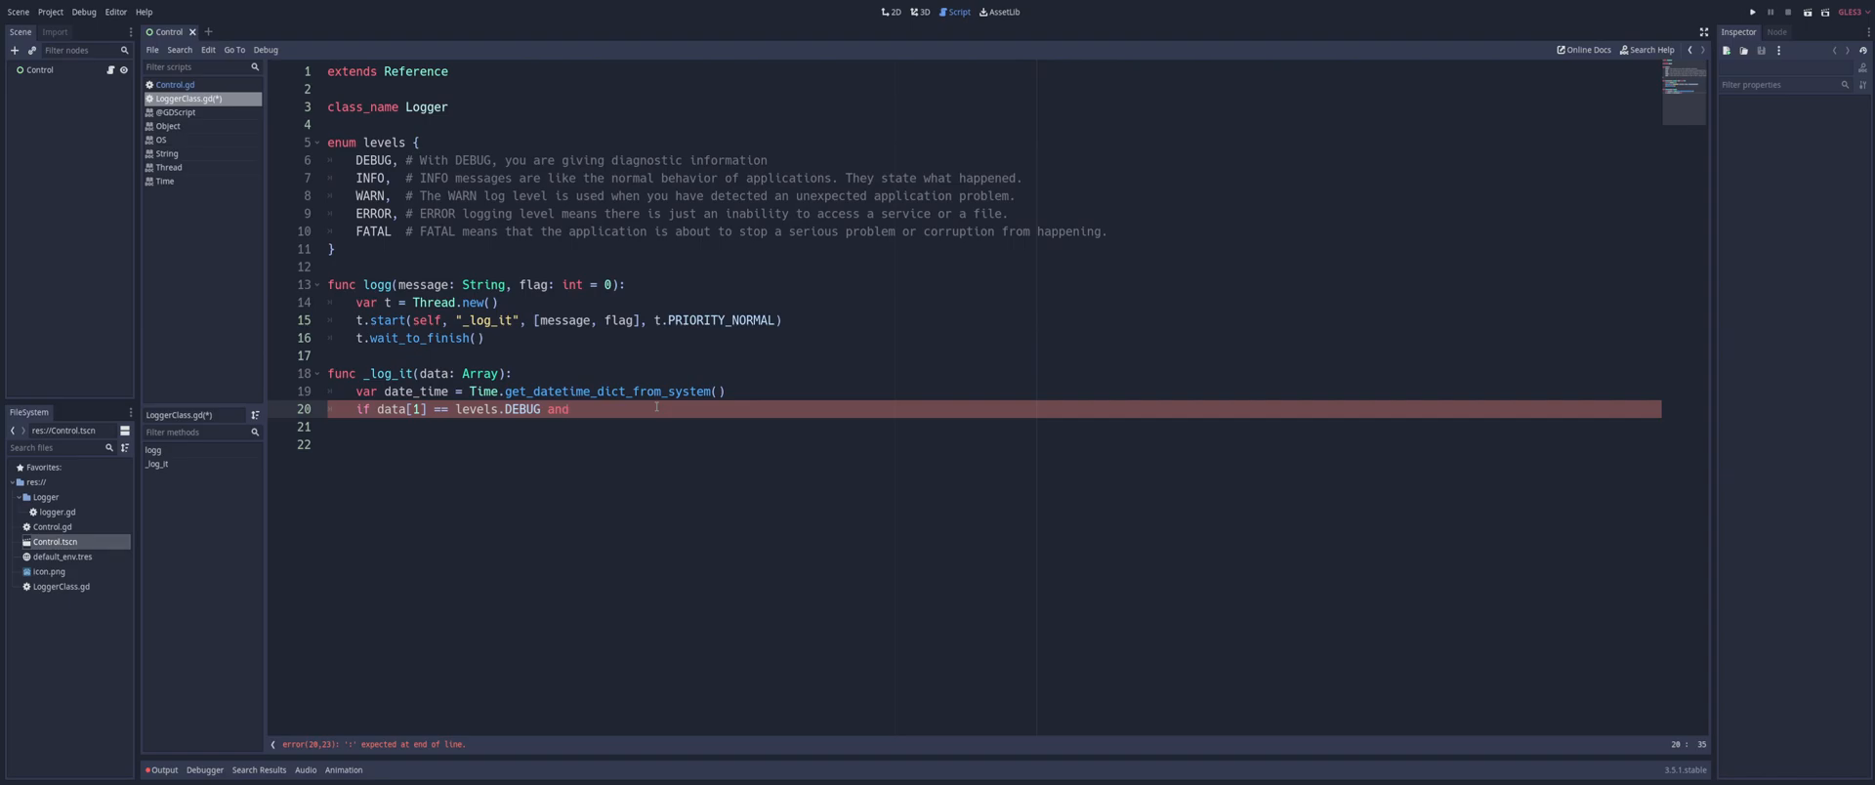
{"action": "type", "text": "not OS"}
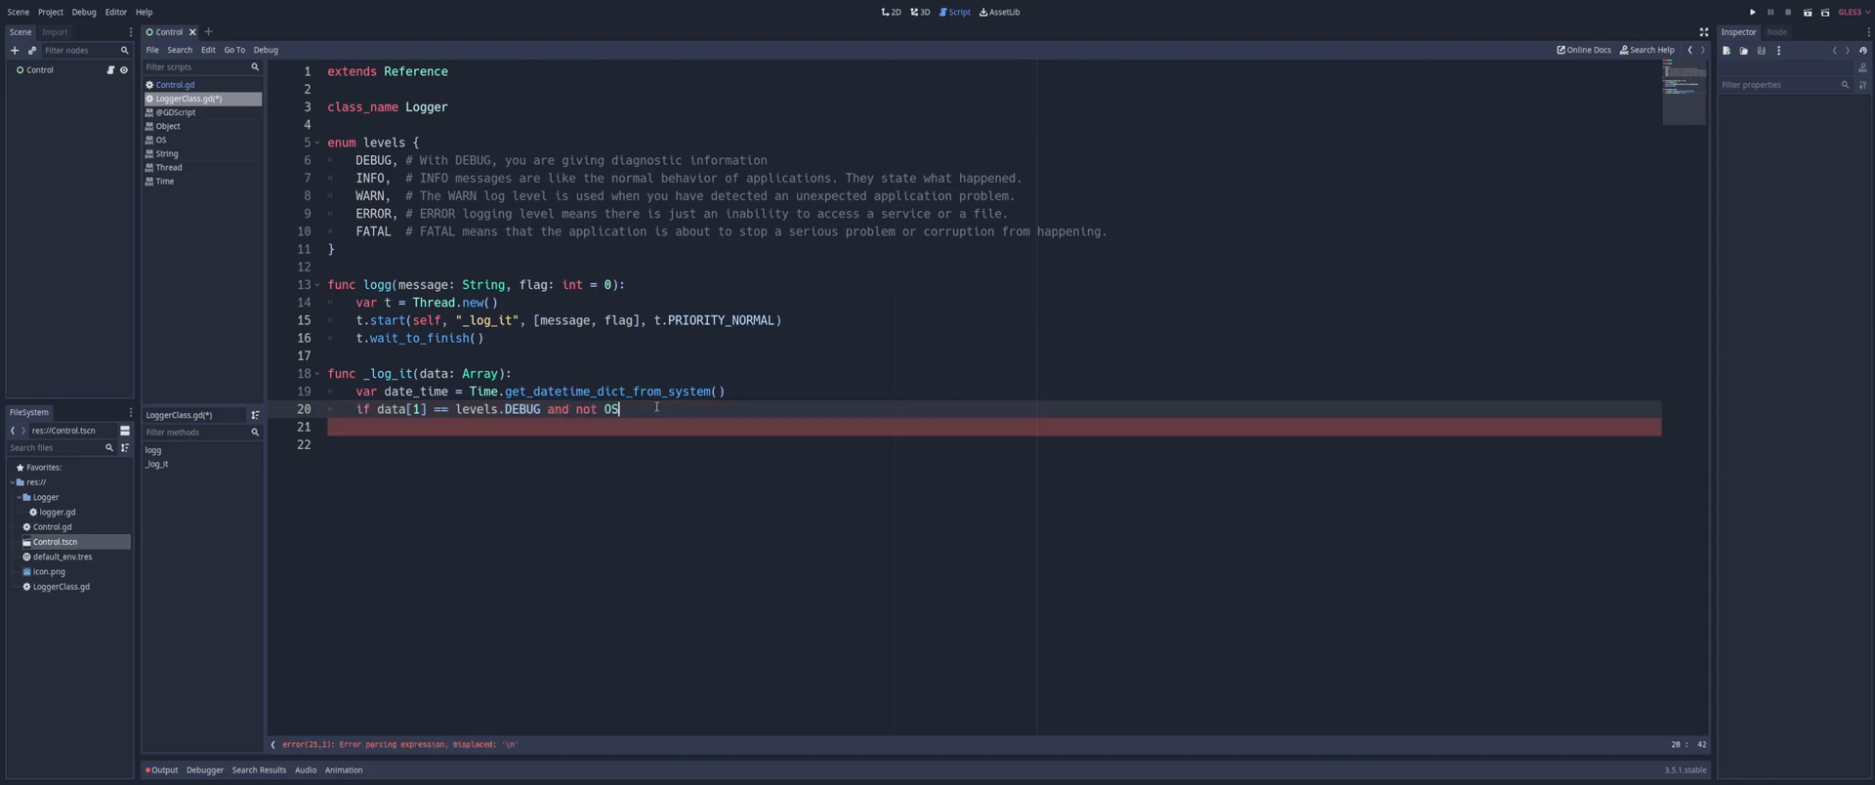
{"action": "type", "text": ".is_debug"}
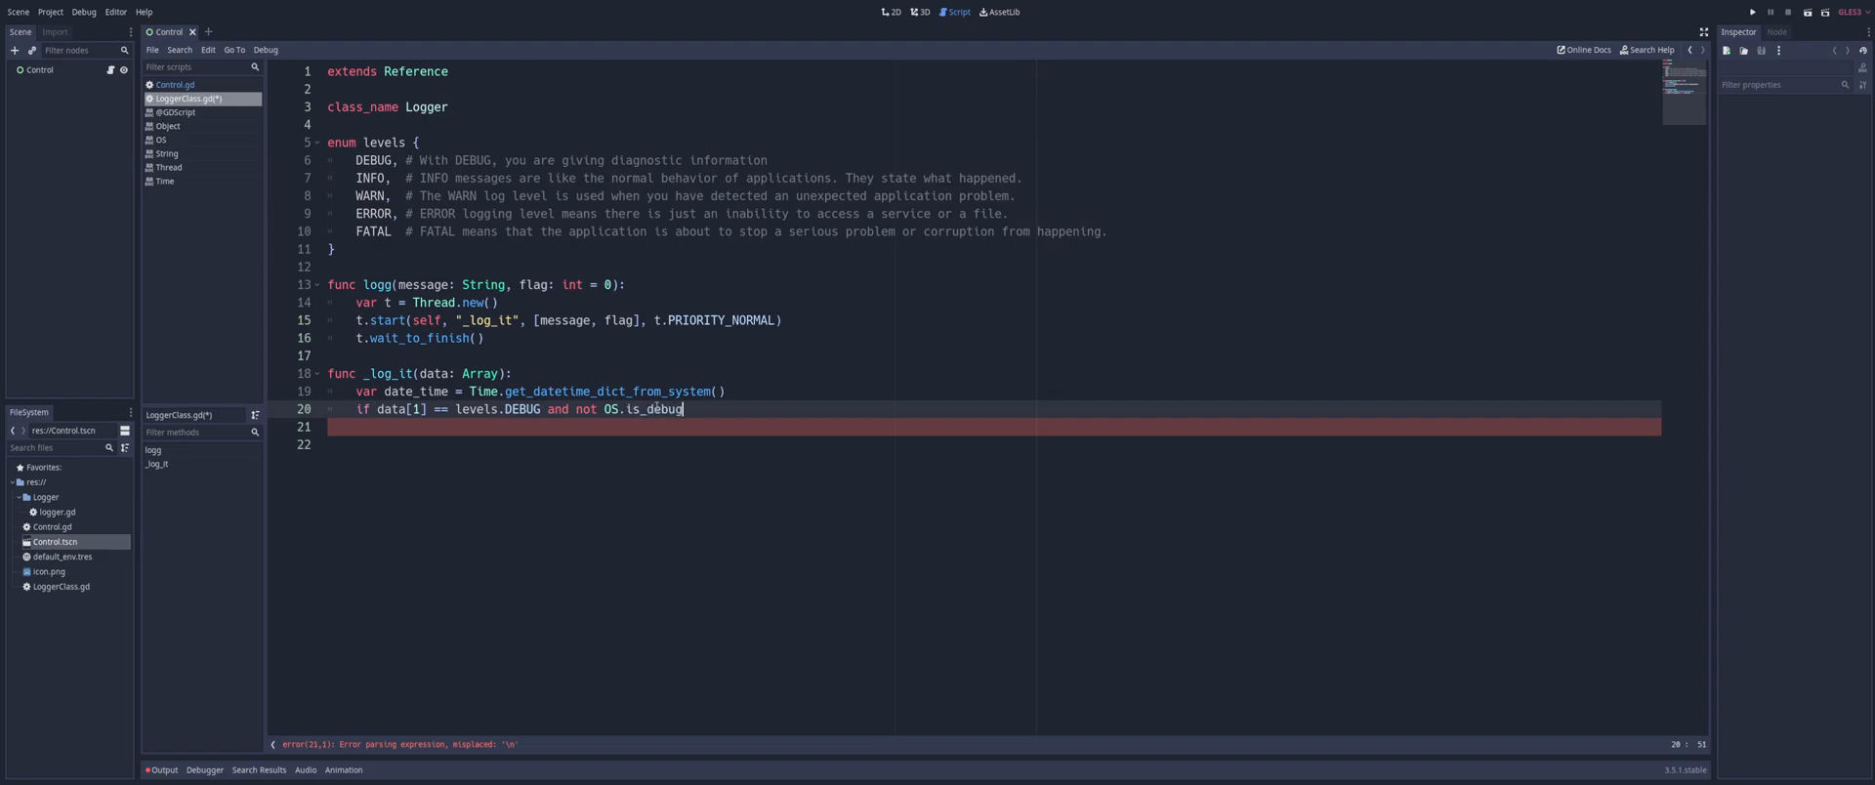
{"action": "type", "text": "_build"}
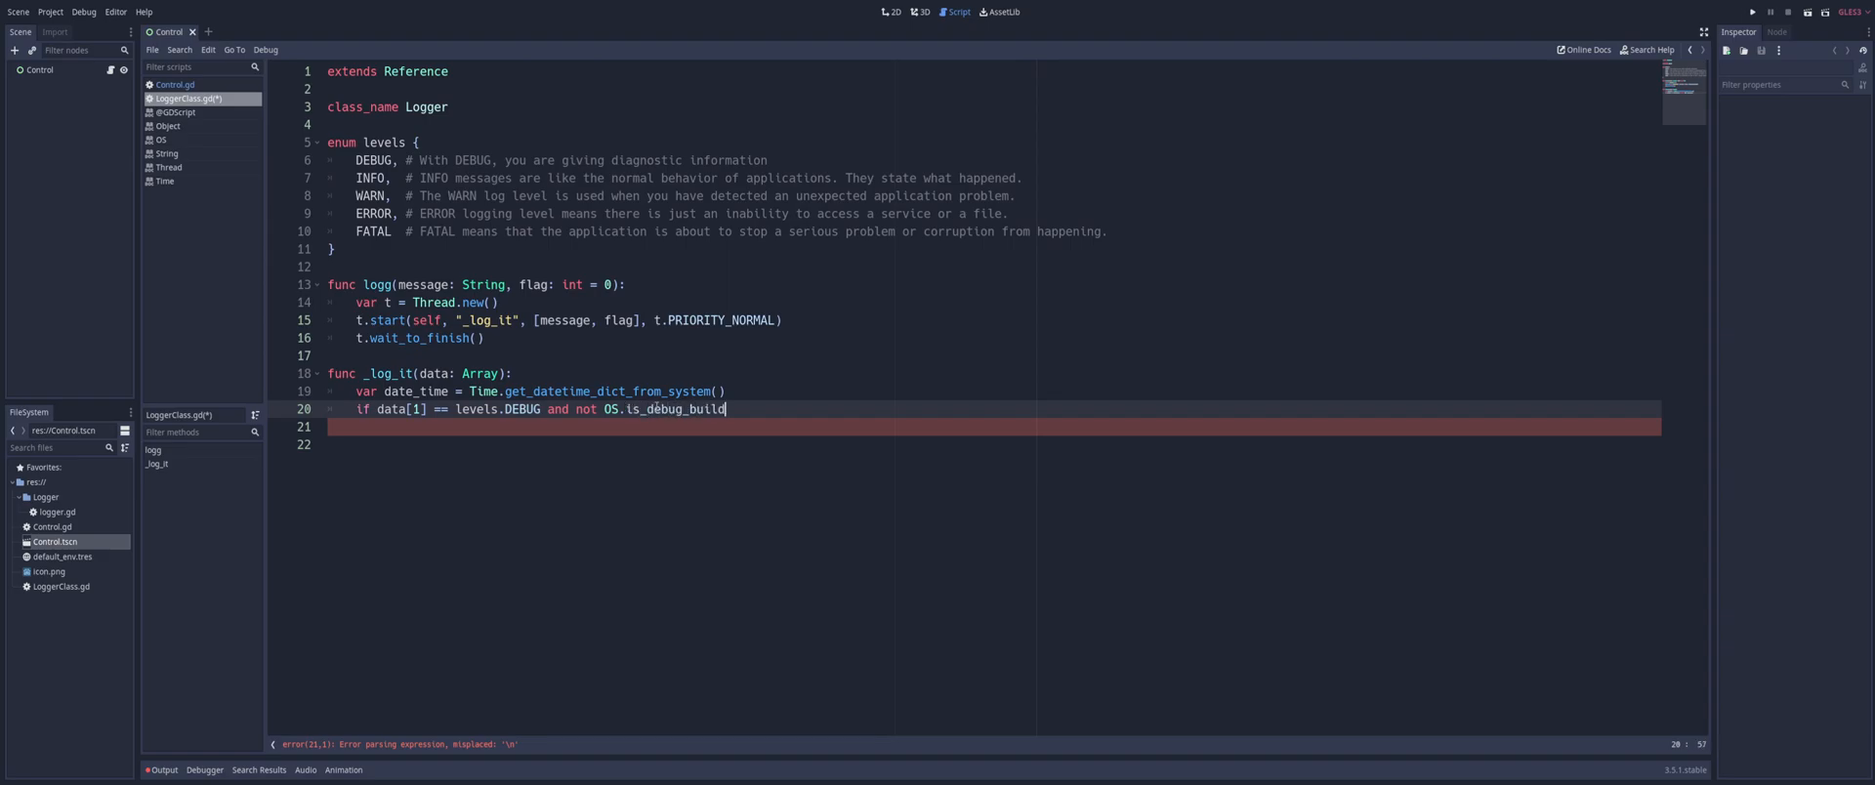
{"action": "type", "text": "()"}
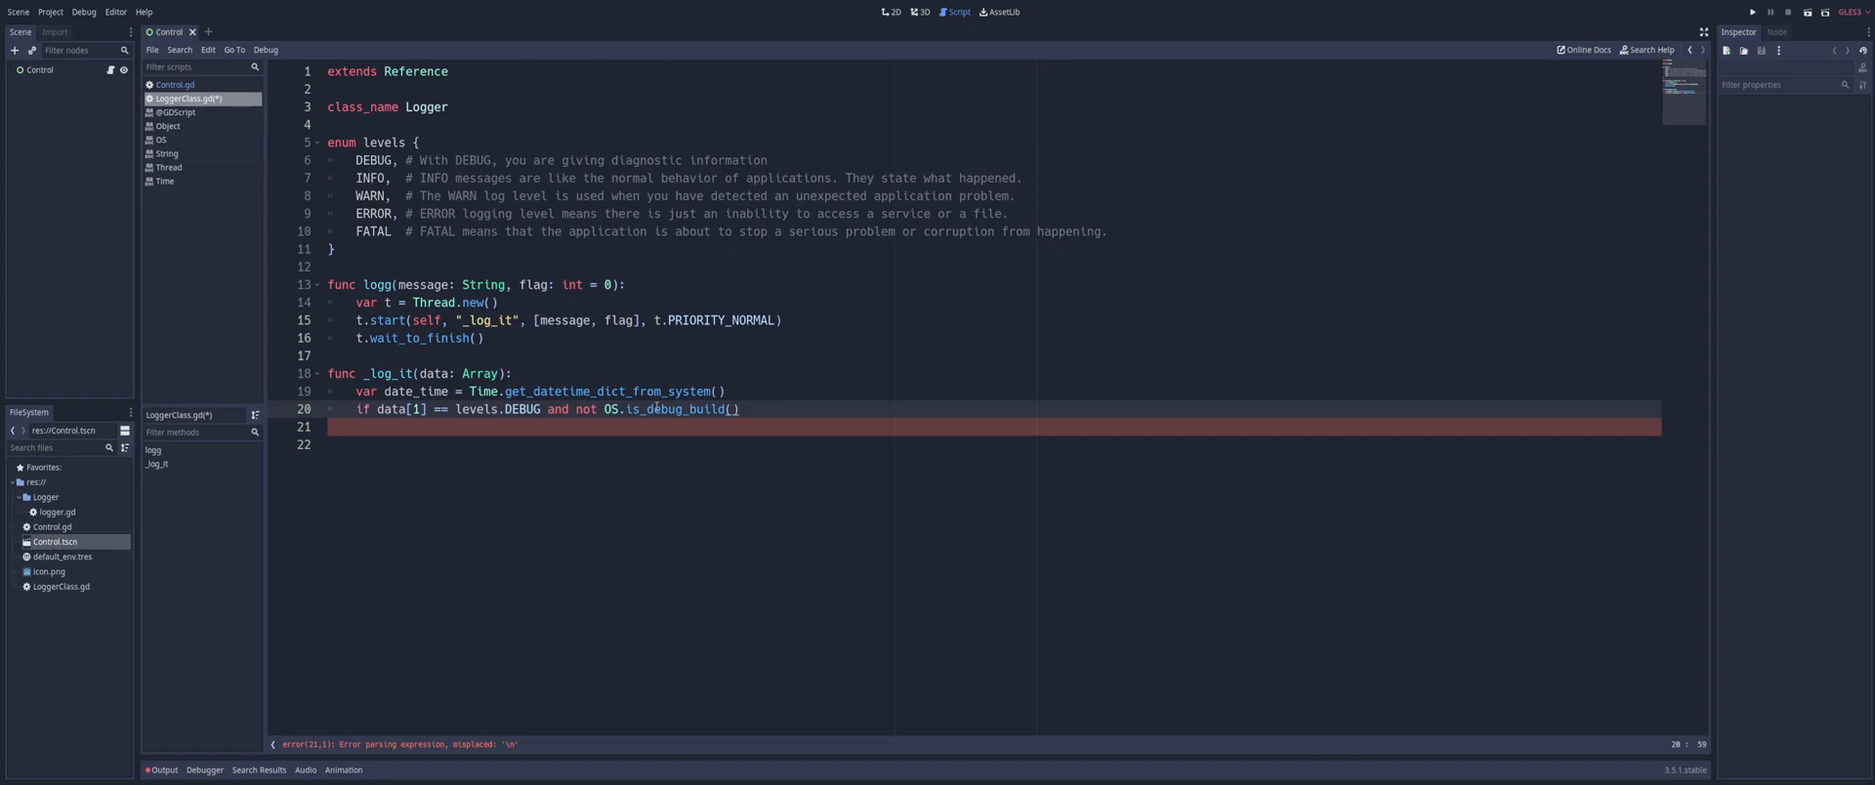
{"action": "type", "text": "pa"}
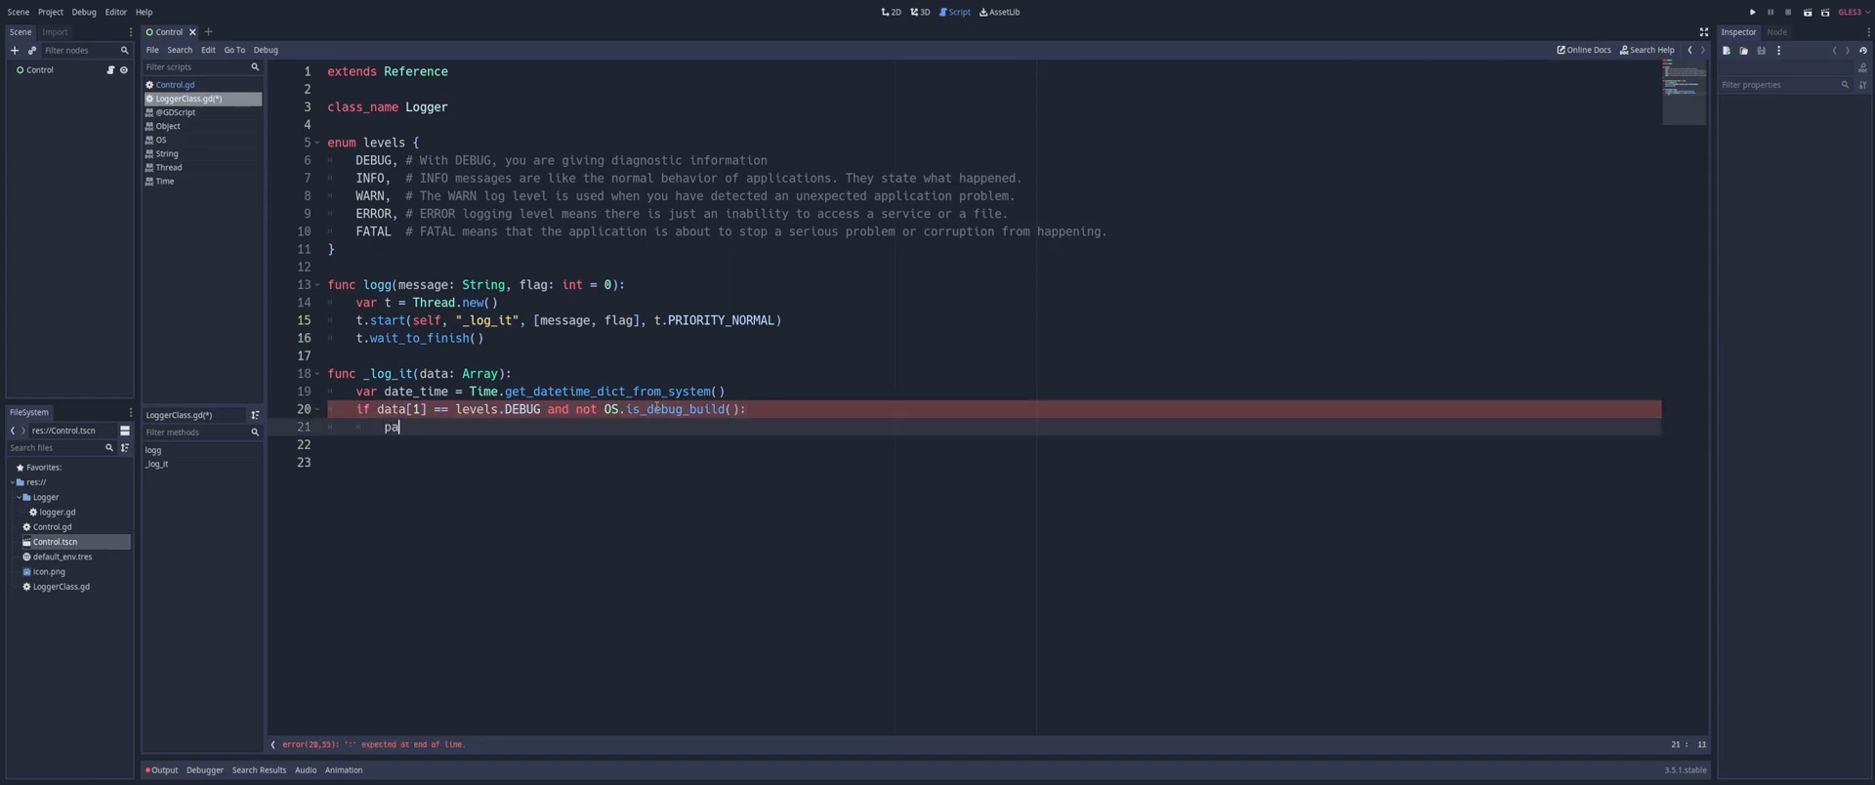
{"action": "type", "text": "ss"}
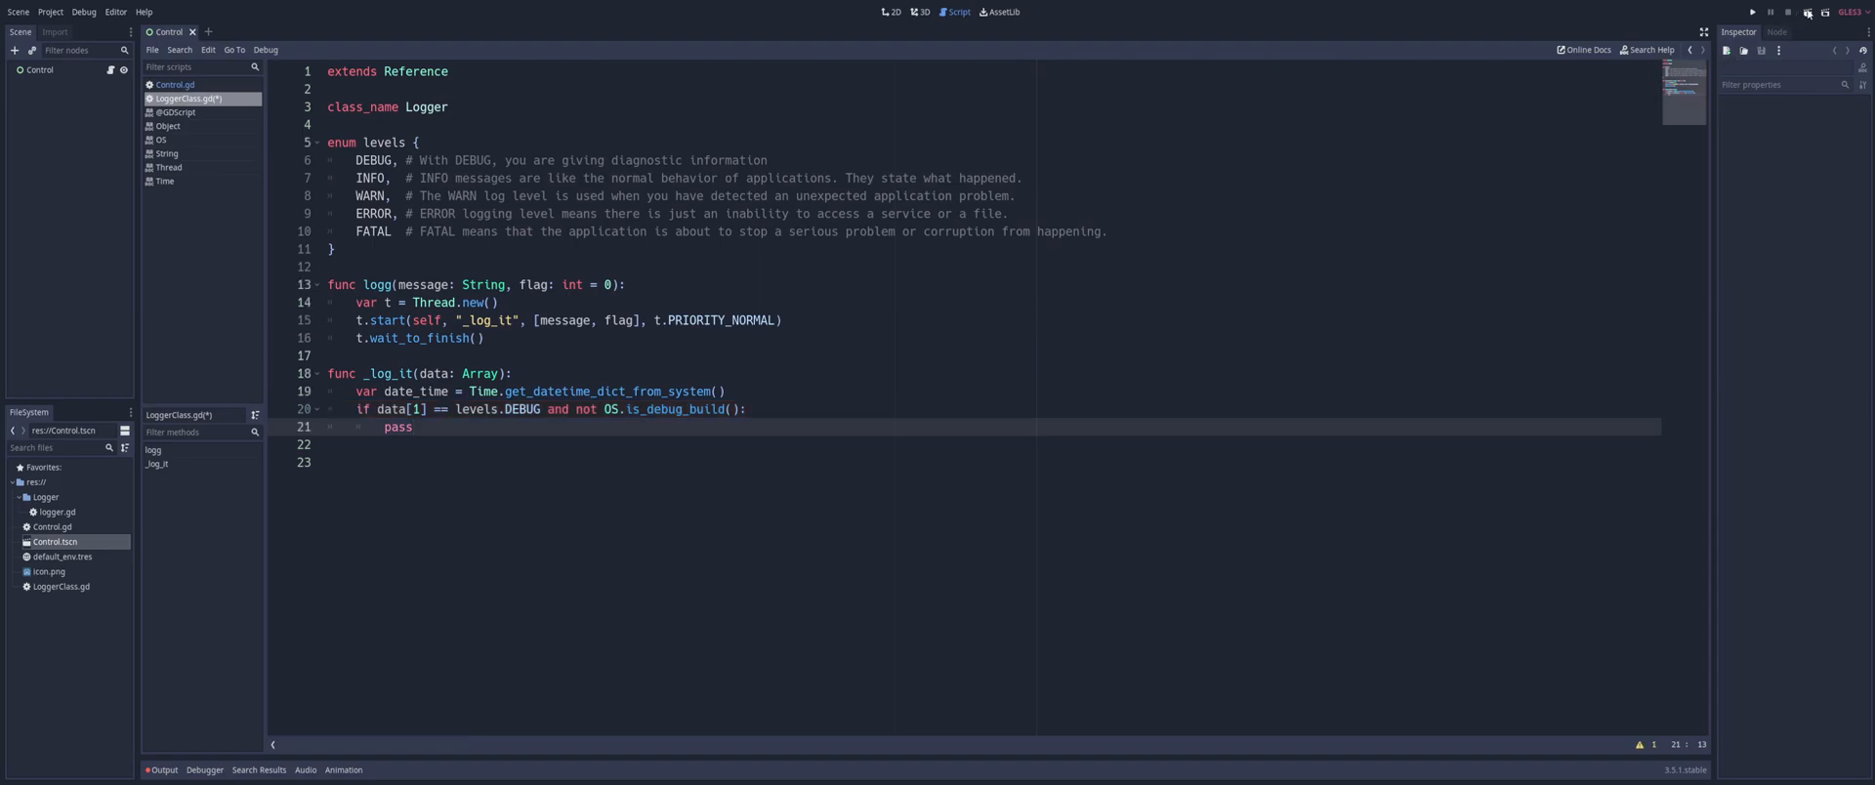
{"action": "mouse_move", "coordinate": [1808, 12]}
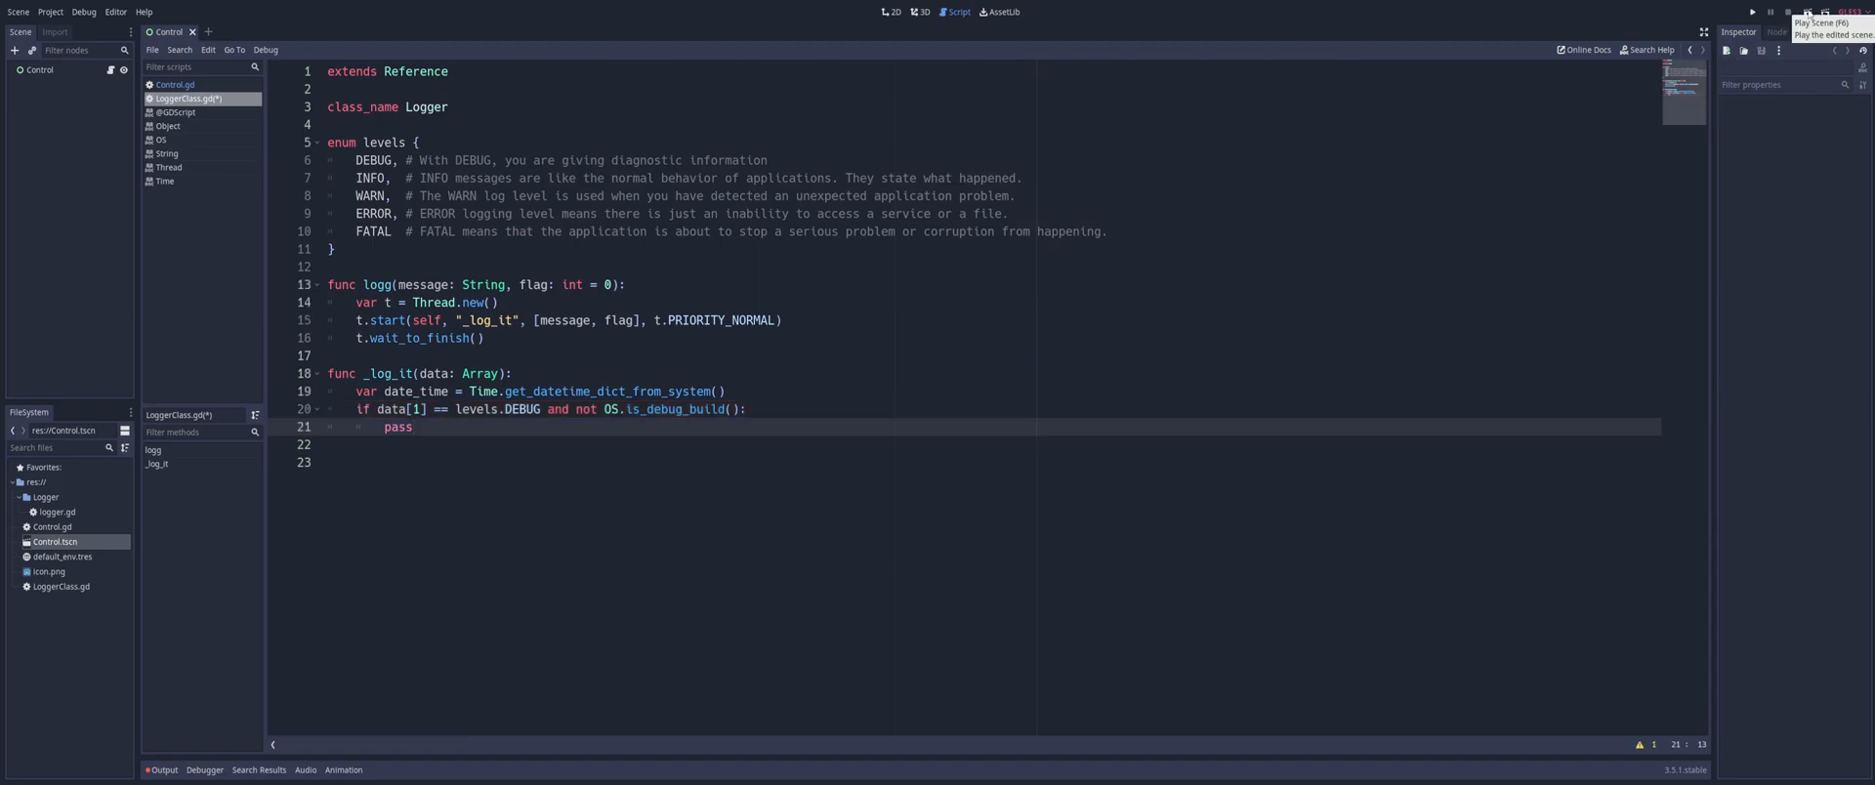
Run the Control scene to test the logger, then select the placeholder 'pass' on line 21
{"action": "left_click", "coordinate": [1753, 12]}
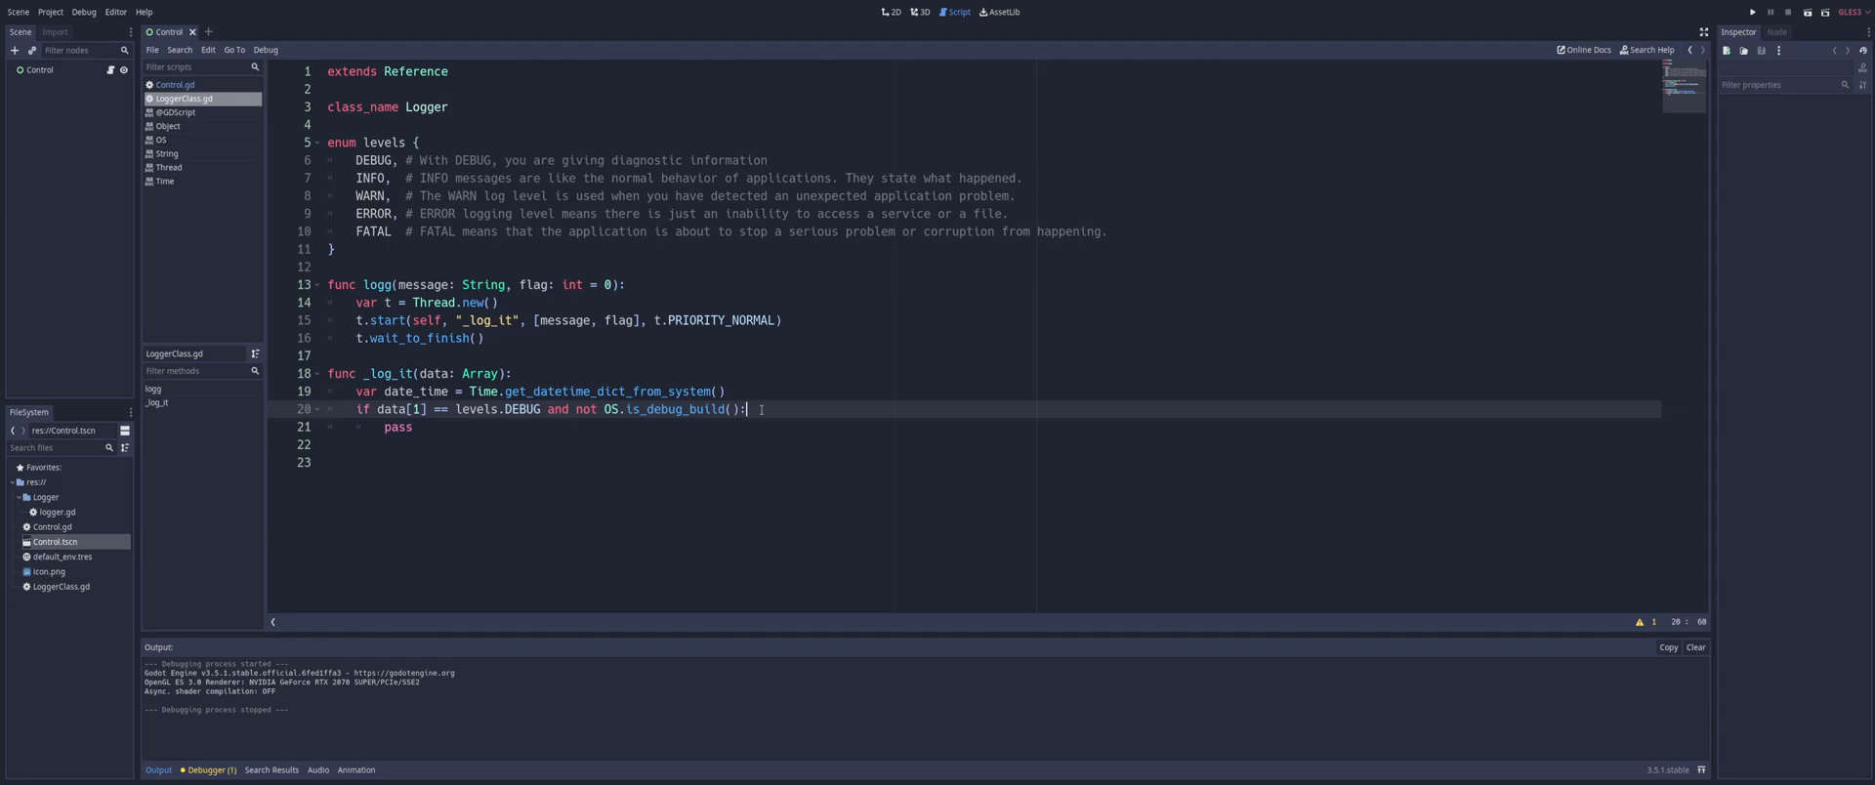
{"action": "mouse_move", "coordinate": [432, 454]}
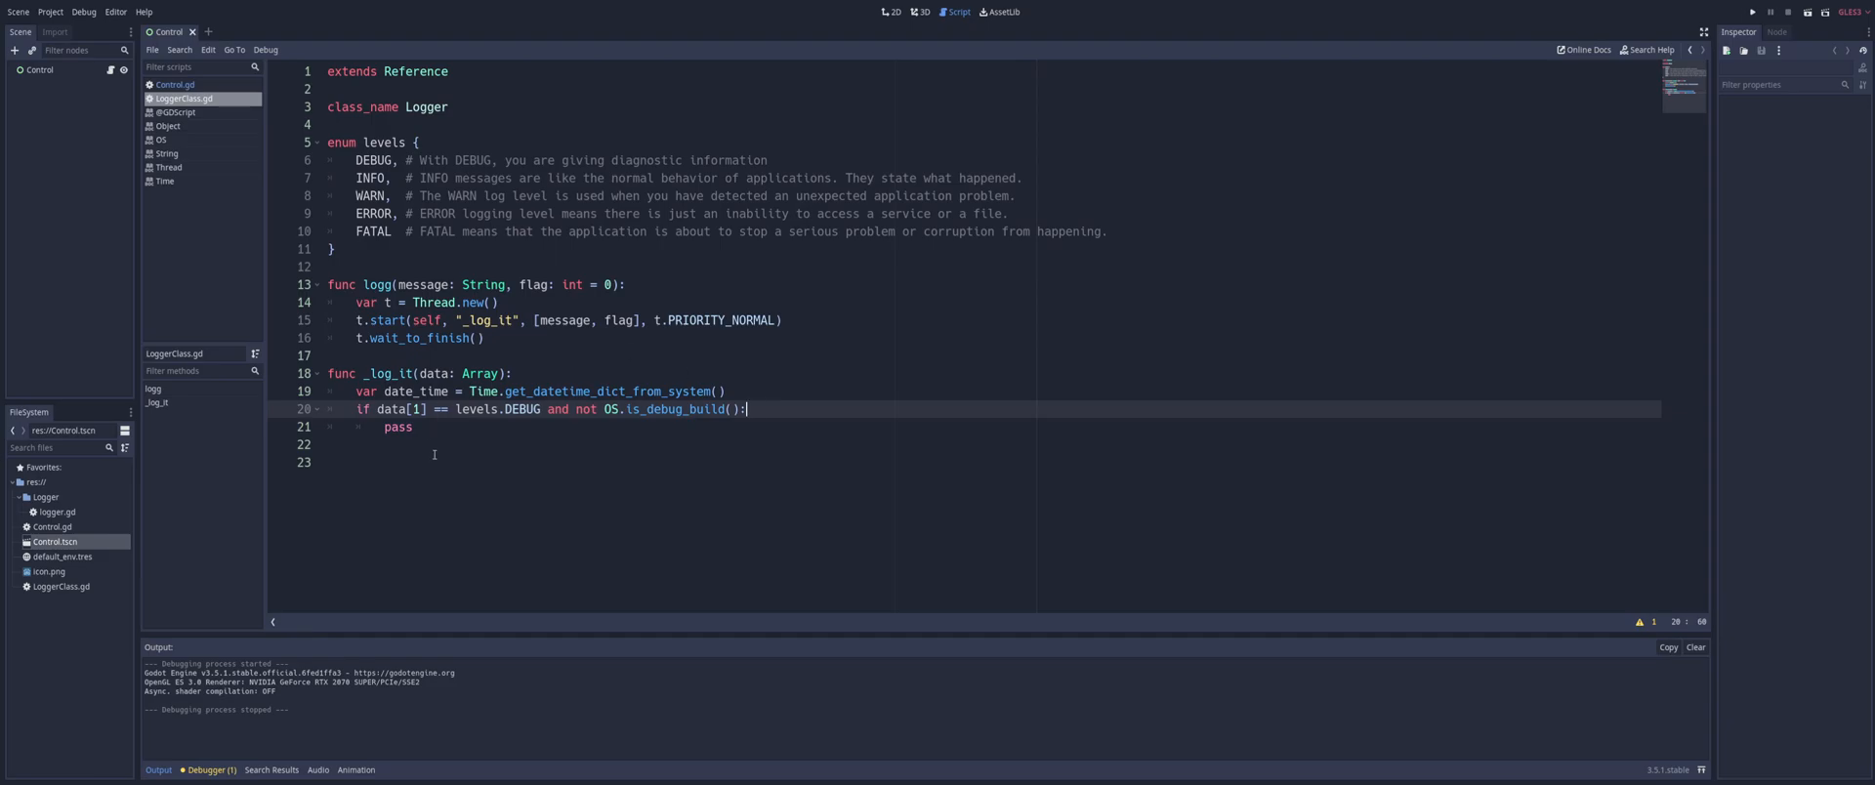
{"action": "double_click", "coordinate": [398, 427]}
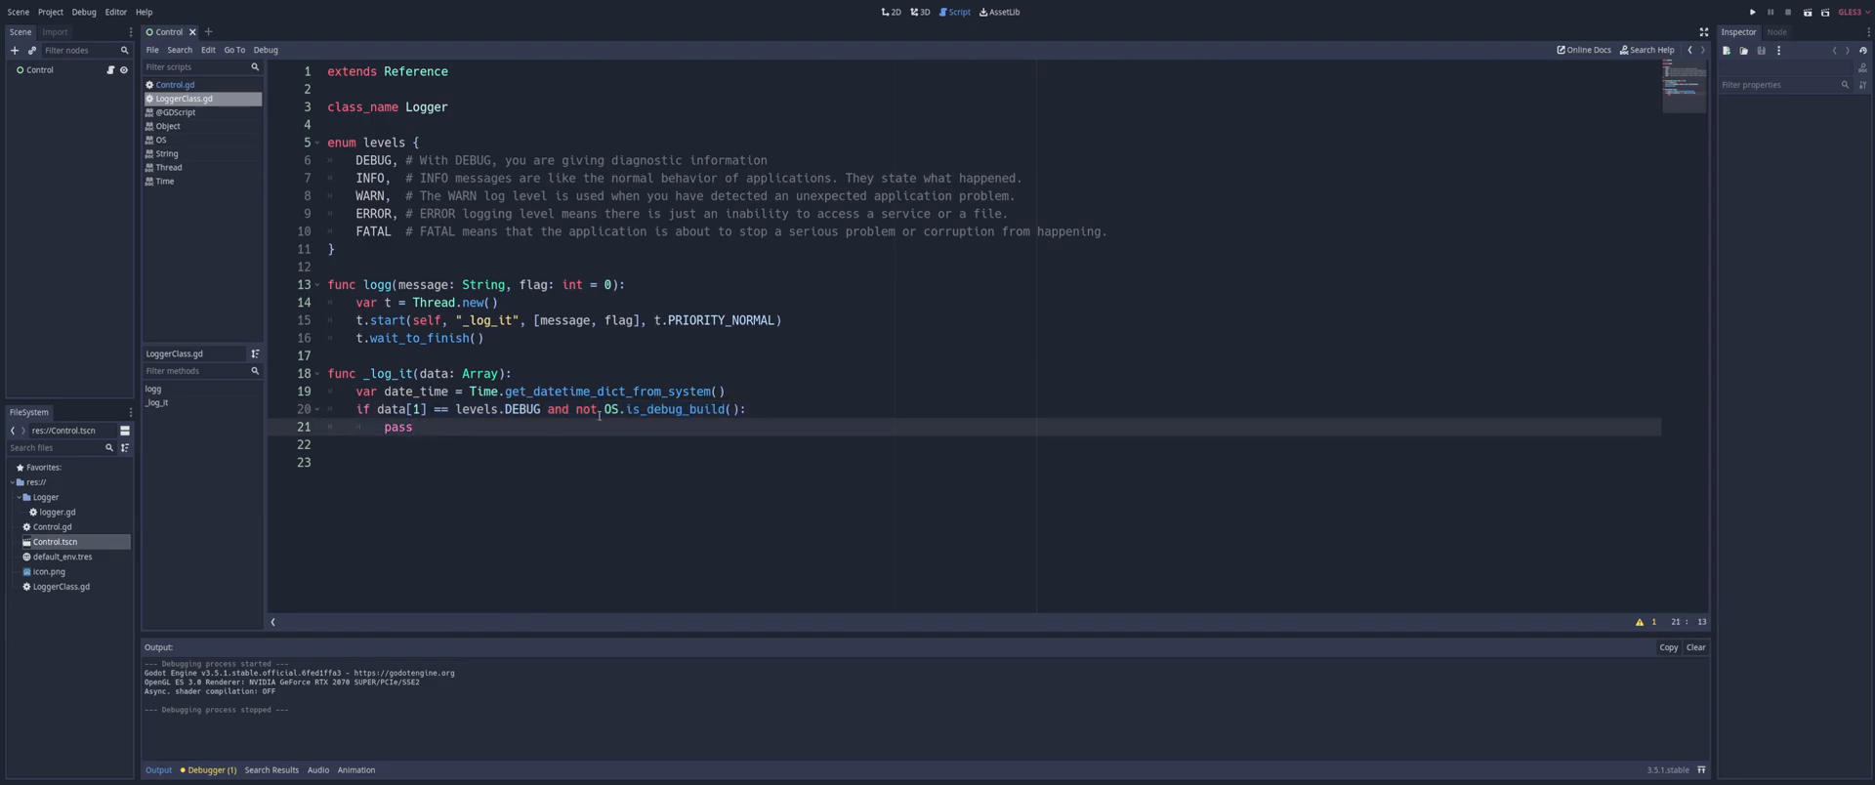
Replace 'pass' with an early return and begin a new line below it
{"action": "key", "text": "Backspace"}
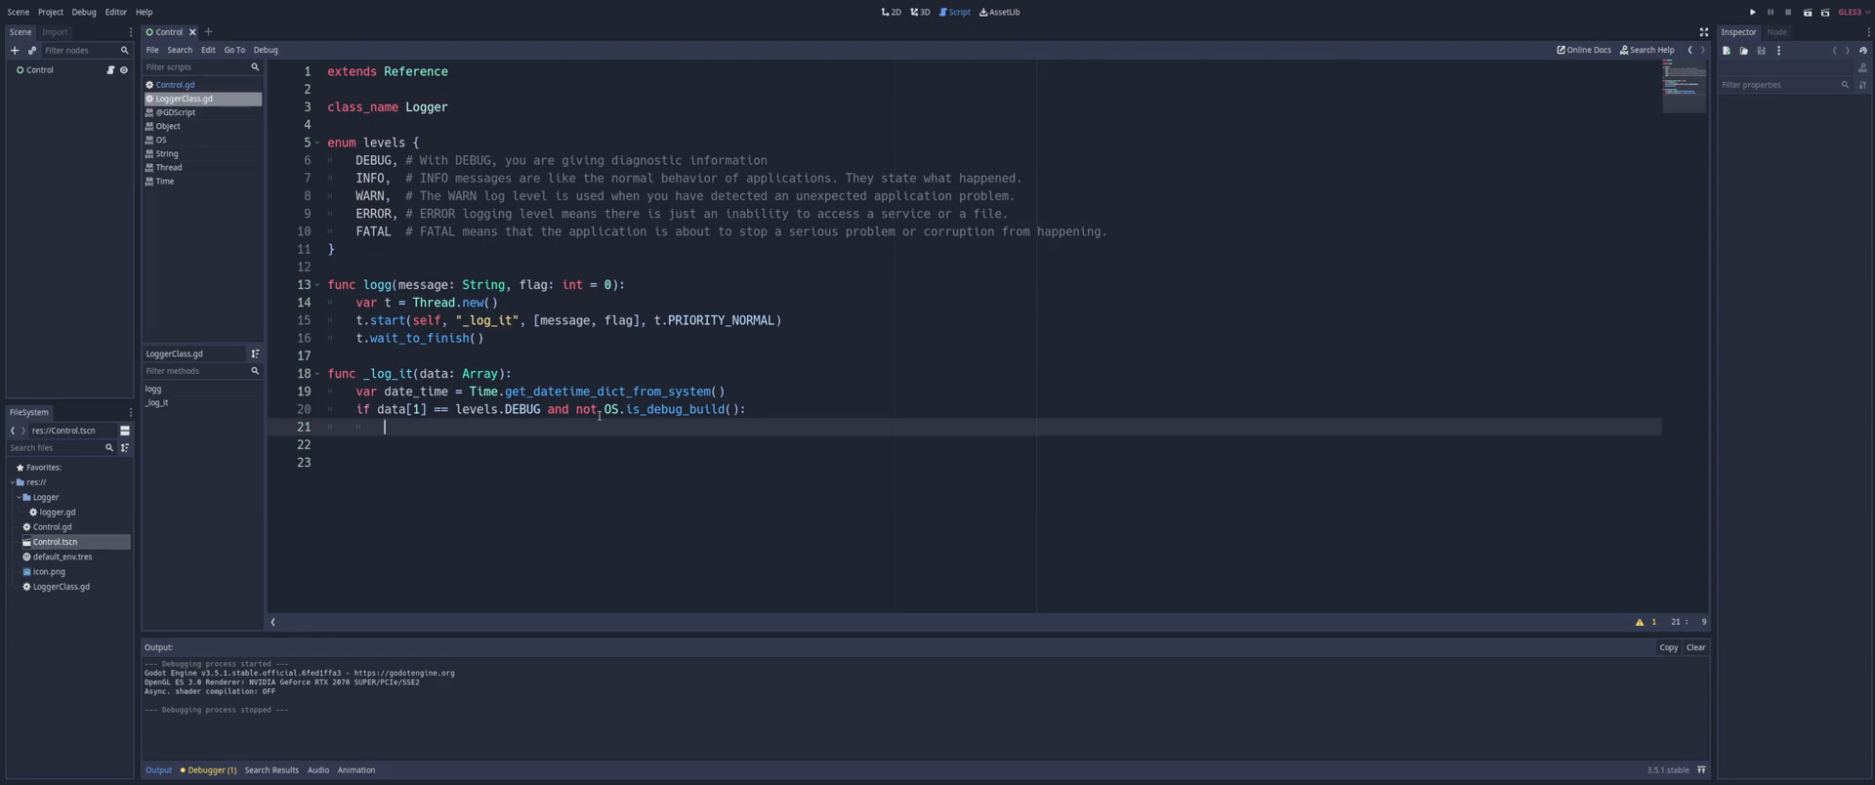
{"action": "type", "text": "reutrn"}
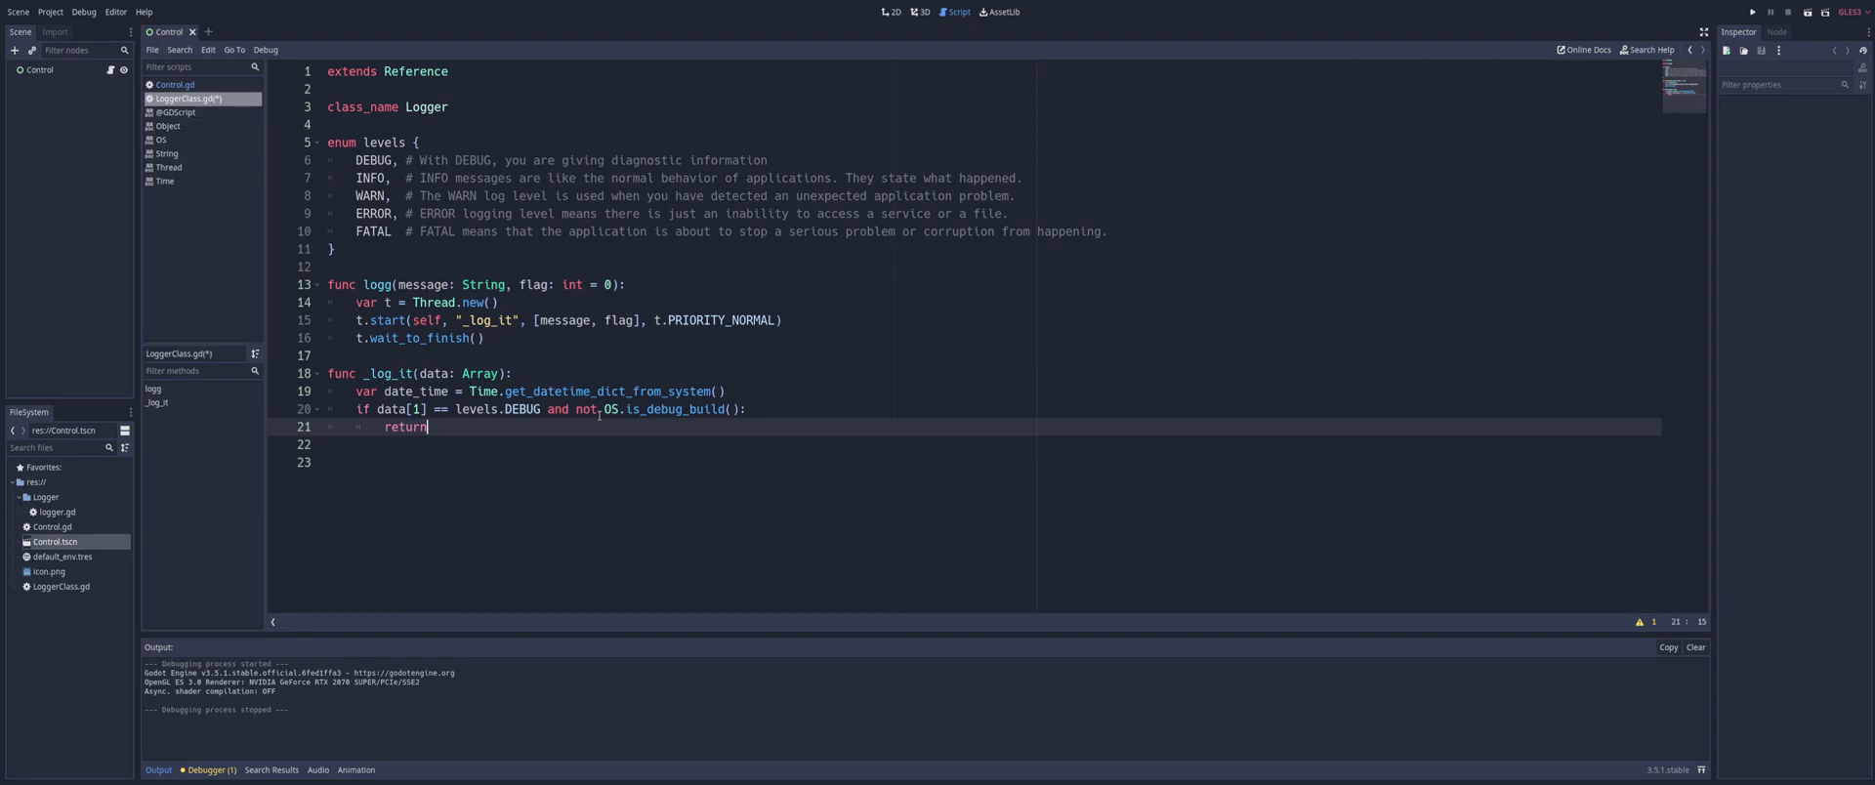
{"action": "key", "text": "enter"}
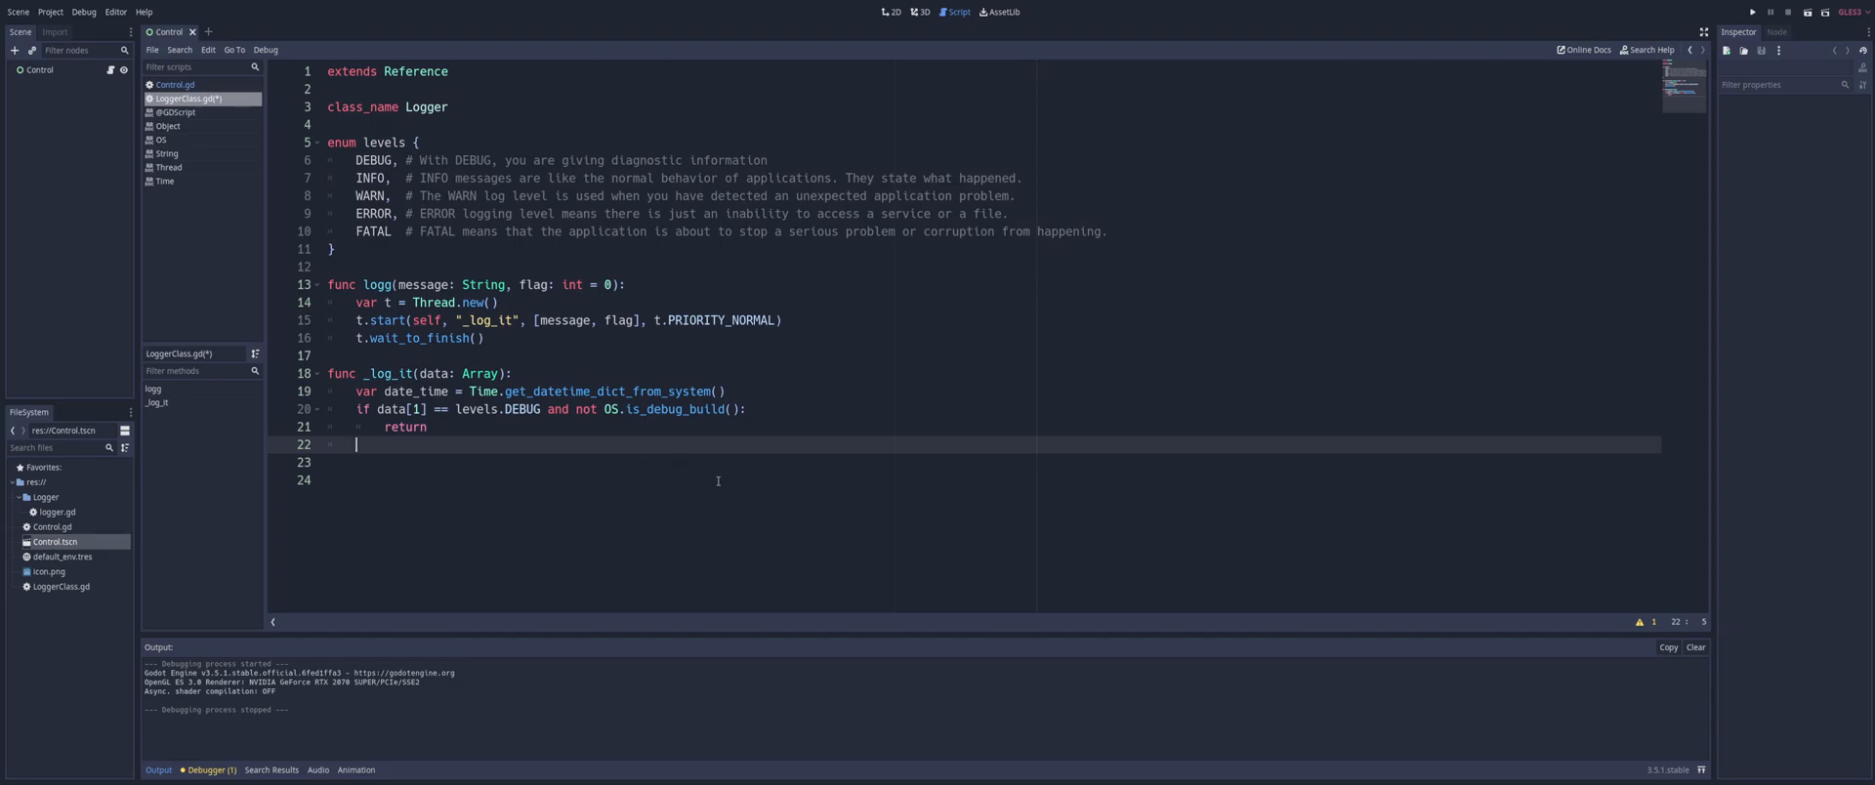
Add 'if data[1] == levels.ERROR or data[1] == levels.FATAL:' setting data[0] = data[0].to_upper()
{"action": "type", "text": "if data[1] == levels.ERROR or data[1] == levels.FATAL:"}
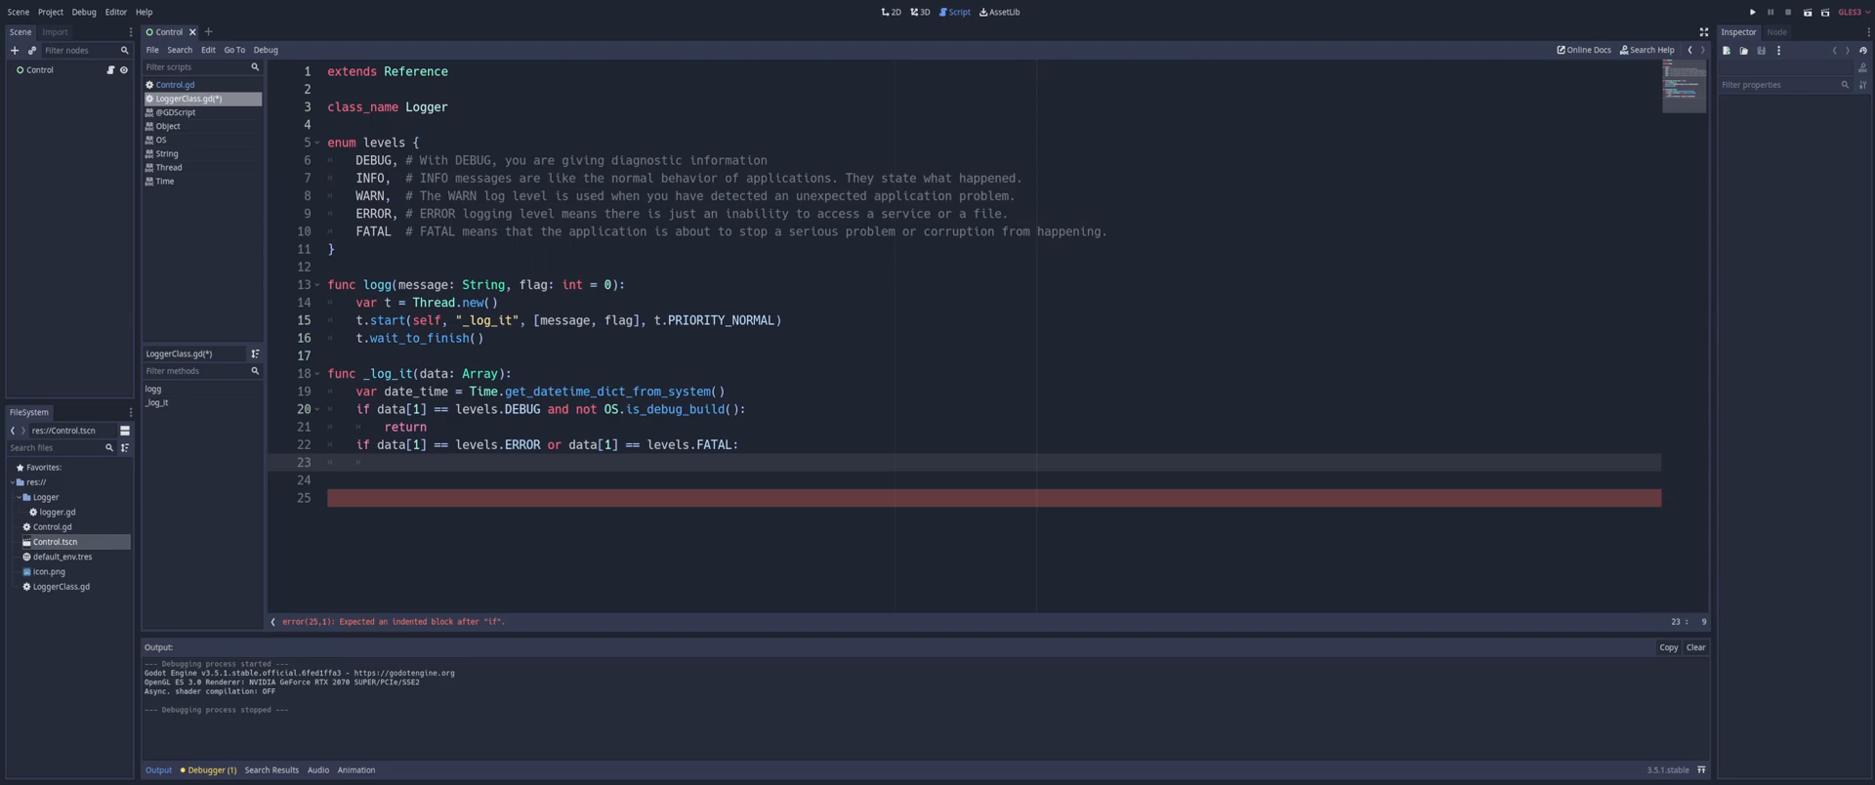
{"action": "type", "text": "data[0] = data[0].to_upper()"}
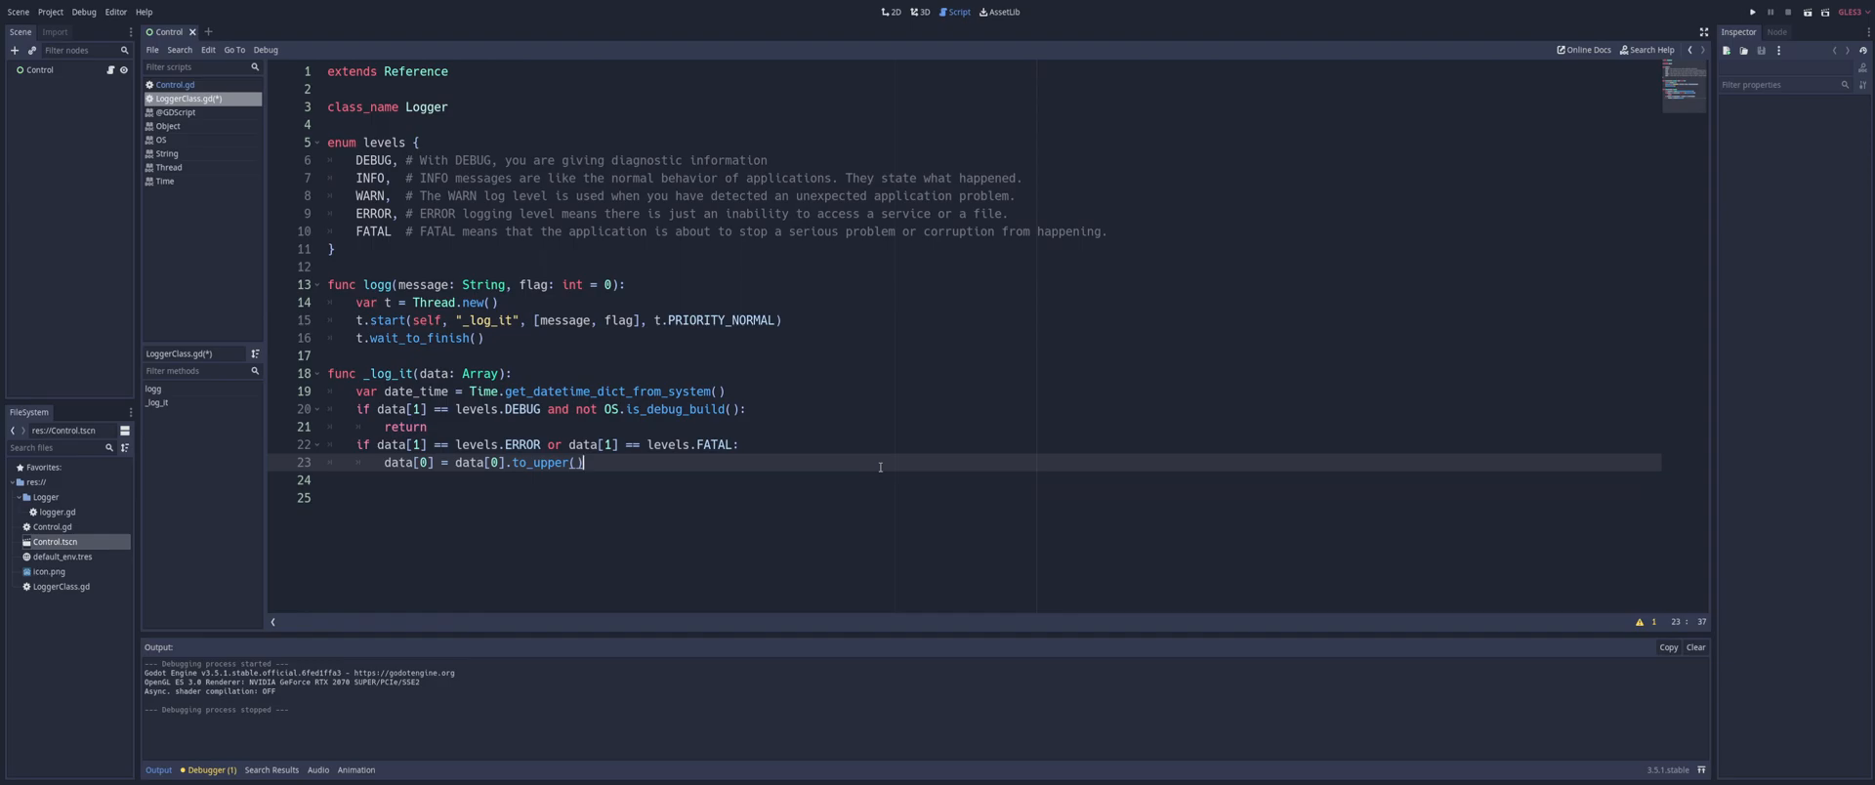
{"action": "mouse_move", "coordinate": [1284, 507]}
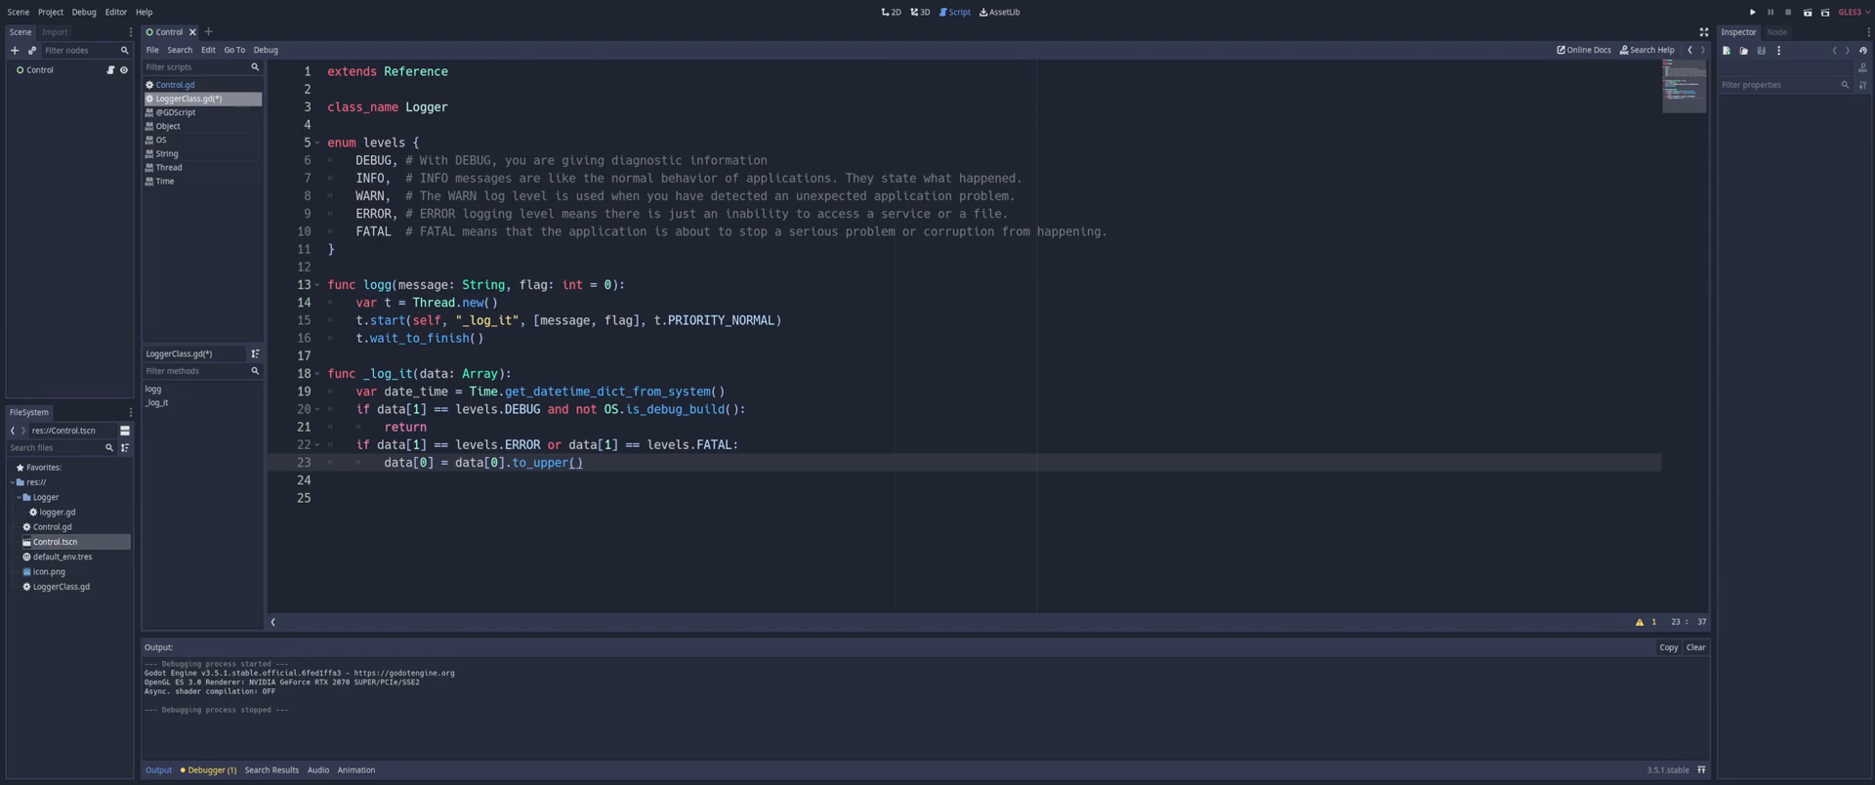
Add var message_log = "%s | %s | %s" % [date_time, data[1], data[0]] and print(message_log)
{"action": "left_click", "coordinate": [582, 462]}
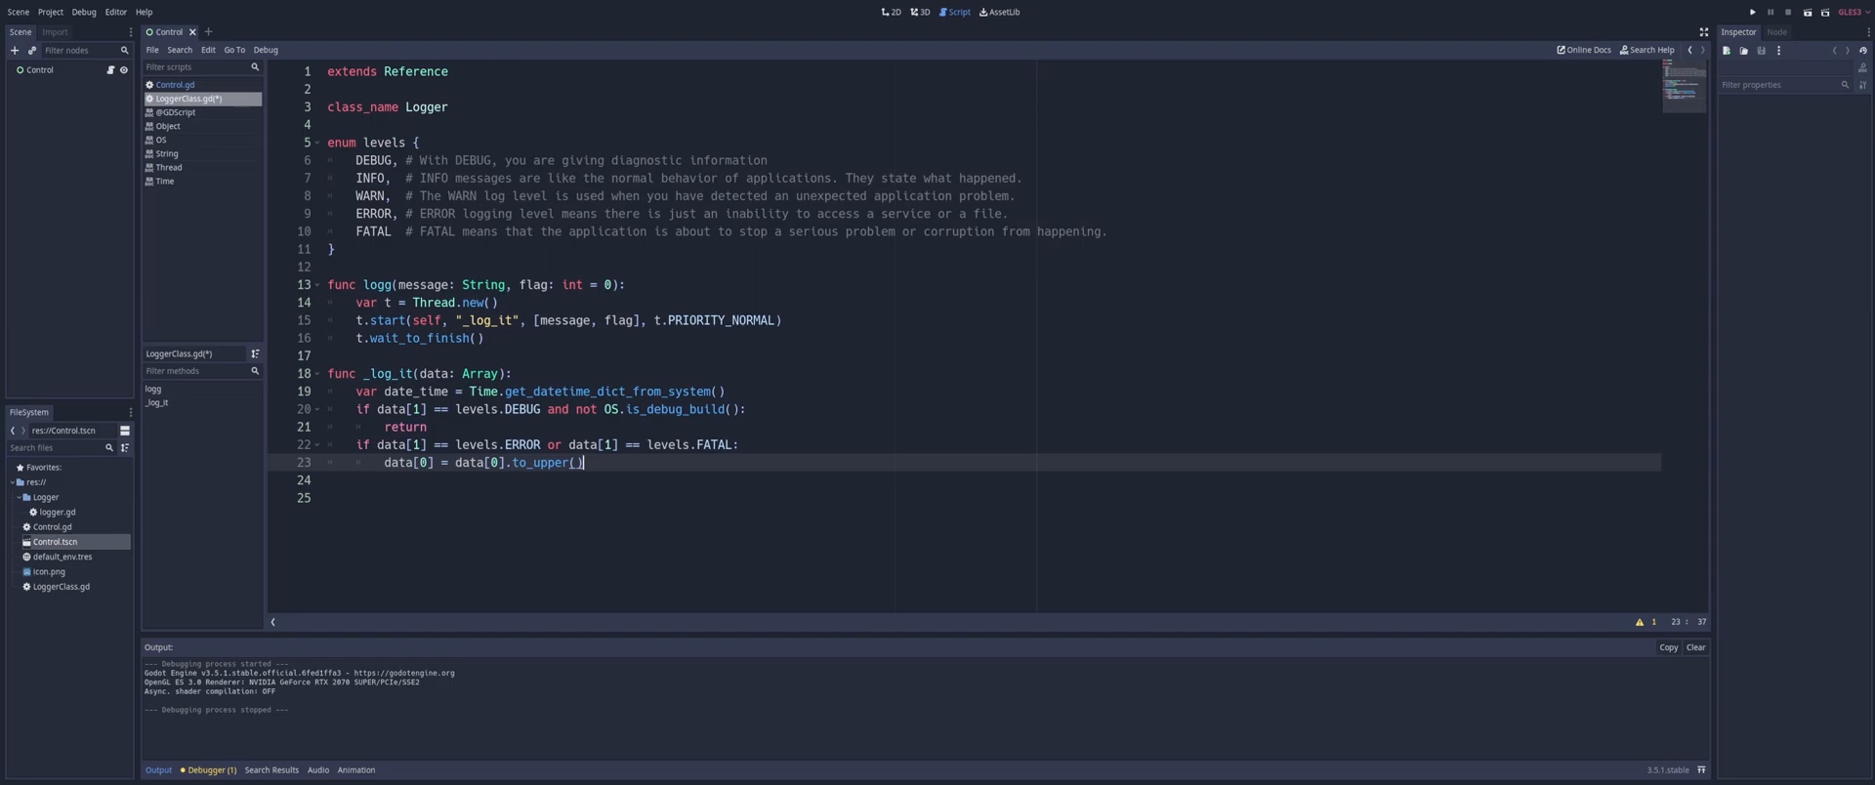
{"action": "key", "text": "enter"}
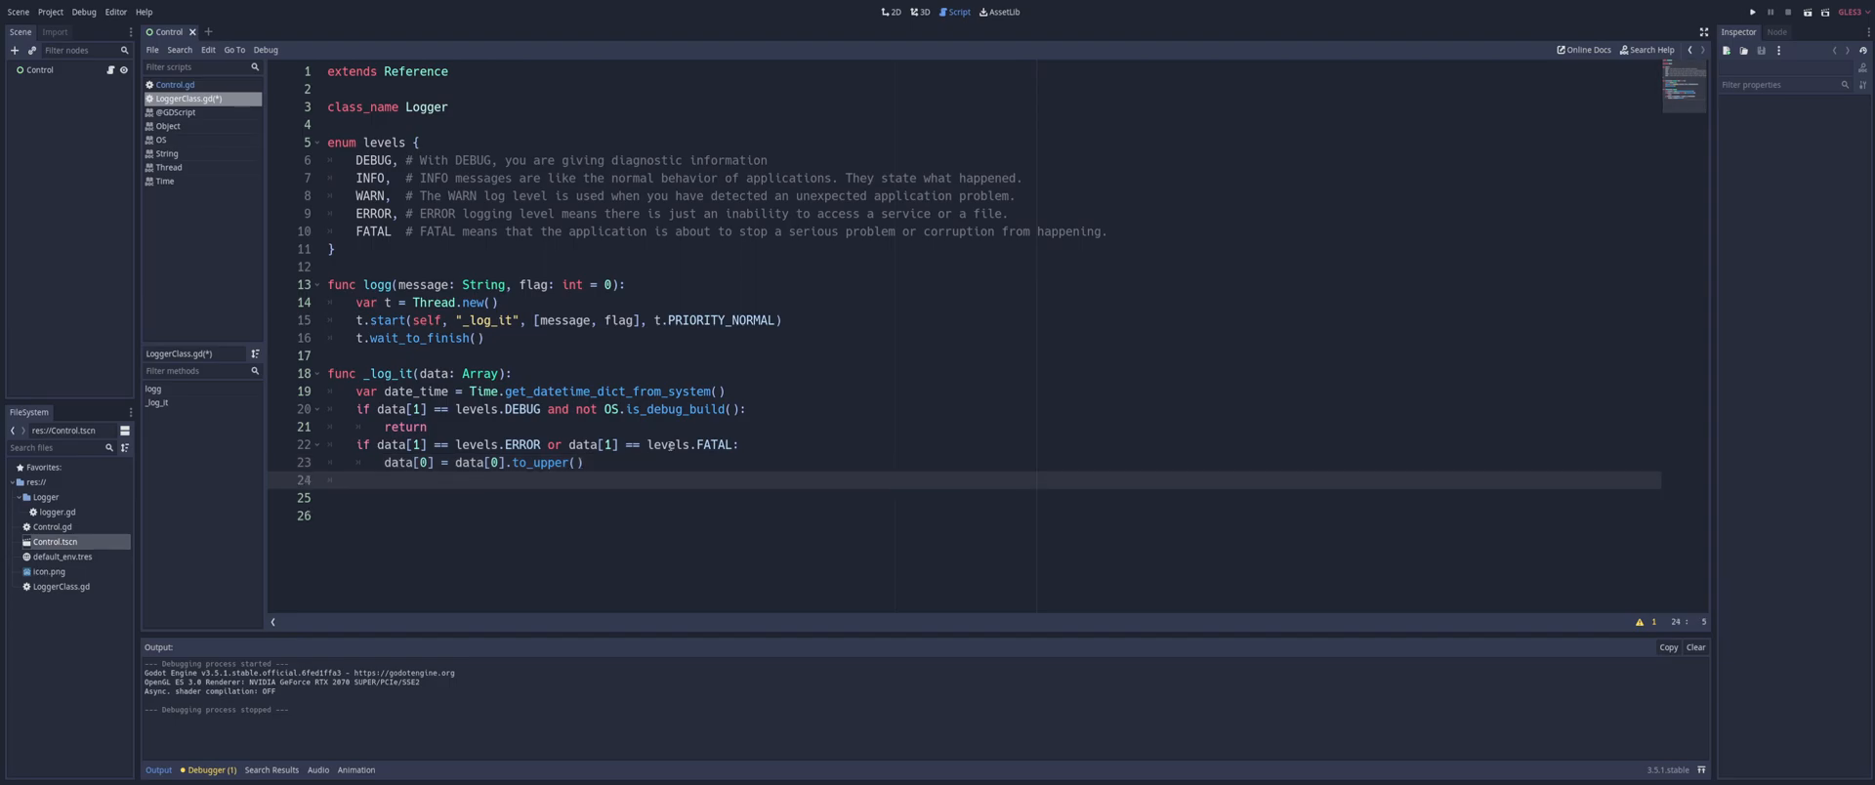
{"action": "key", "text": "enter"}
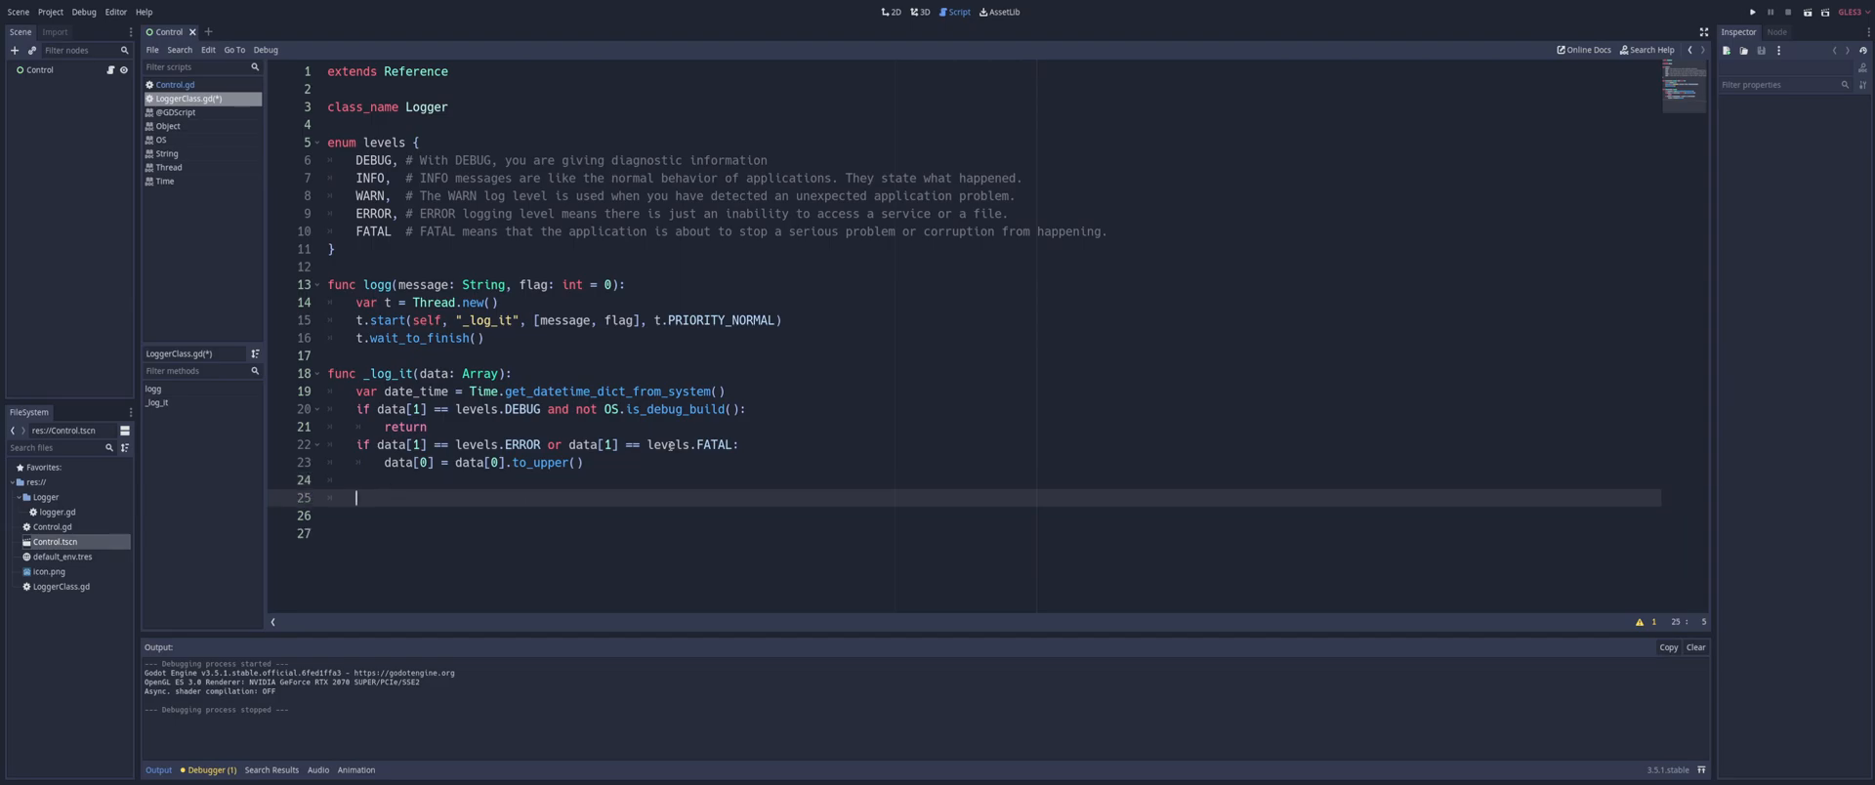
{"action": "type", "text": "var message_log = \"%s | %s | %s\" %[date_time, data[1], data[0]]"}
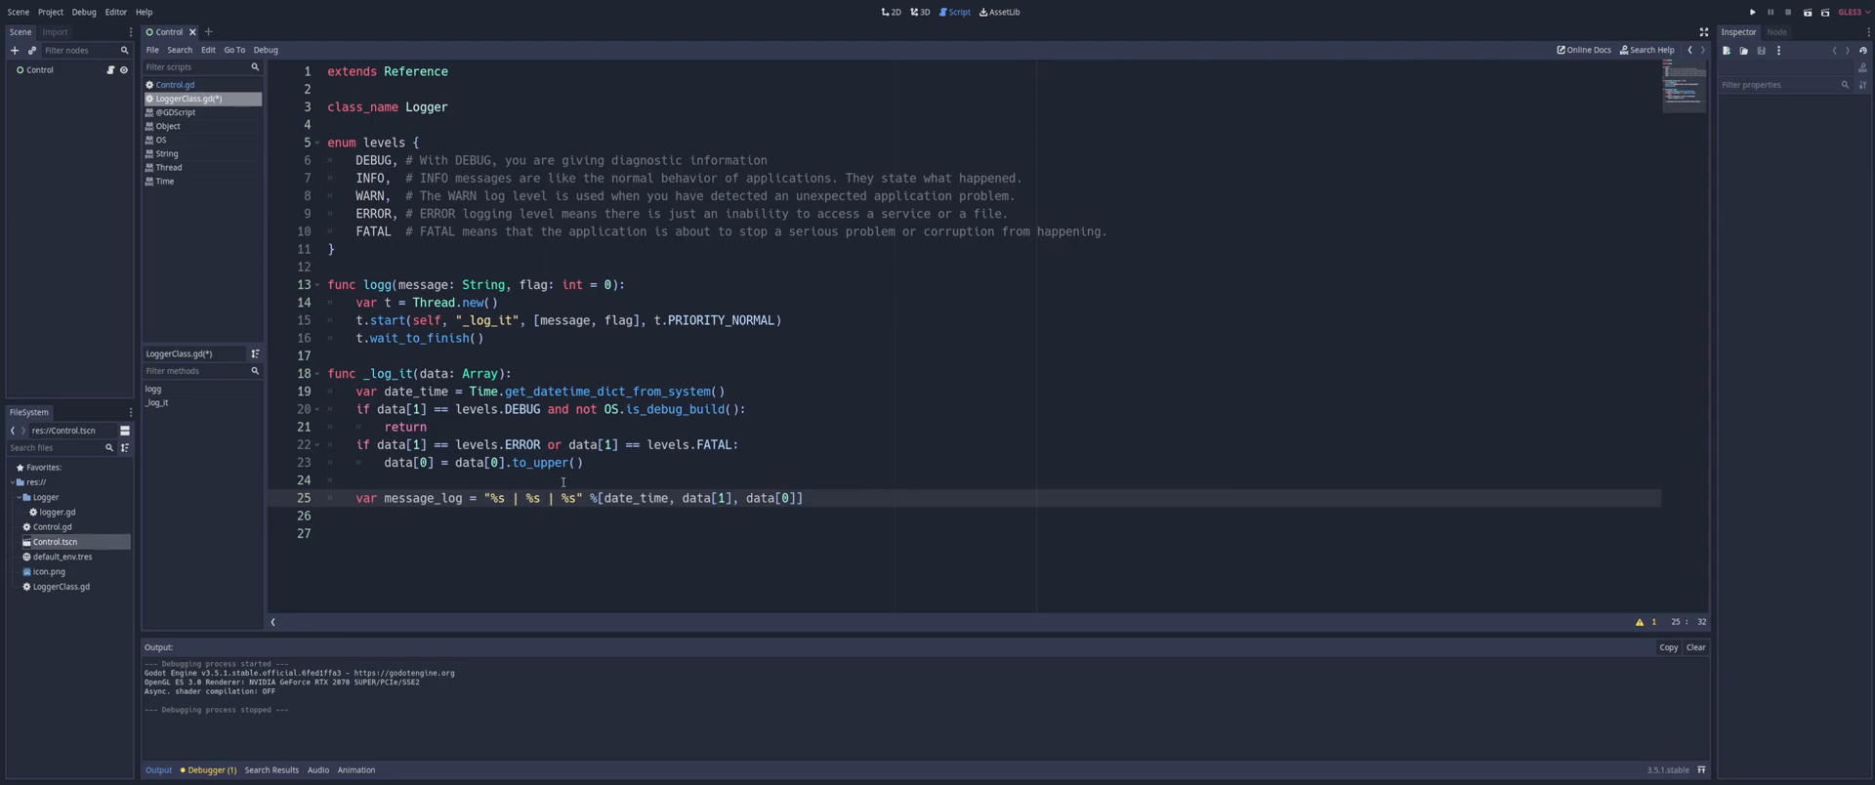
{"action": "double_click", "coordinate": [632, 498]}
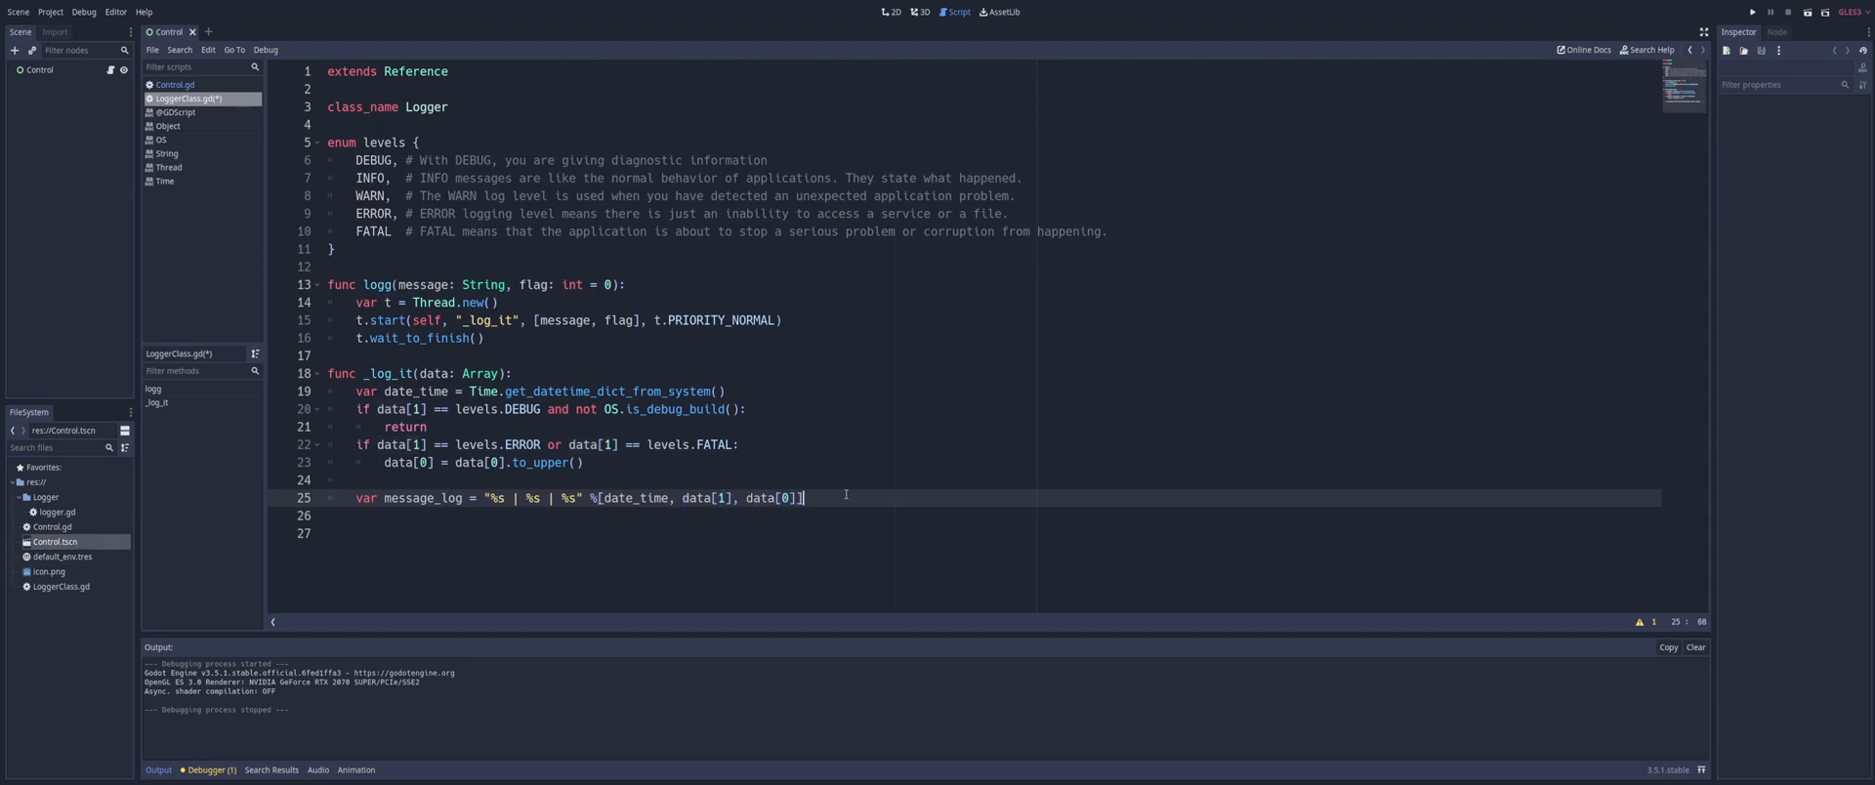
{"action": "mouse_move", "coordinate": [850, 497]}
{"action": "type", "text": "print()"}
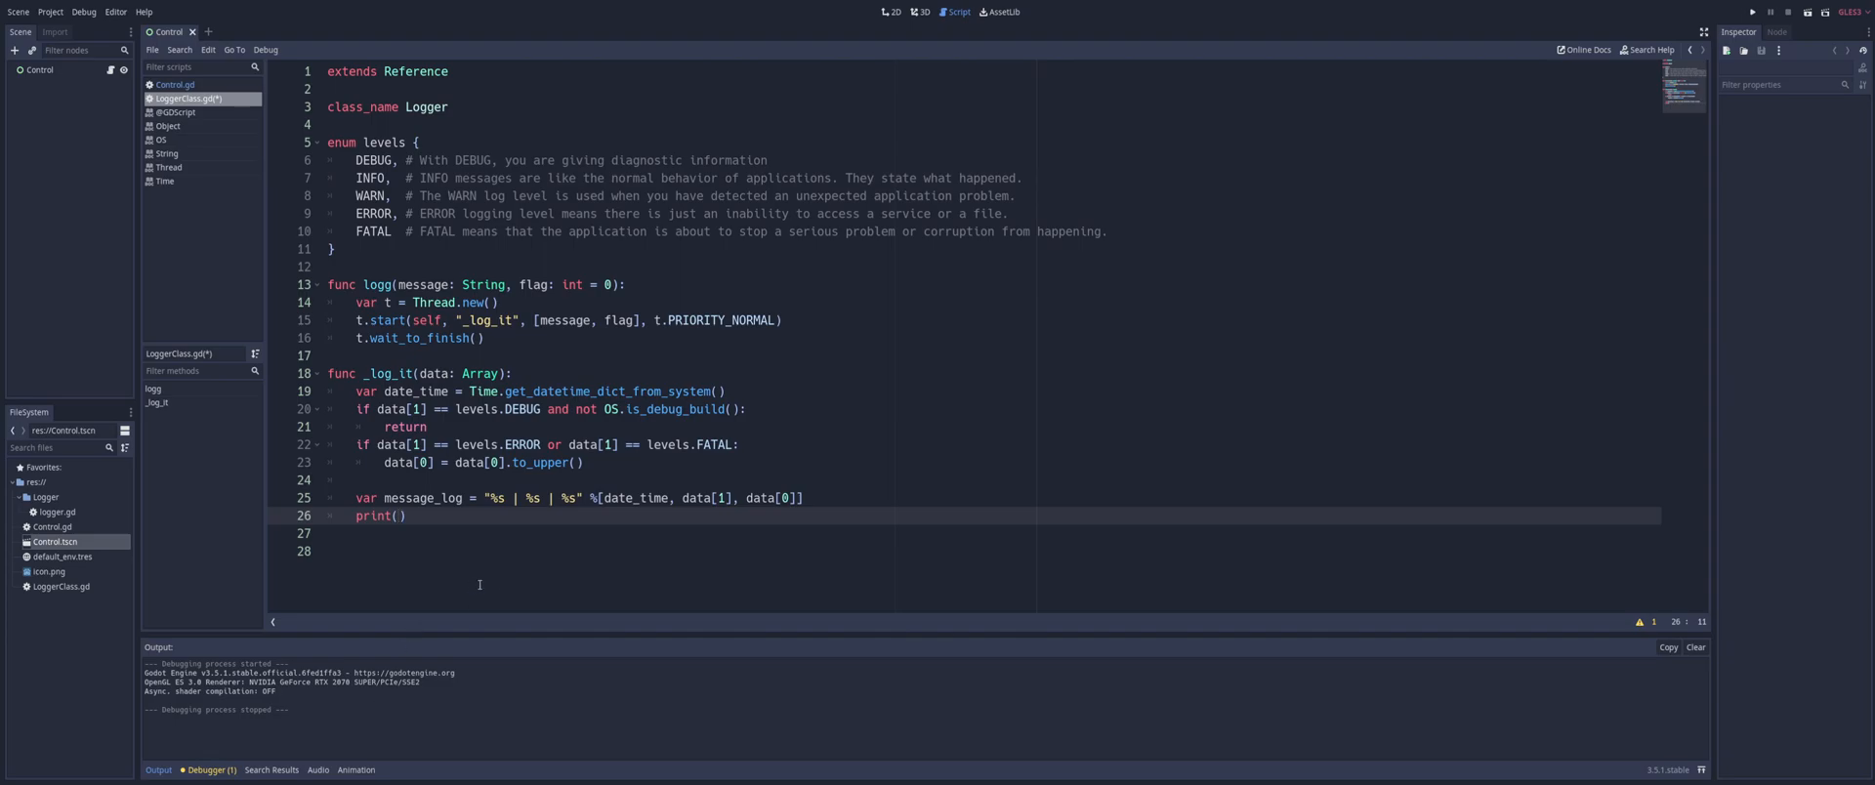
{"action": "mouse_move", "coordinate": [542, 572]}
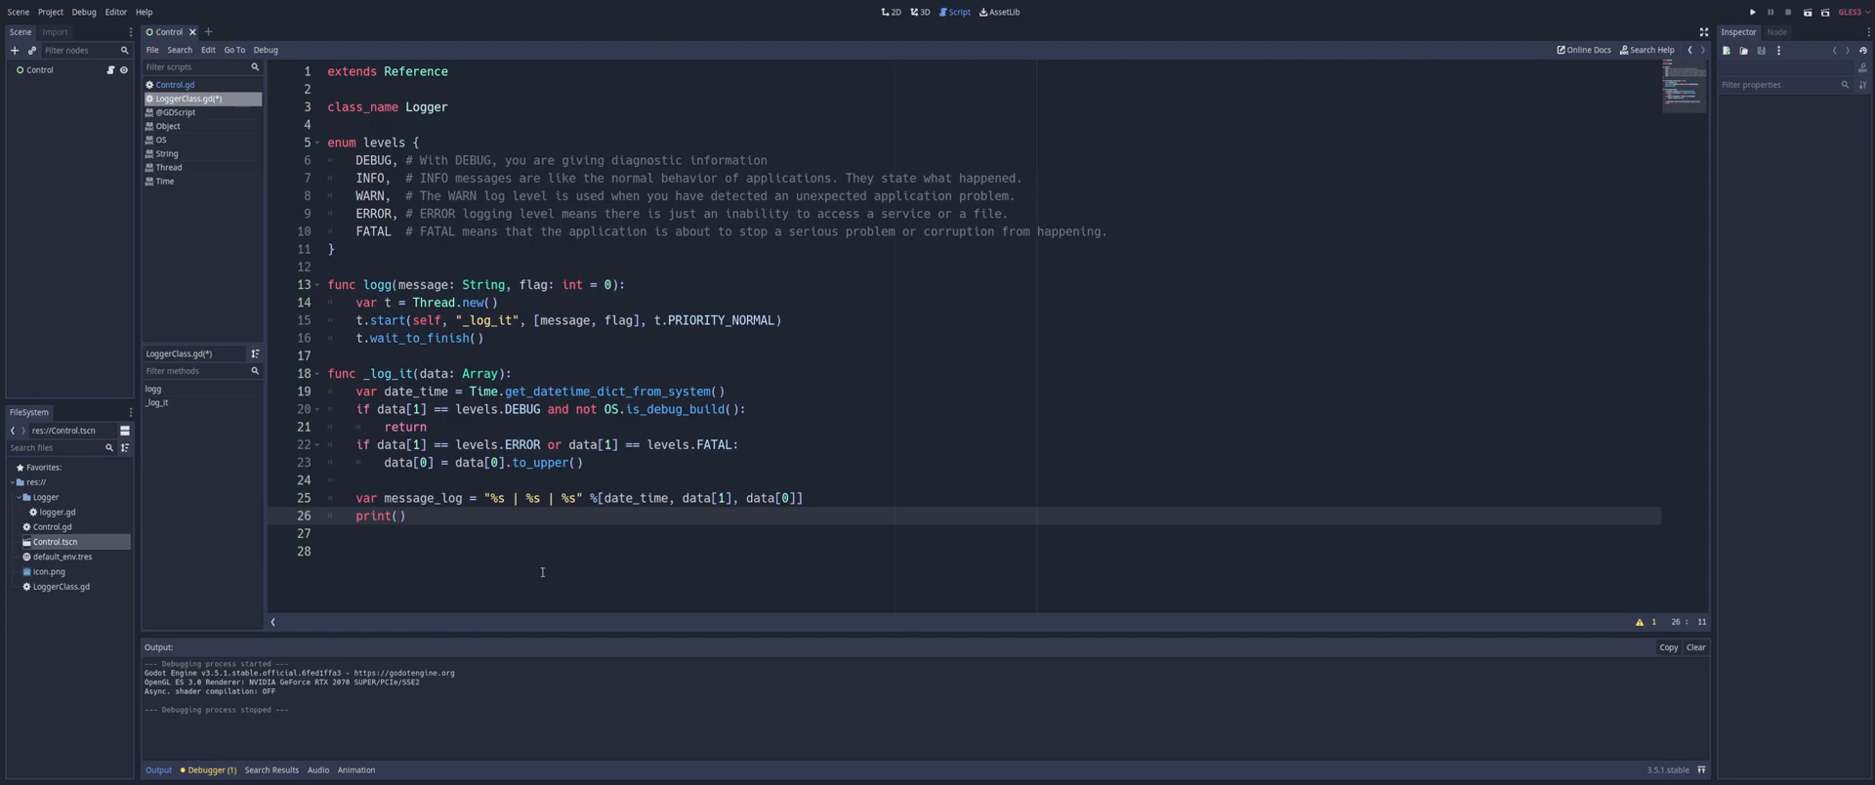
{"action": "type", "text": "message_log"}
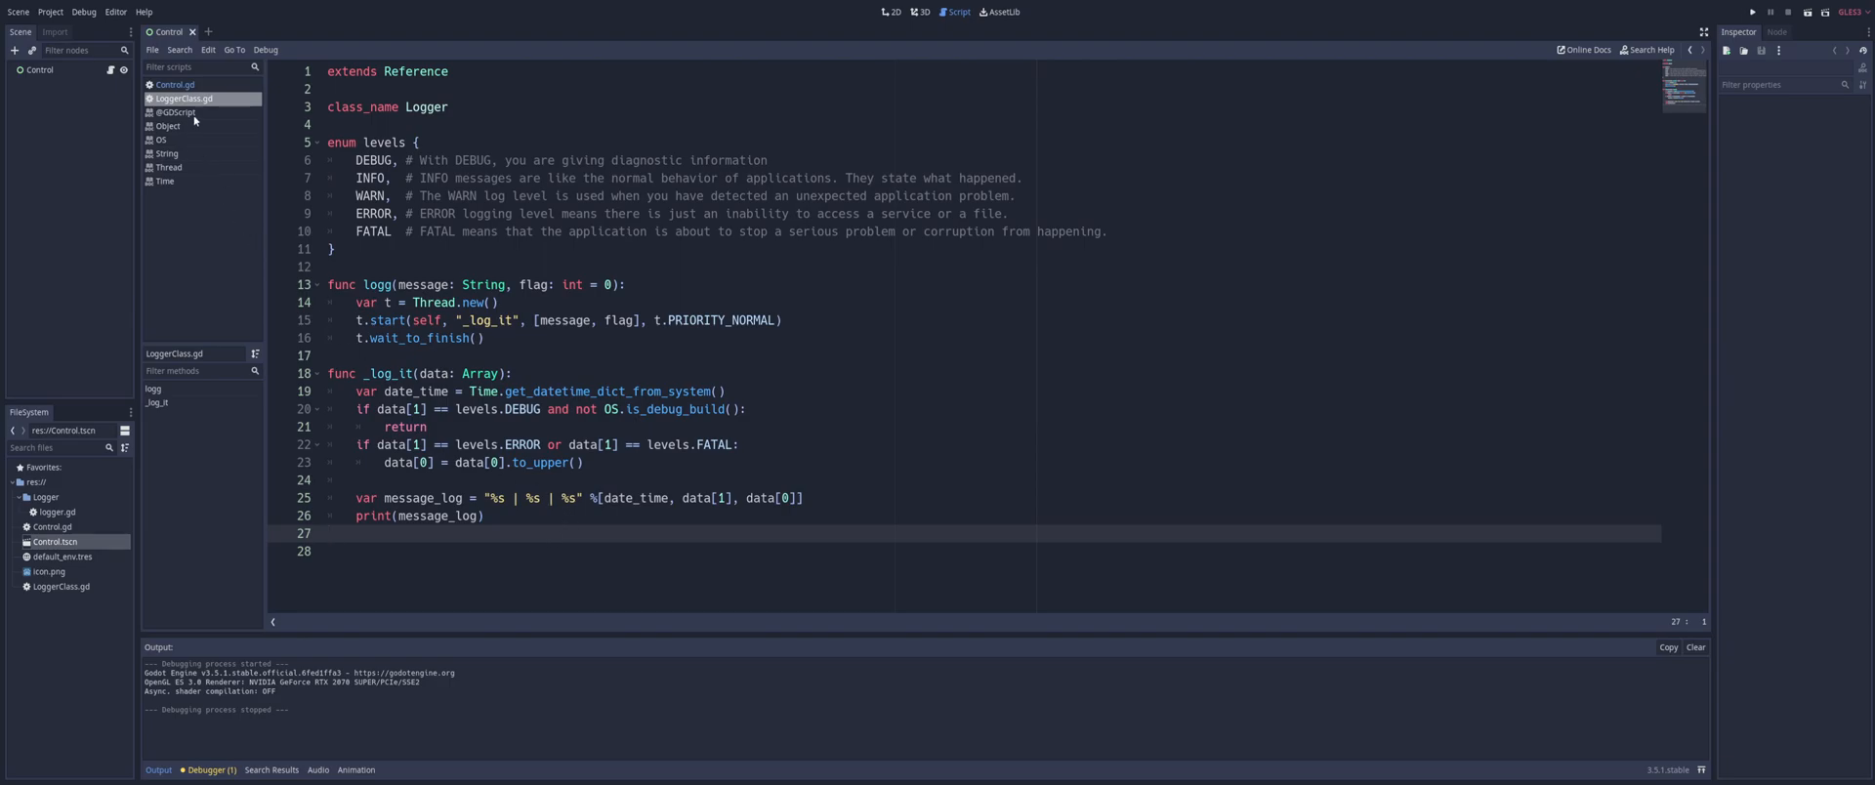
Open Control.gd, review its l.logg calls, and run the project
{"action": "left_click", "coordinate": [175, 85]}
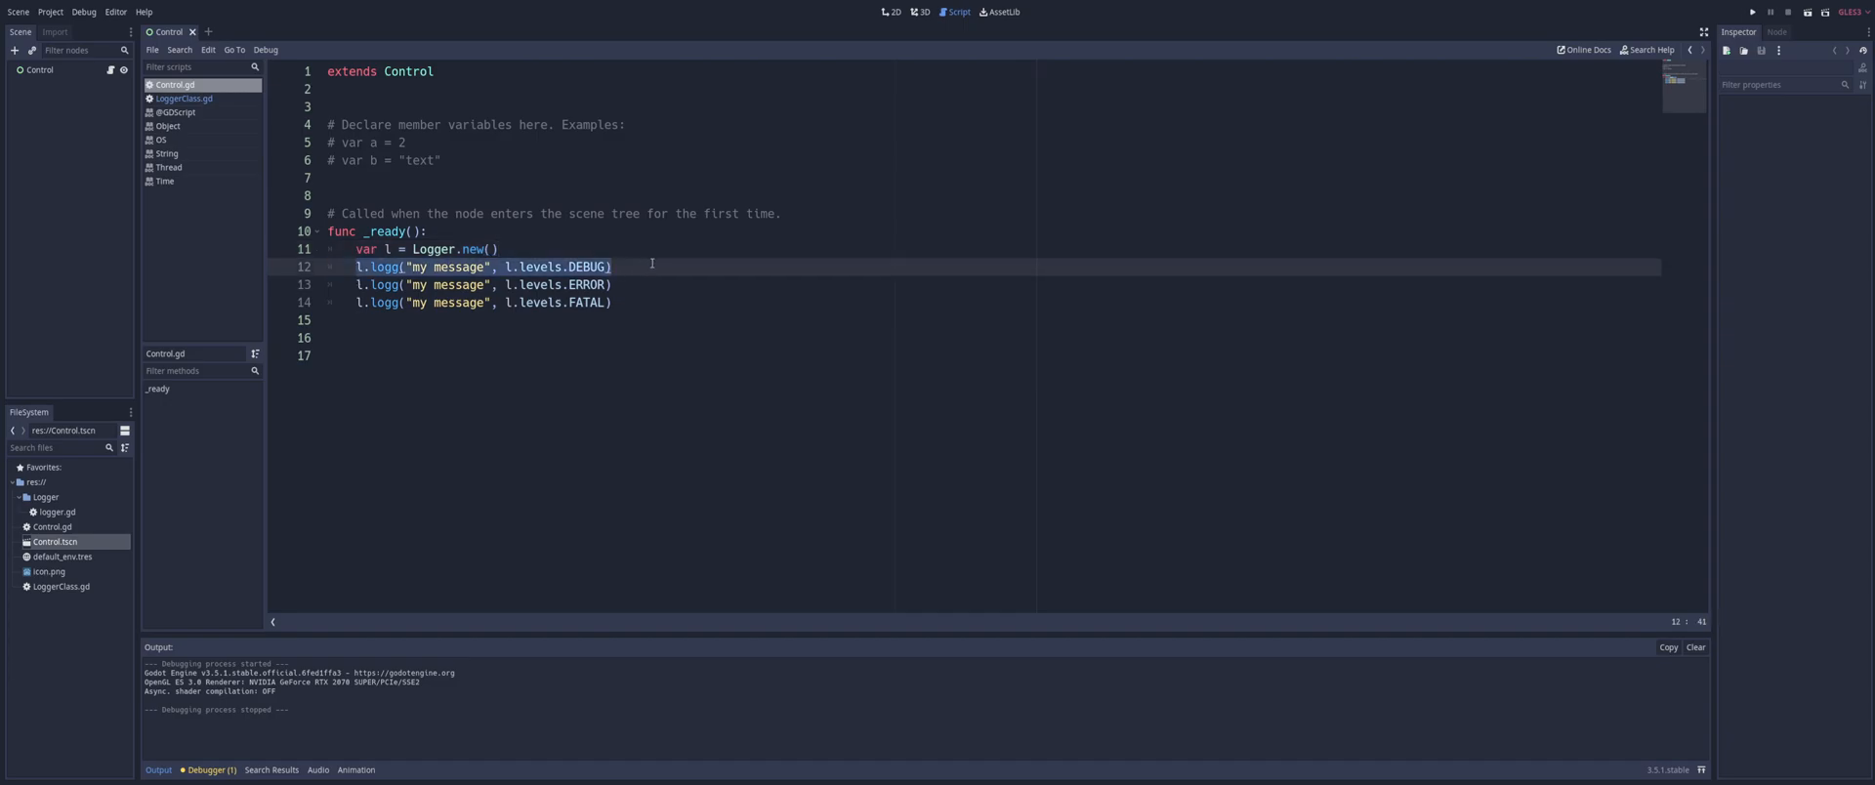
{"action": "left_click", "coordinate": [614, 267]}
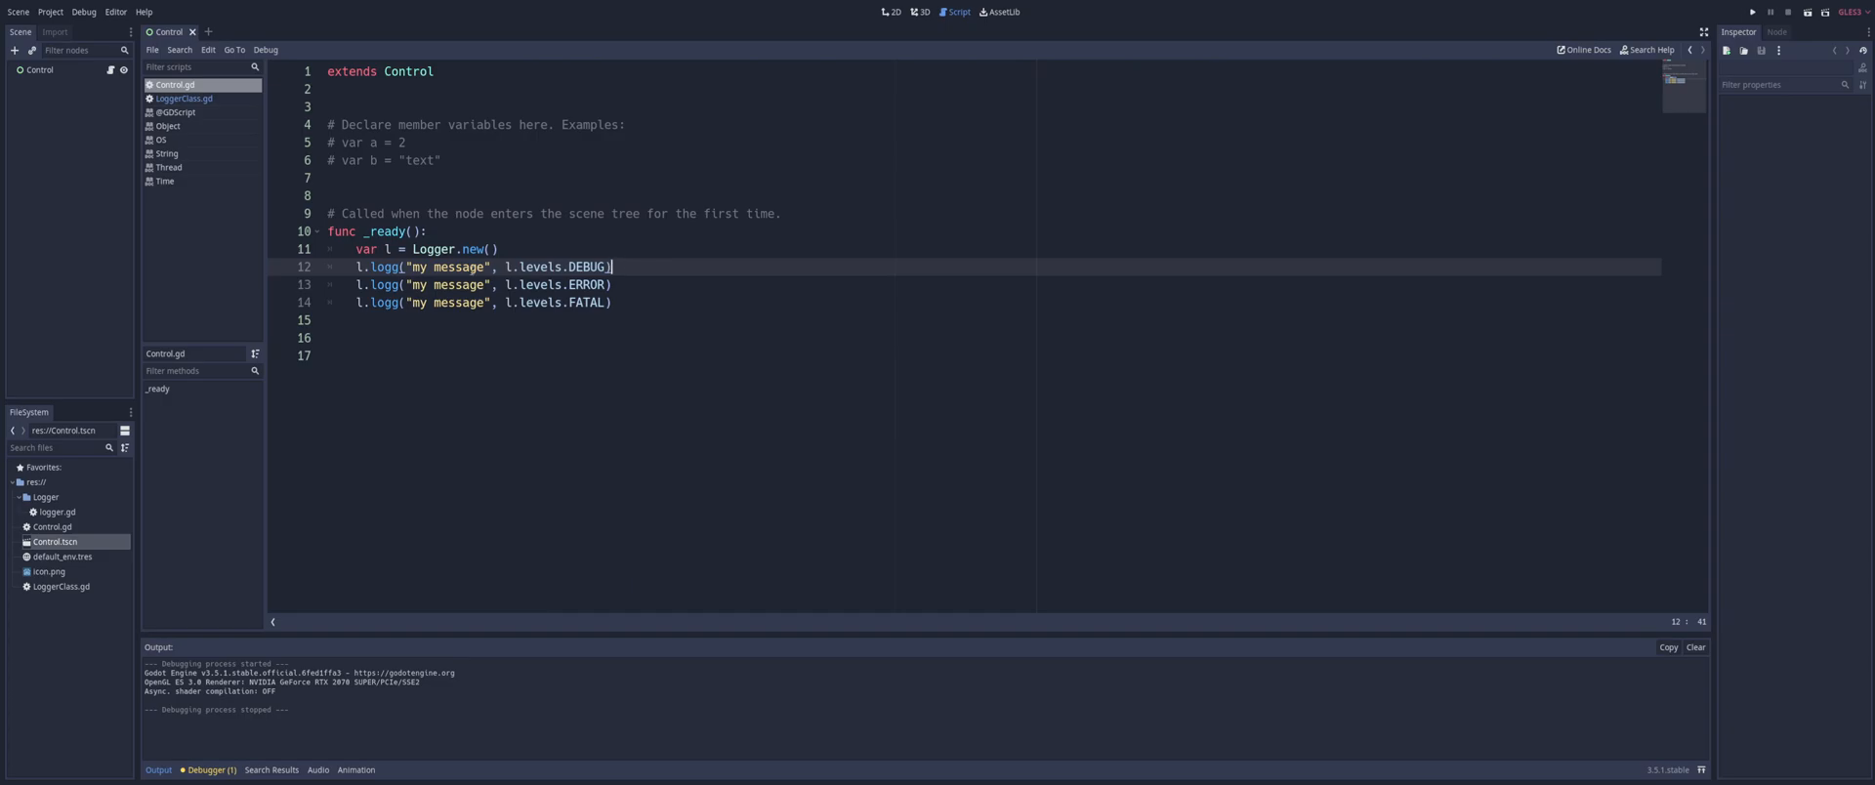
{"action": "double_click", "coordinate": [448, 267]}
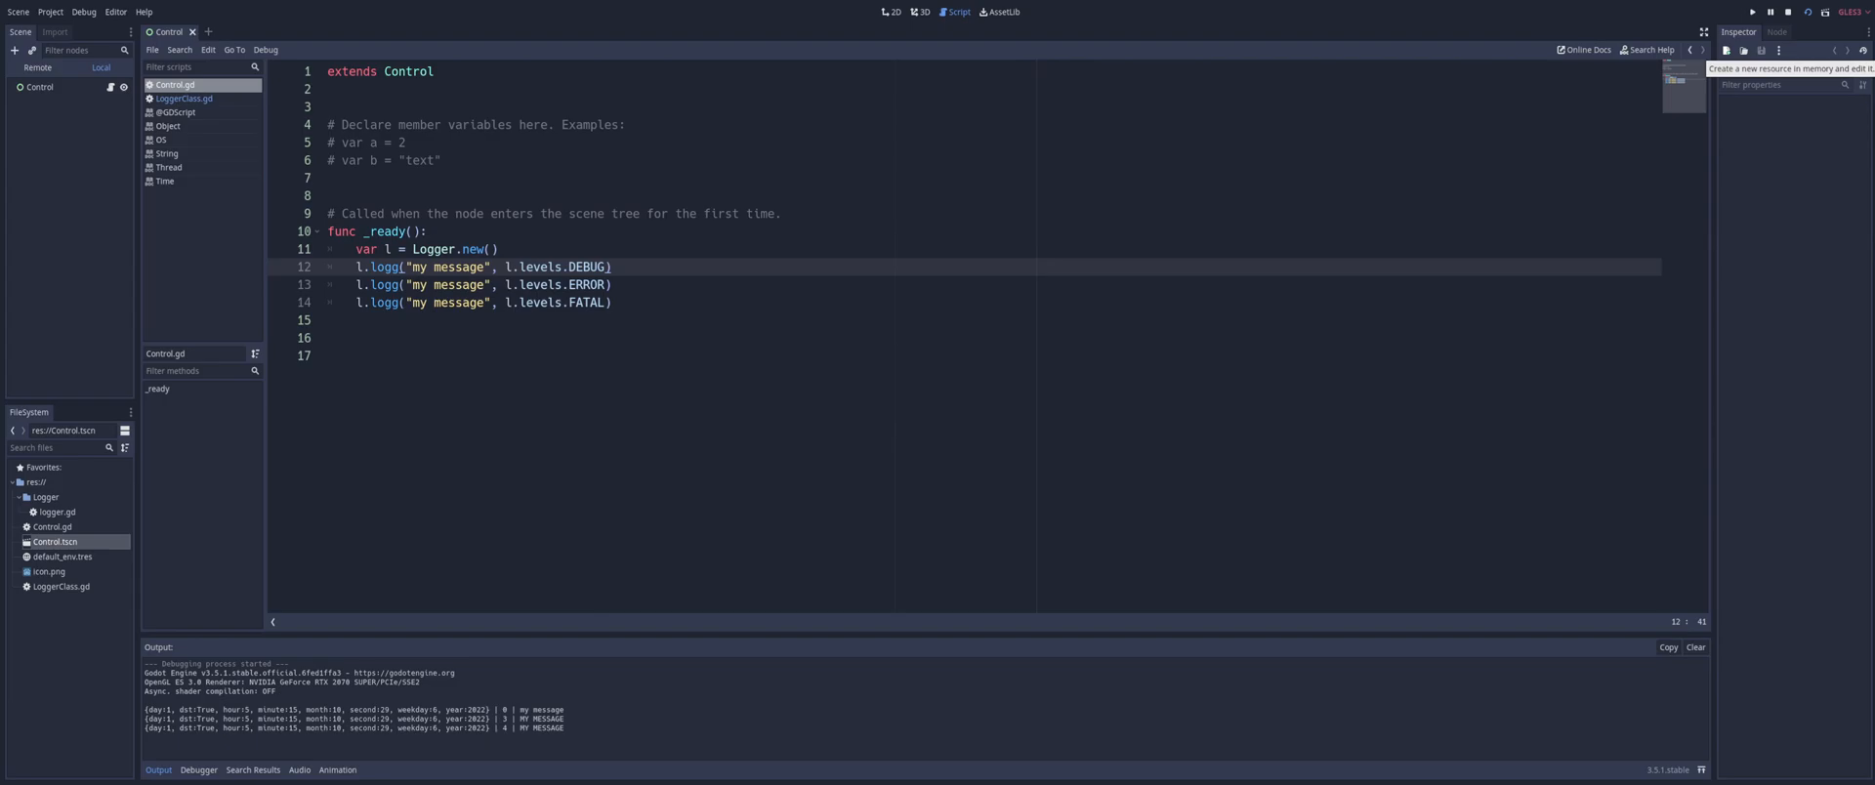
Stop the game and confirm Logging > File Logging is enabled in Project Settings
{"action": "left_click", "coordinate": [1769, 12]}
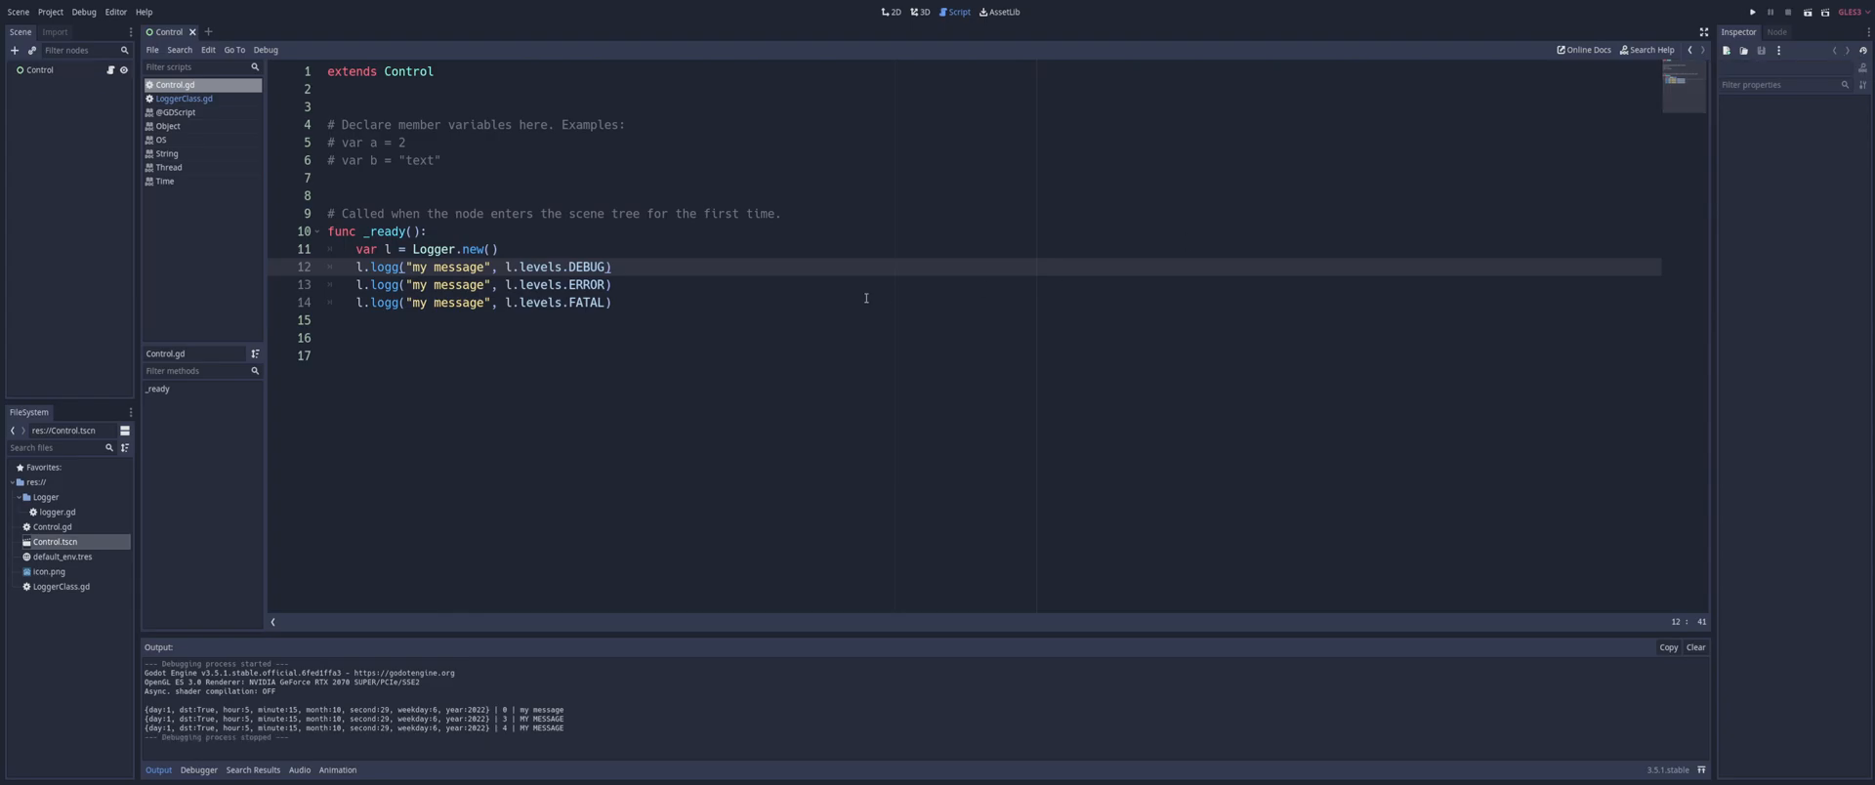
{"action": "left_click", "coordinate": [50, 10]}
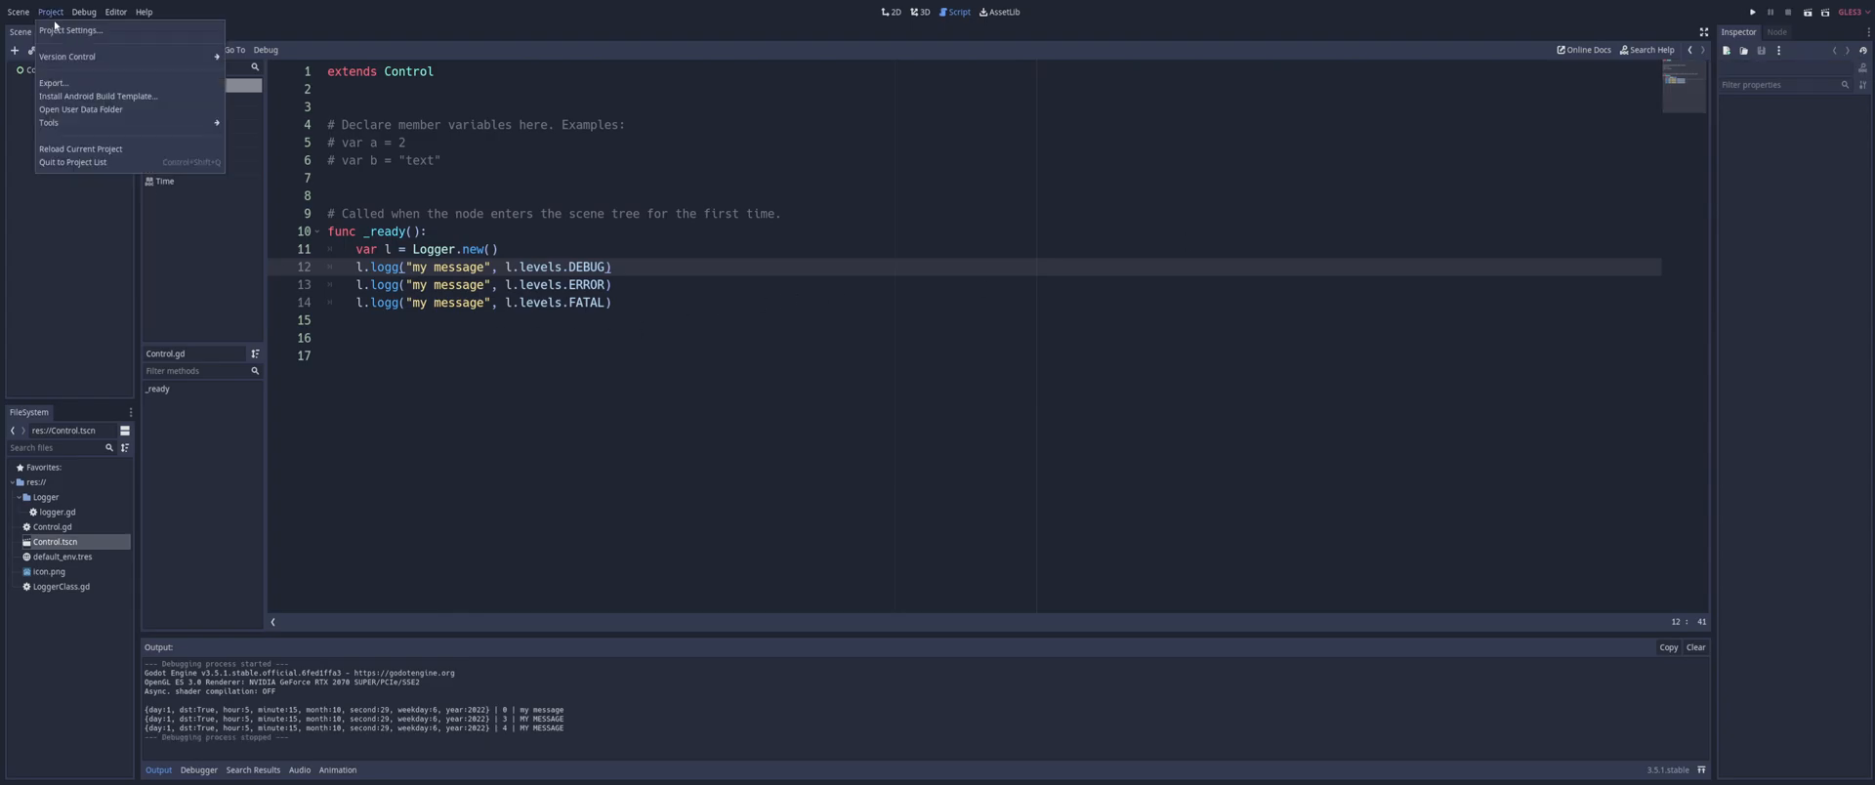
{"action": "left_click", "coordinate": [69, 30]}
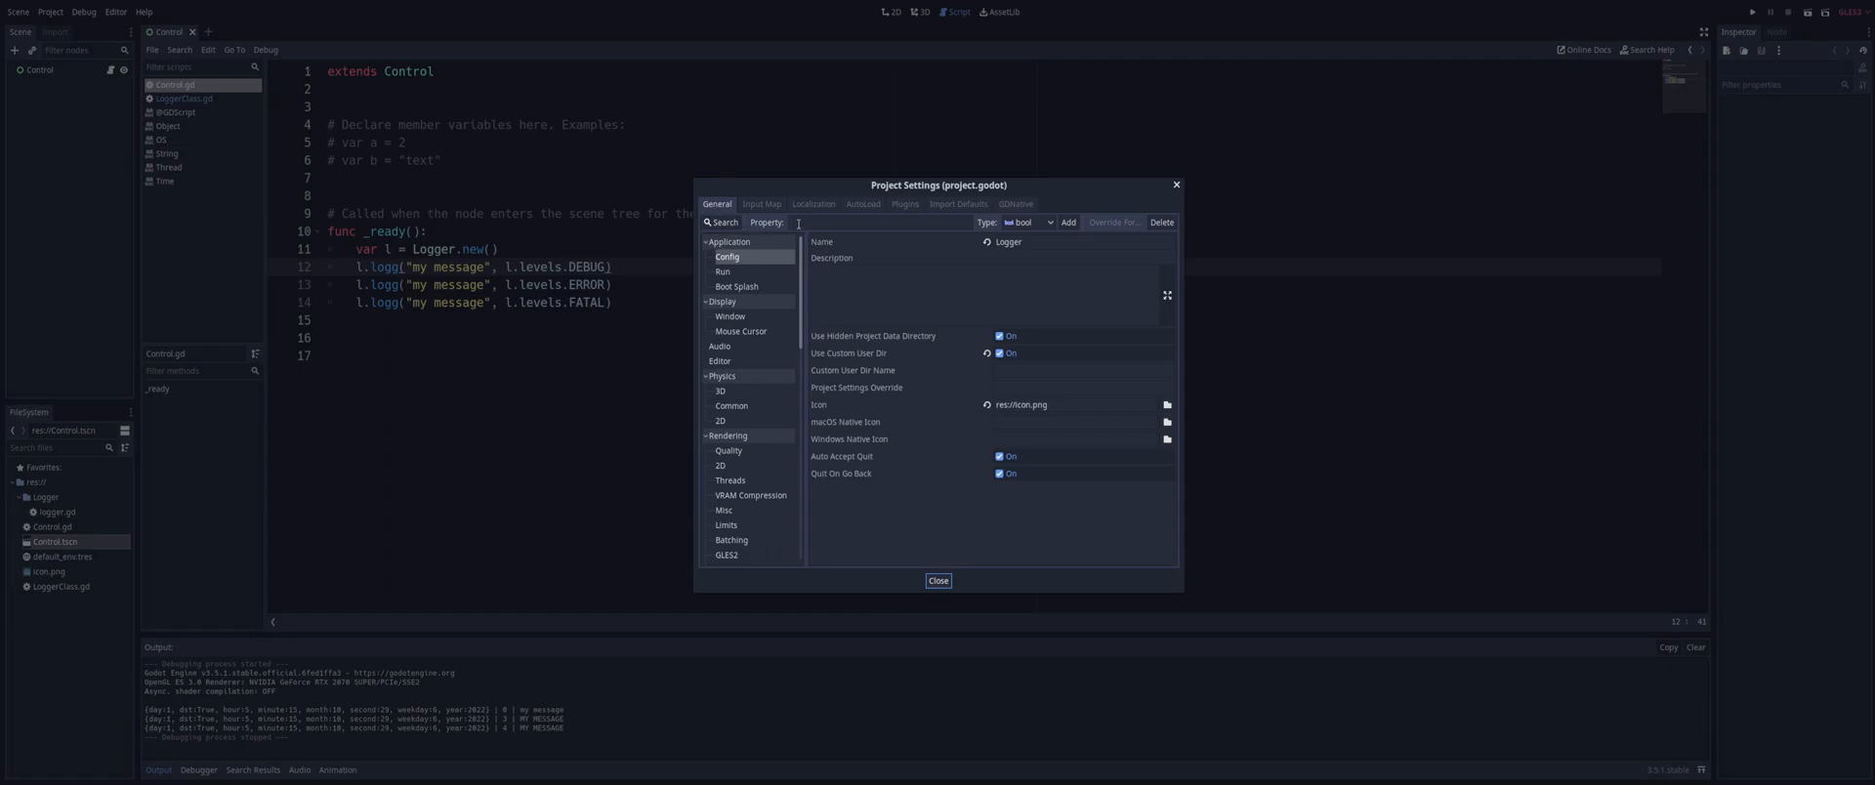
{"action": "left_click", "coordinate": [891, 223]}
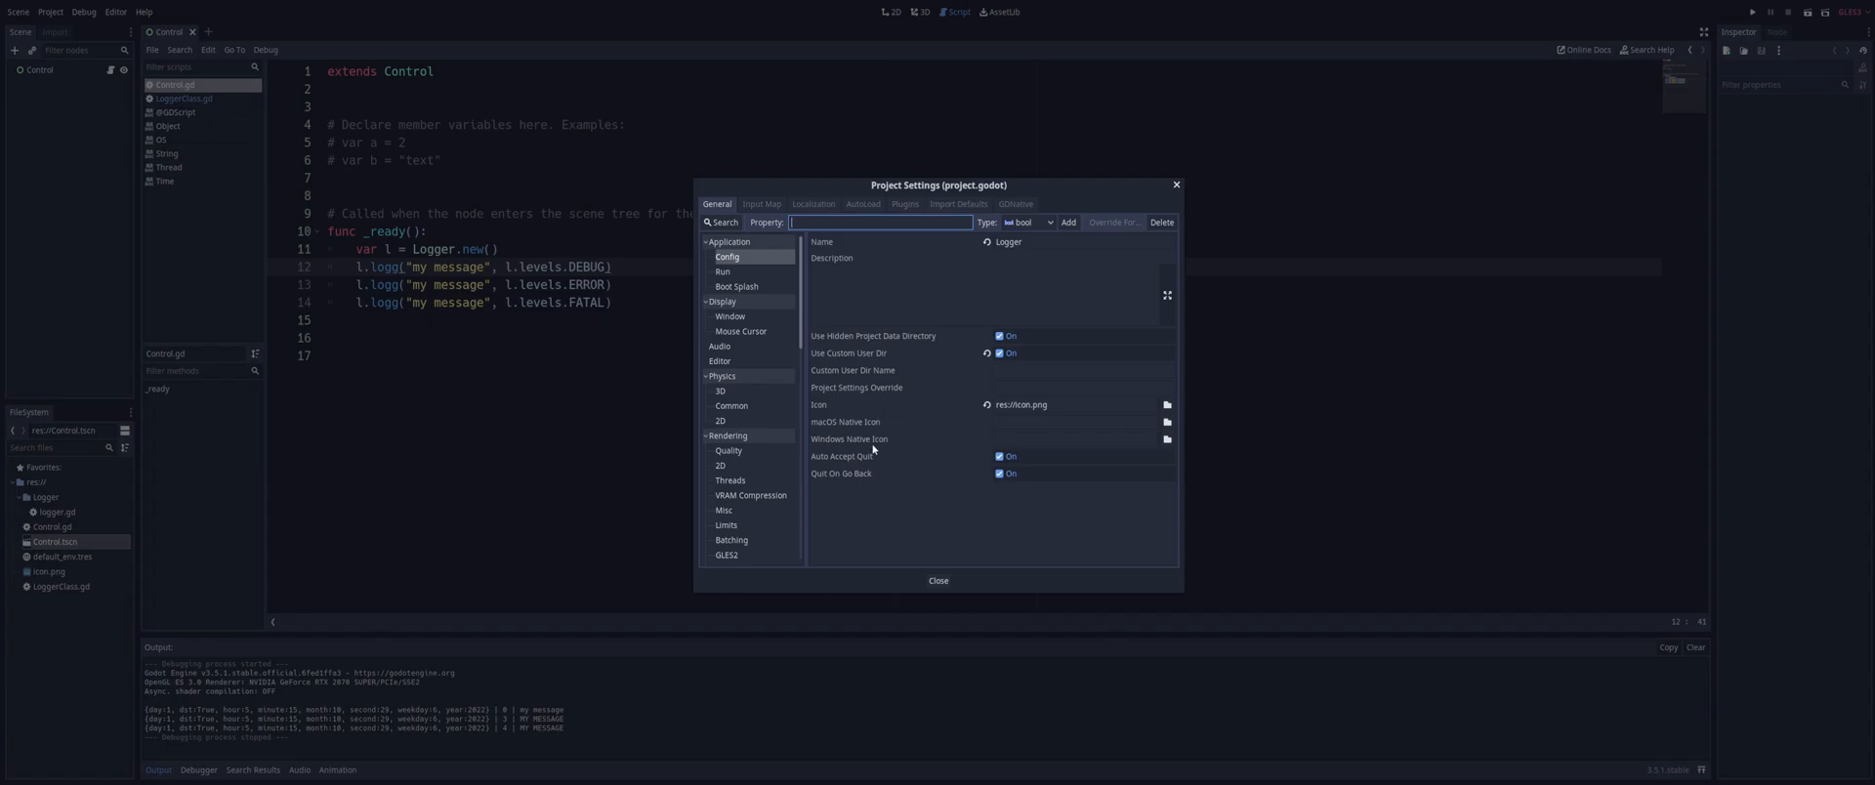
{"action": "type", "text": "log"}
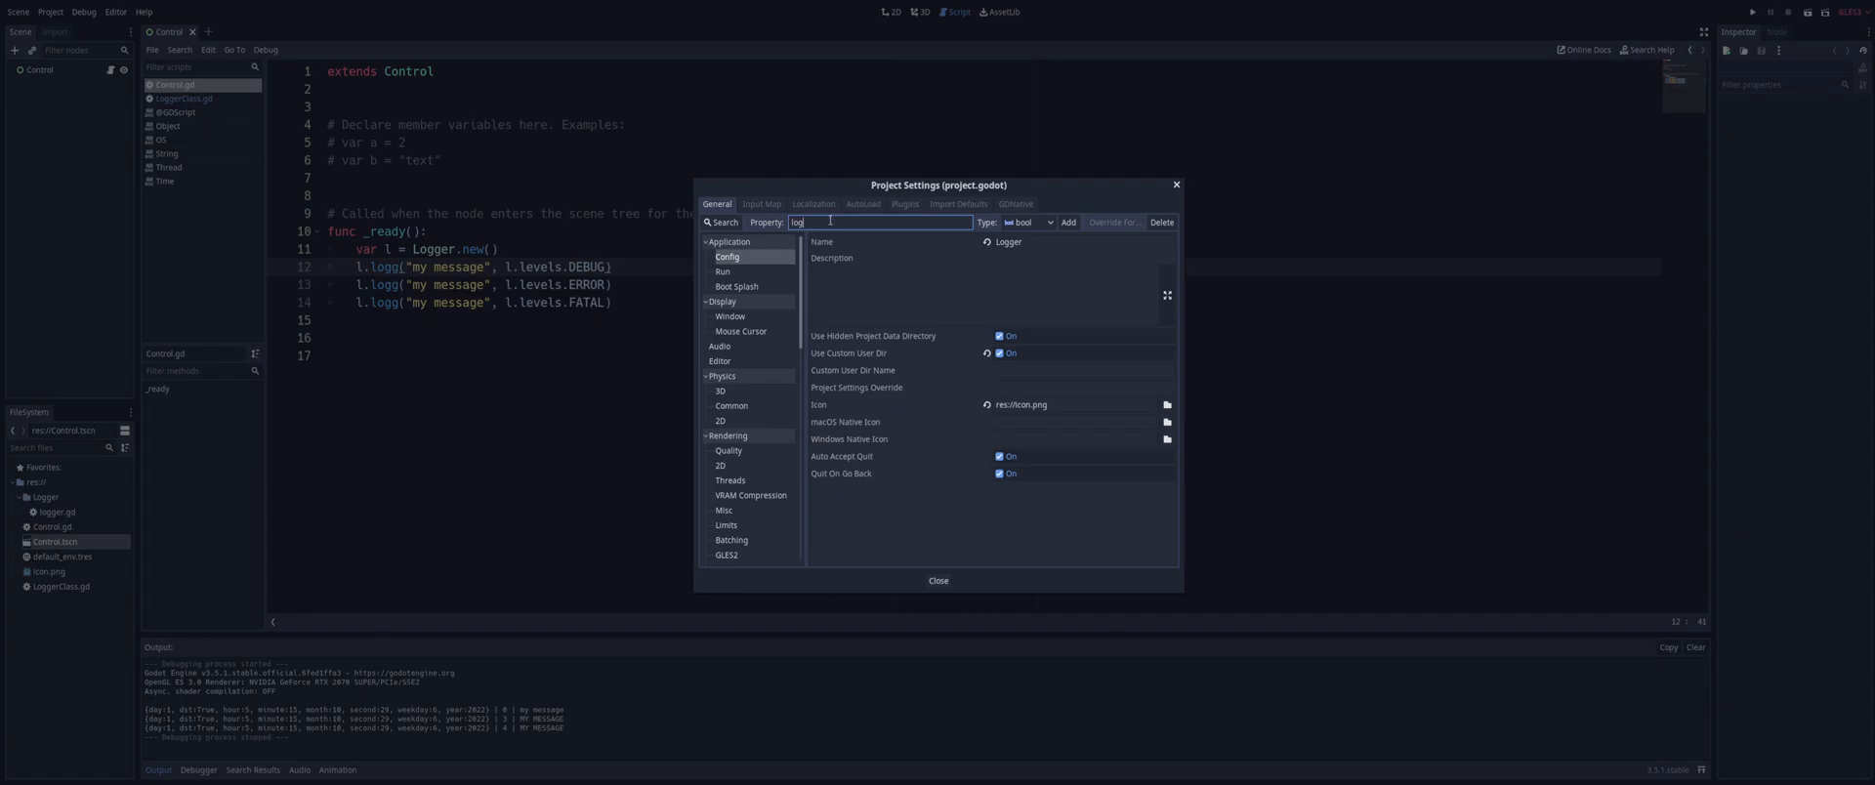
{"action": "type", "text": "ging"}
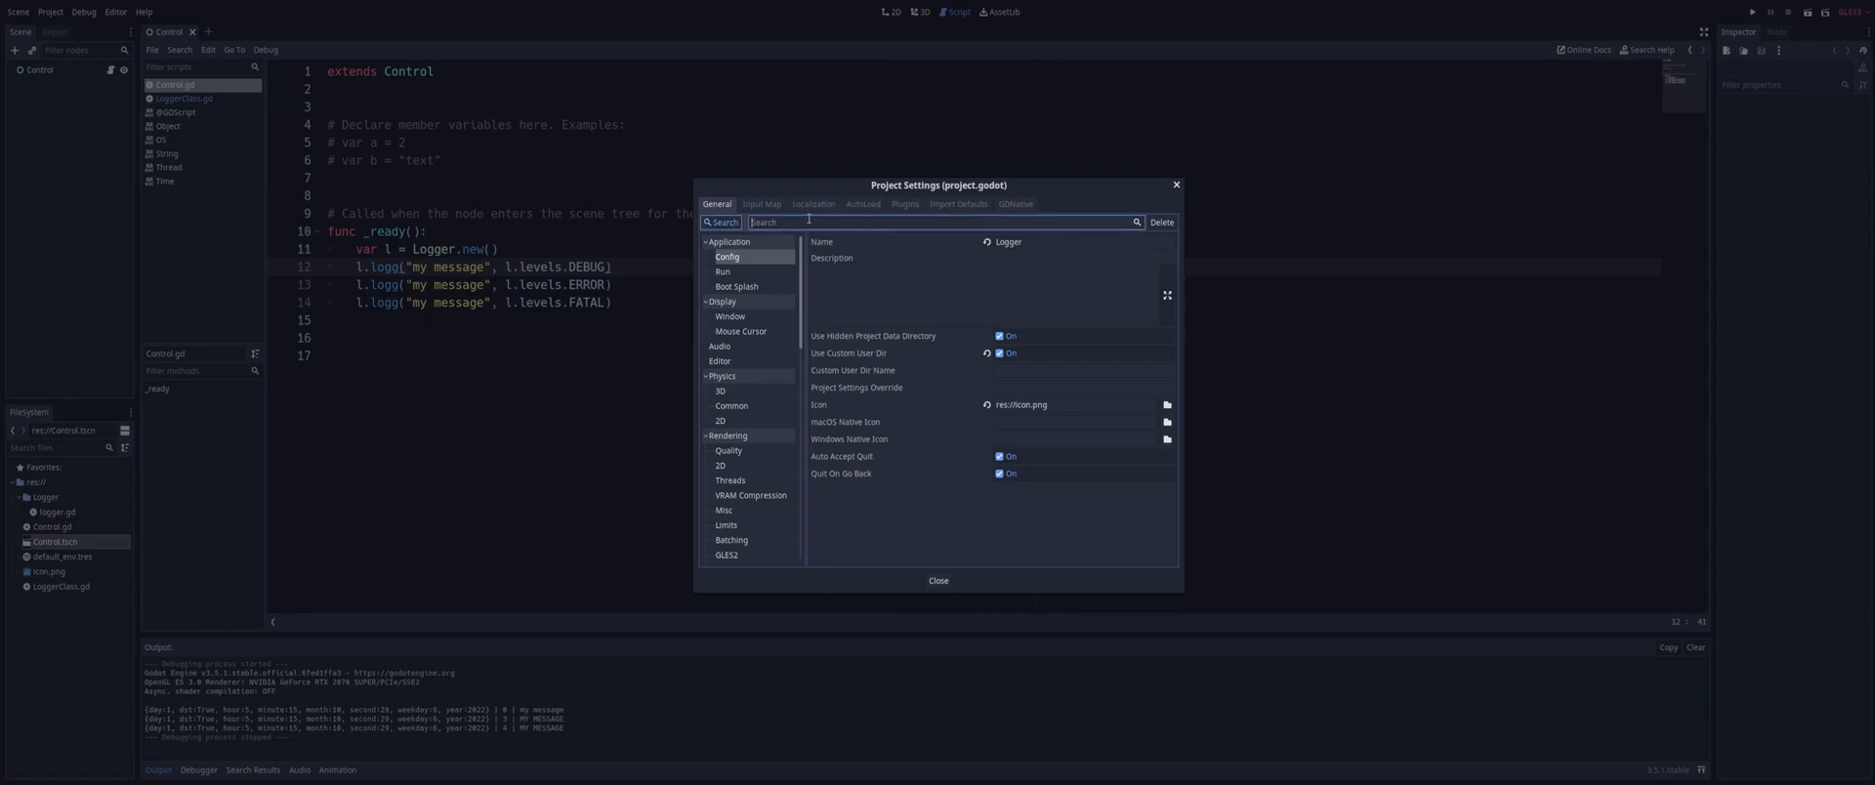
{"action": "type", "text": "loggin"}
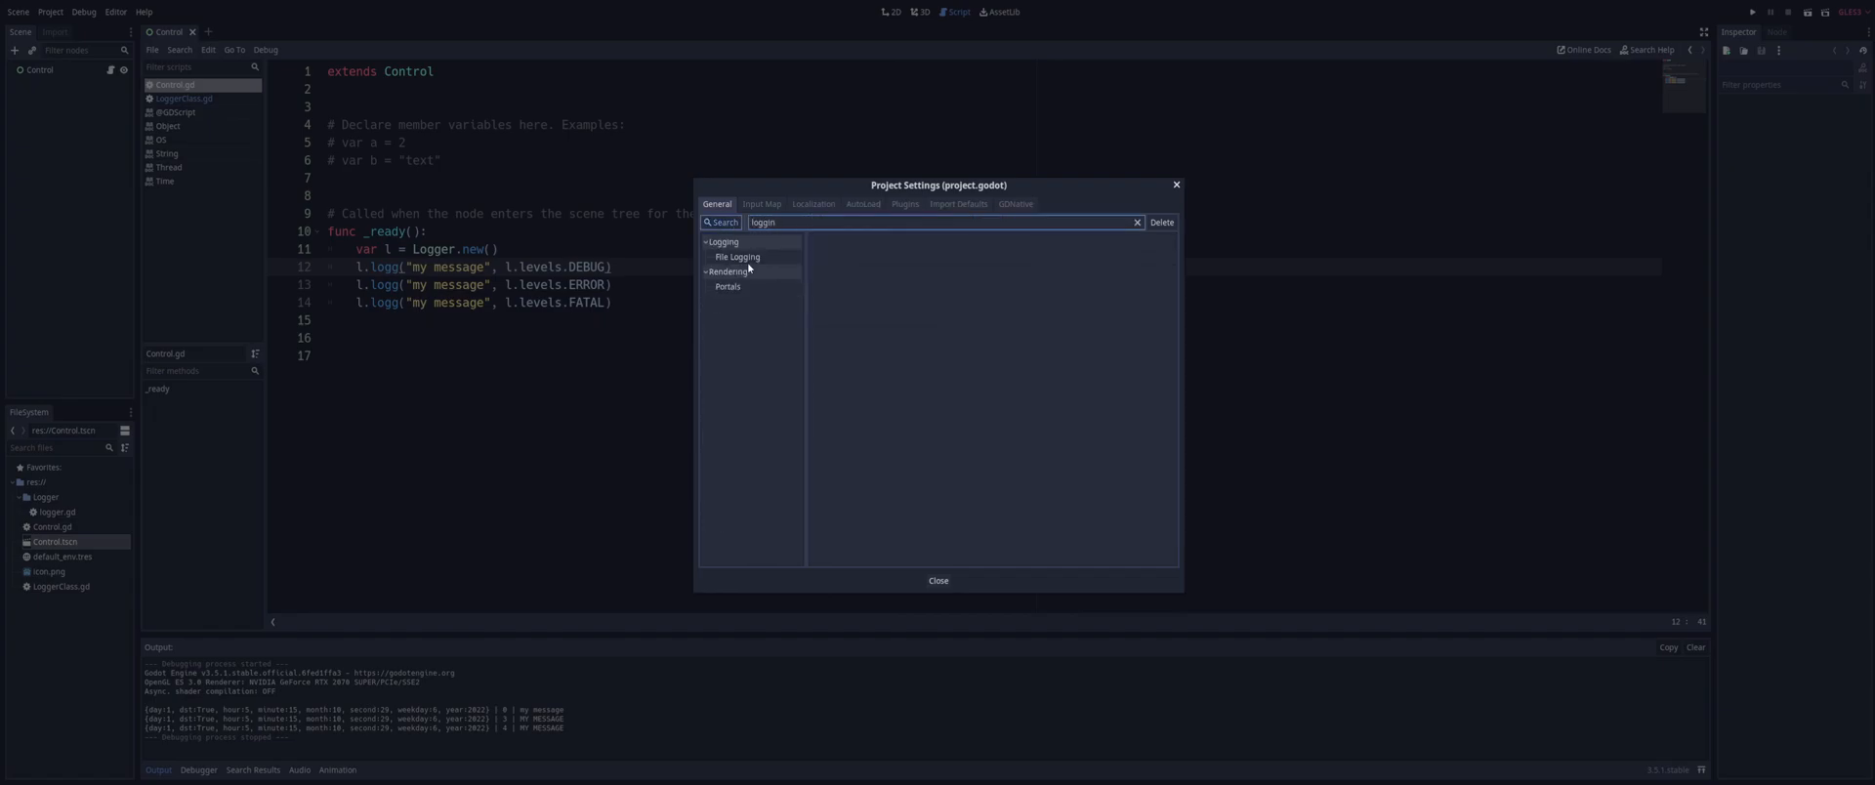
{"action": "left_click", "coordinate": [736, 257]}
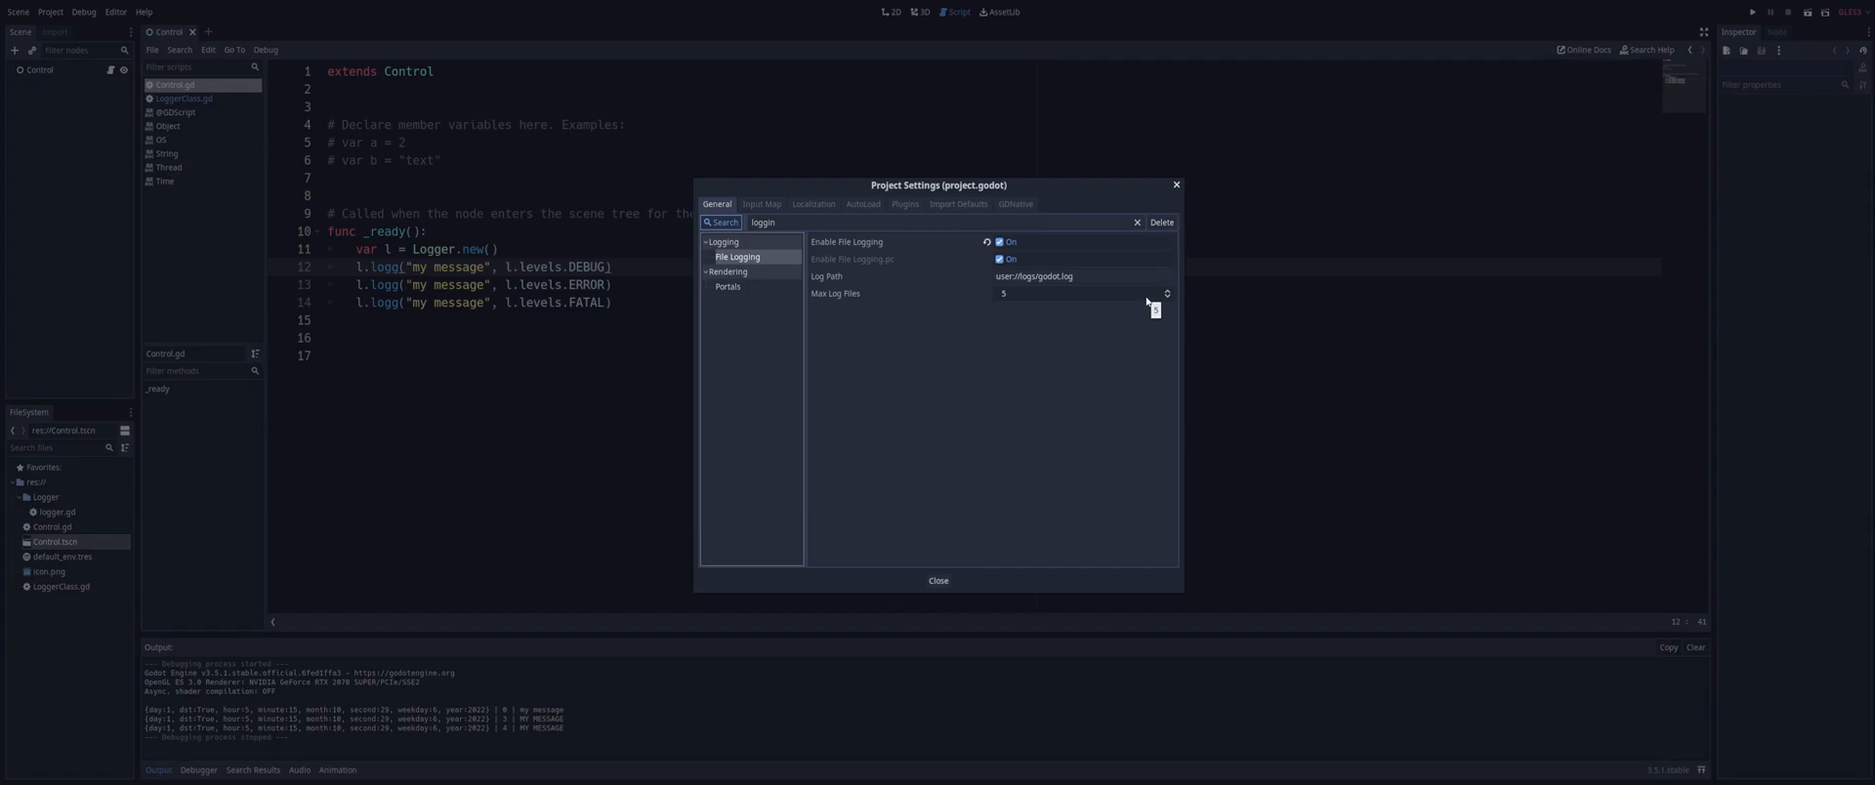
{"action": "left_click", "coordinate": [937, 581]}
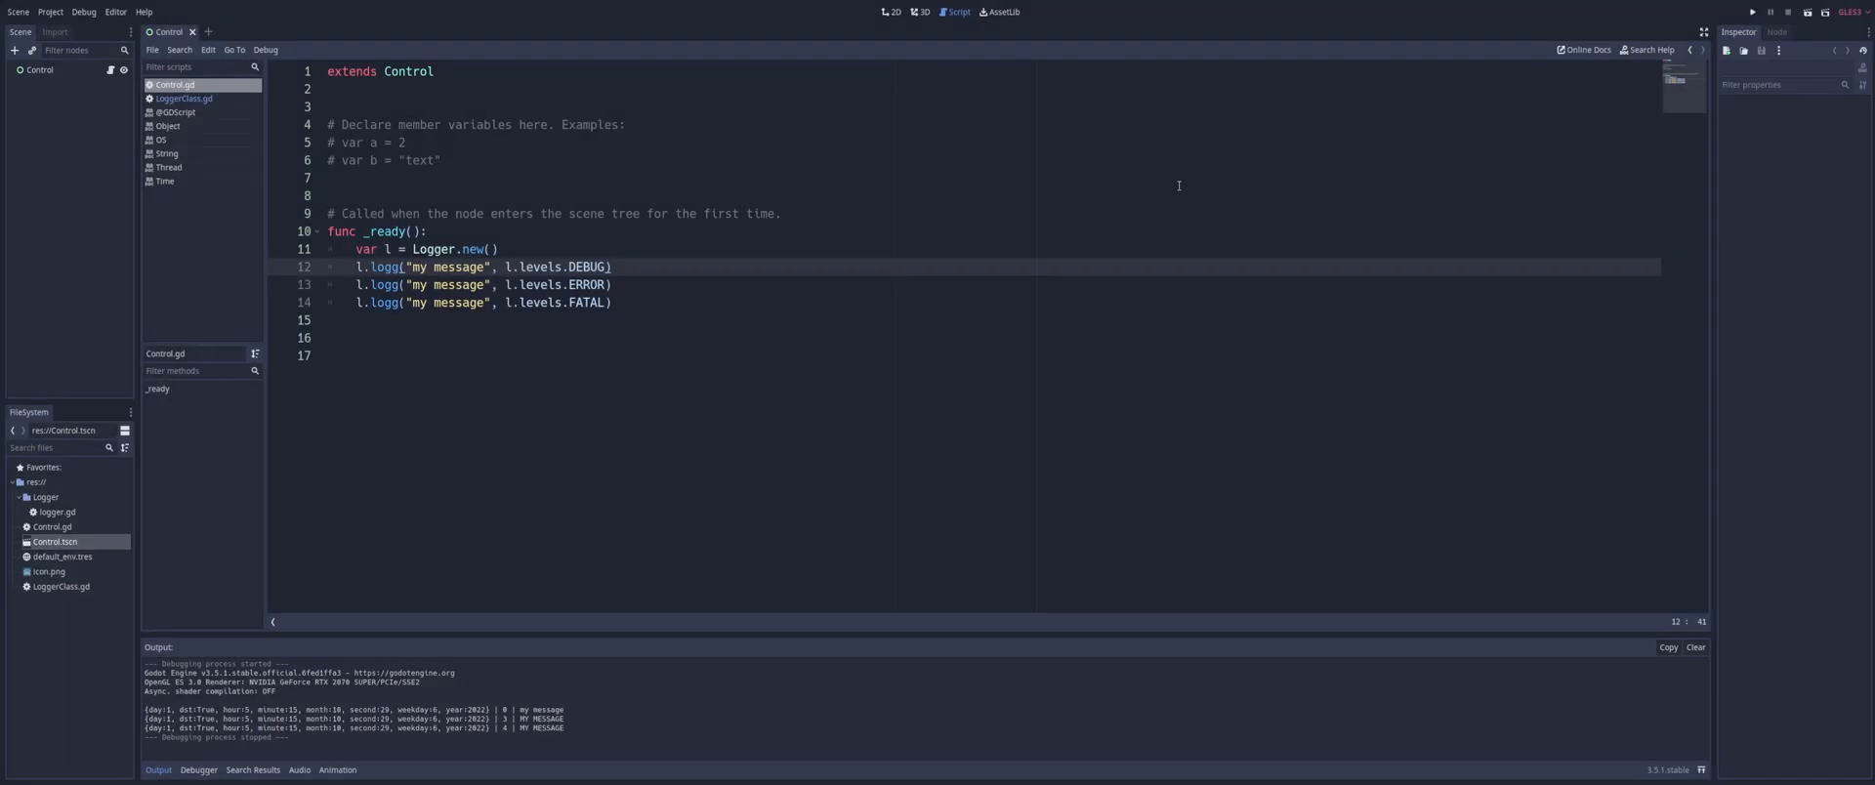
{"action": "mouse_move", "coordinate": [698, 351]}
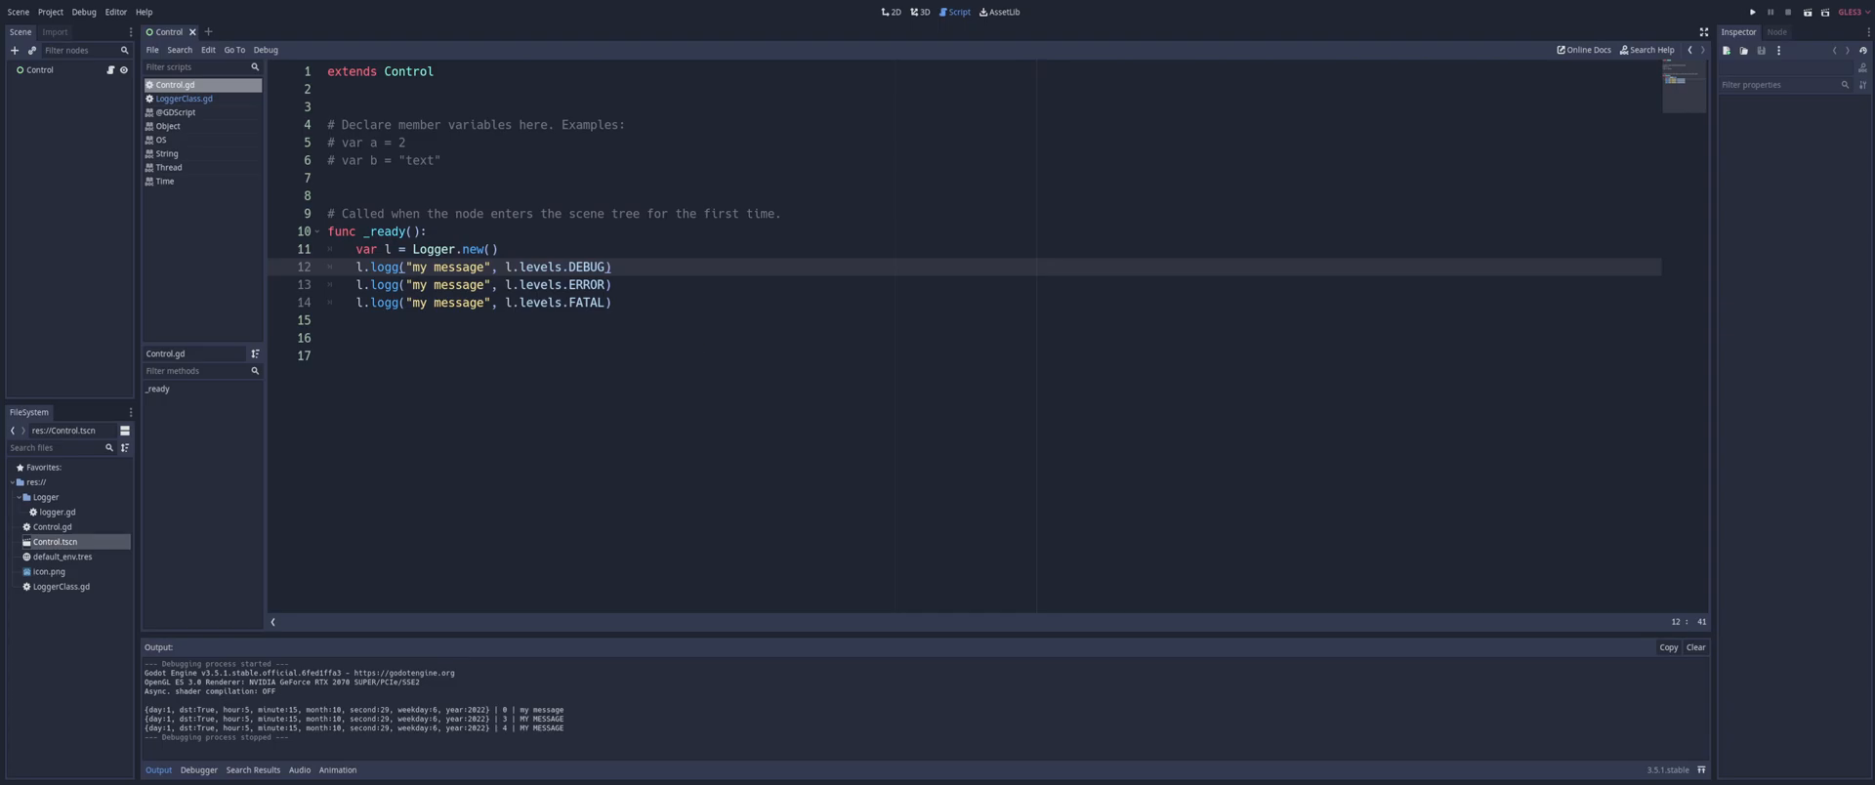
Use Time.get_datetime_string_from_system() for the timestamp in LoggerClass.gd and rerun the project
{"action": "left_click", "coordinate": [183, 98]}
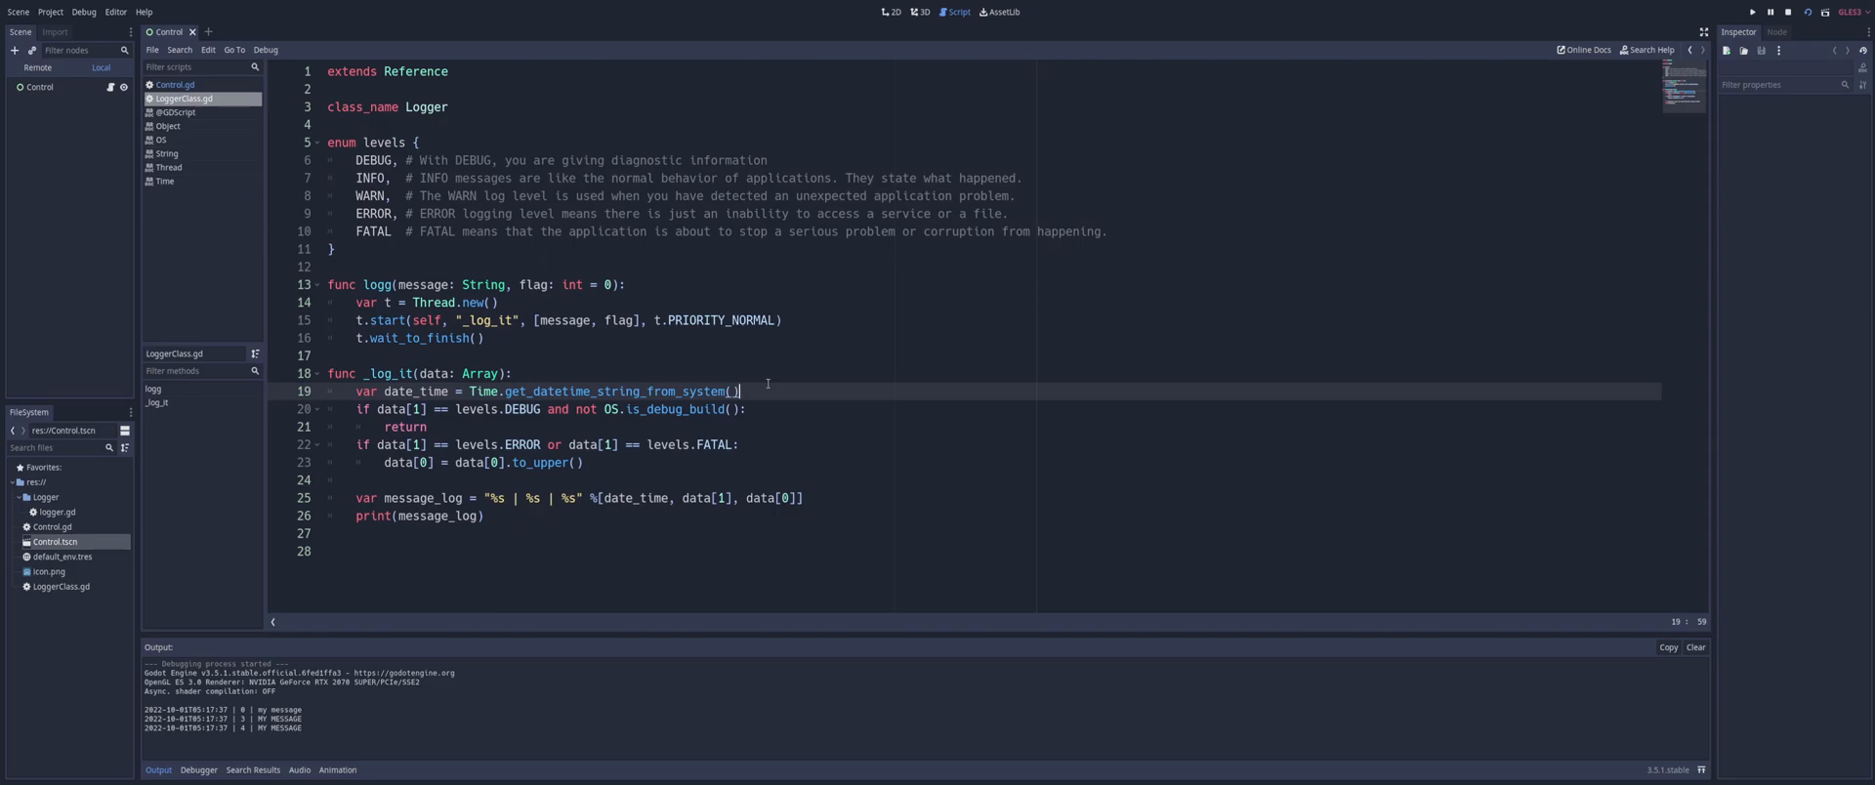
{"action": "left_click", "coordinate": [173, 84]}
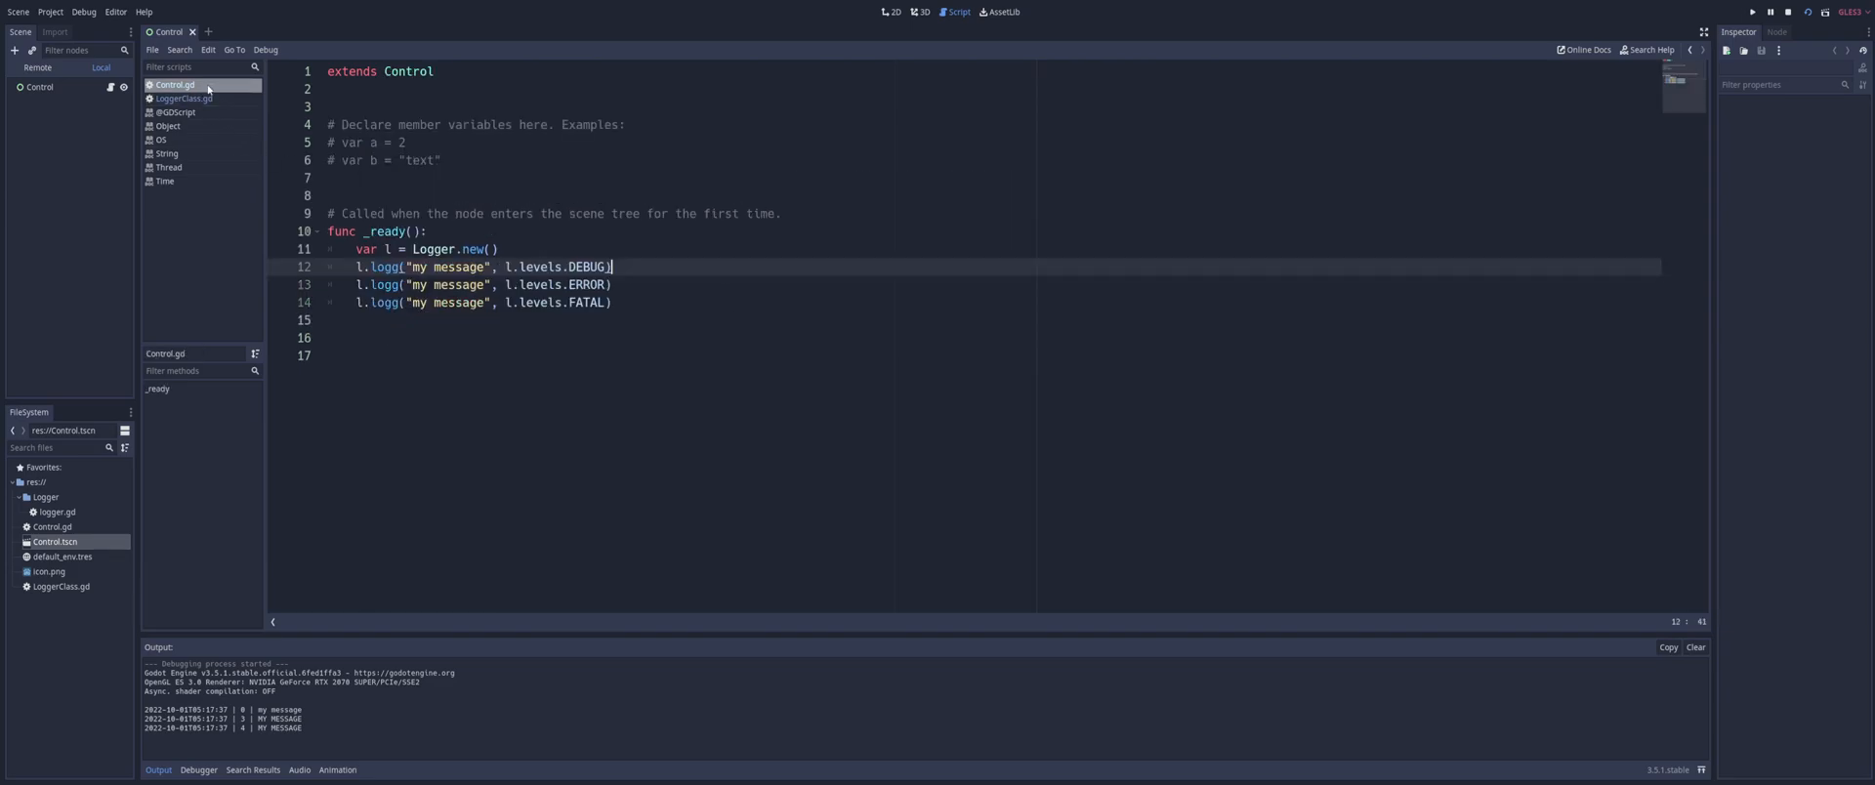
{"action": "mouse_move", "coordinate": [705, 180]}
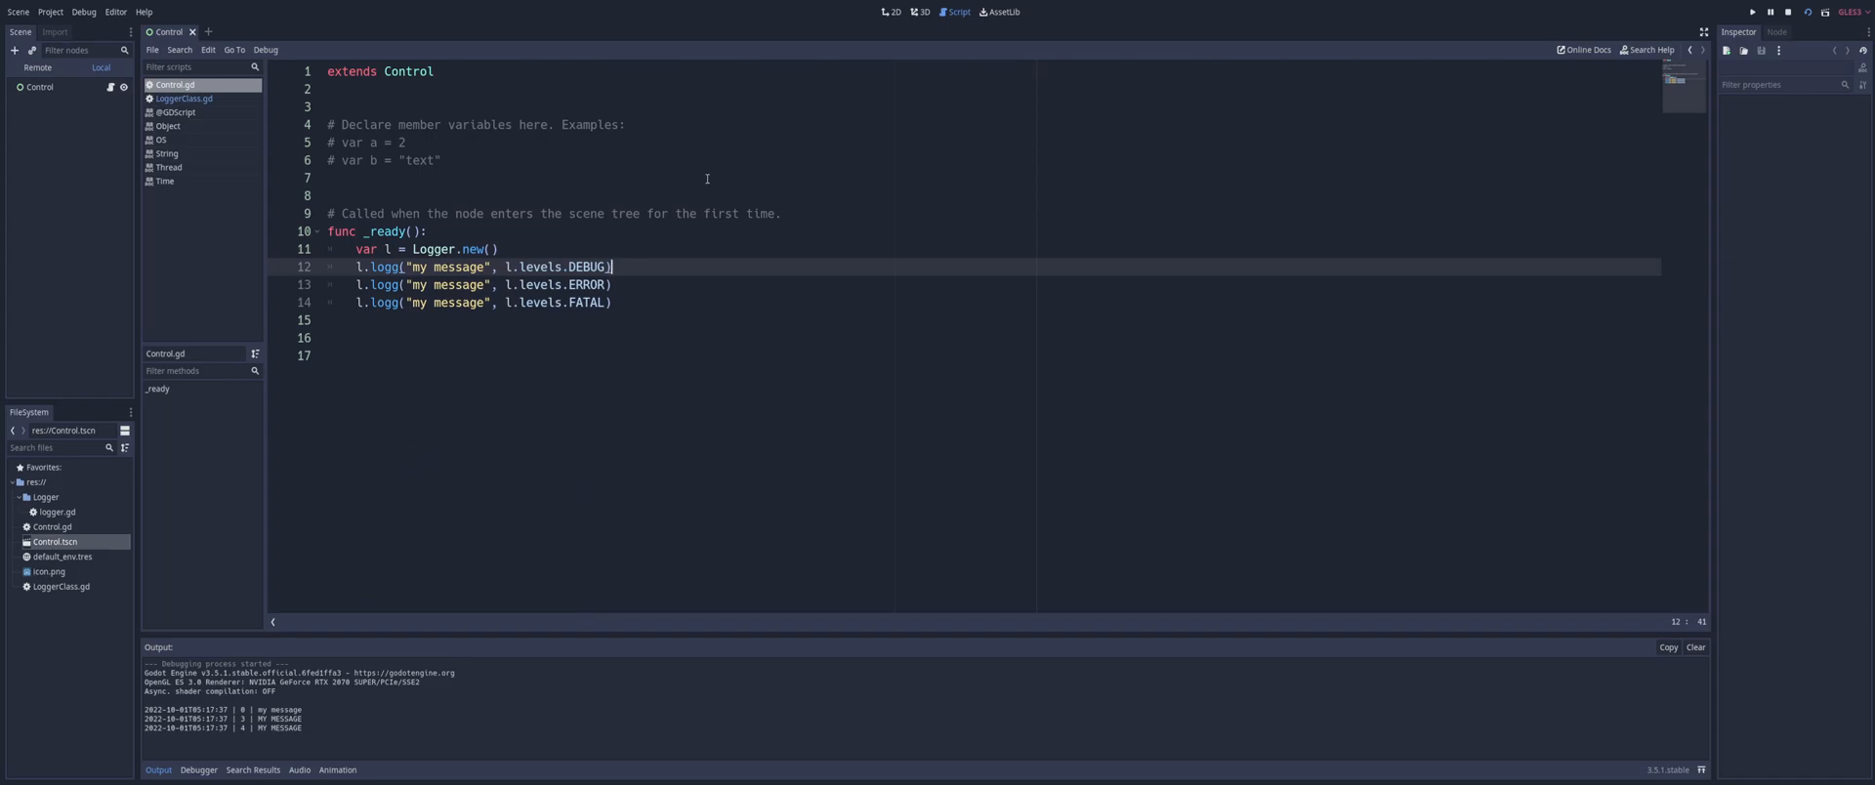
{"action": "left_click", "coordinate": [182, 98]}
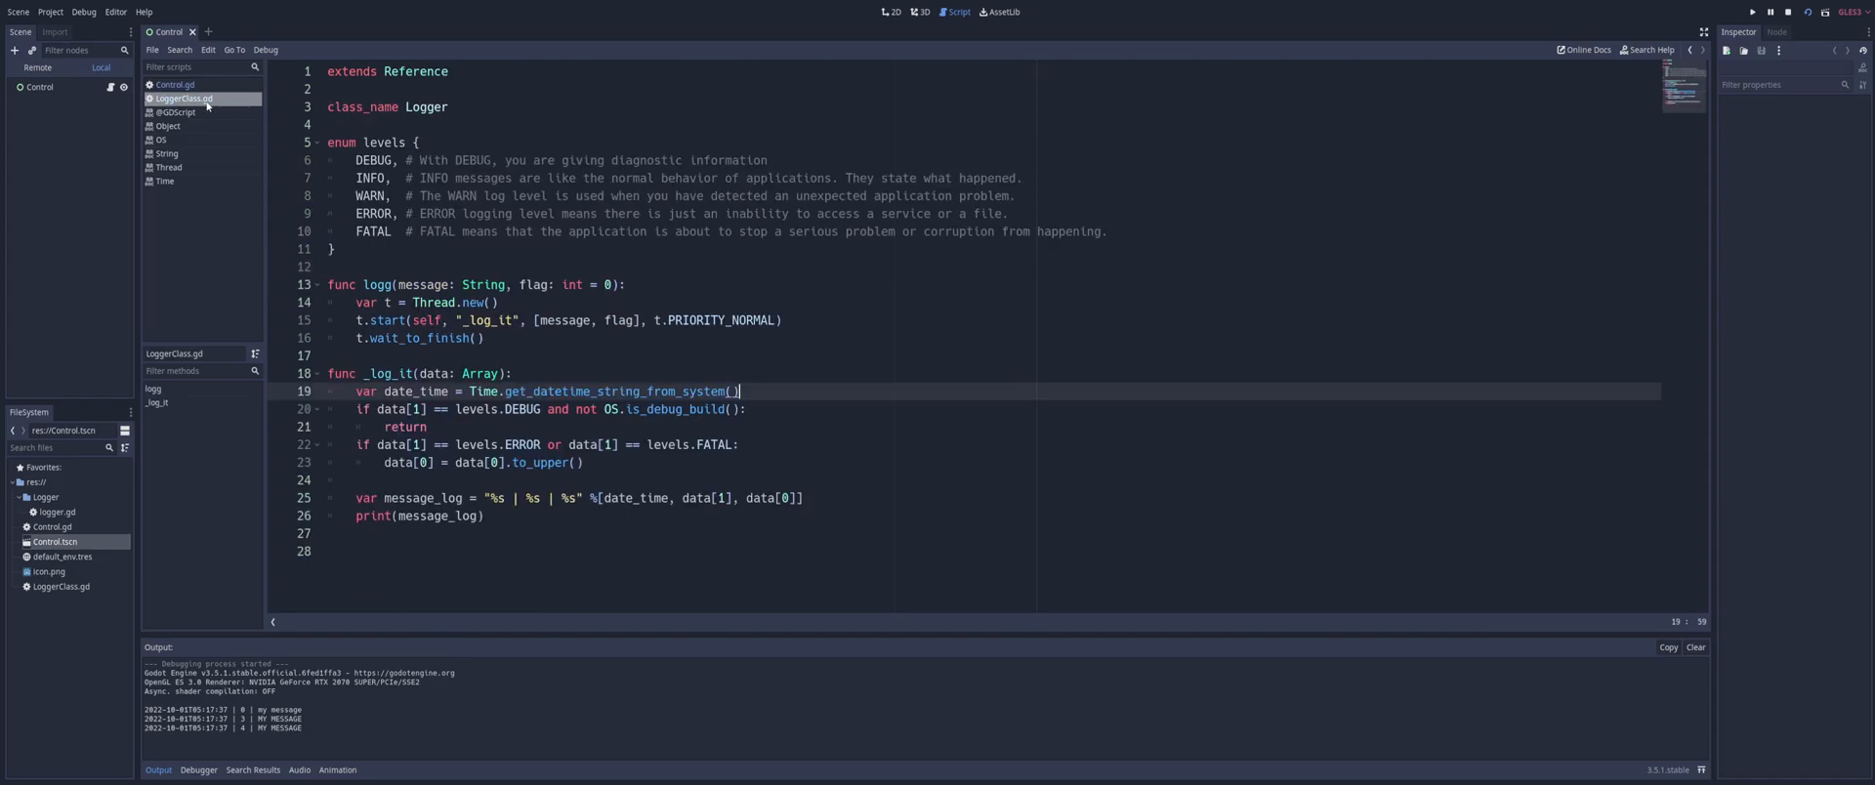